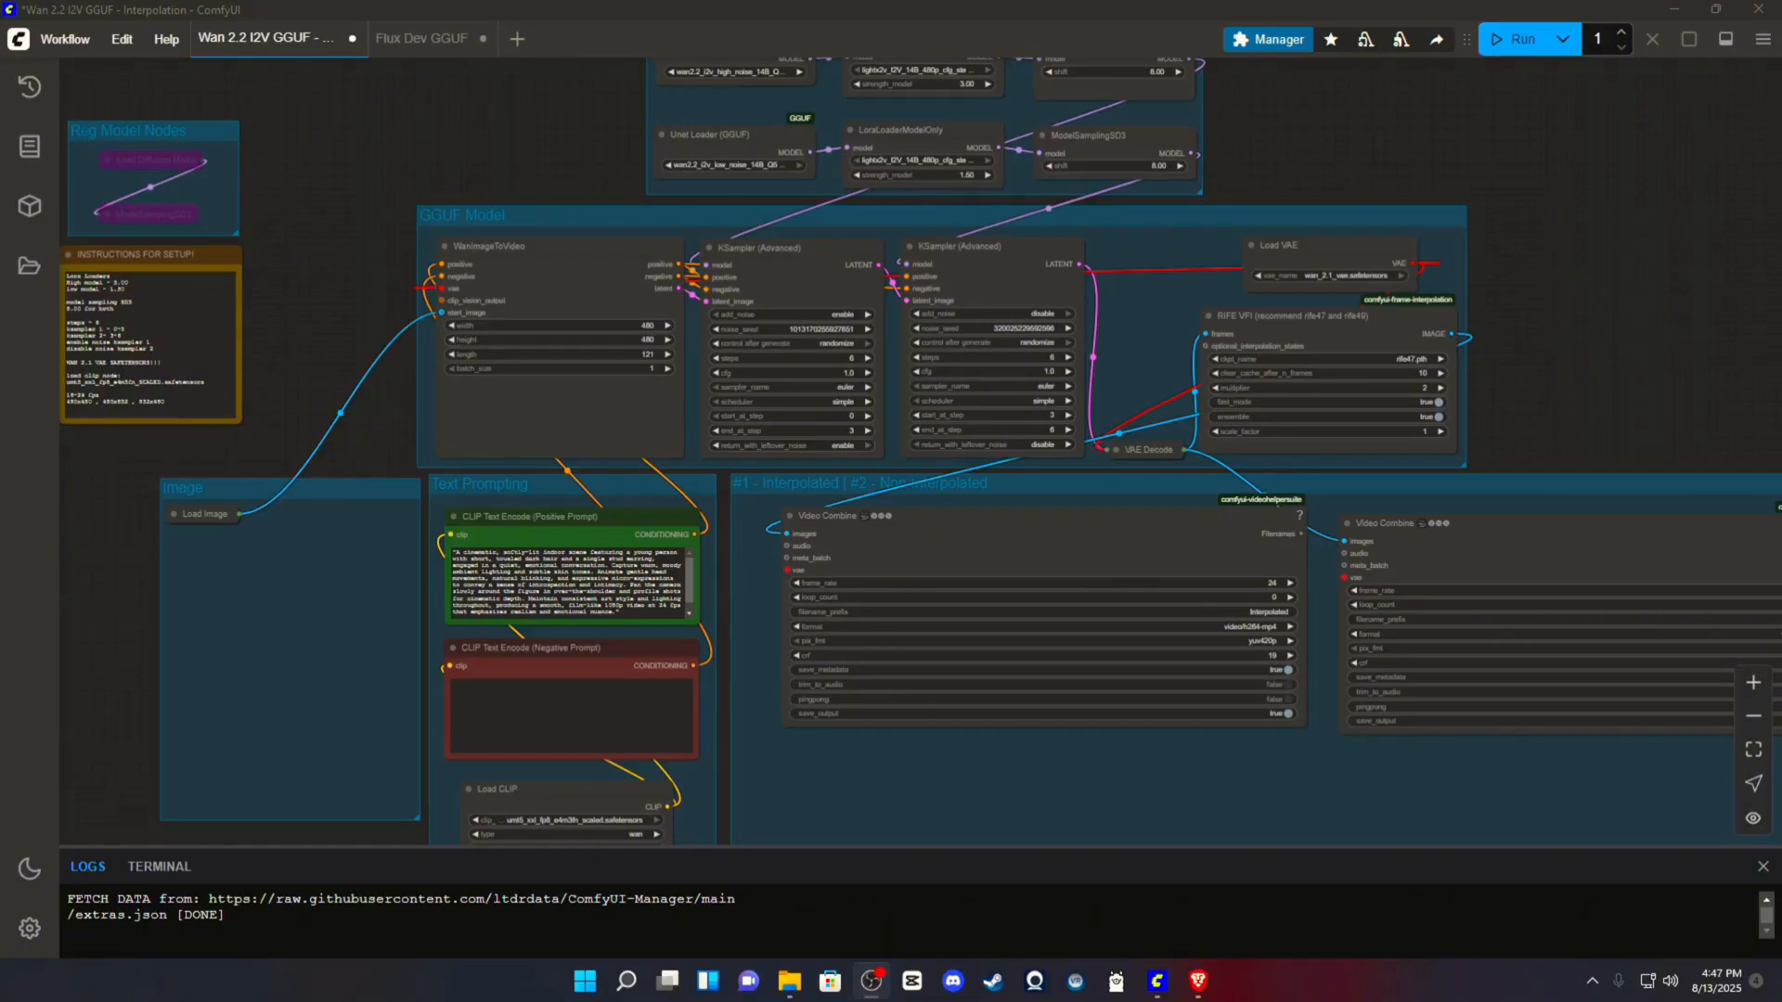
mouse_move(250, 94)
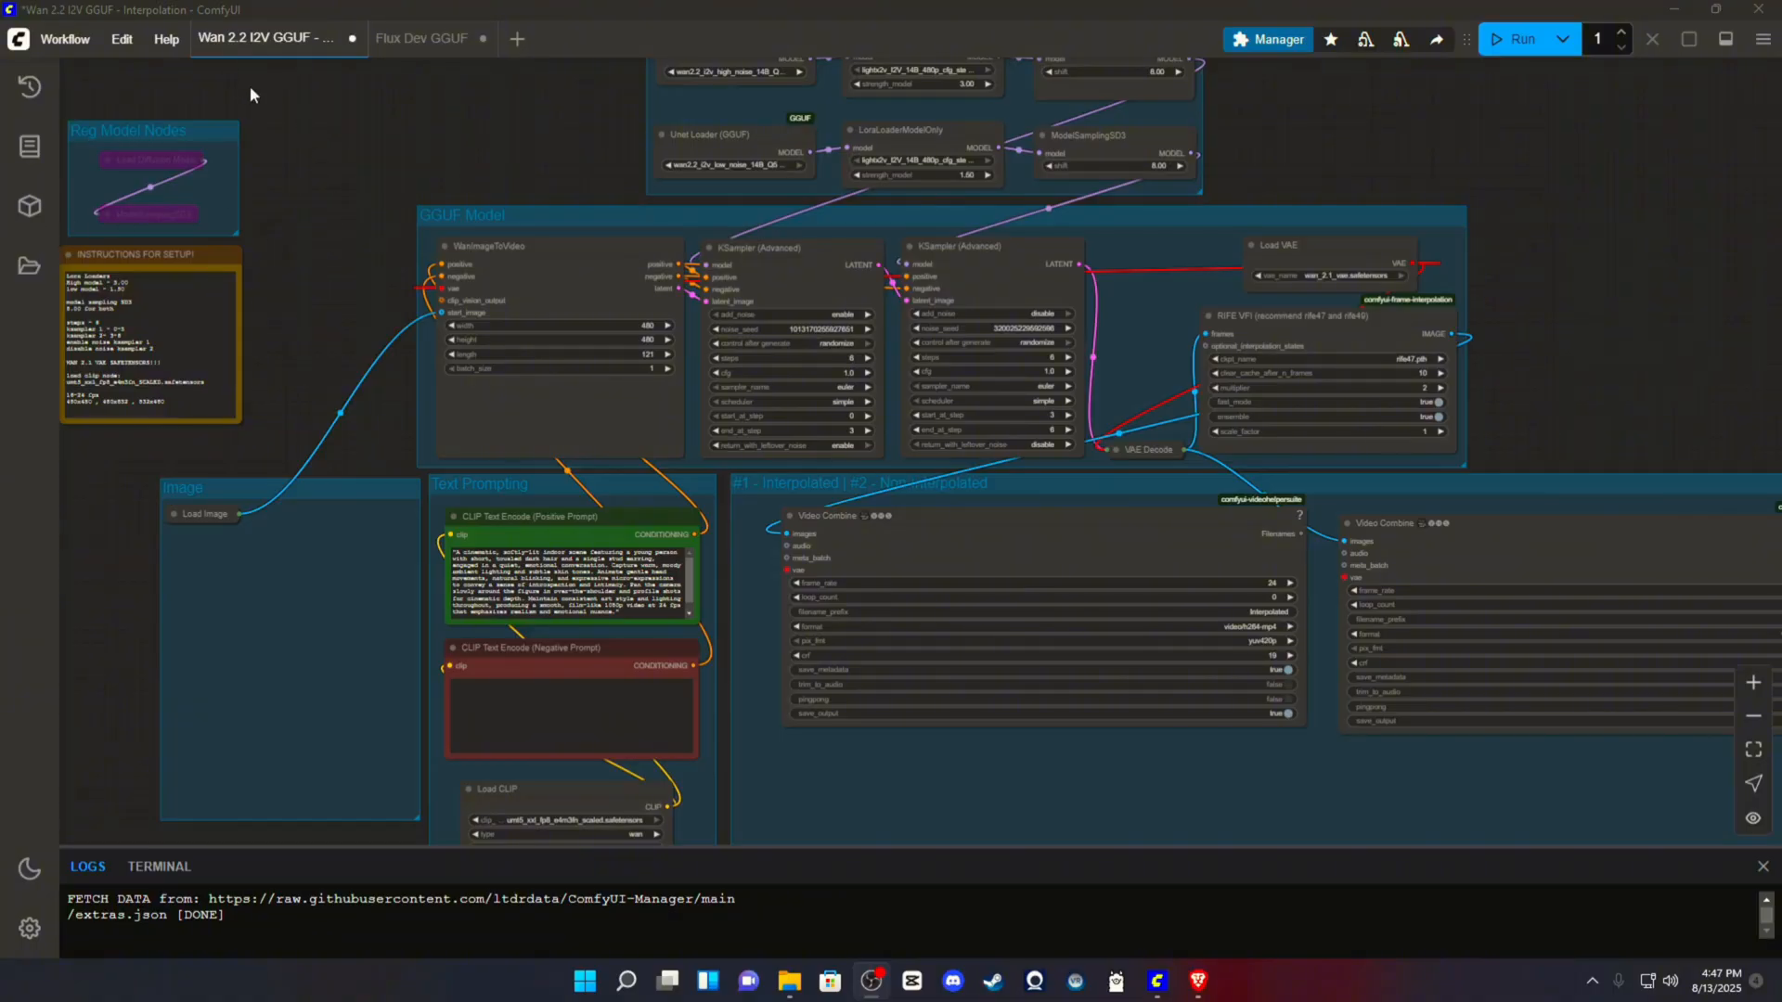
mouse_move(273, 37)
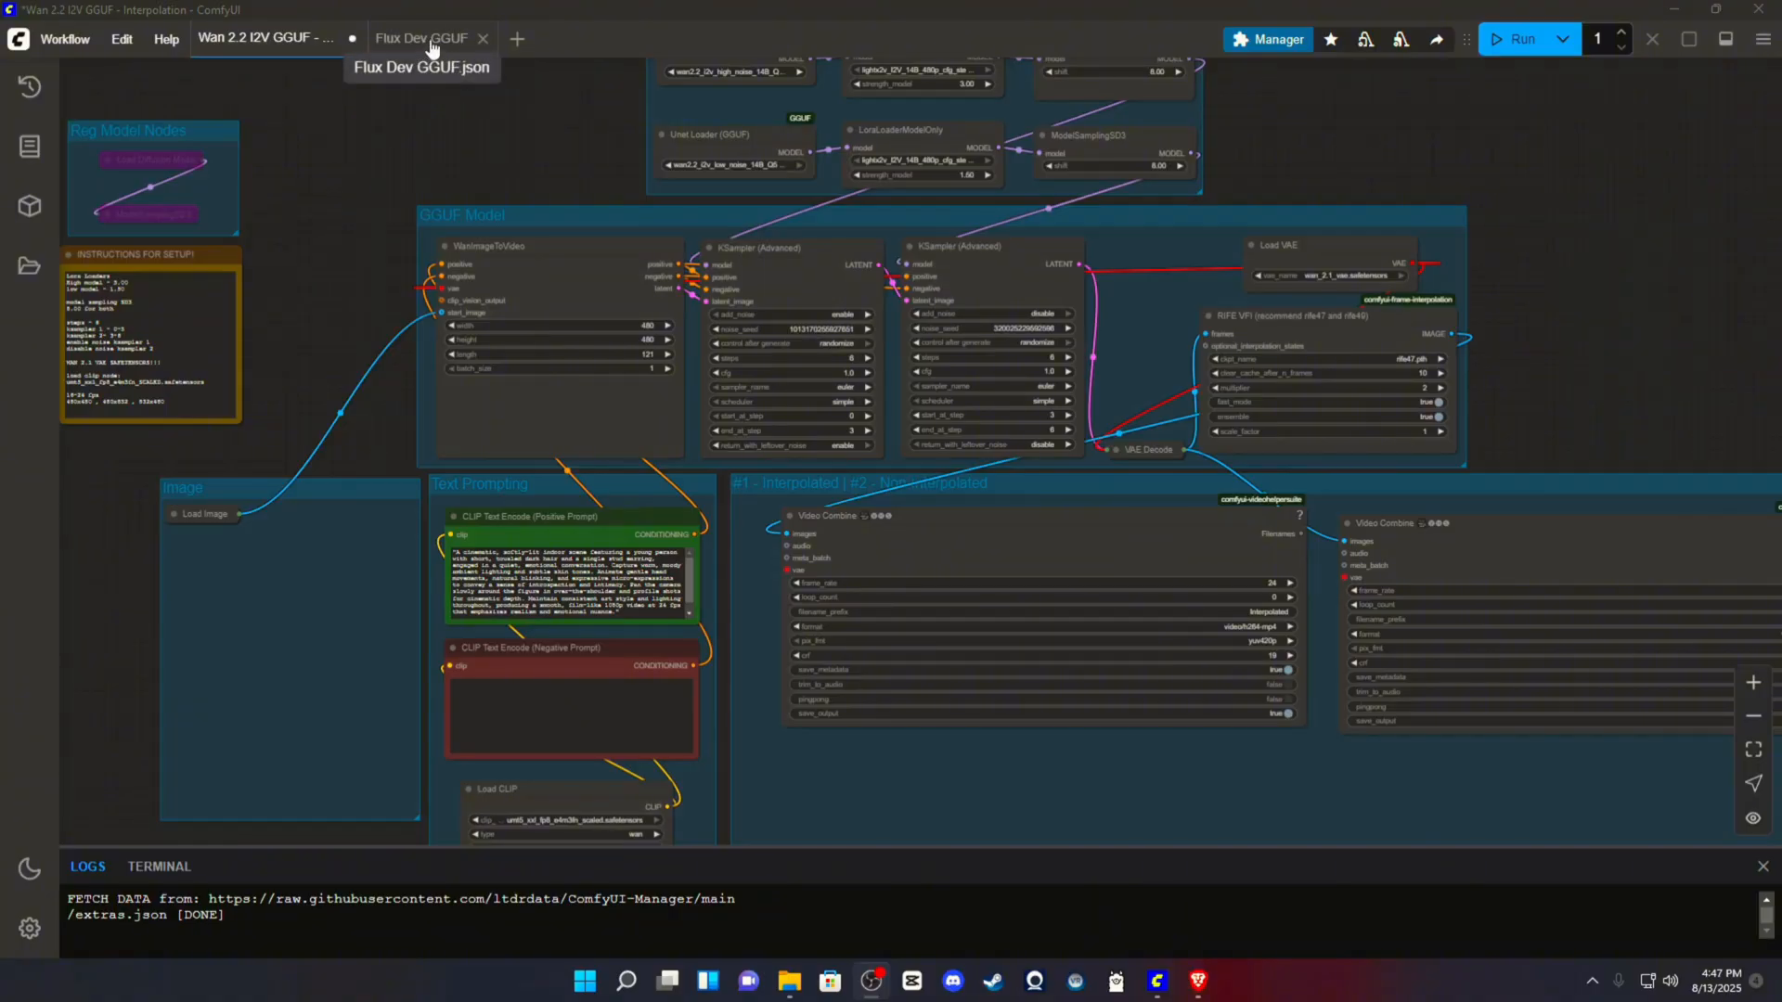
- Pan the canvas to reveal the Load Image node with the girl and the Video Combine preview
click(273, 37)
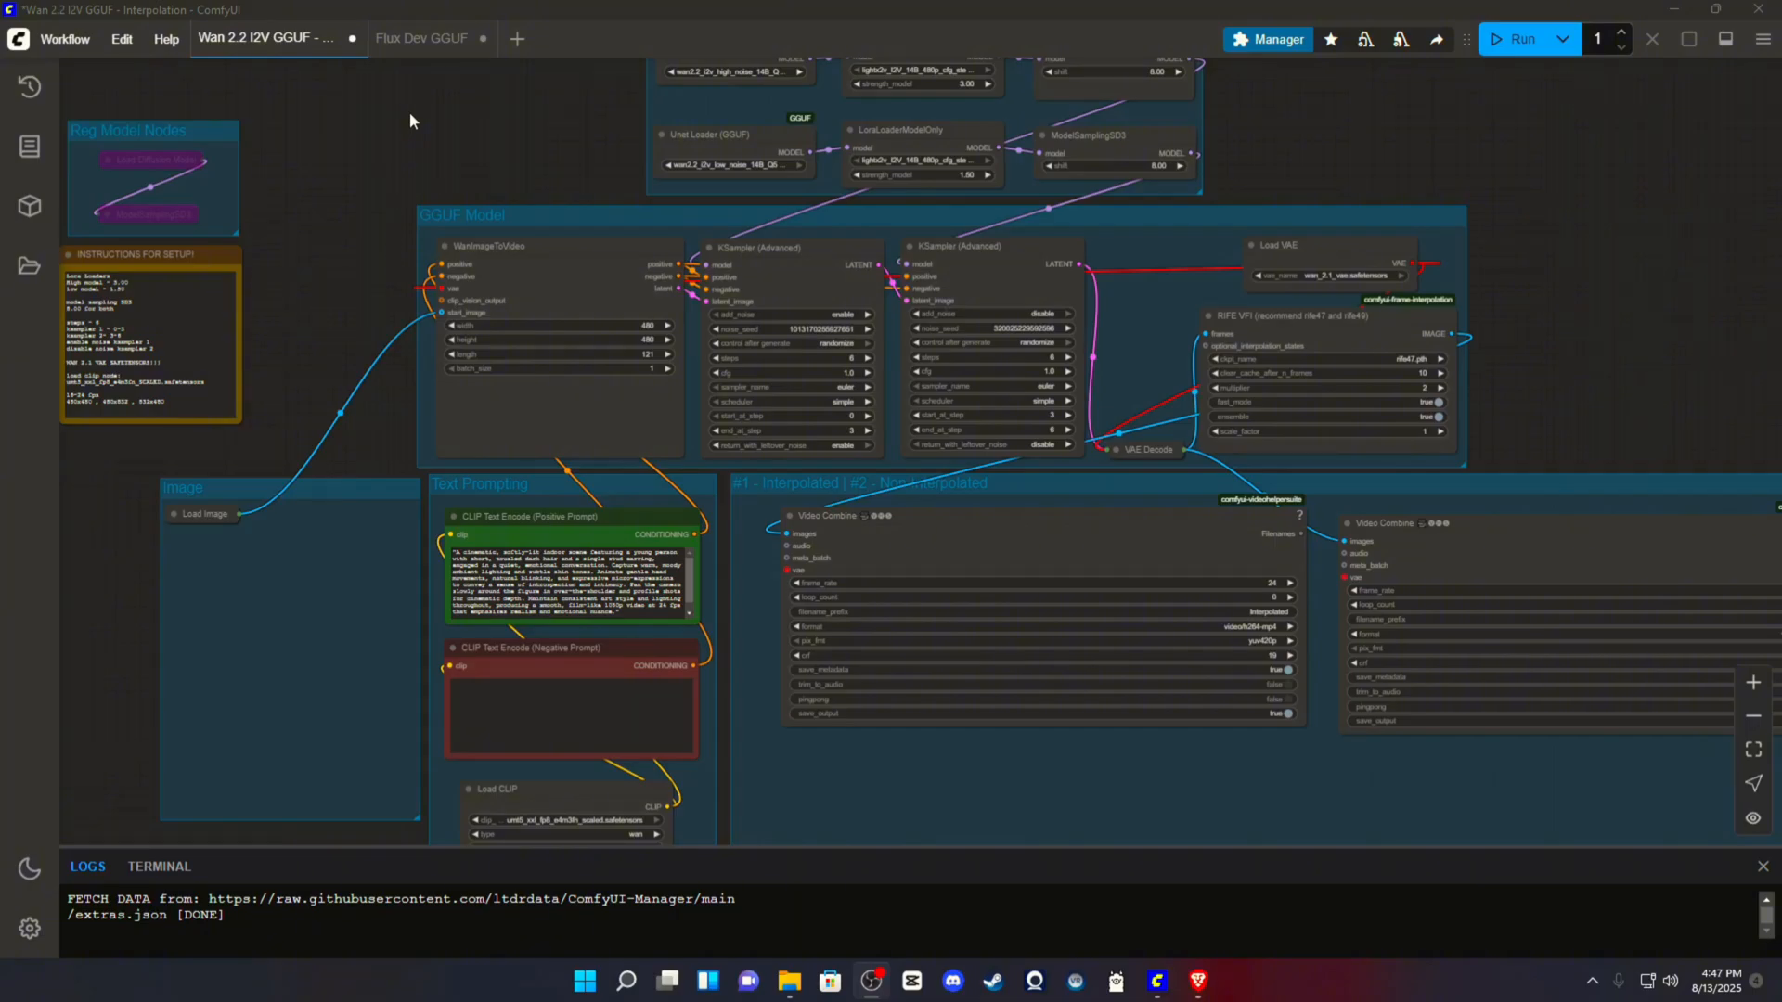
mouse_move(1272, 318)
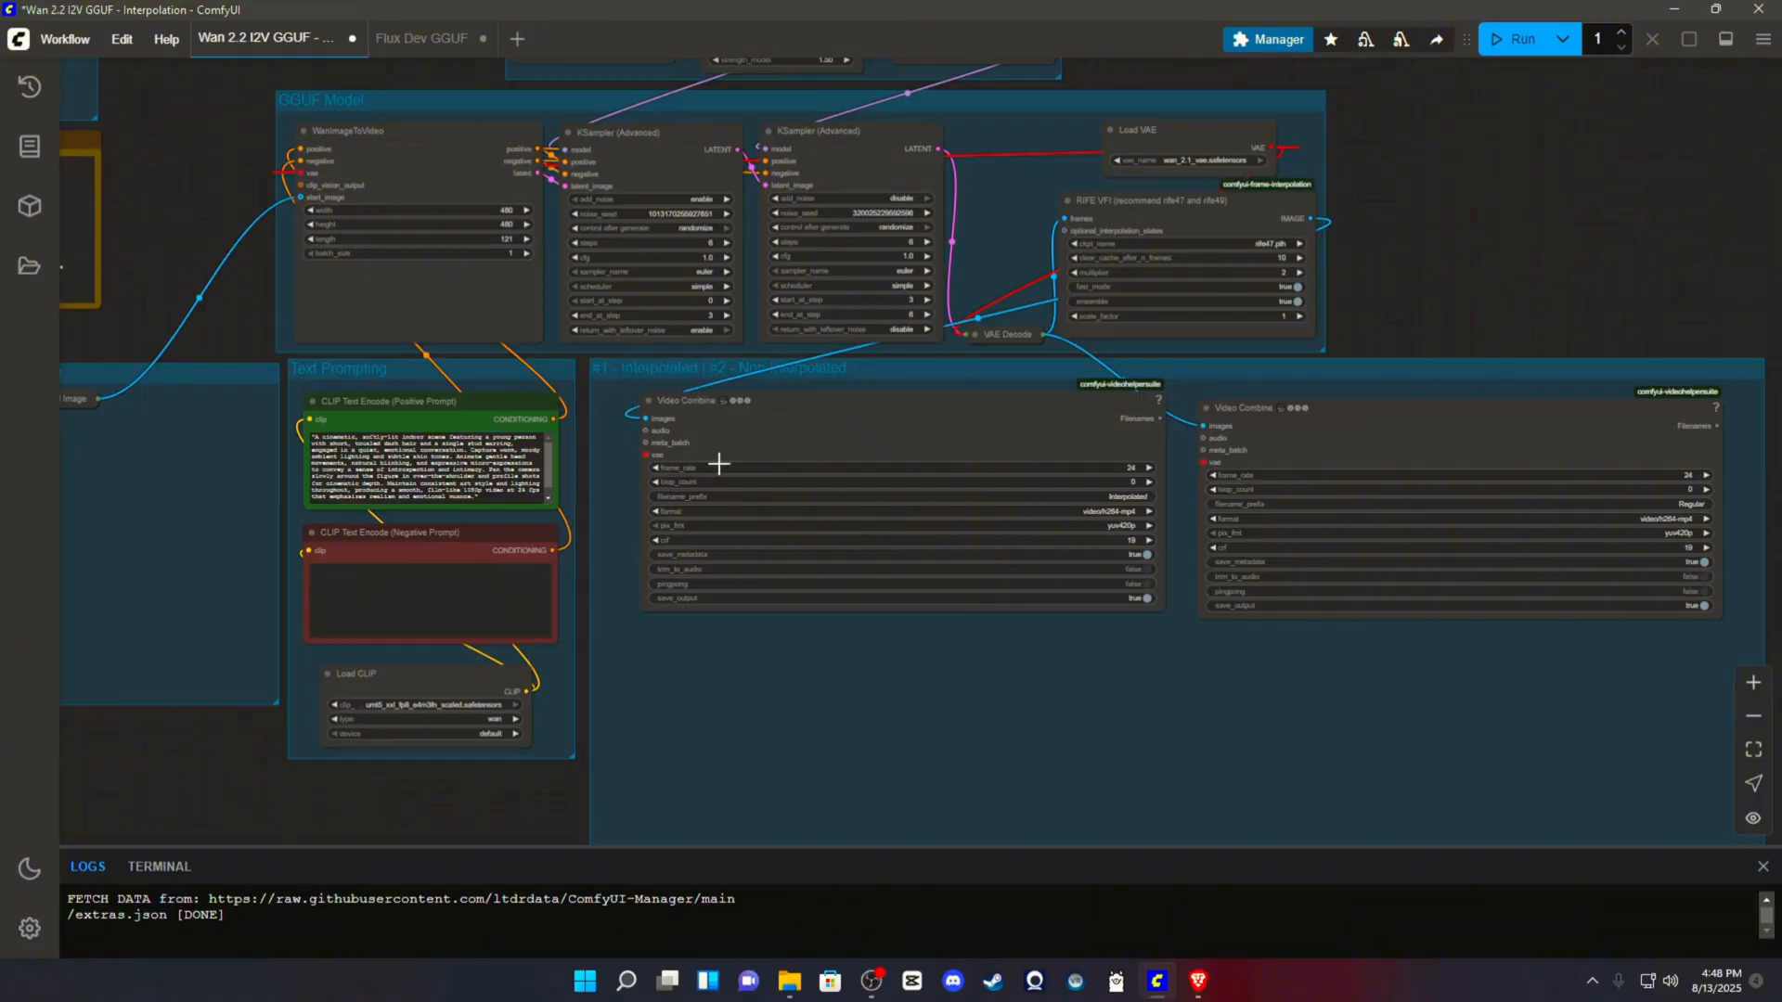
mouse_move(736, 356)
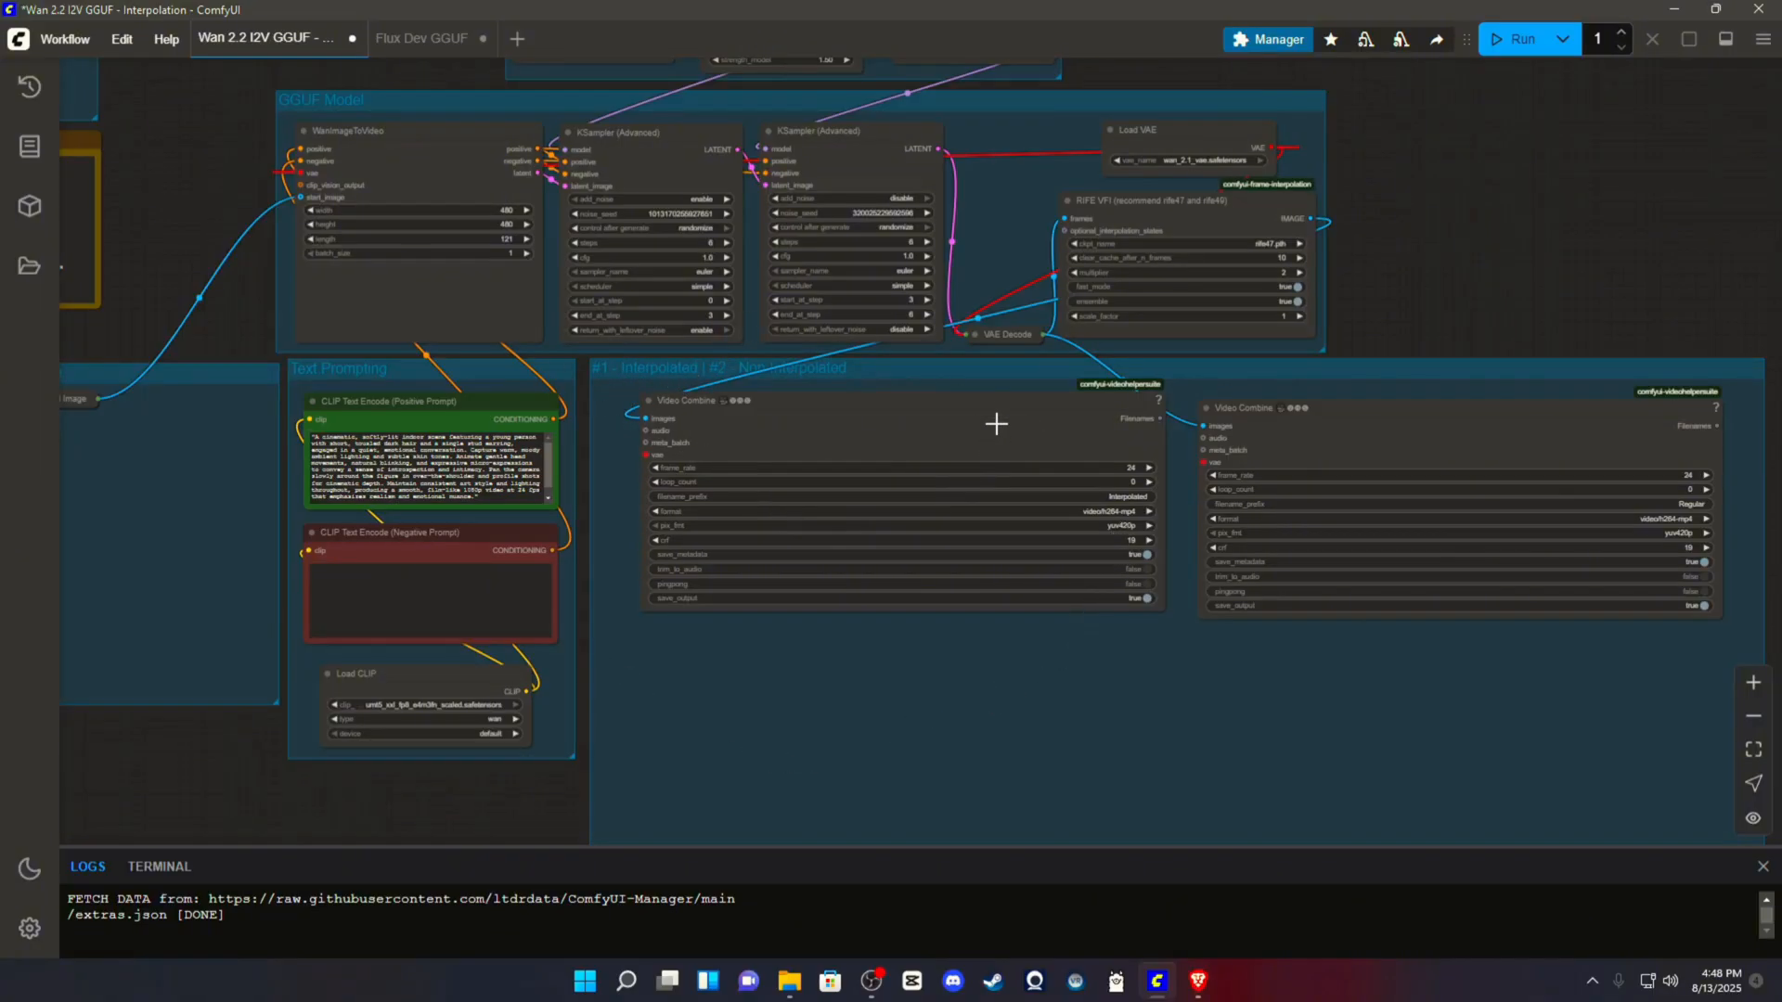
mouse_move(1247, 304)
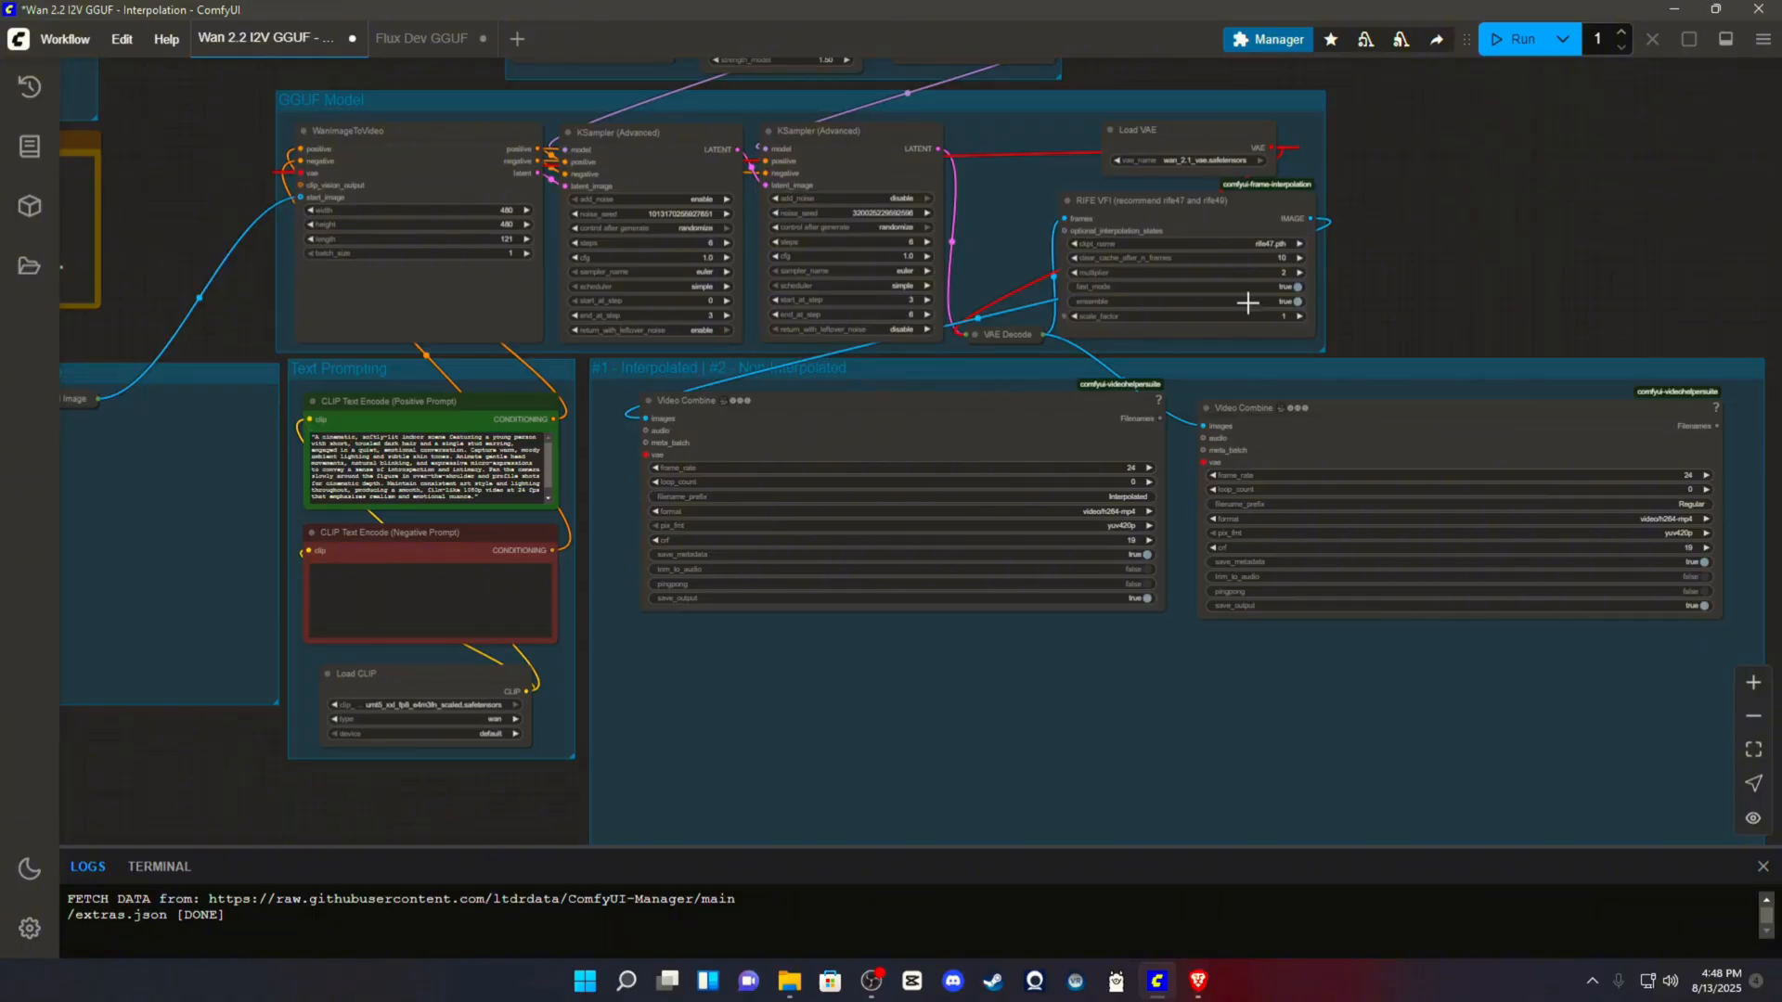
mouse_move(1472, 284)
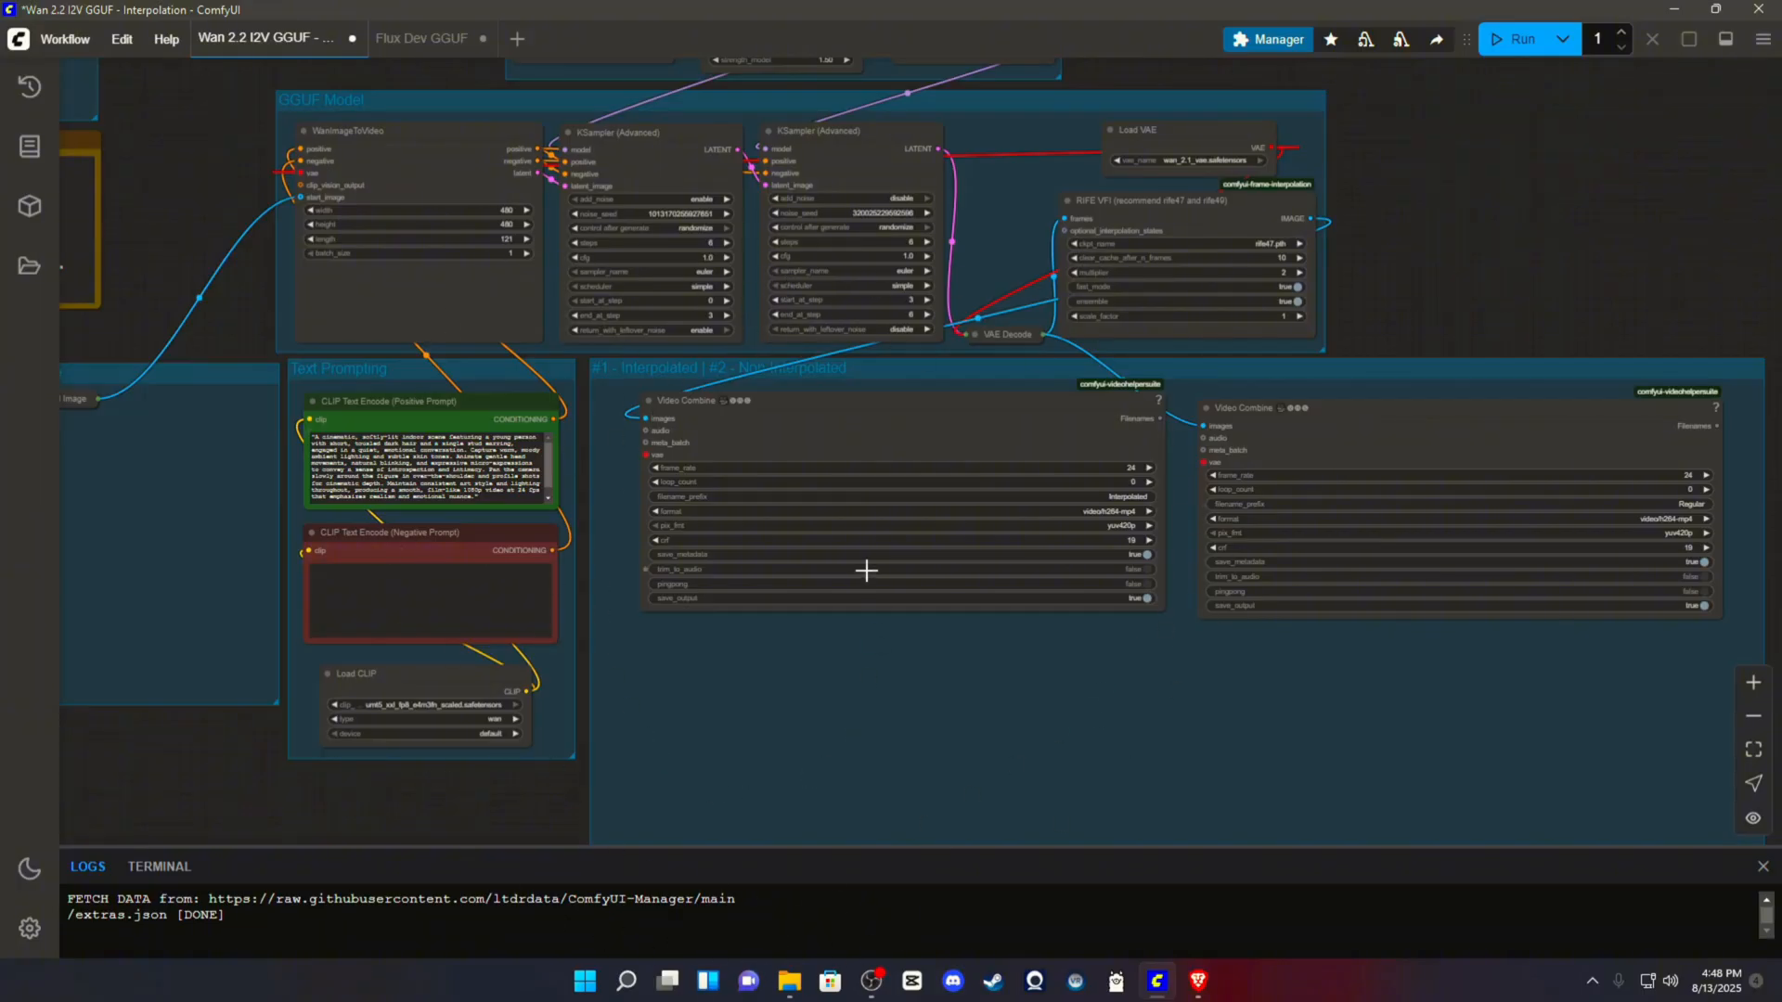
mouse_move(1448, 239)
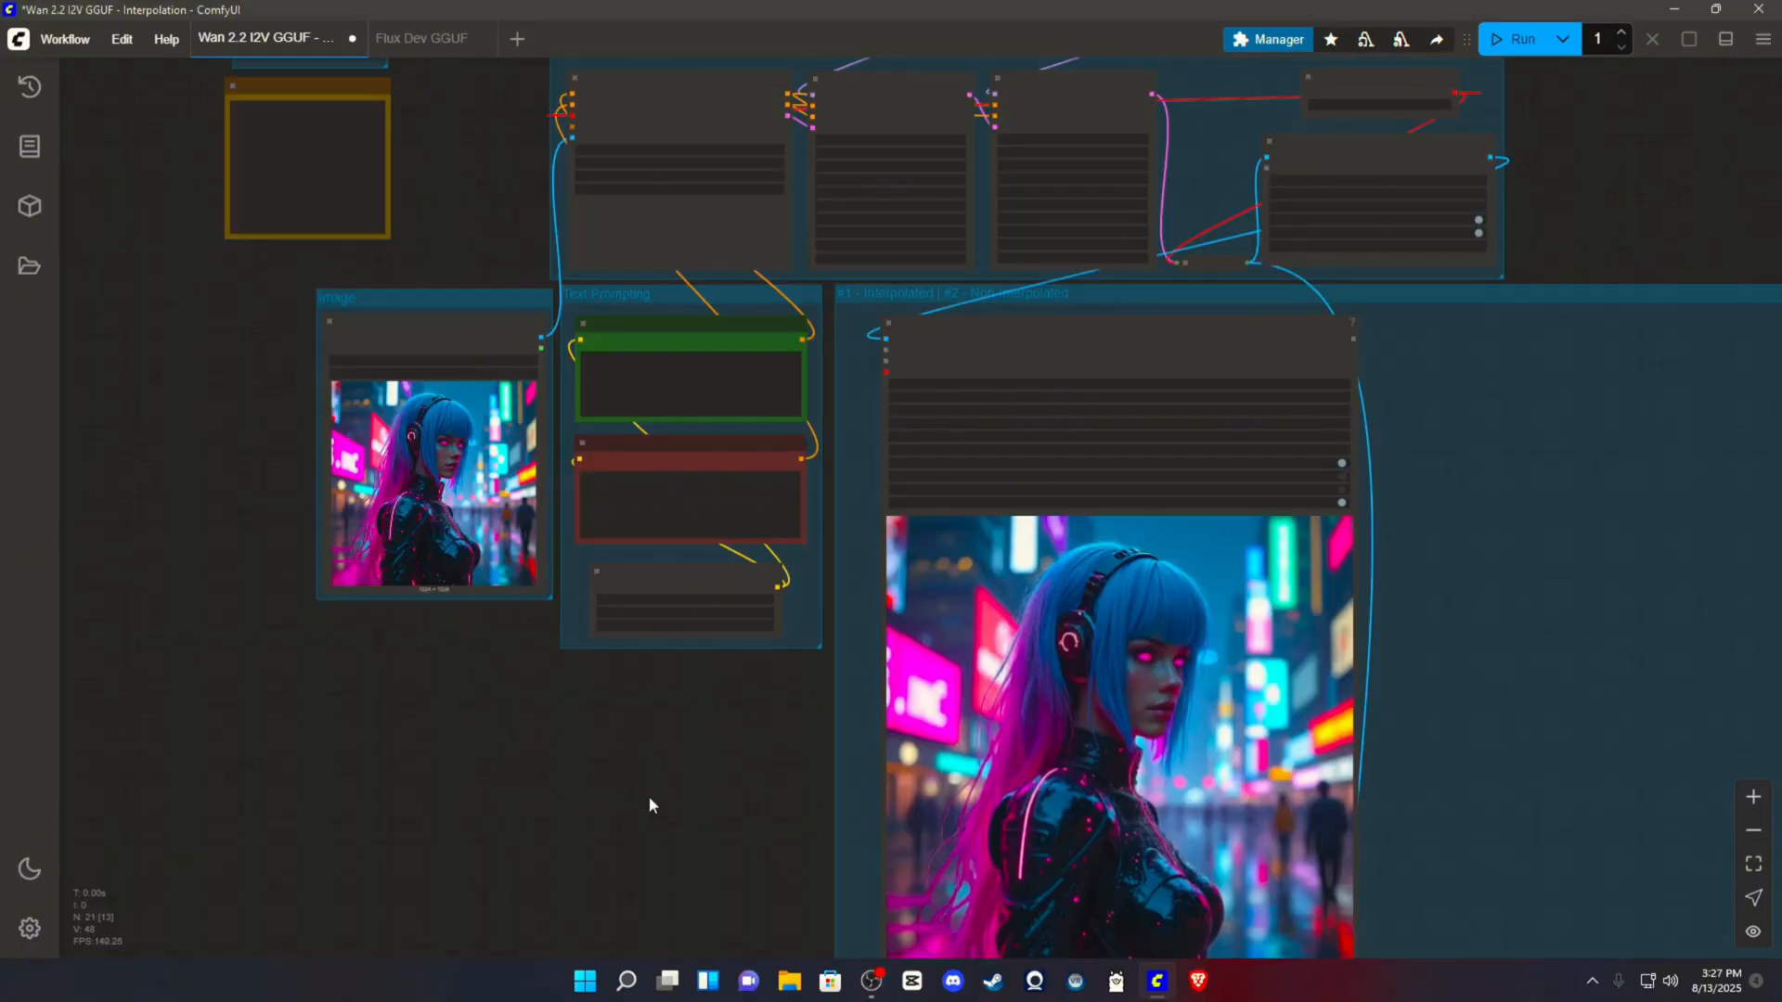
mouse_move(397, 704)
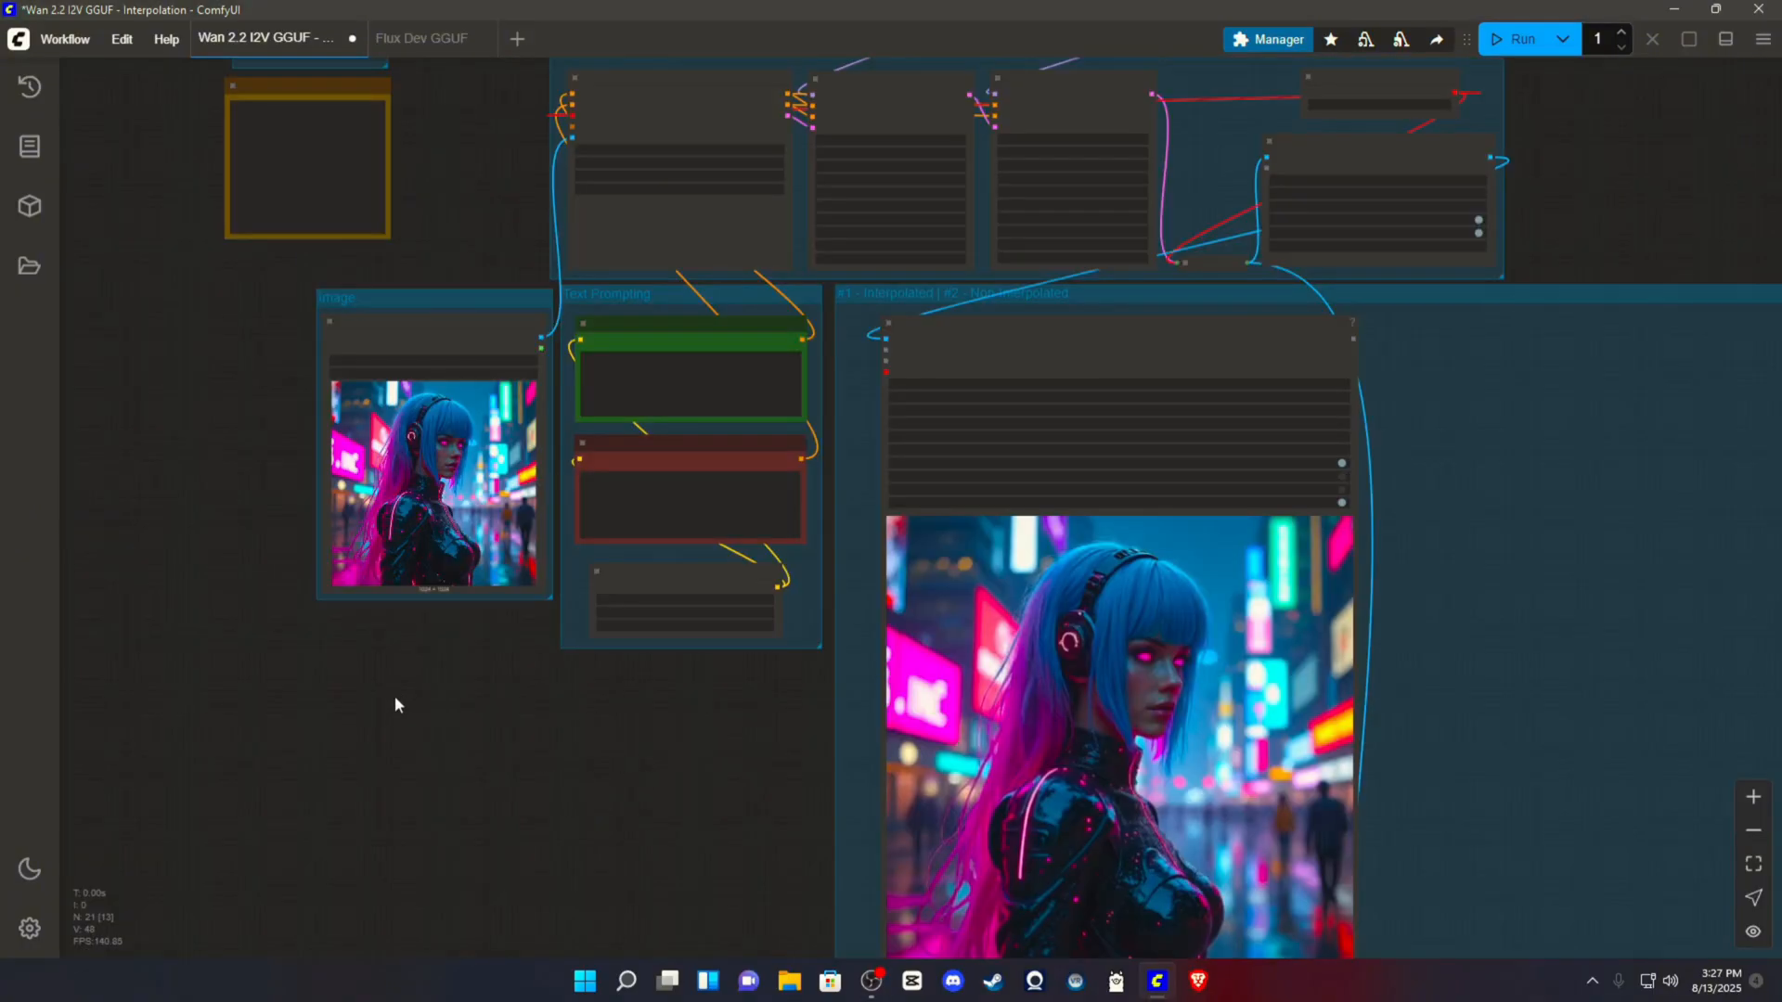
mouse_move(358, 708)
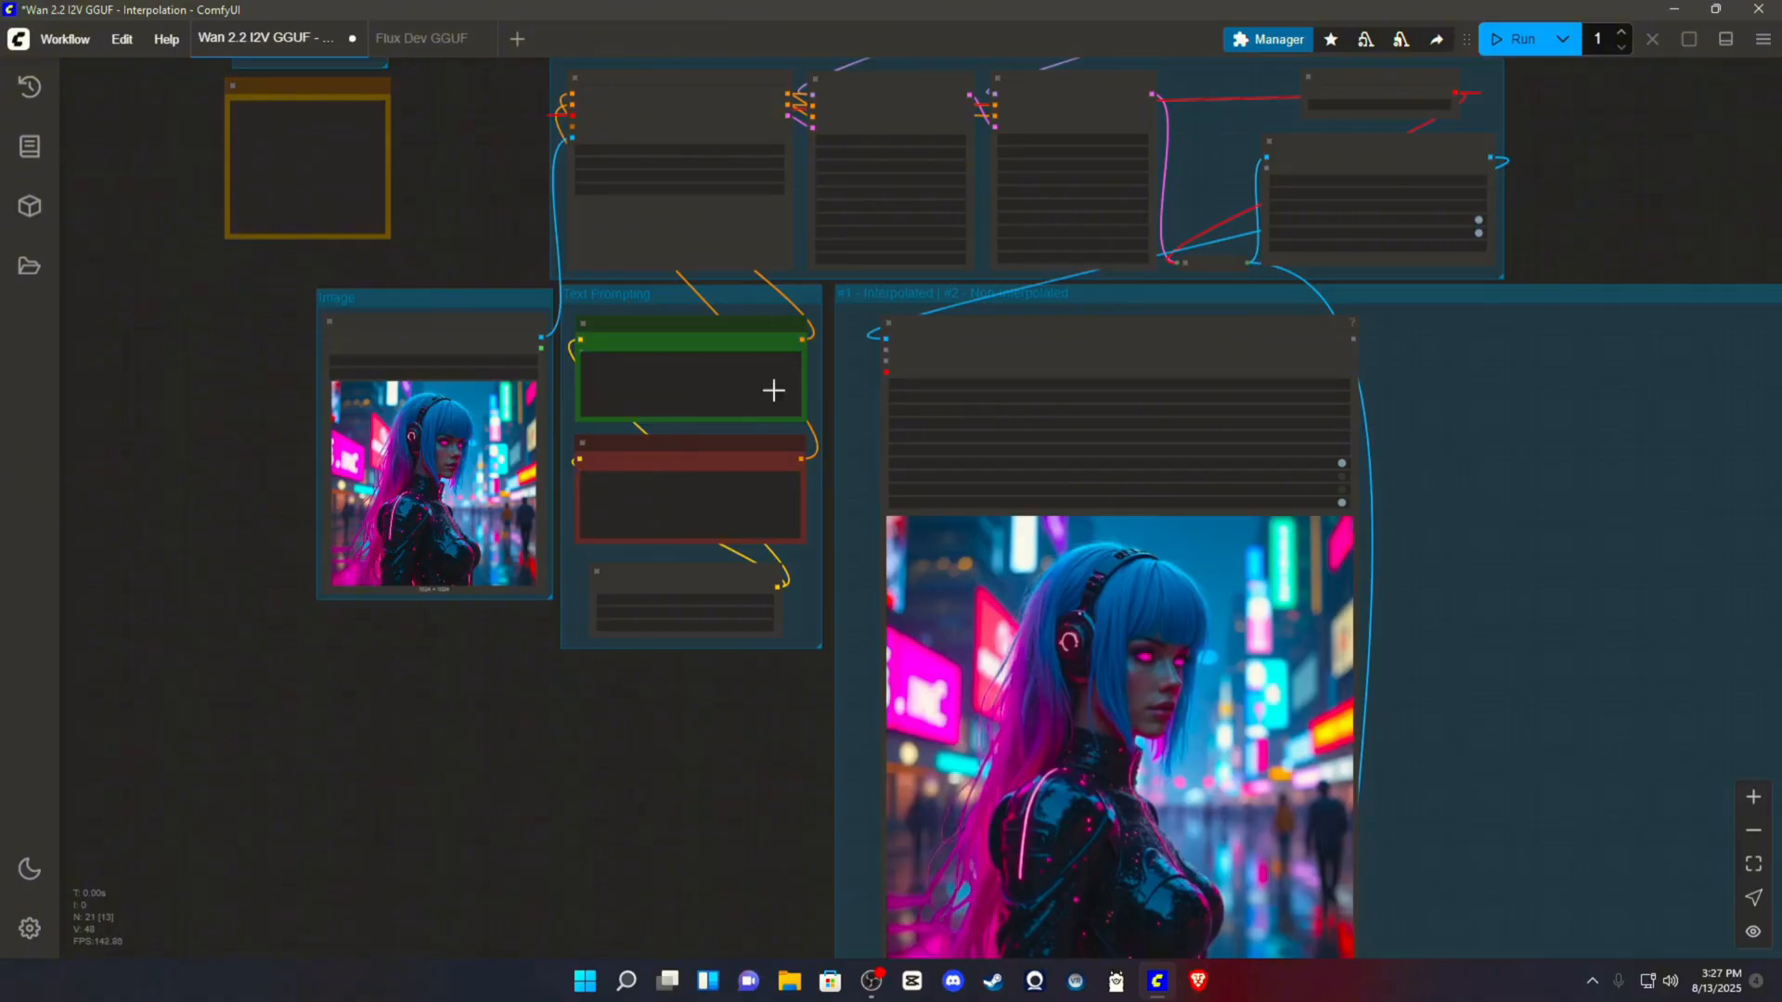
scroll(down, 3)
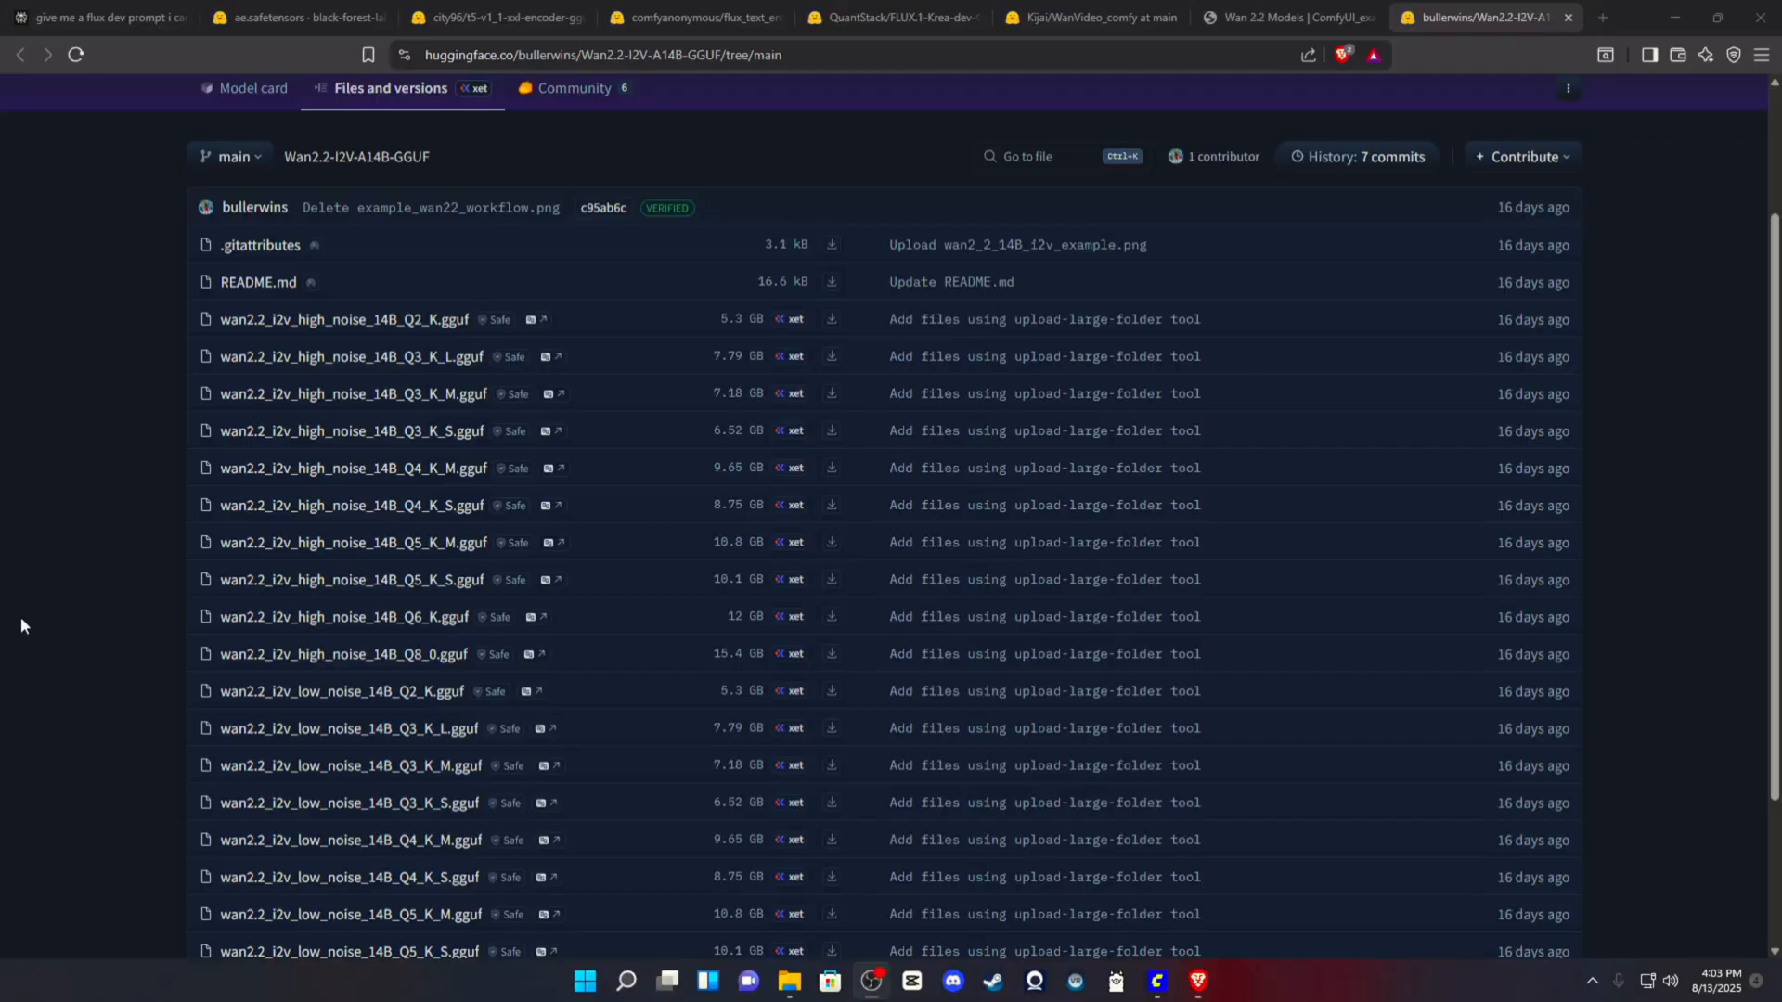
mouse_move(77, 546)
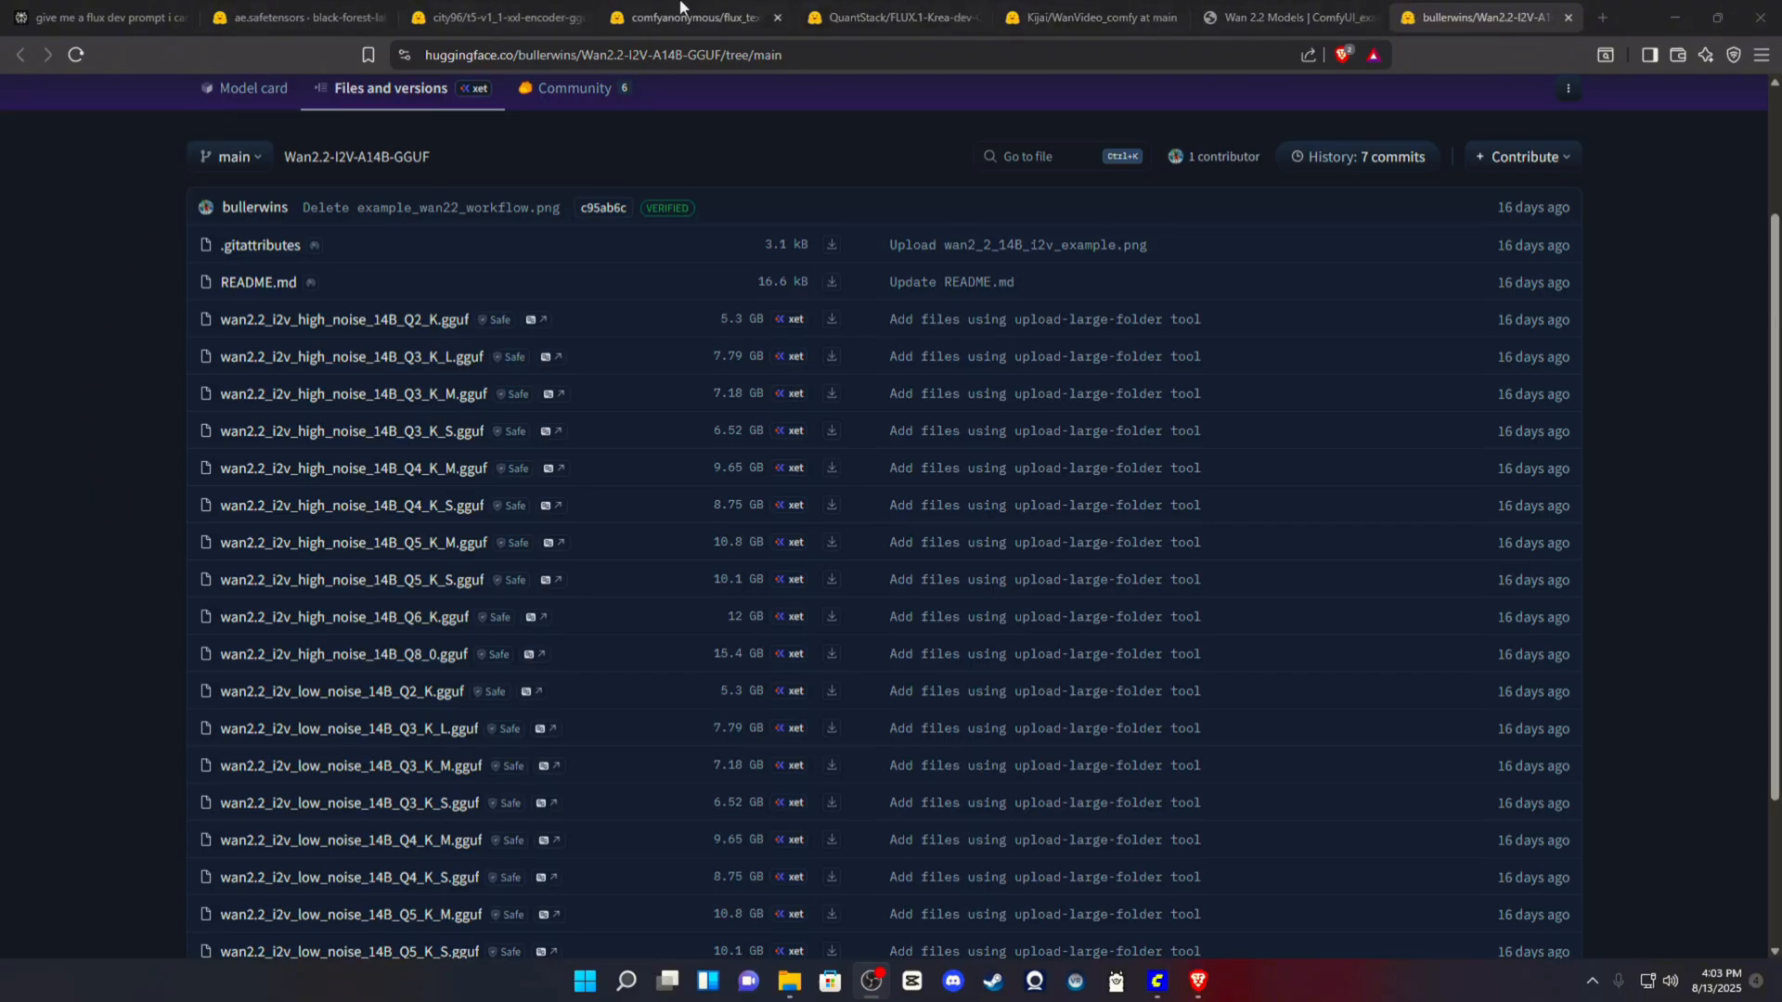
mouse_move(633, 523)
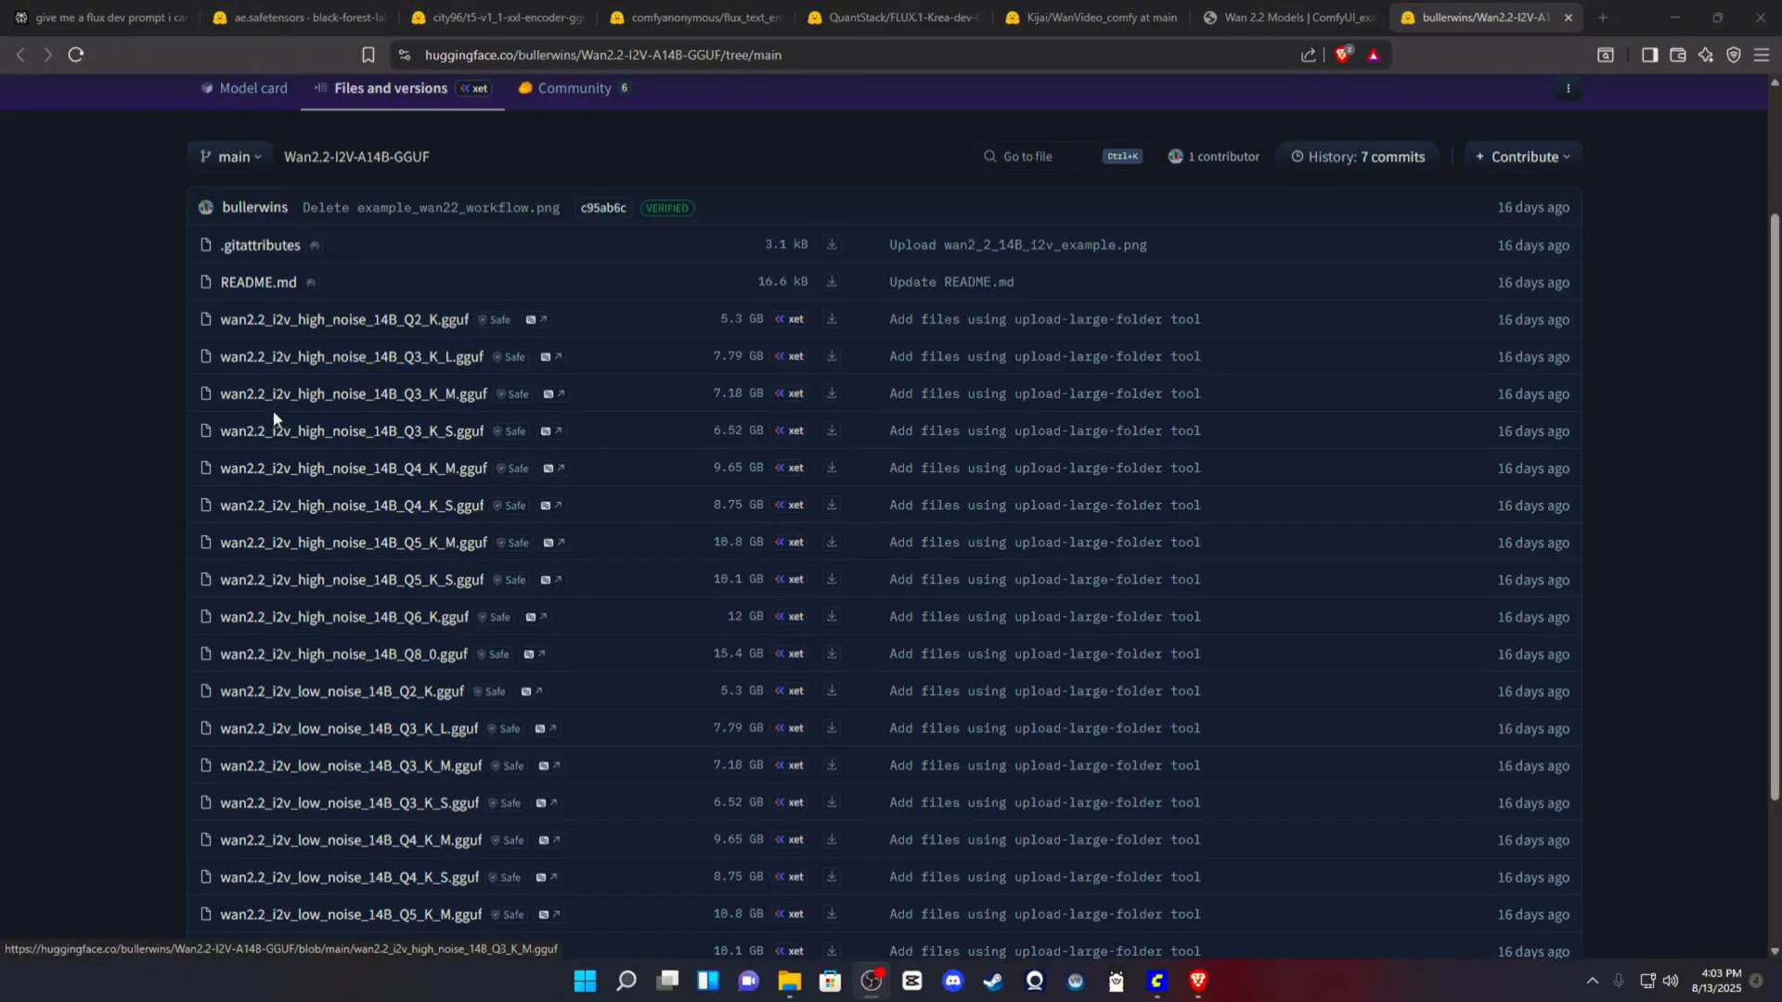
mouse_move(410, 579)
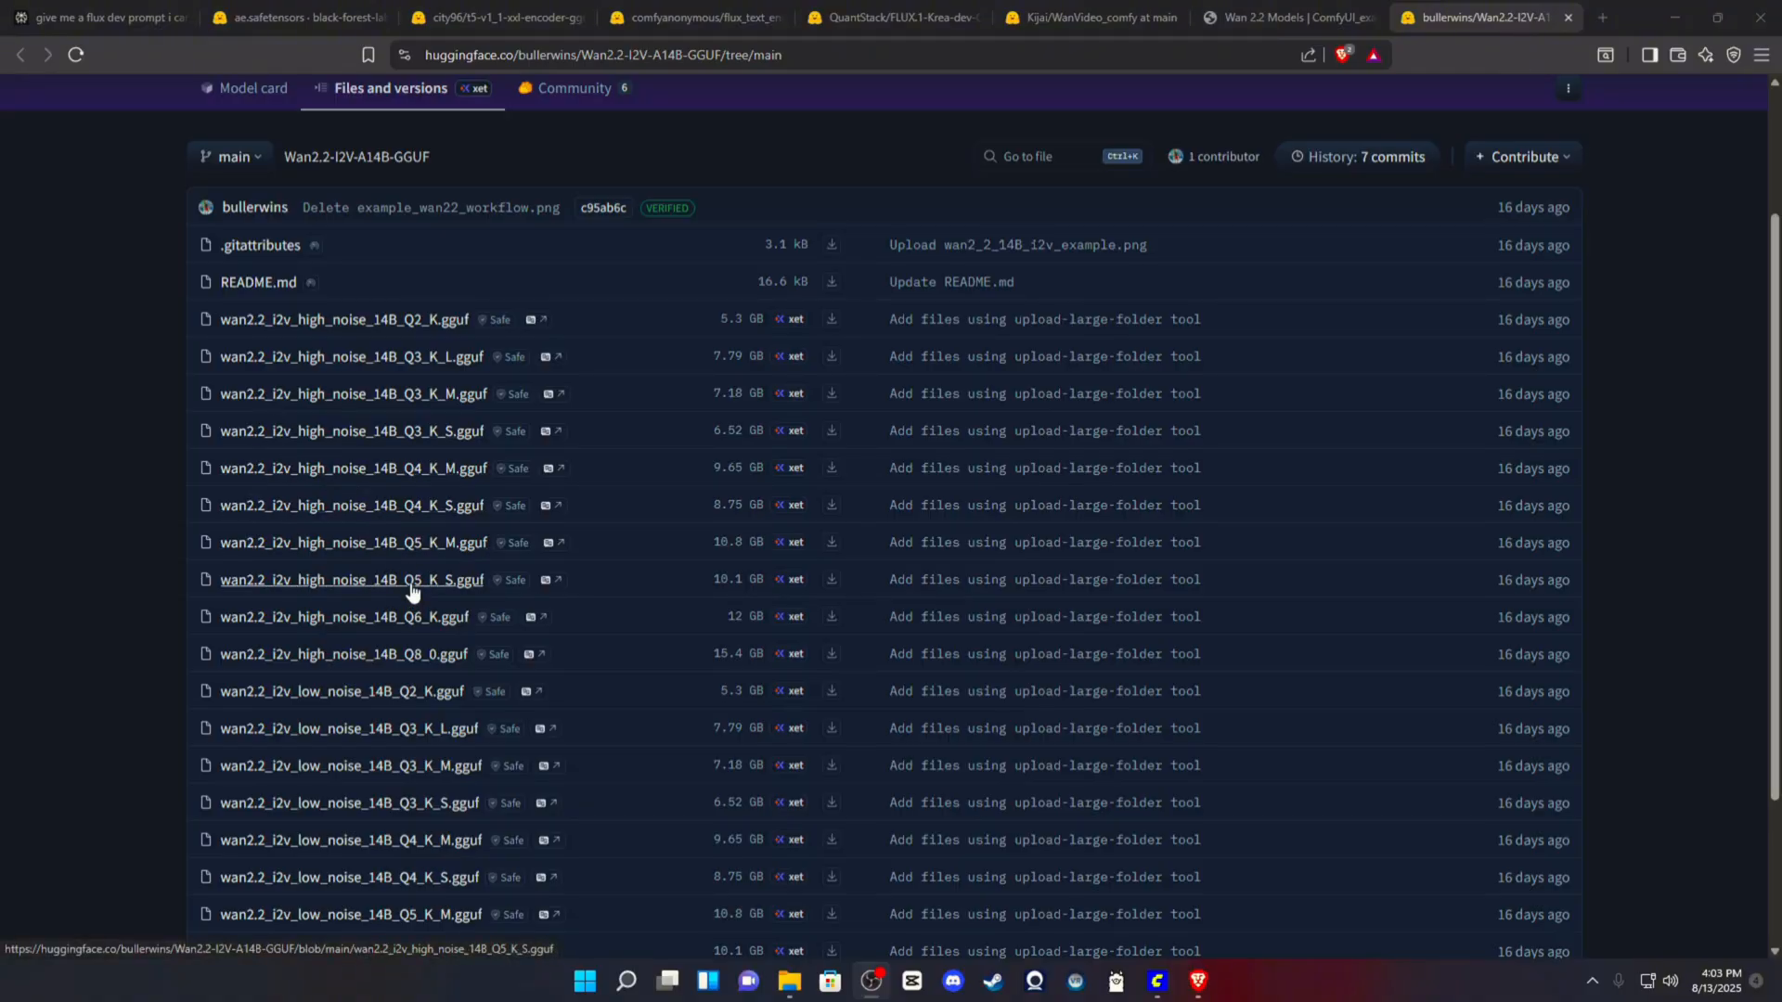
mouse_move(409, 591)
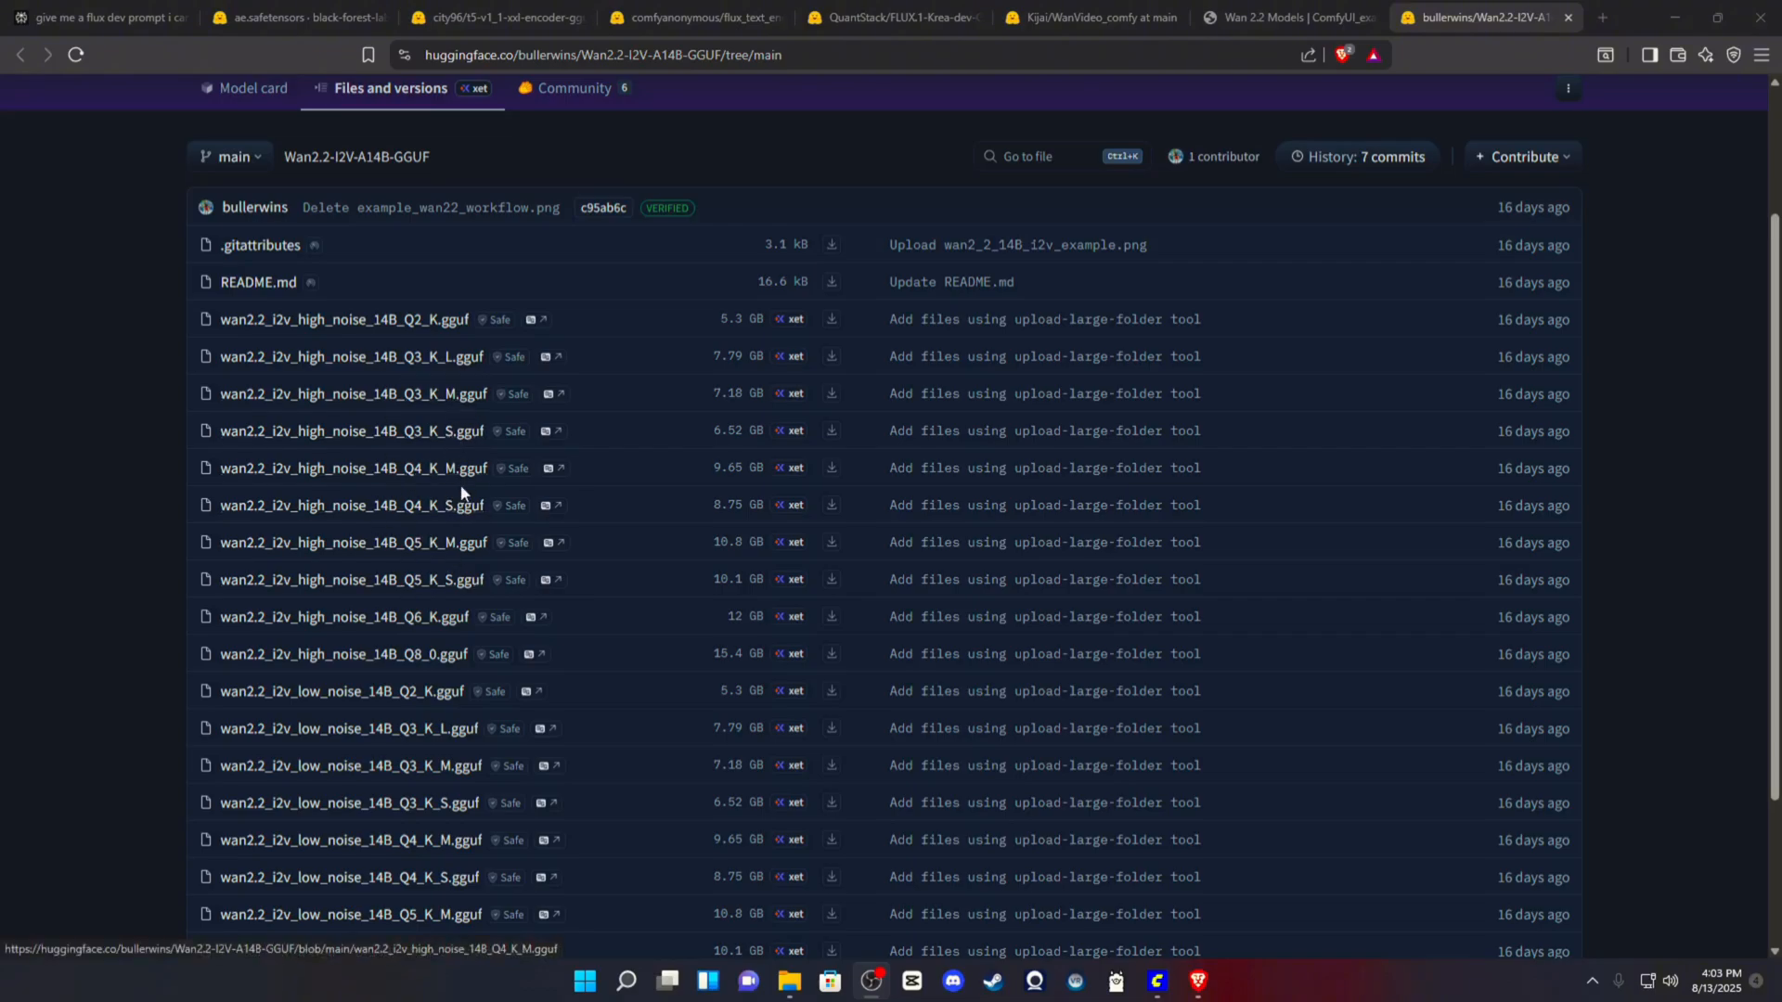
mouse_move(622, 550)
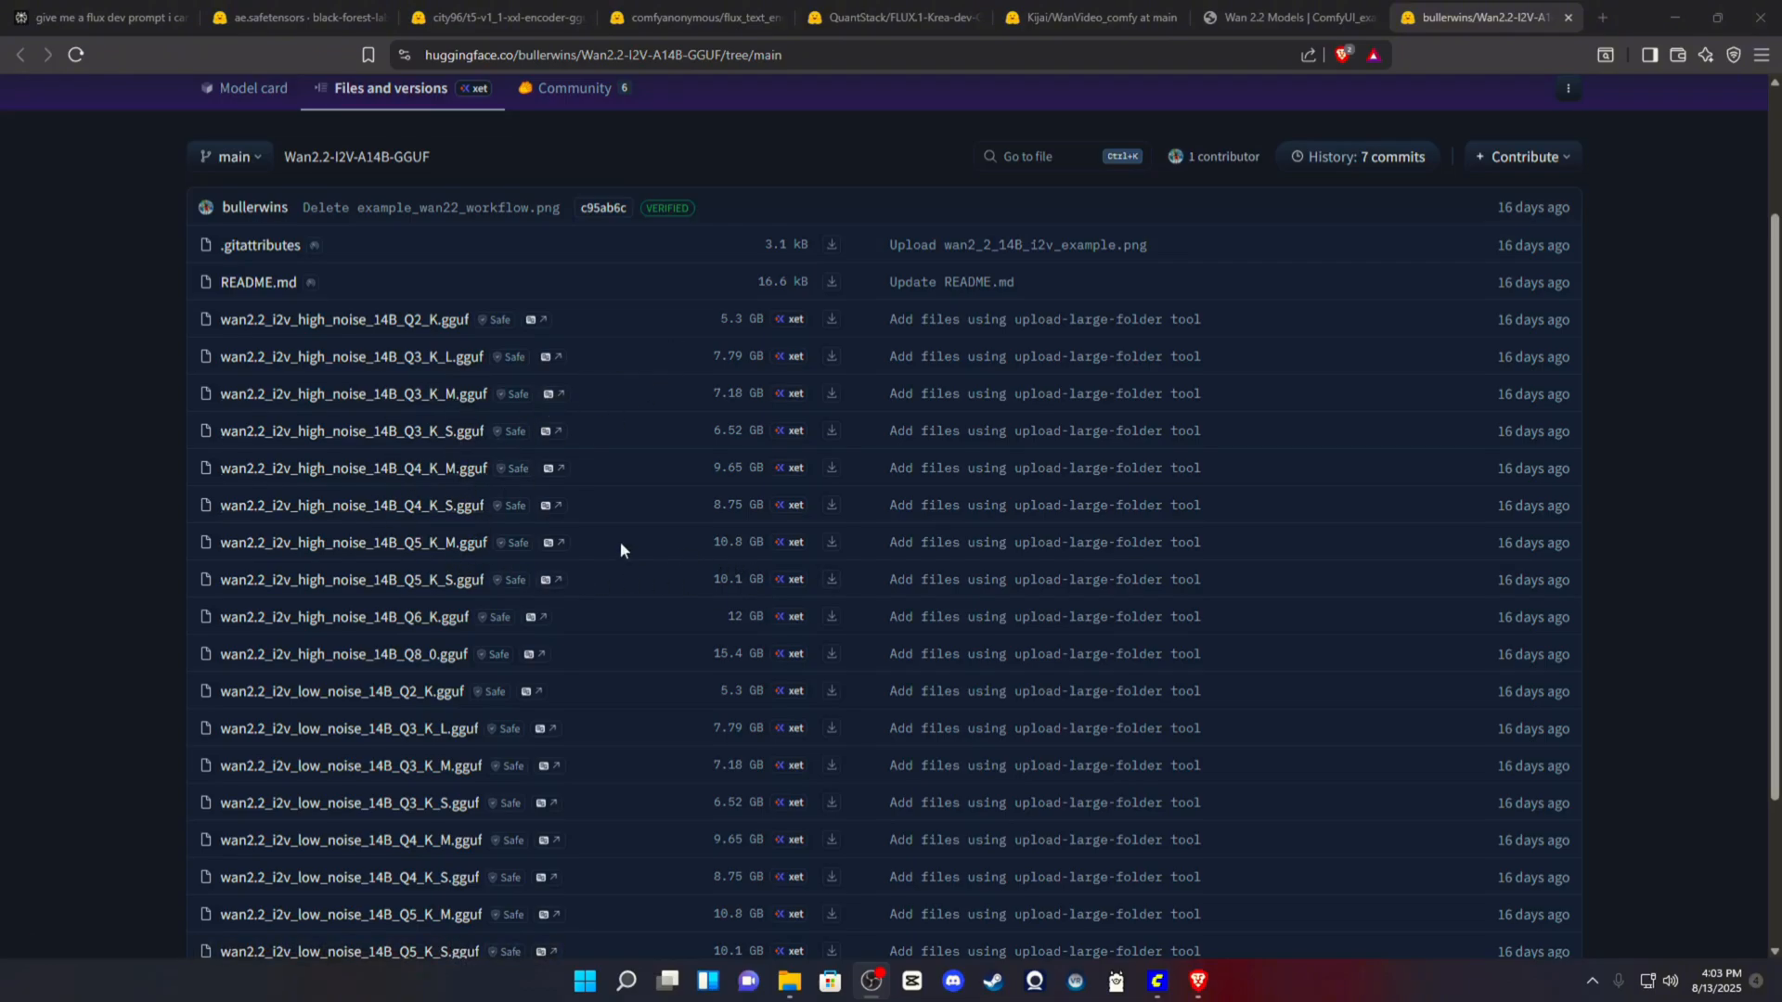
scroll(down, 3)
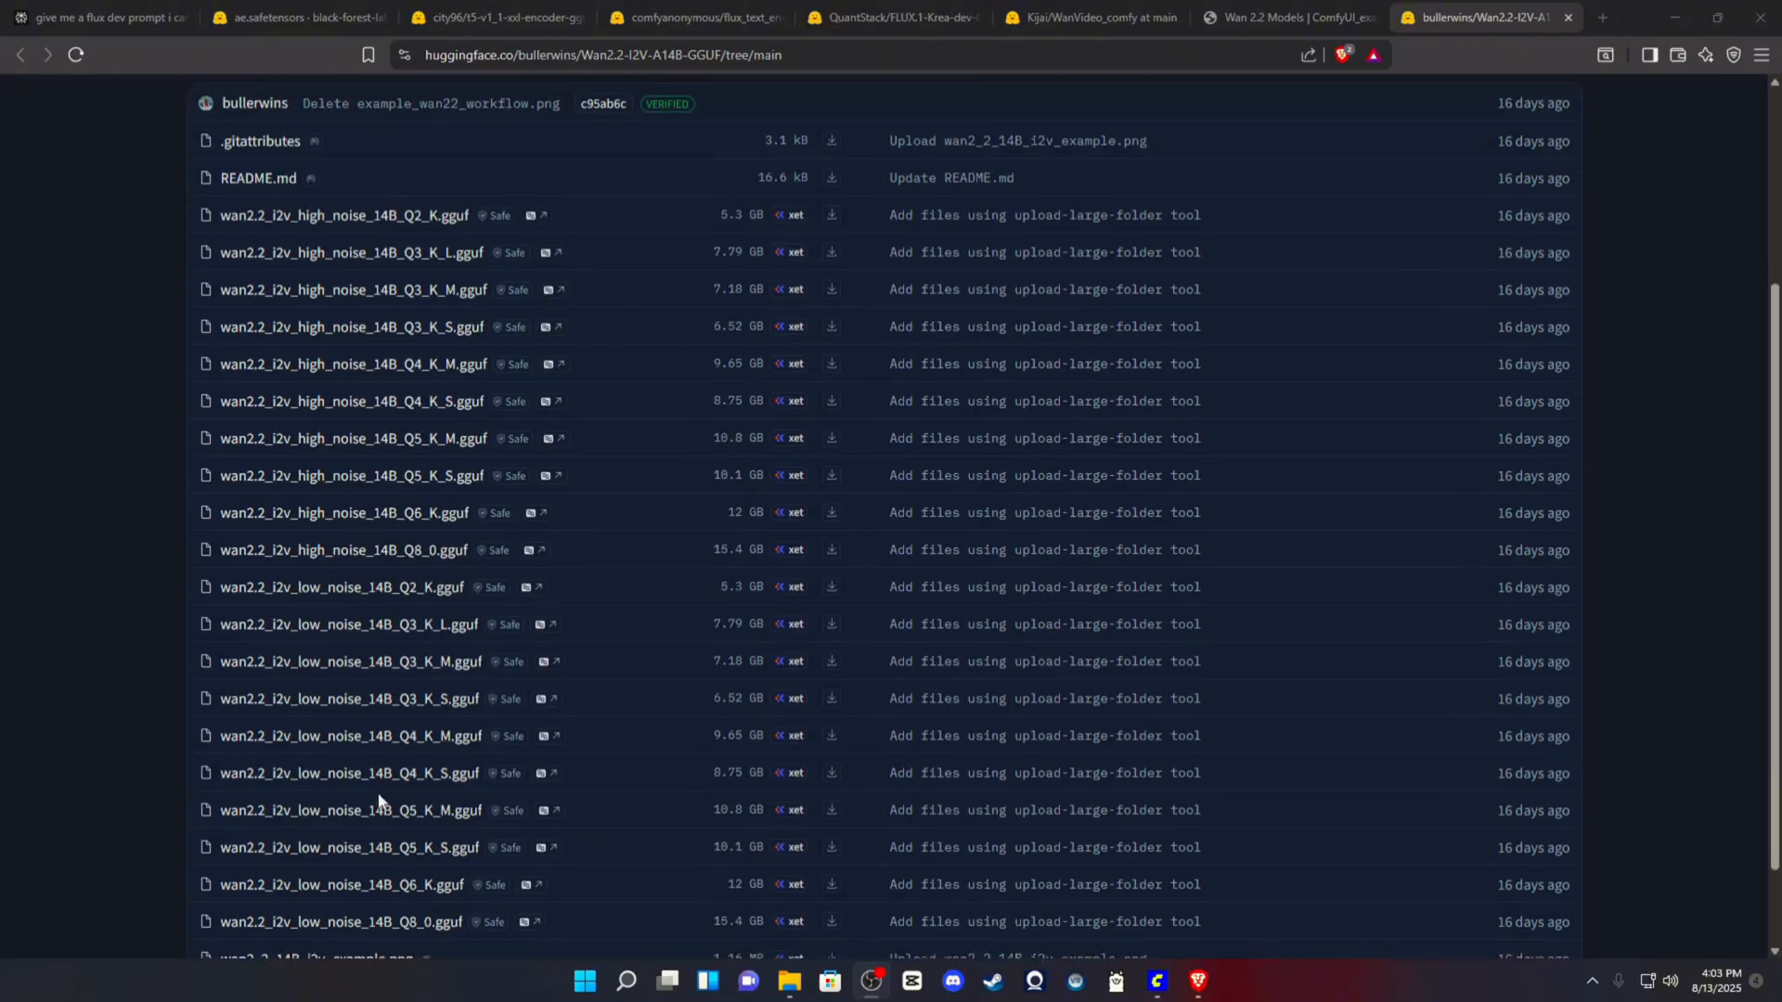
scroll(down, 3)
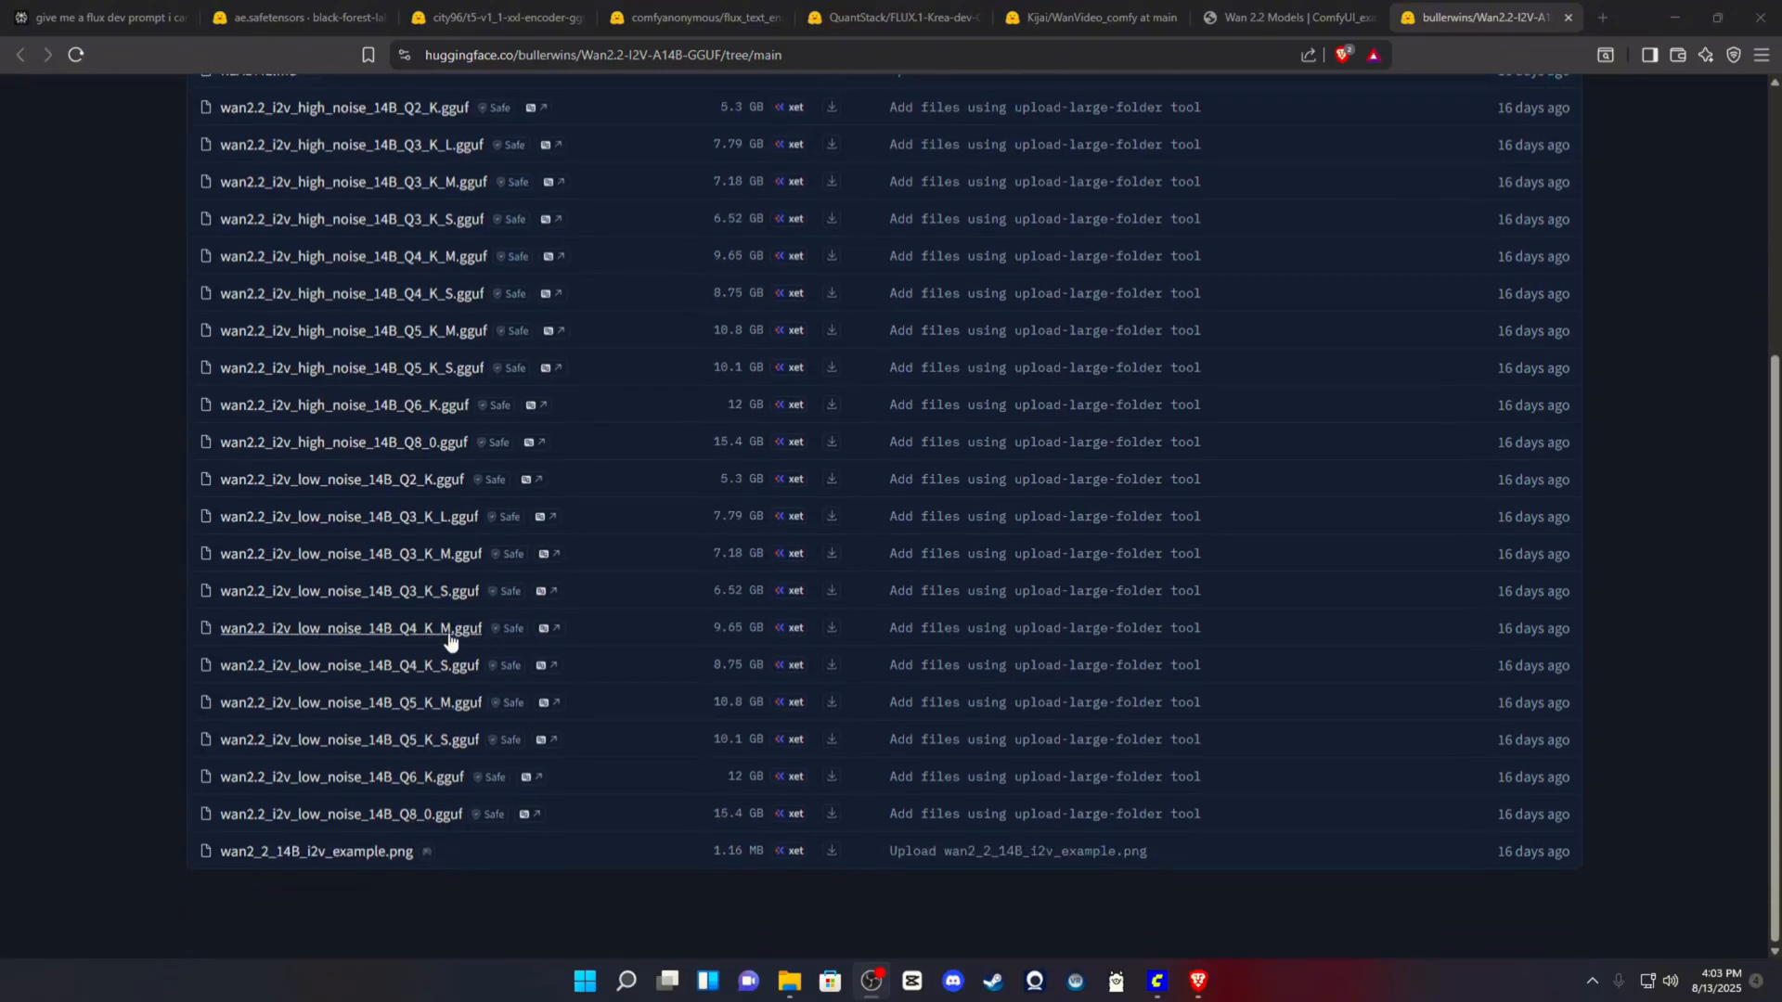
mouse_move(521, 713)
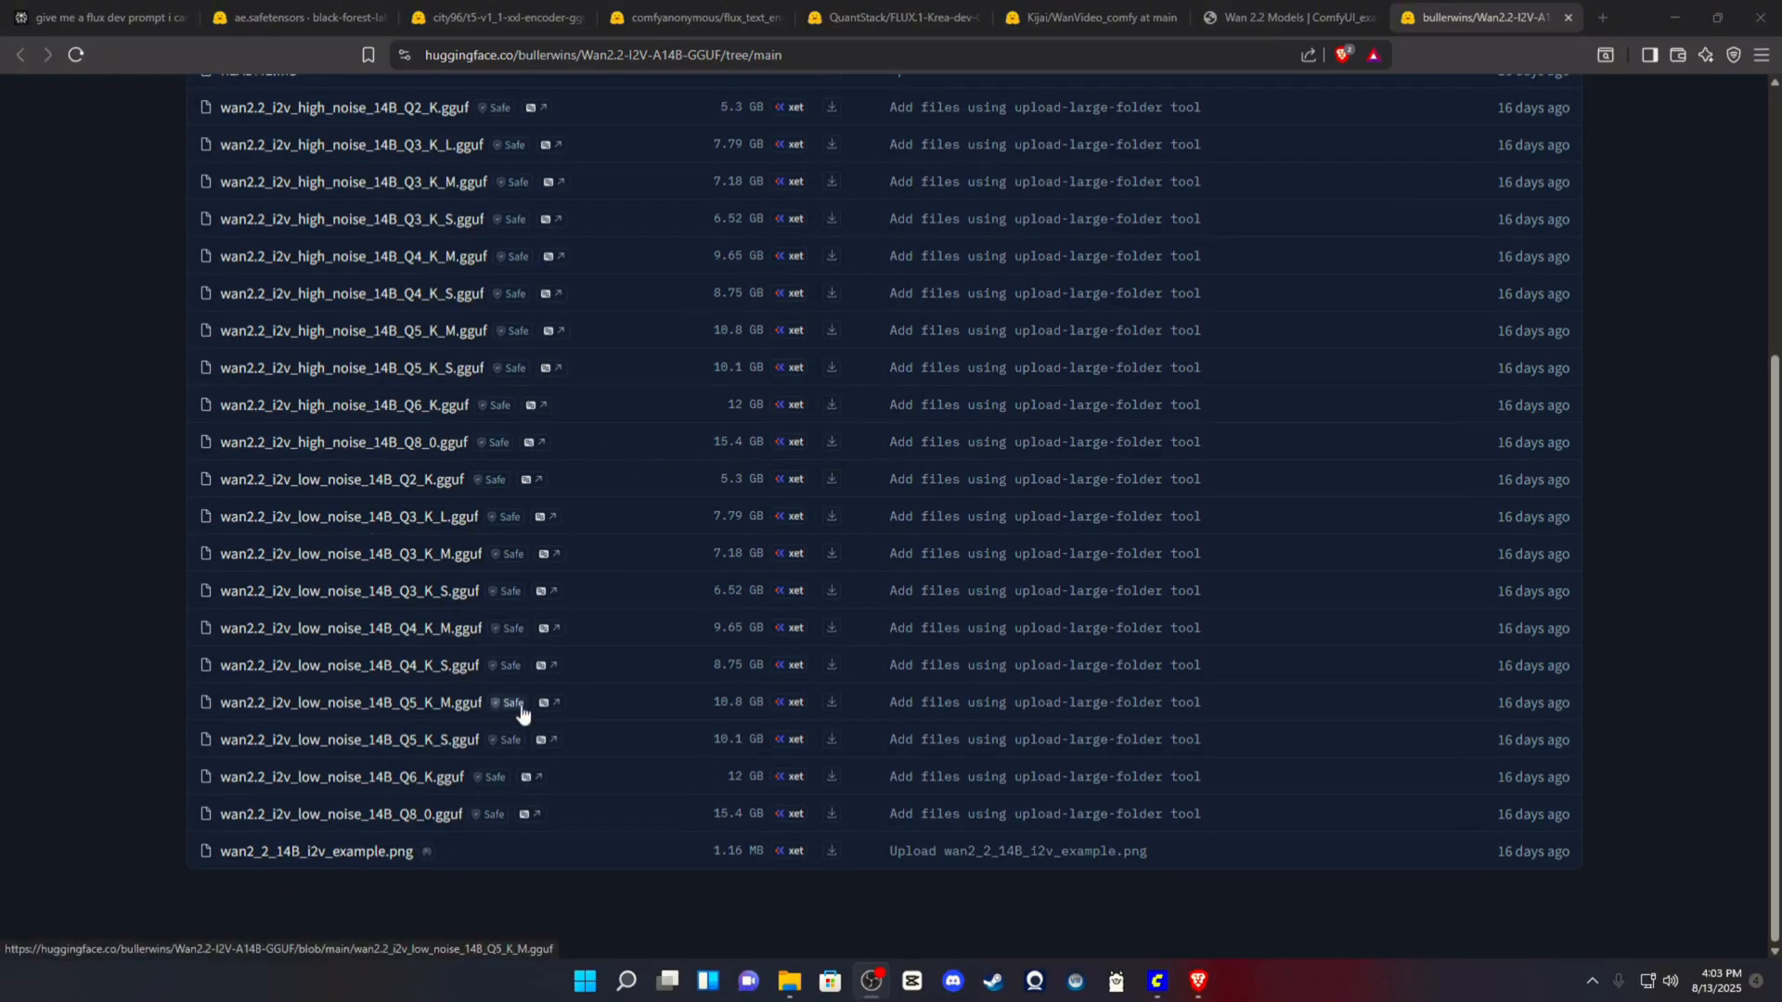
mouse_move(437, 356)
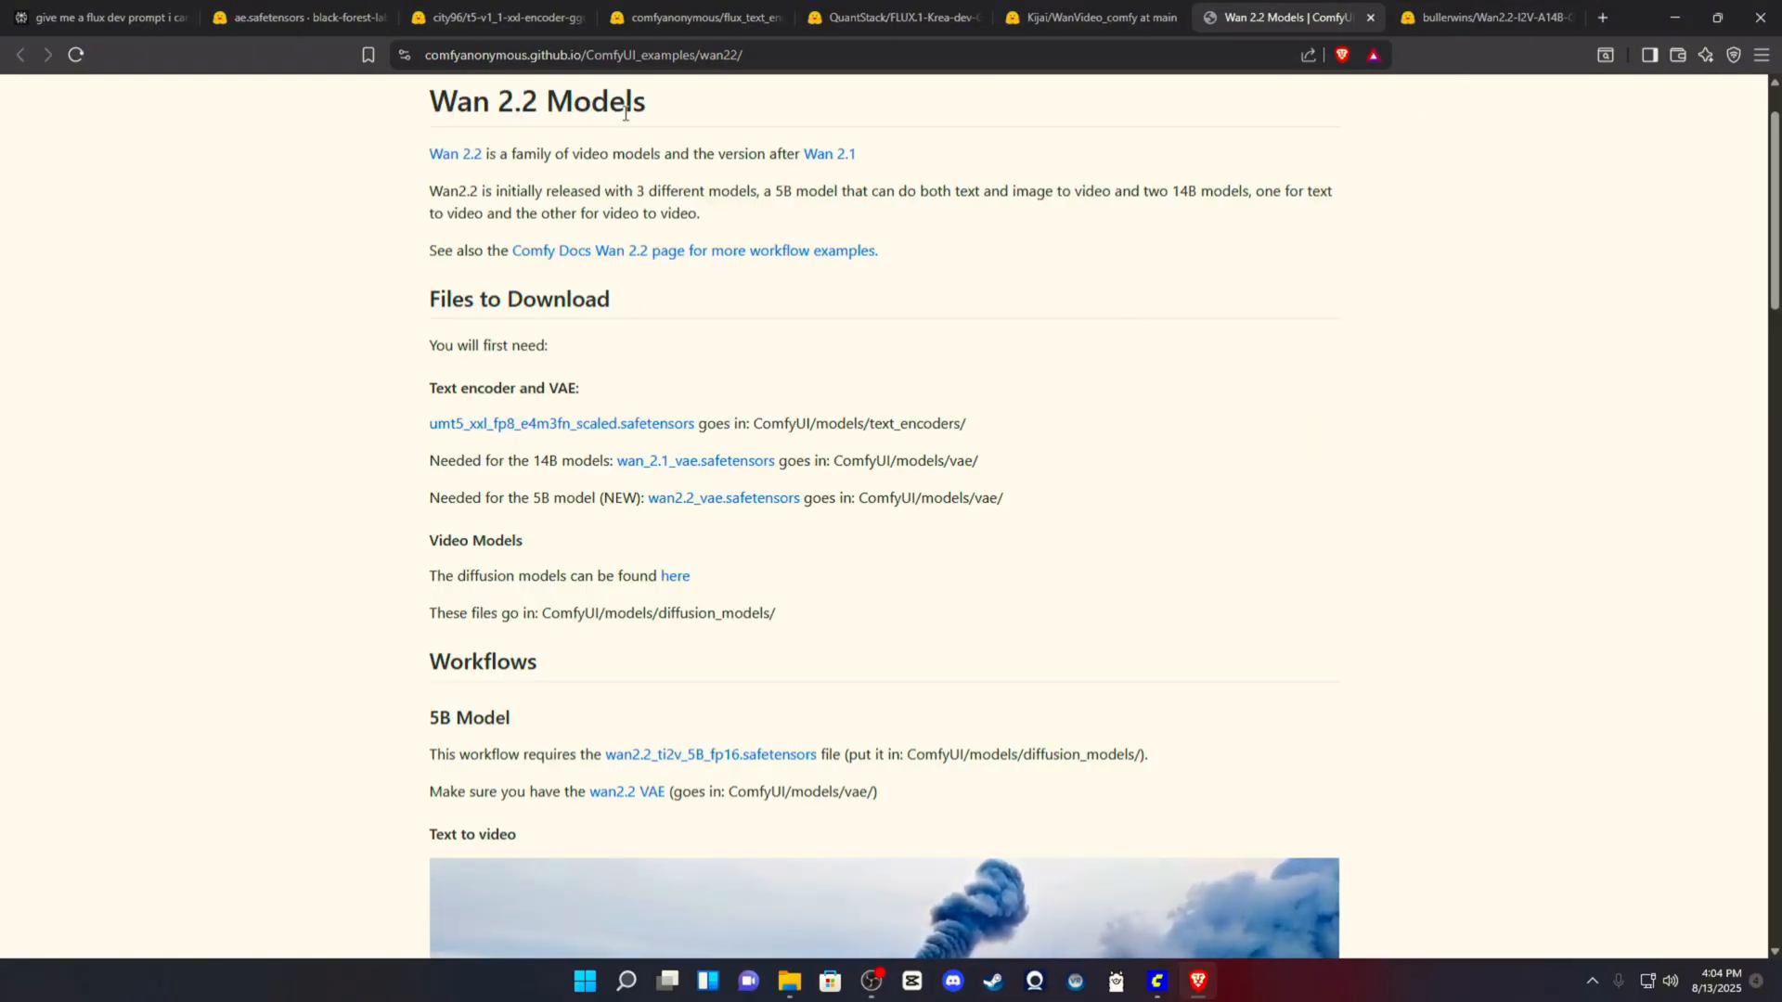
- Highlight the text encoder file name in the Wan 2.2 Files to Download list
double_click(501, 388)
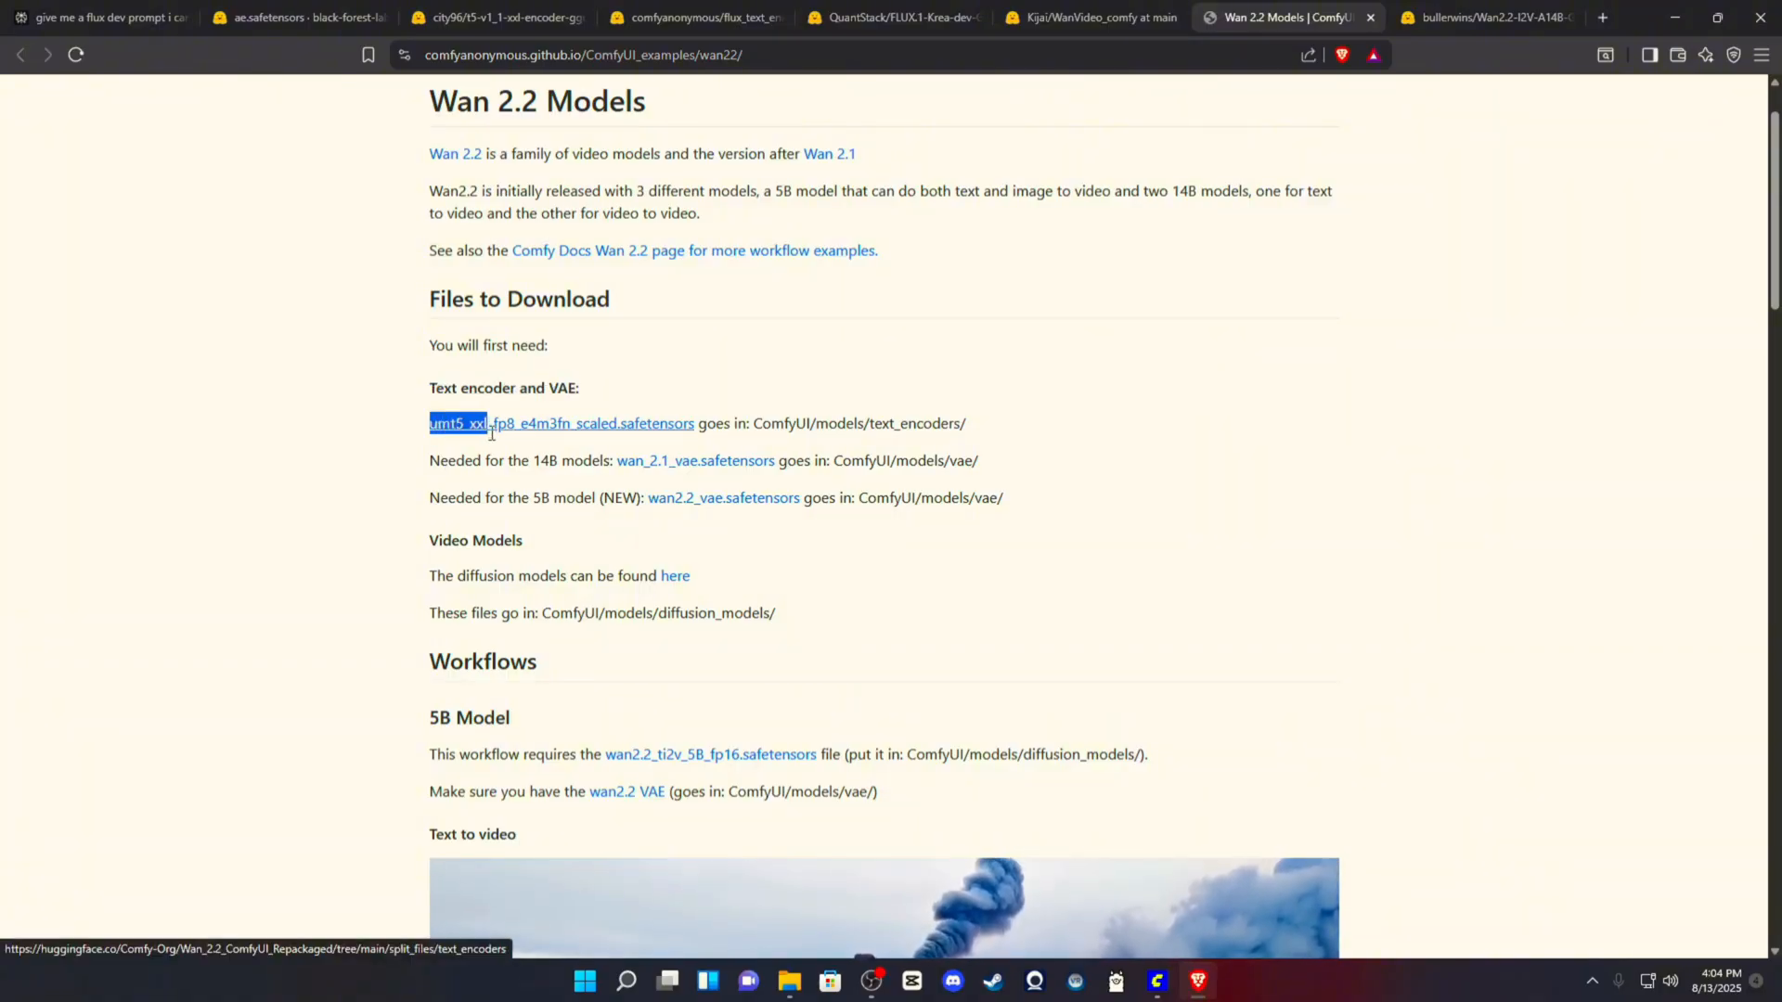
drag(457, 423, 617, 423)
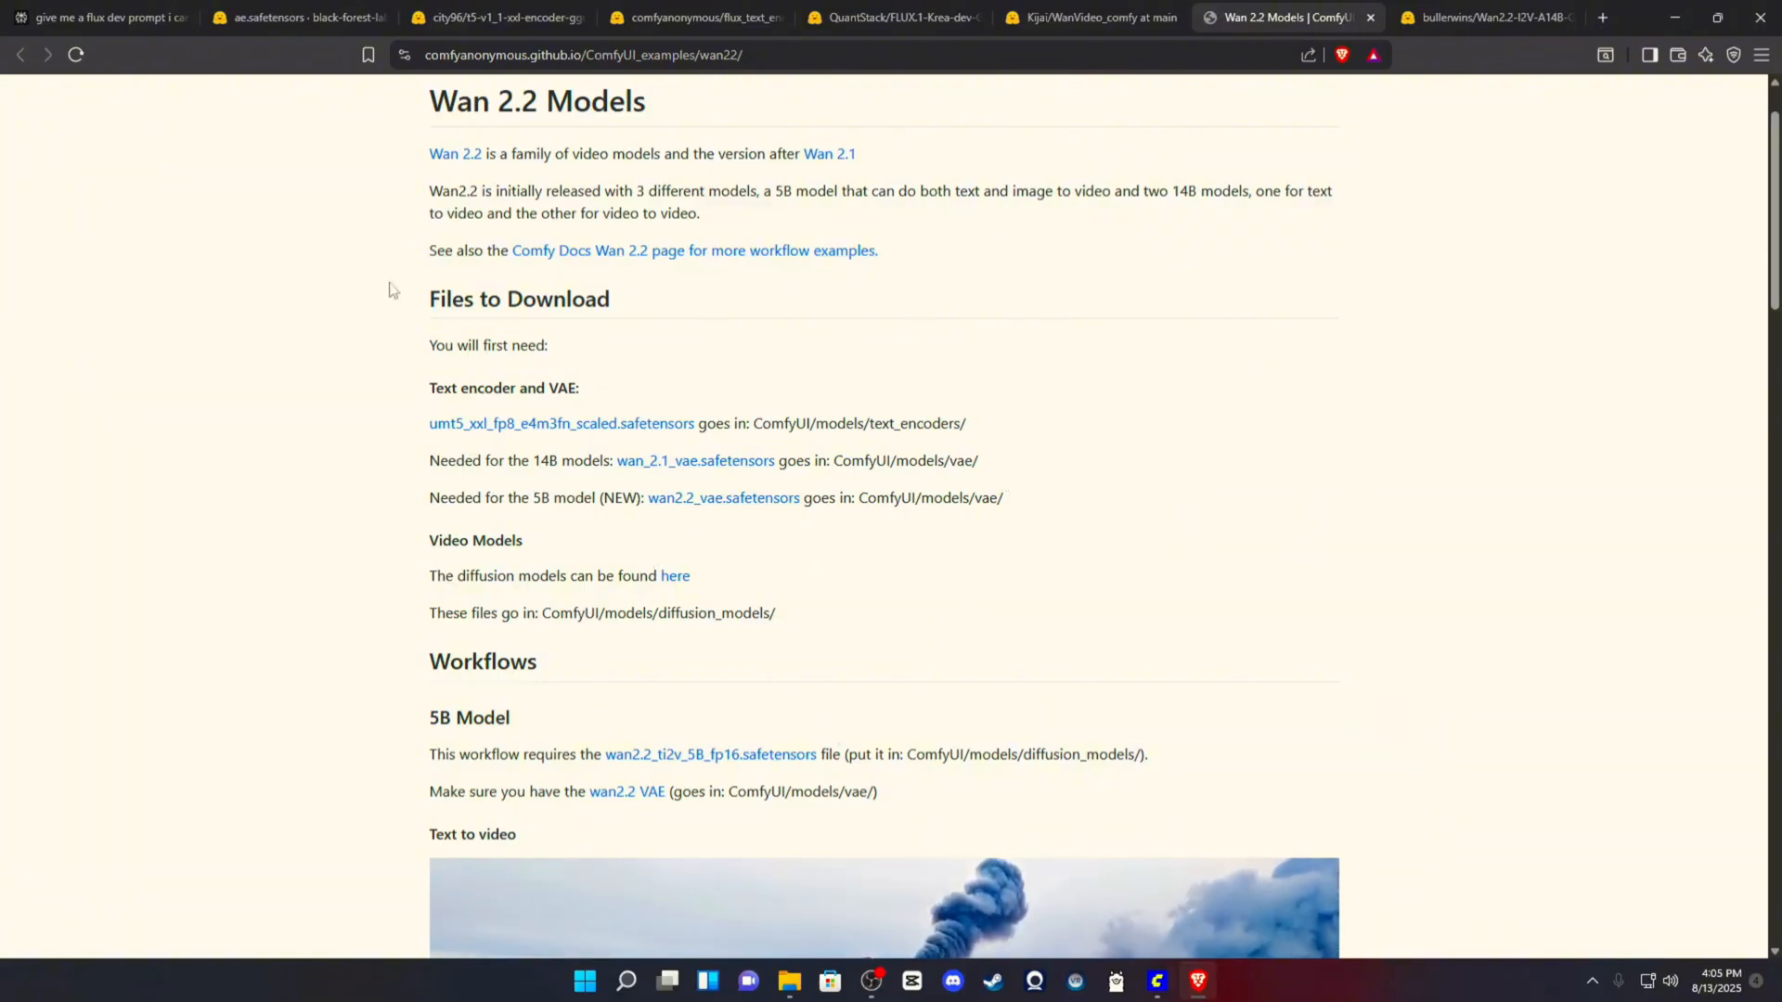
click(1085, 17)
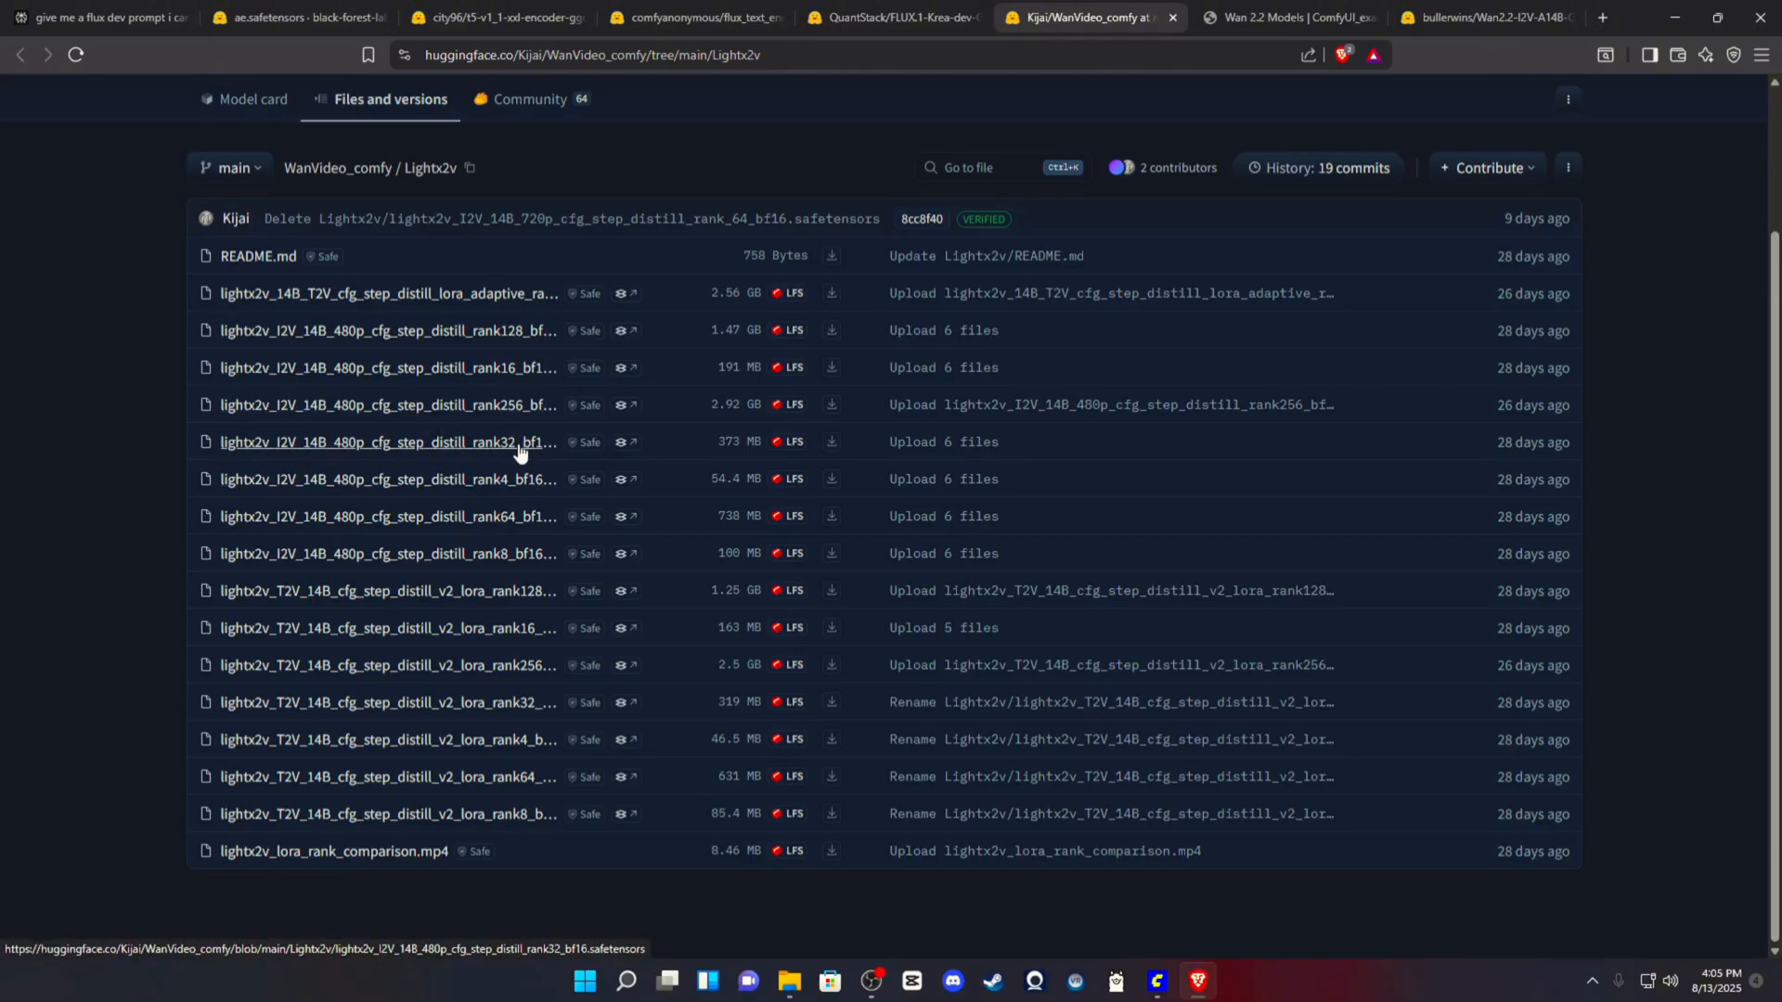
mouse_move(468, 479)
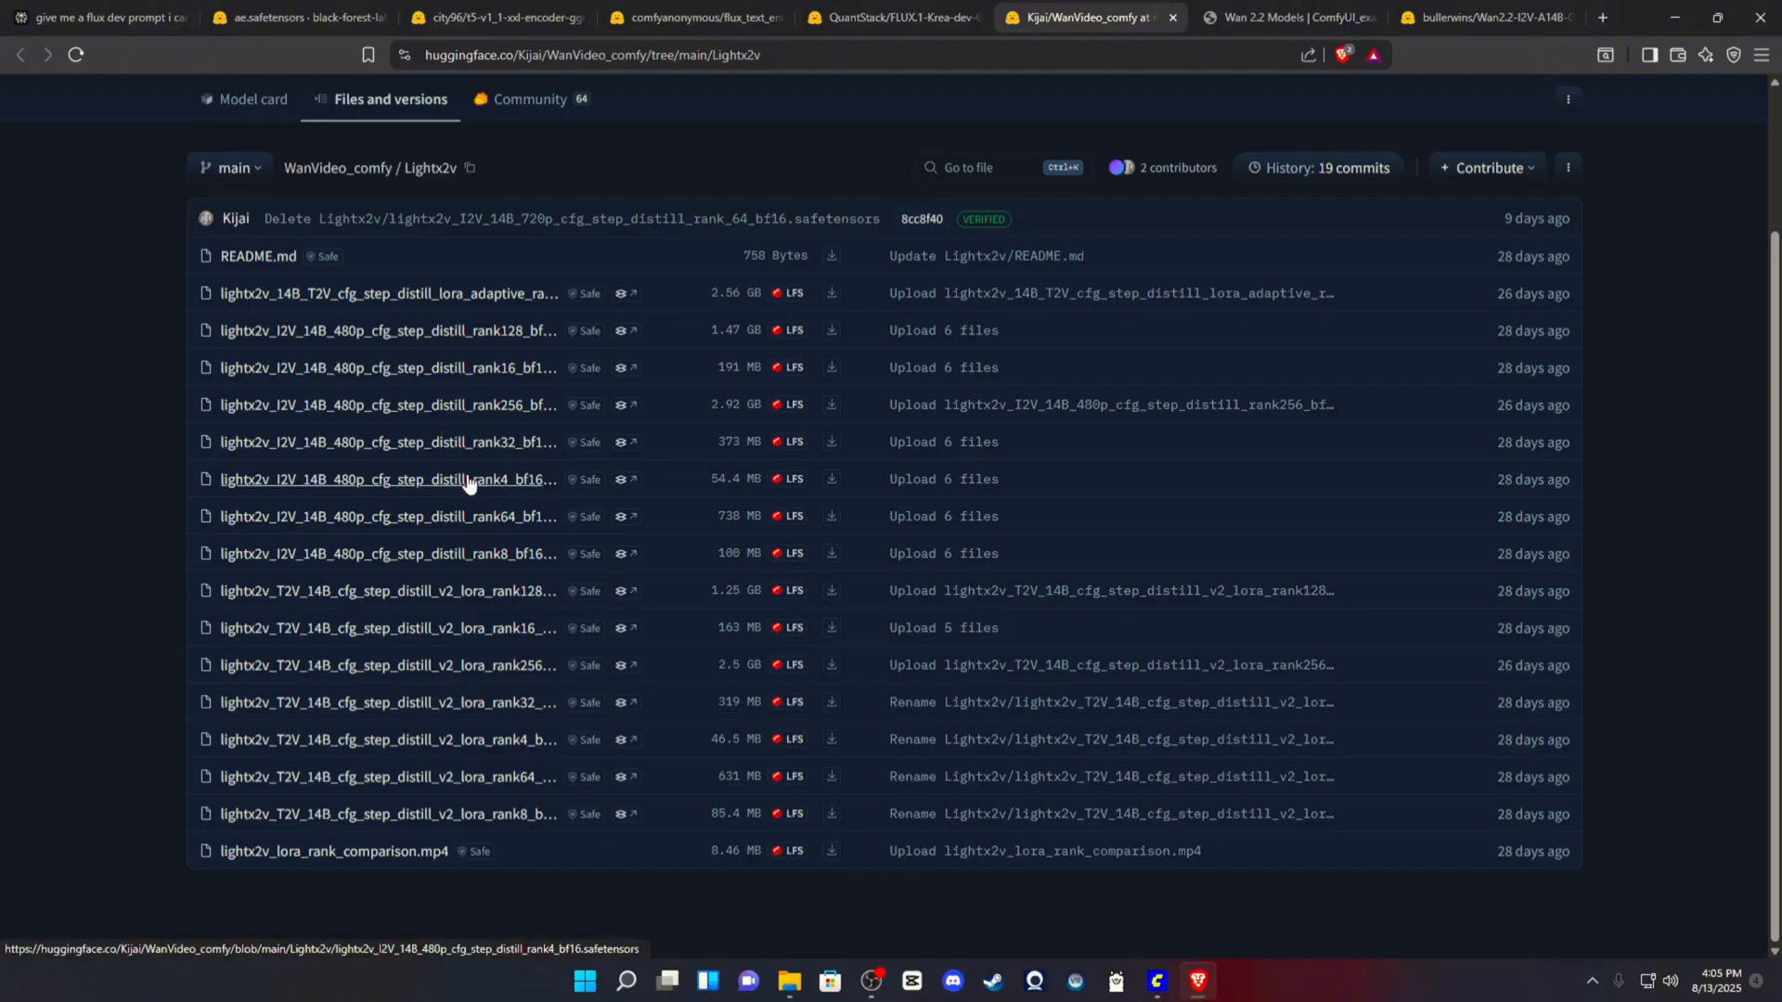
mouse_move(500, 531)
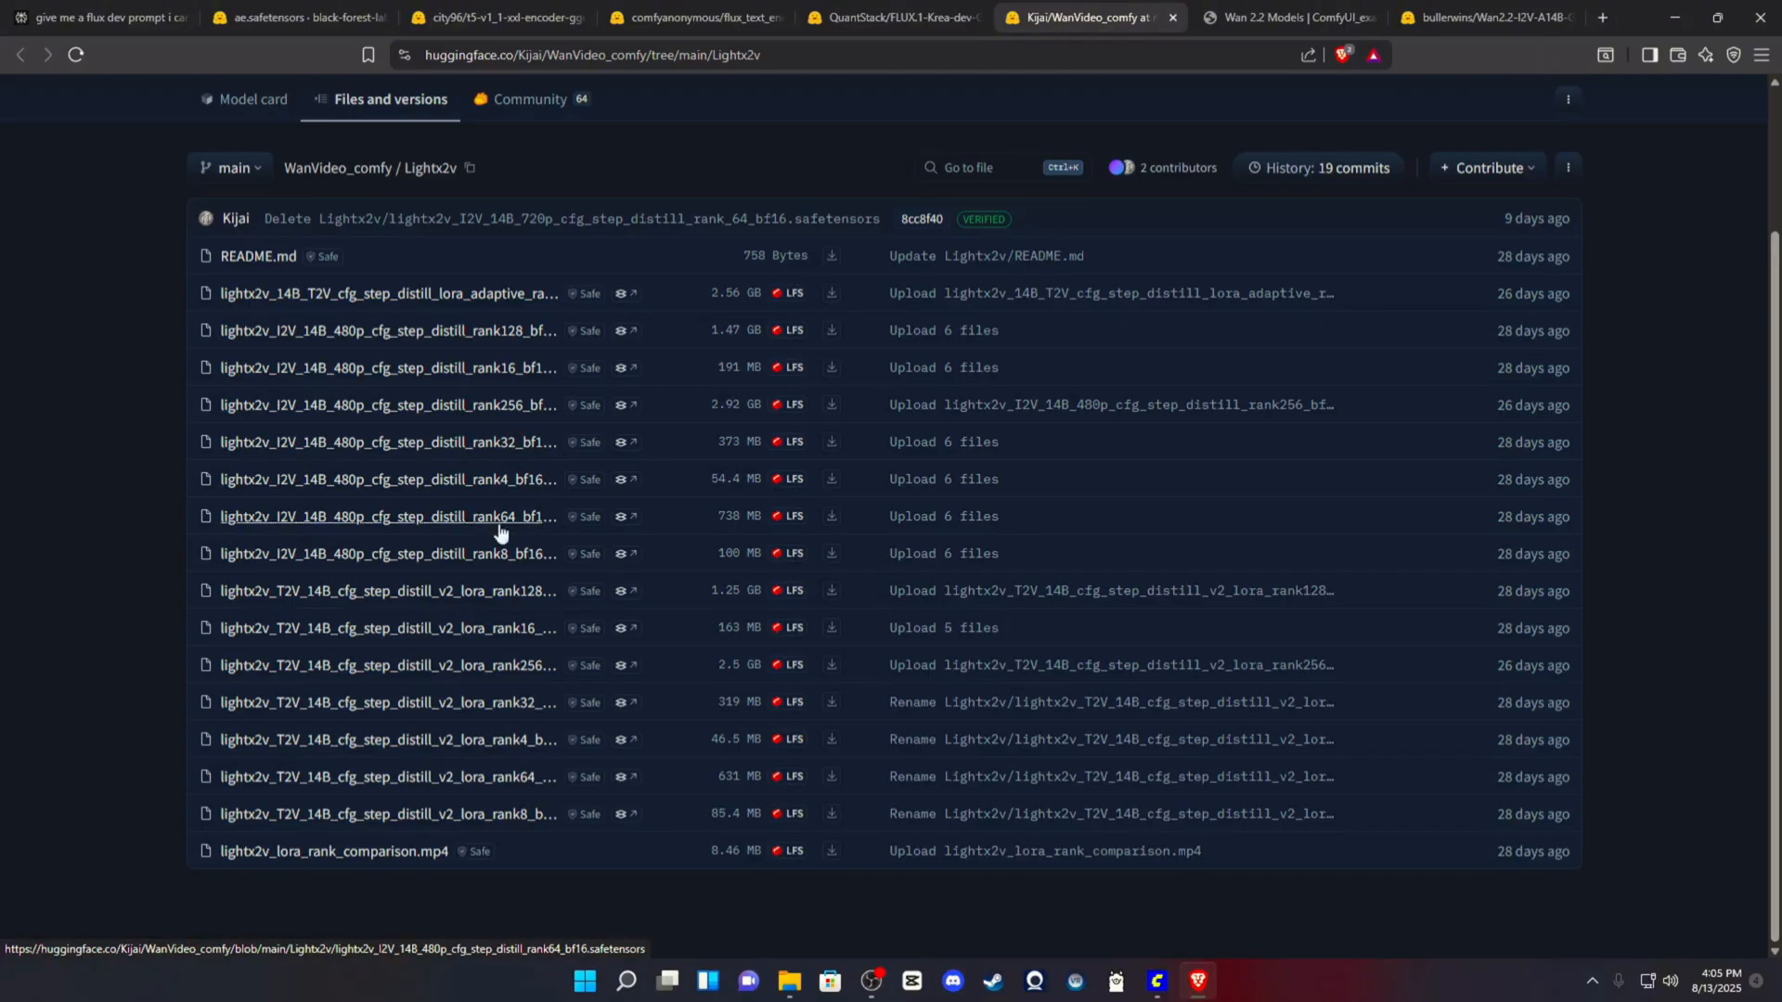
mouse_move(523, 536)
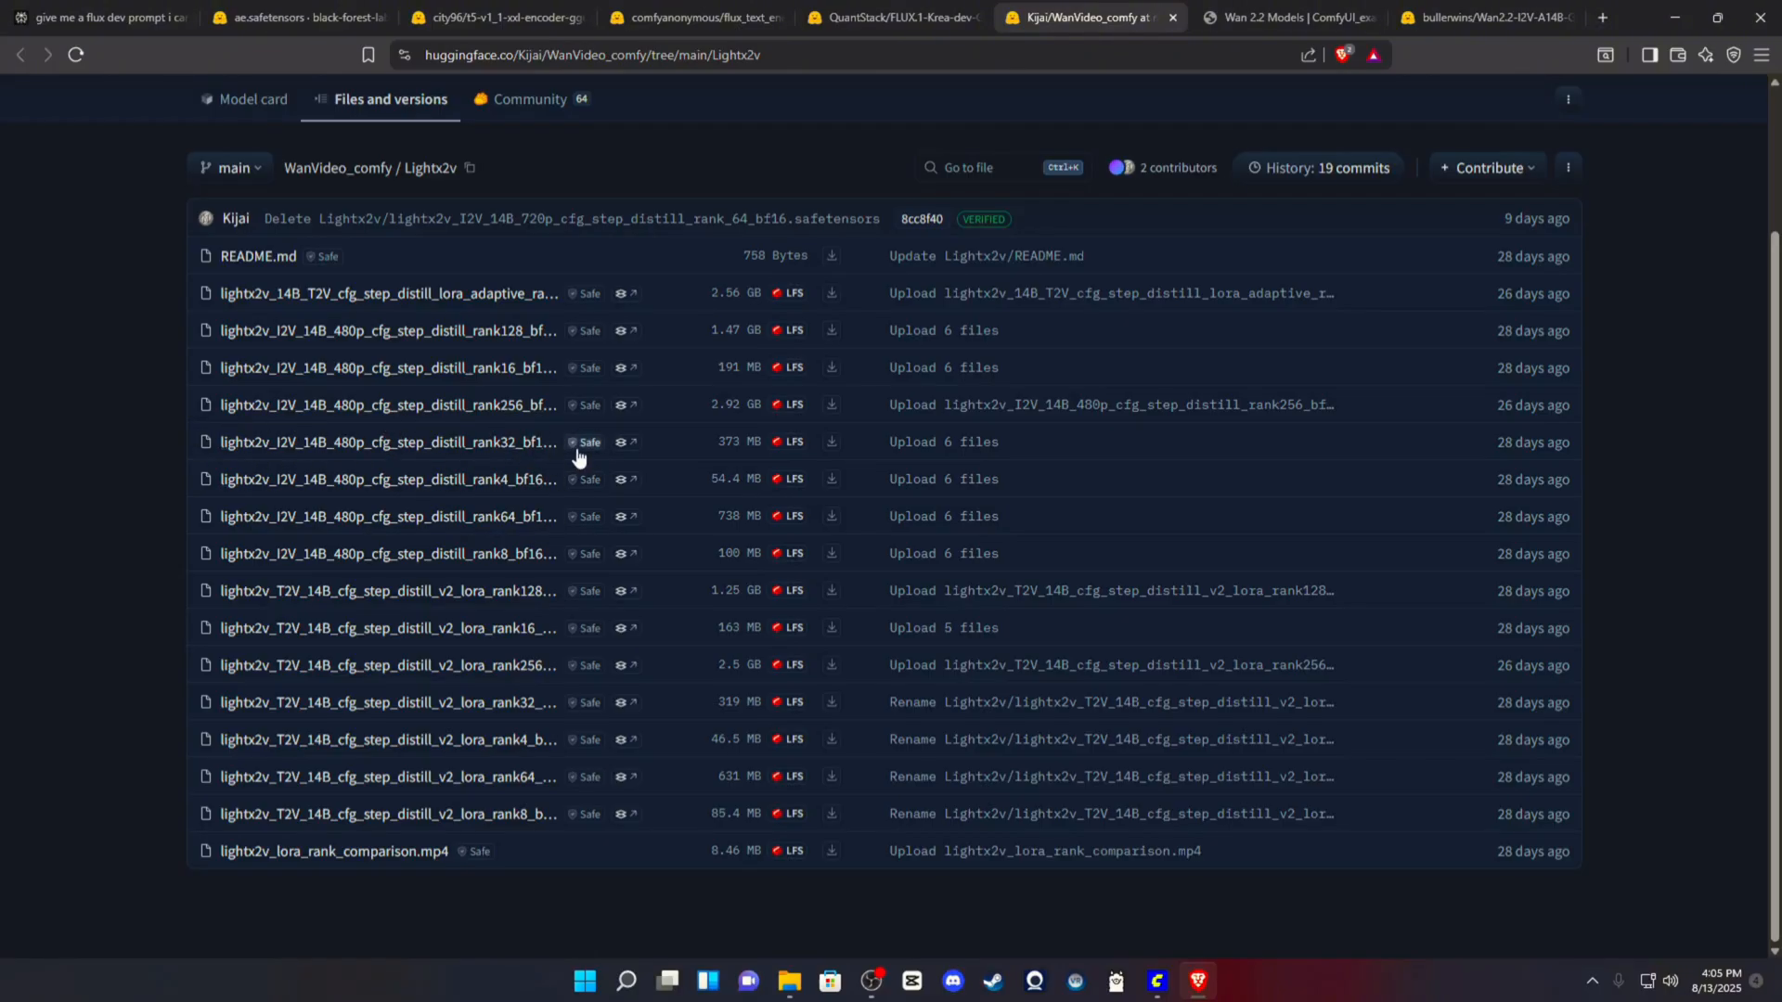
mouse_move(587, 515)
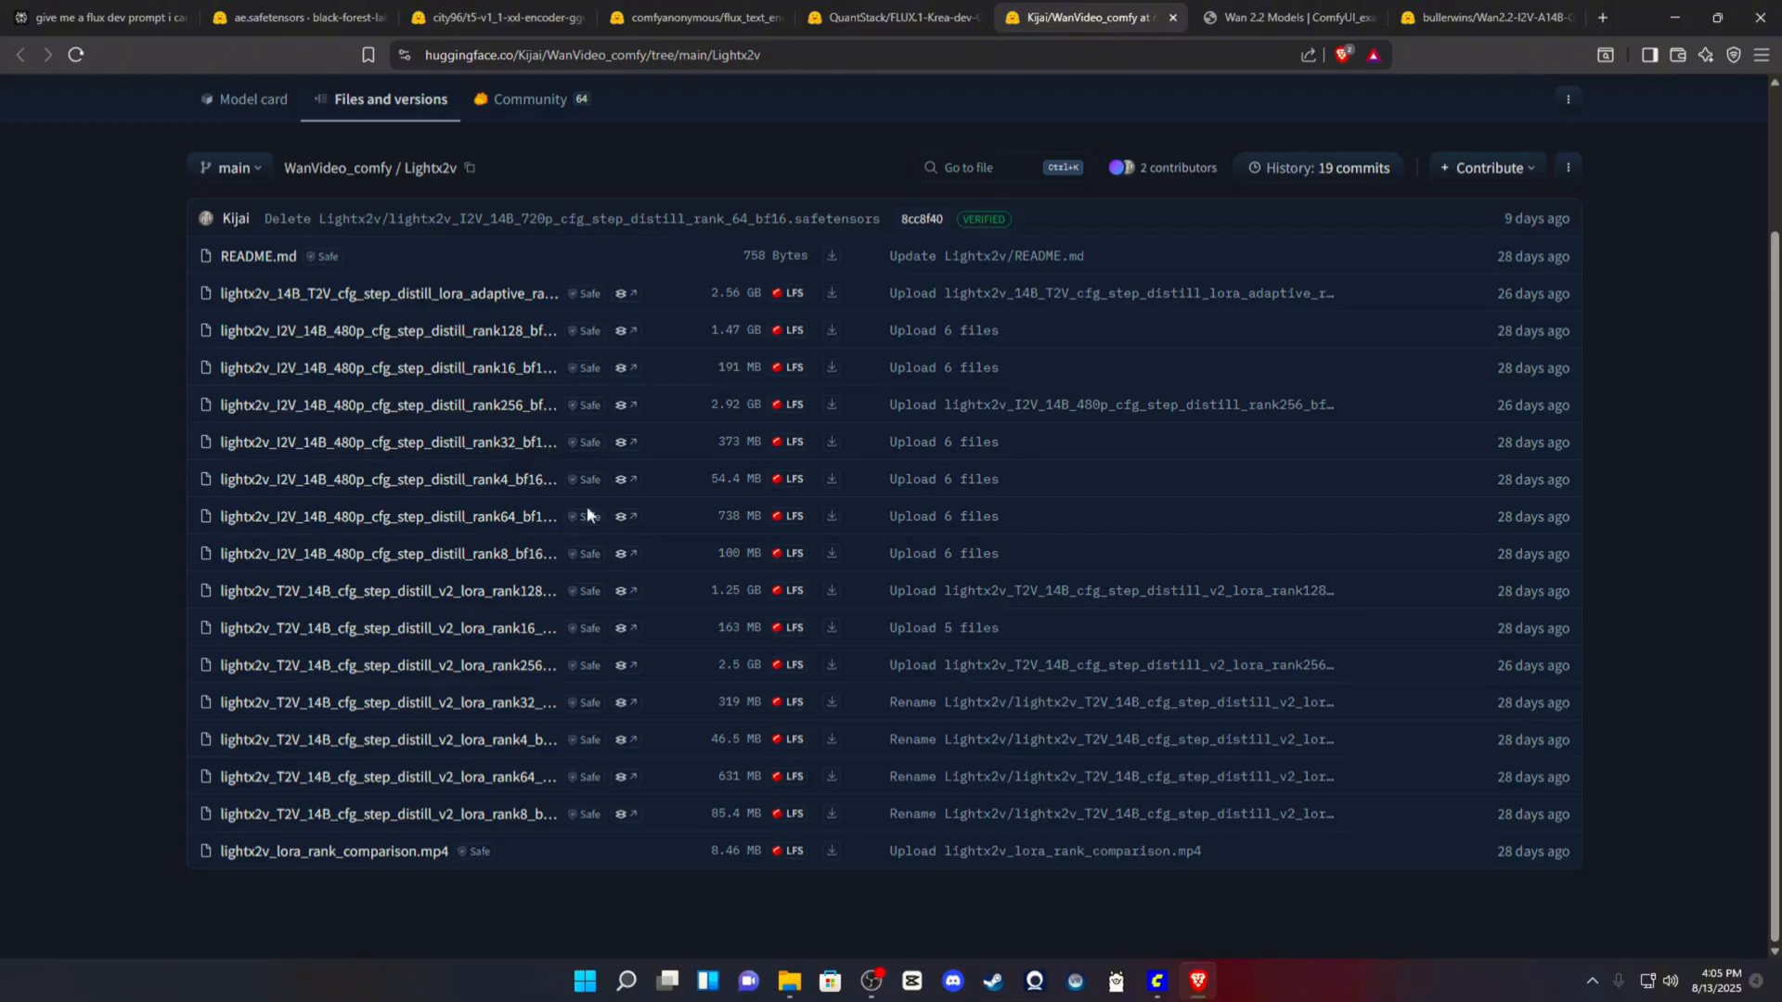
mouse_move(455, 538)
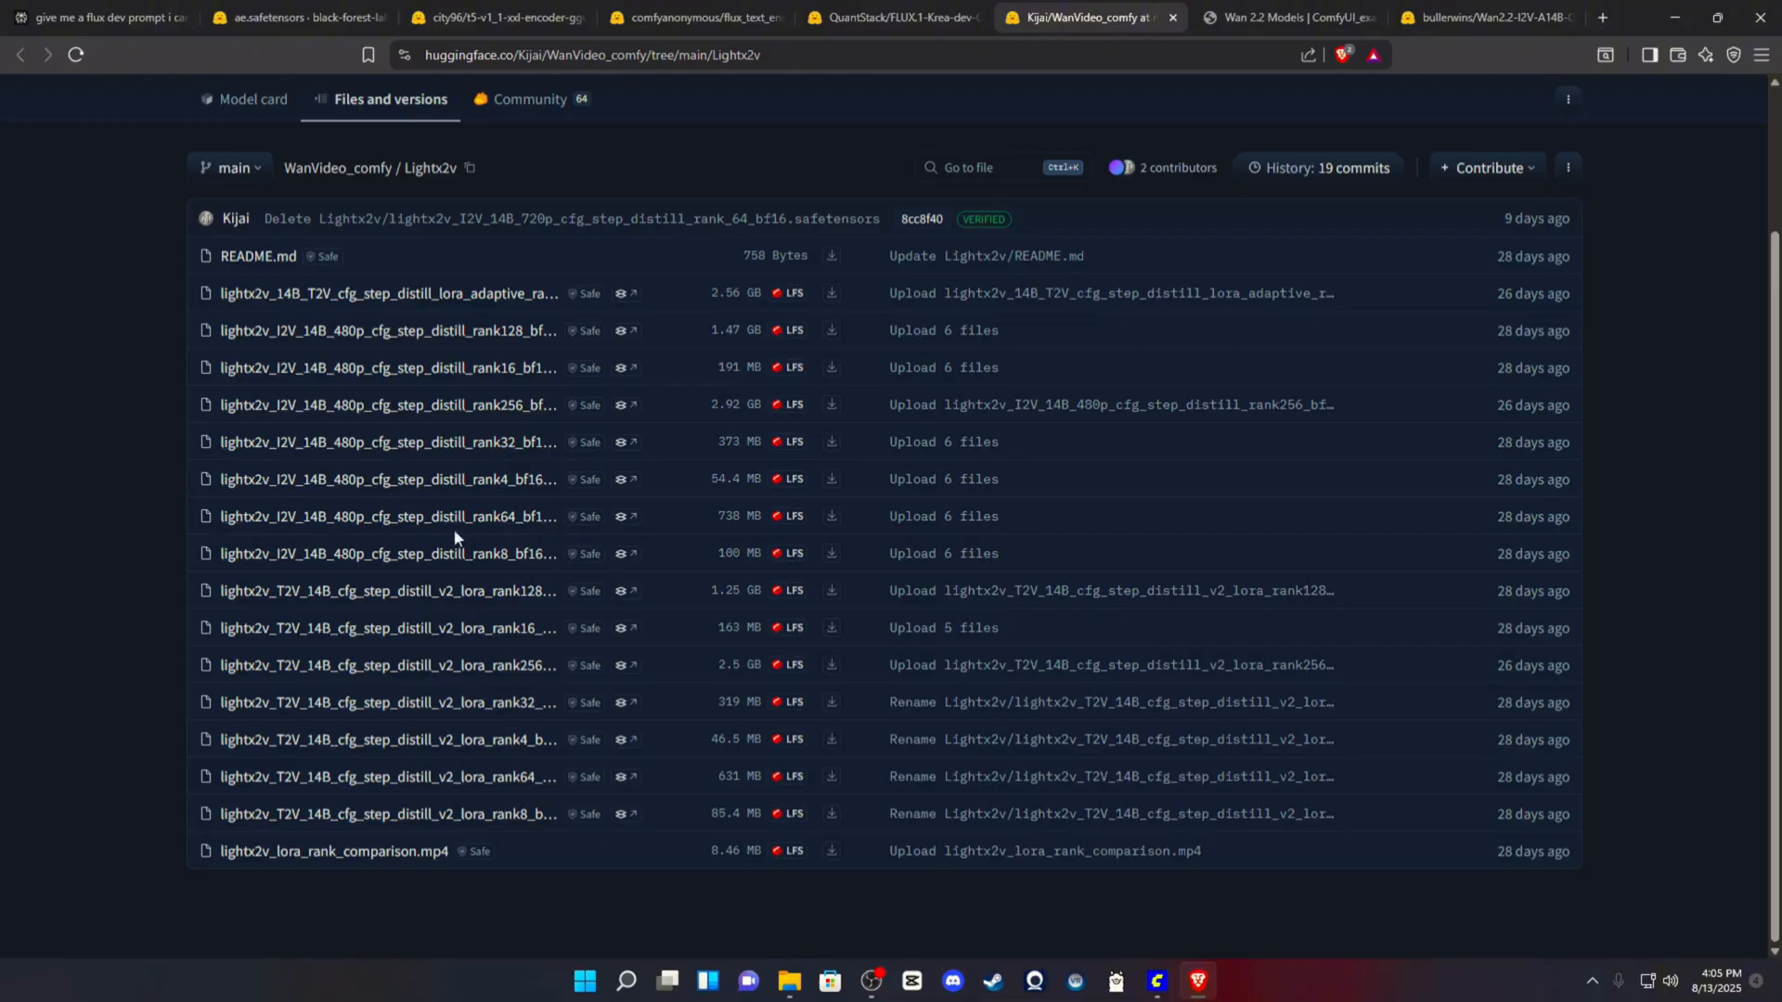
mouse_move(369, 489)
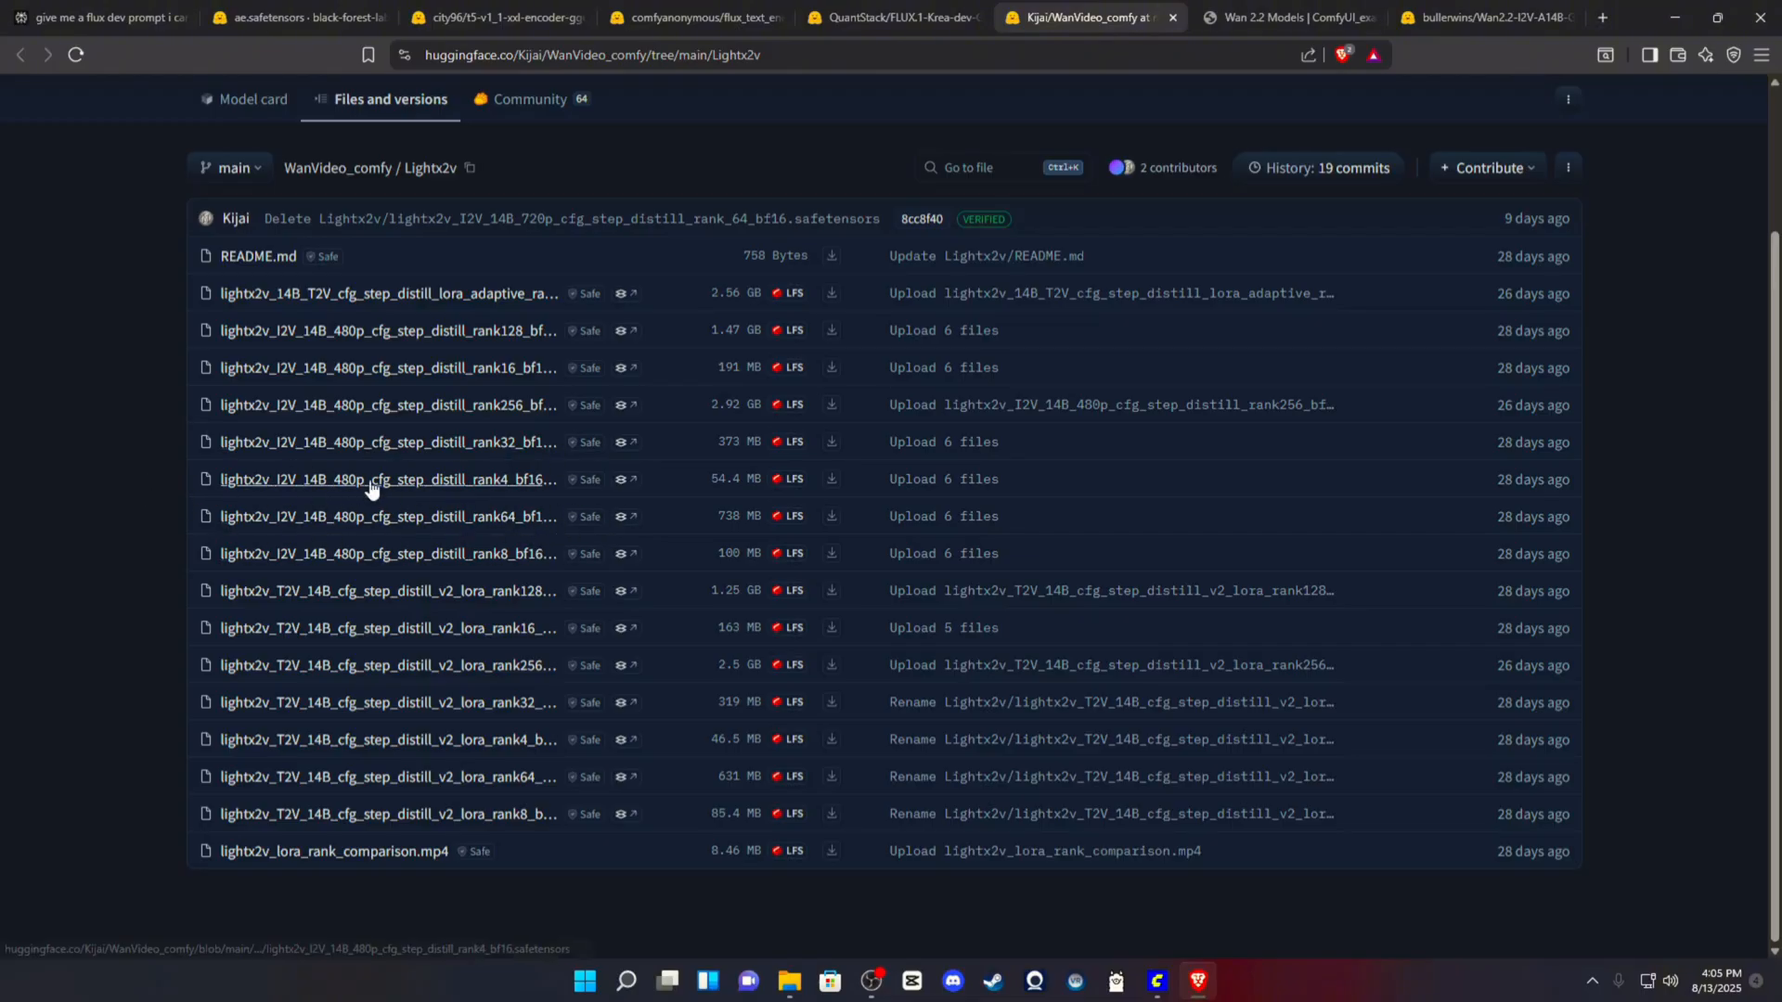
mouse_move(508, 525)
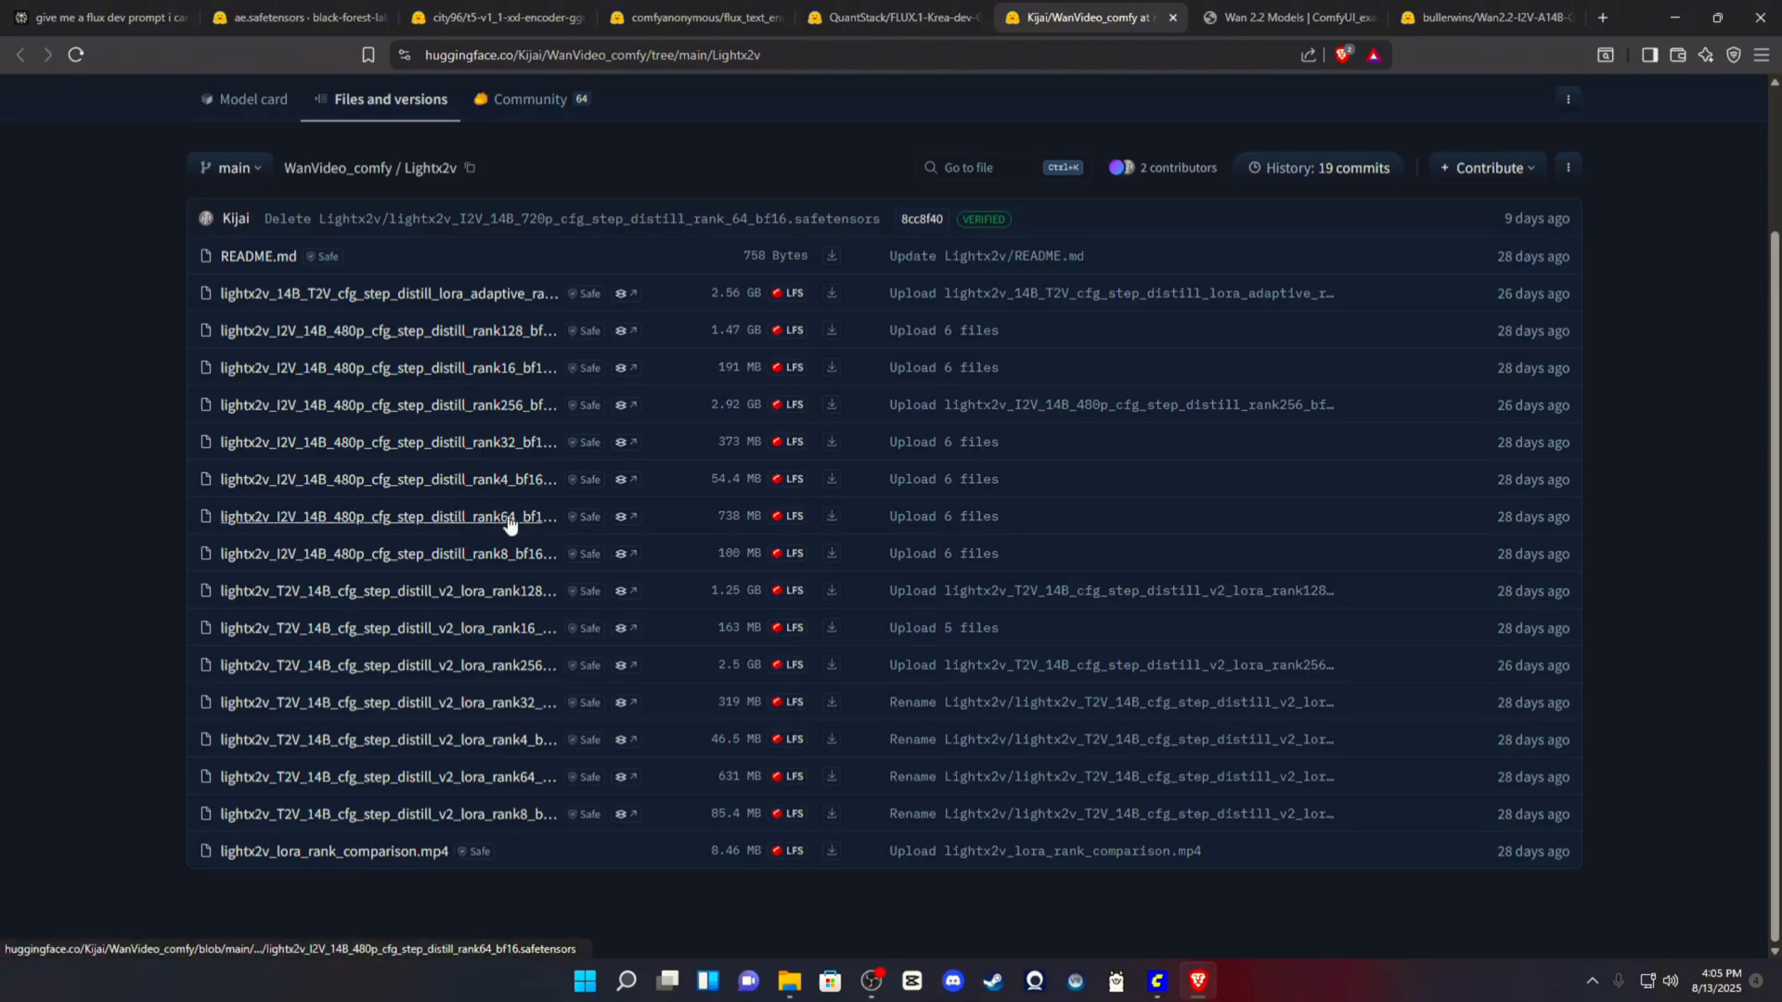
mouse_move(485, 501)
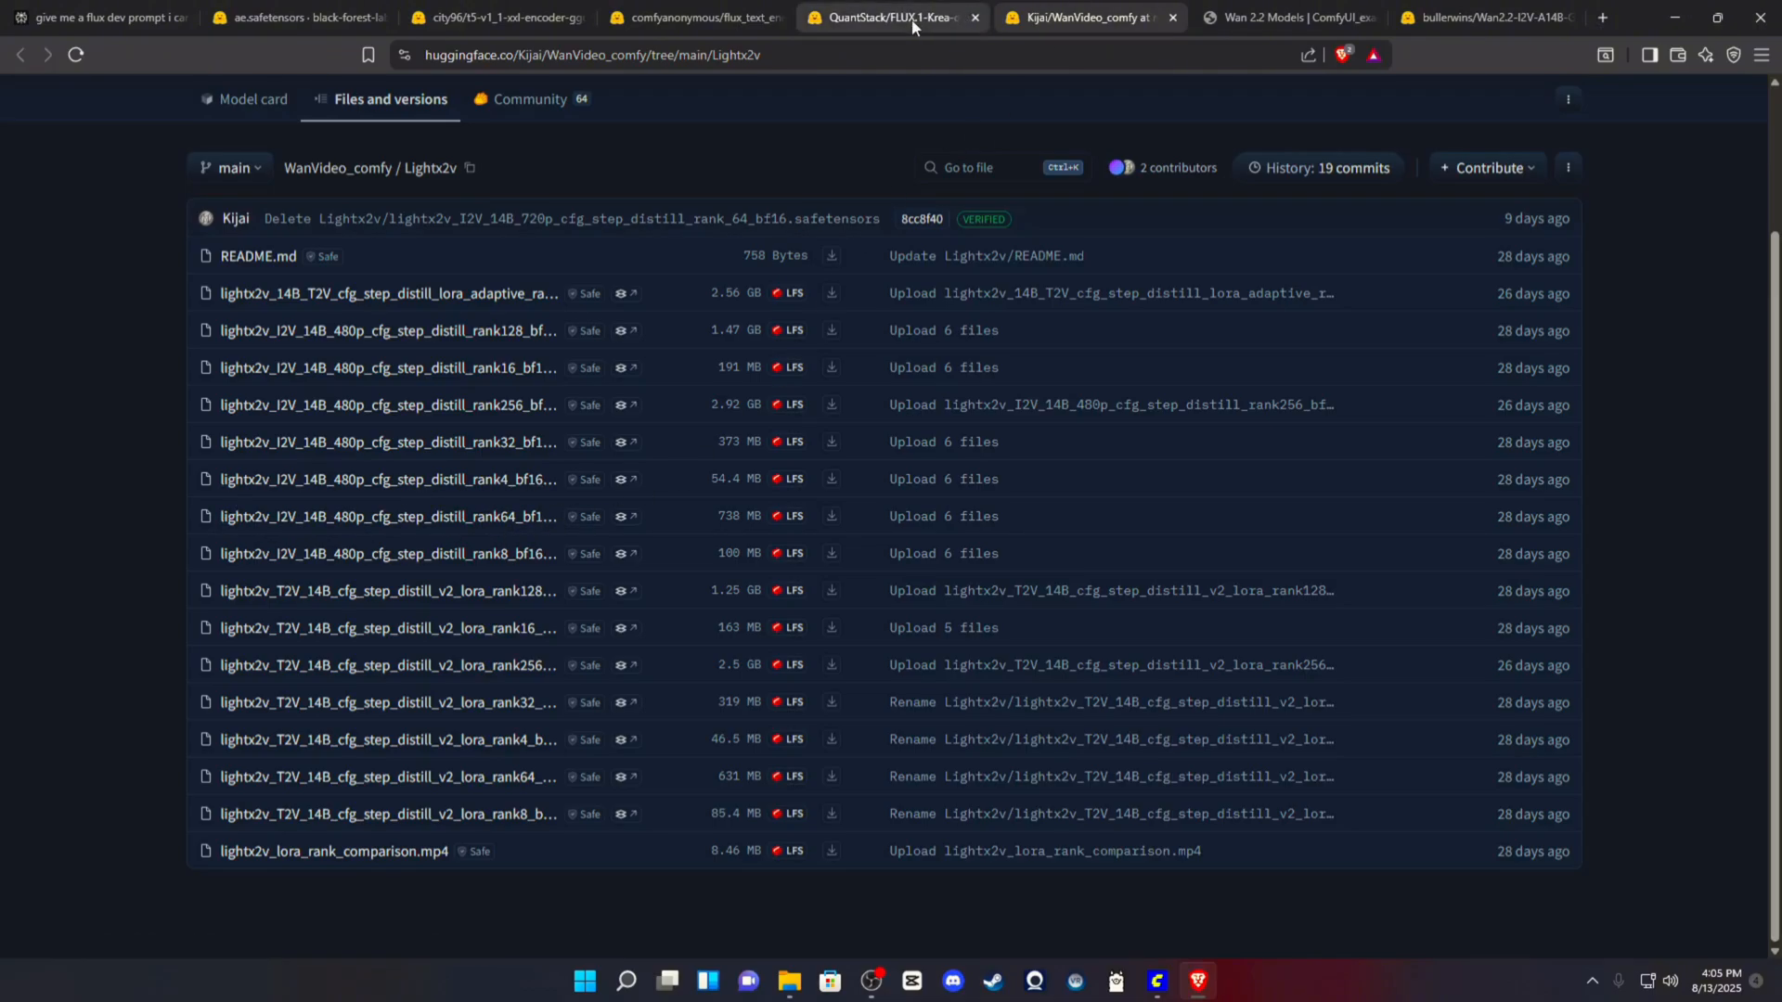
mouse_move(892, 16)
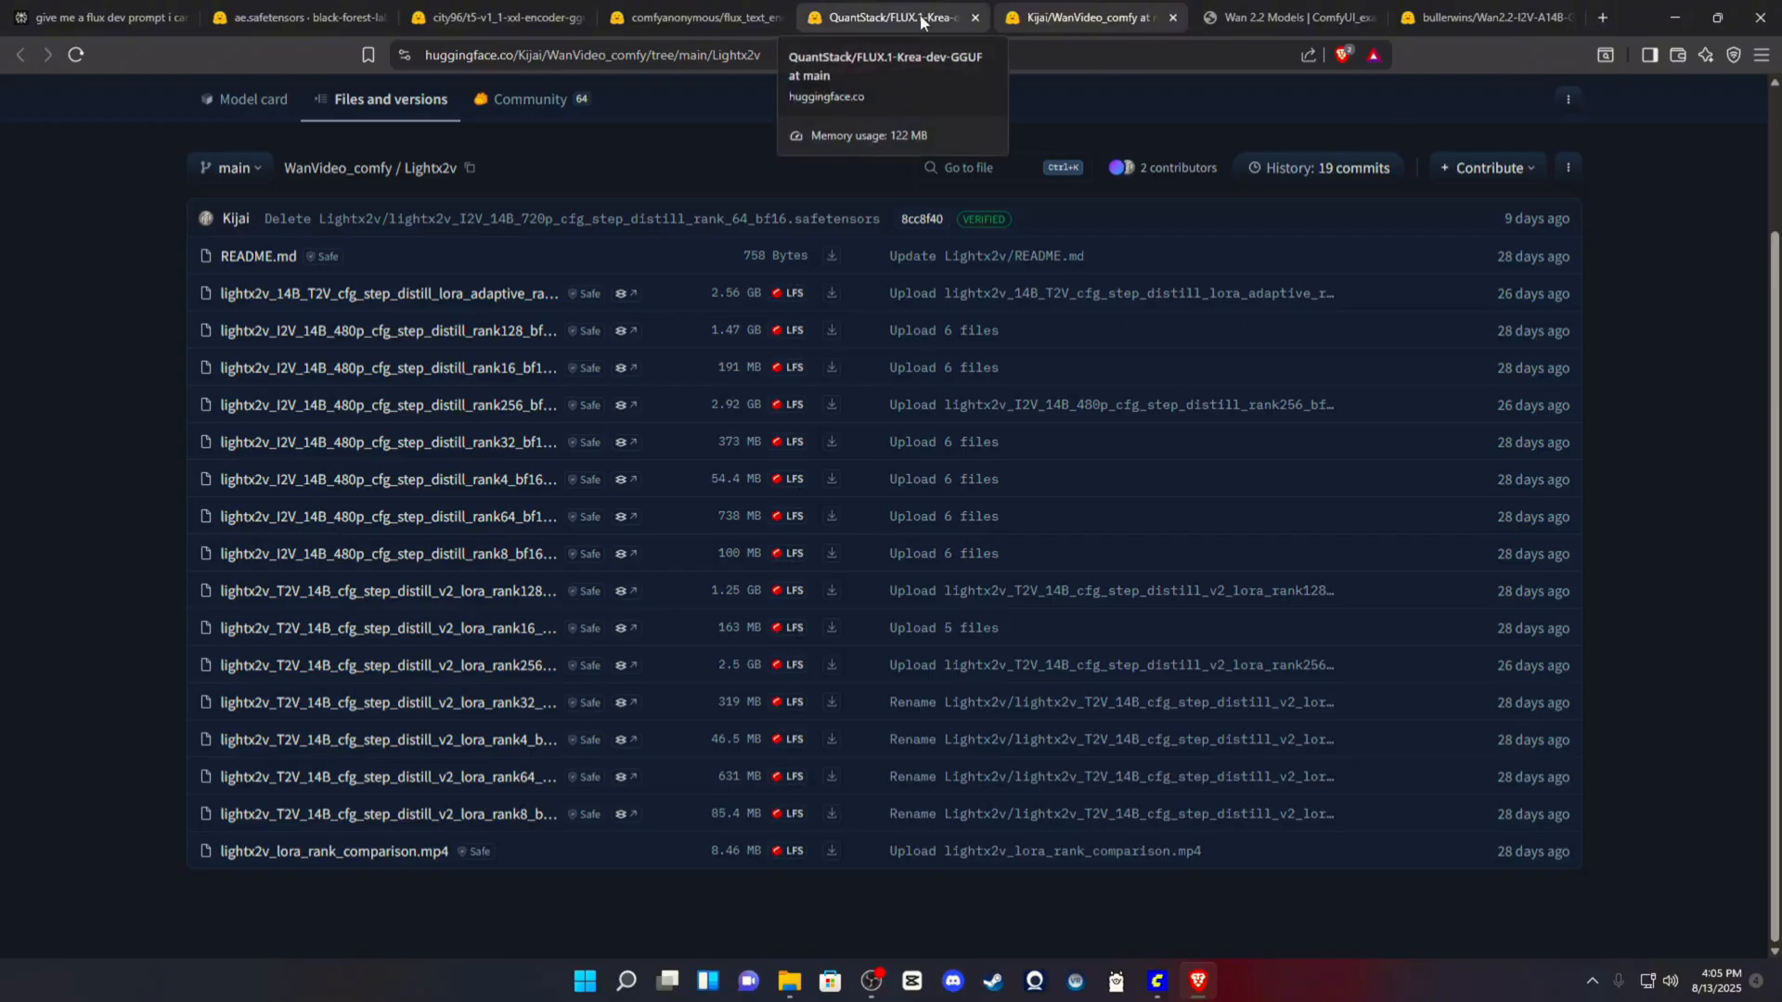
- Review the FLUX.1-Krea-dev GGUF files and pick out clip_l.safetensors in flux_text_encoders
click(892, 16)
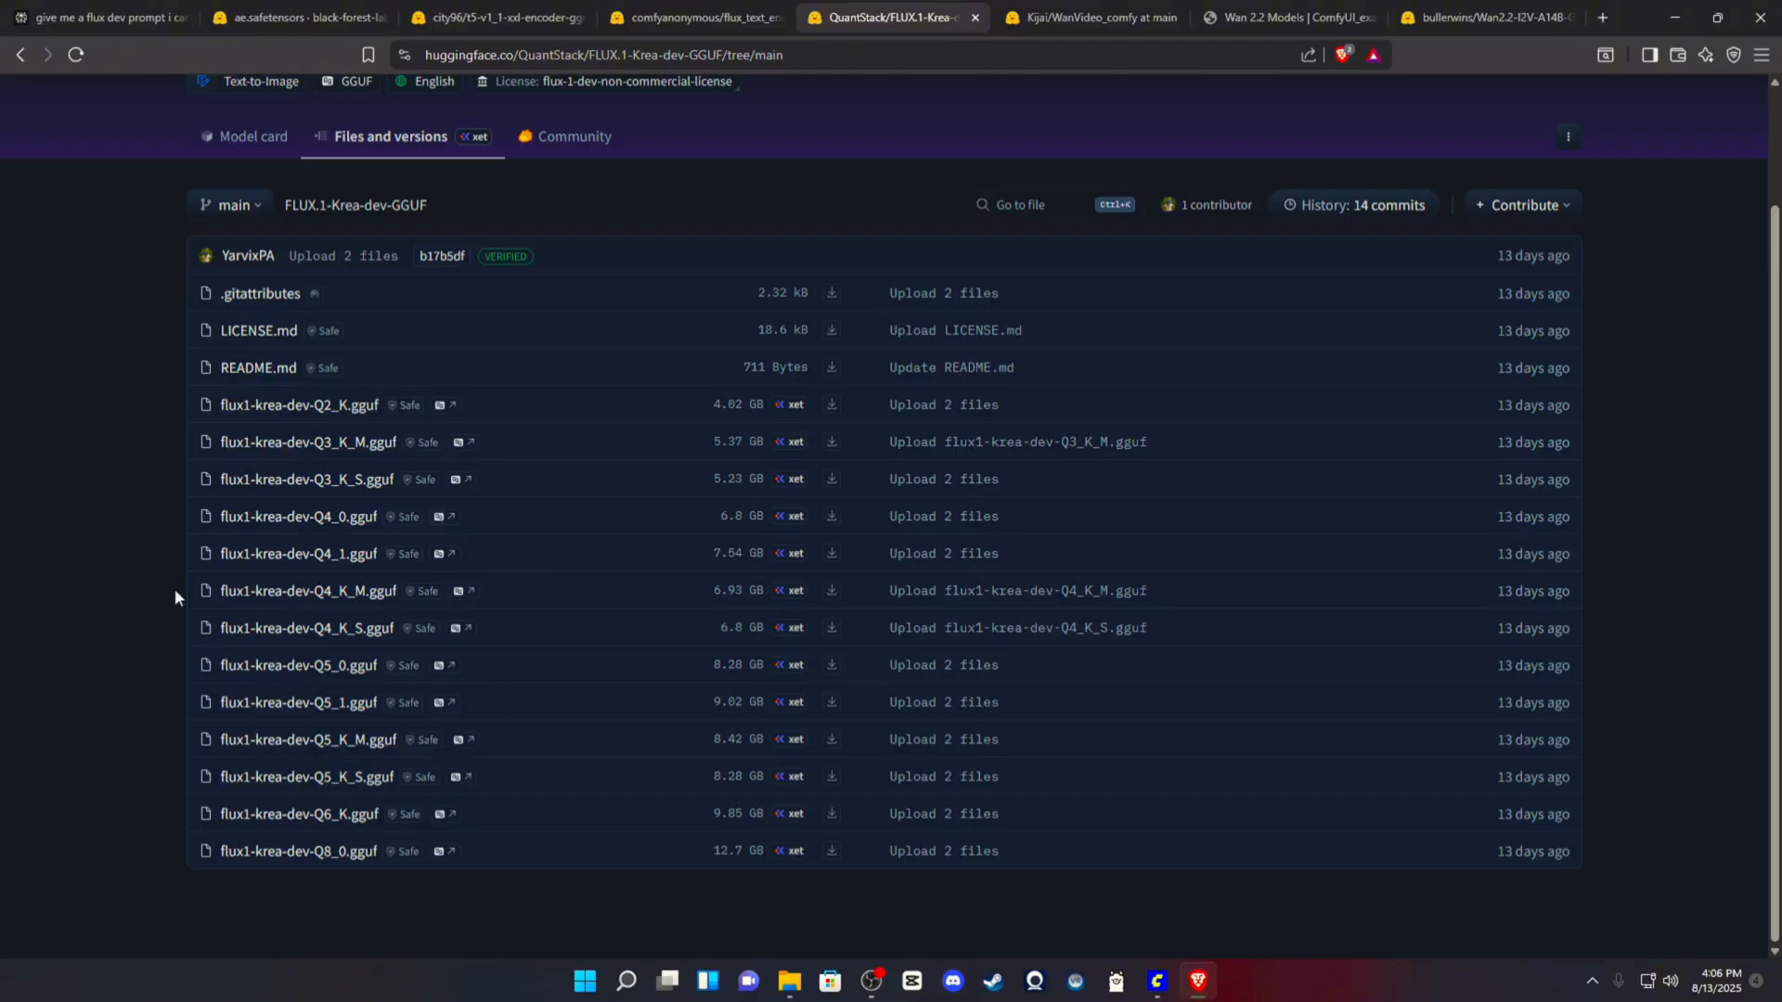
mouse_move(298, 451)
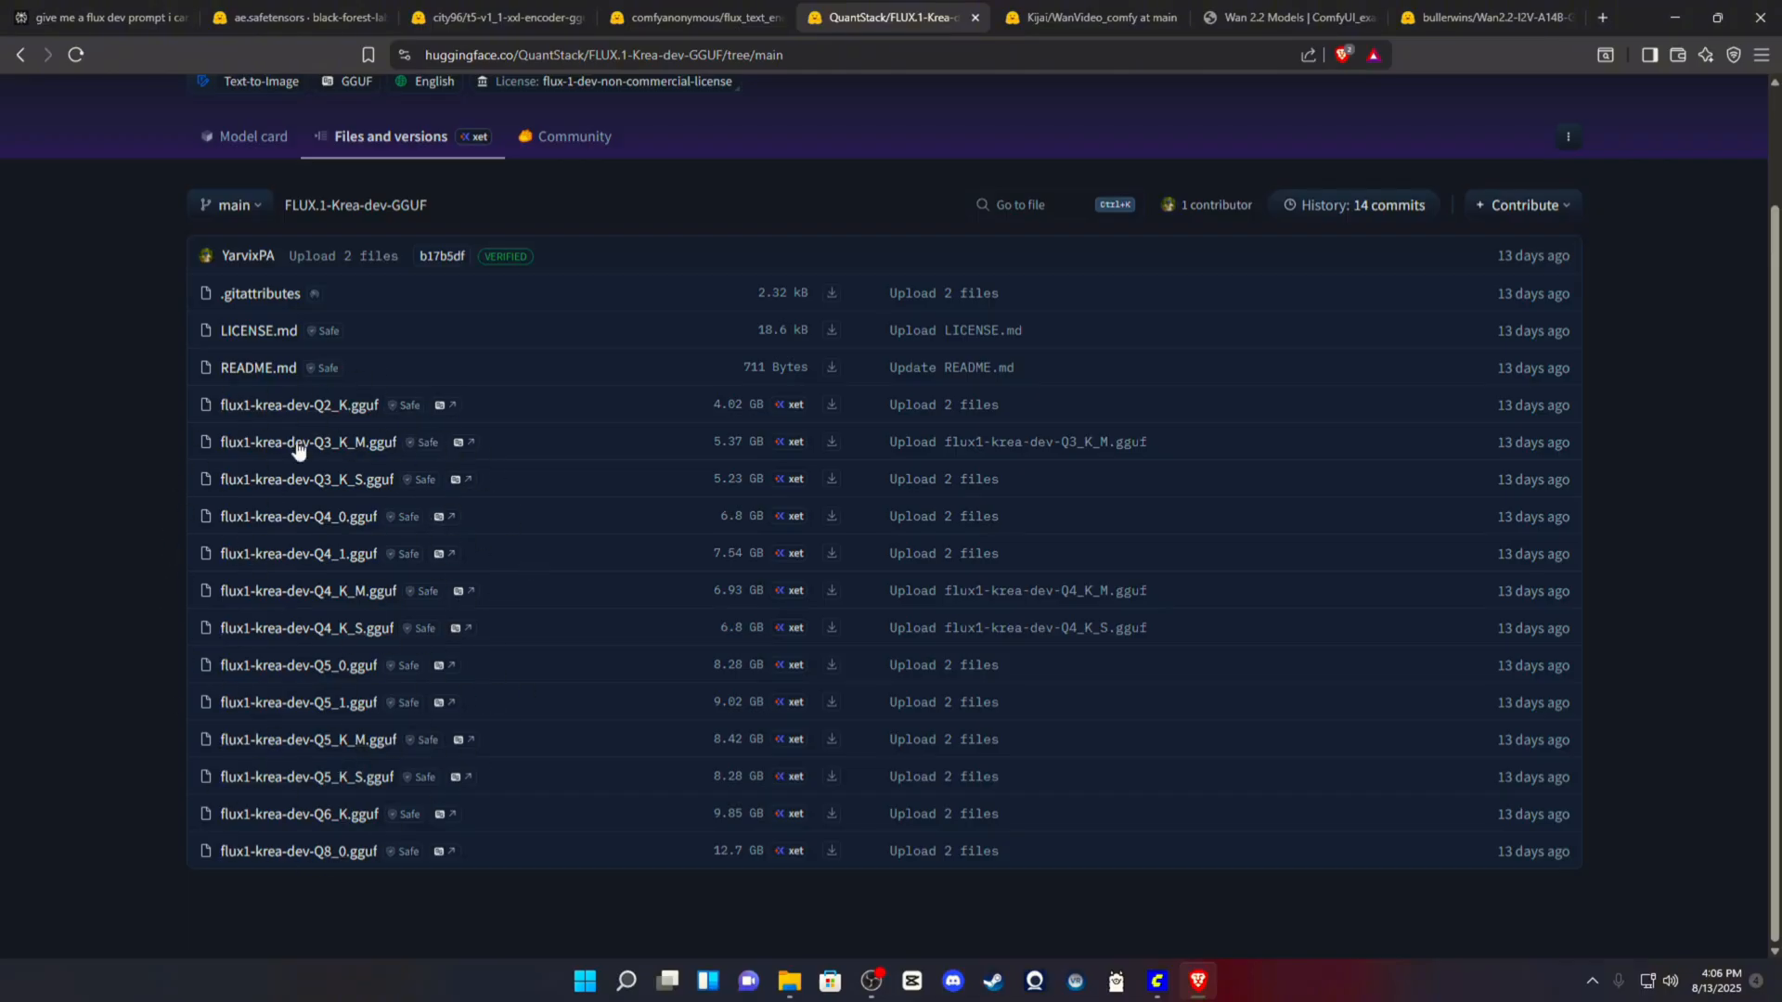
mouse_move(380, 856)
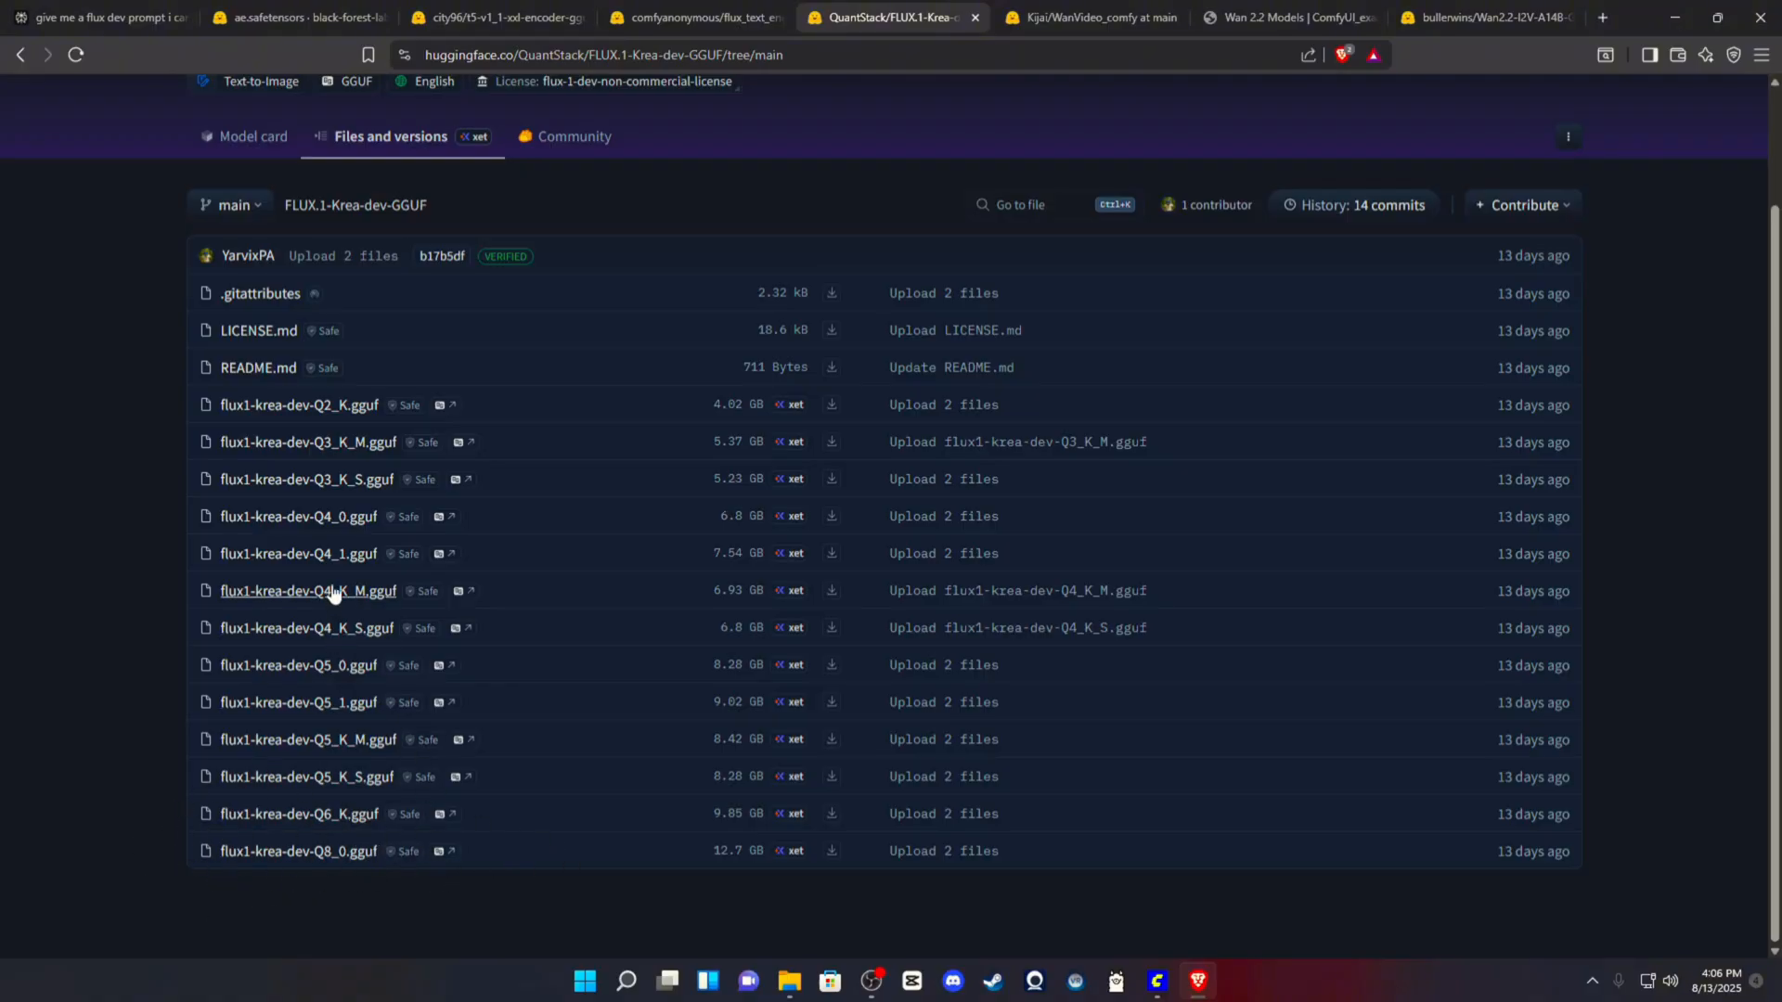
mouse_move(491, 689)
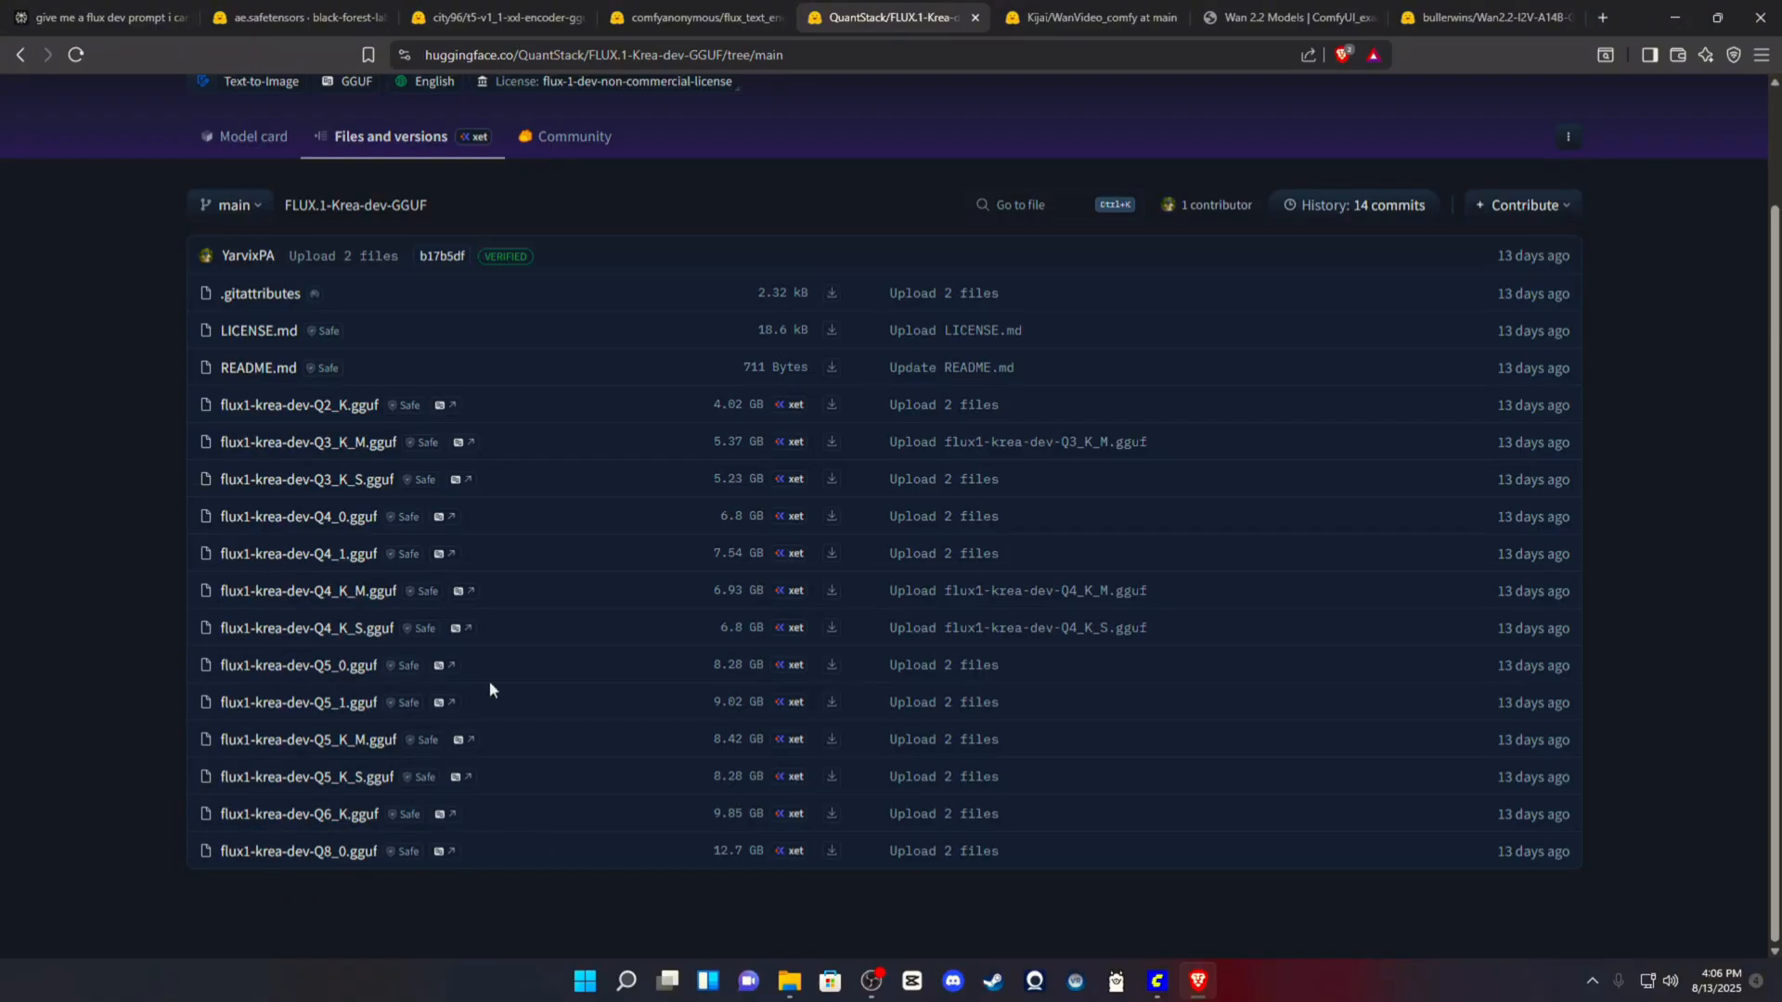
click(693, 17)
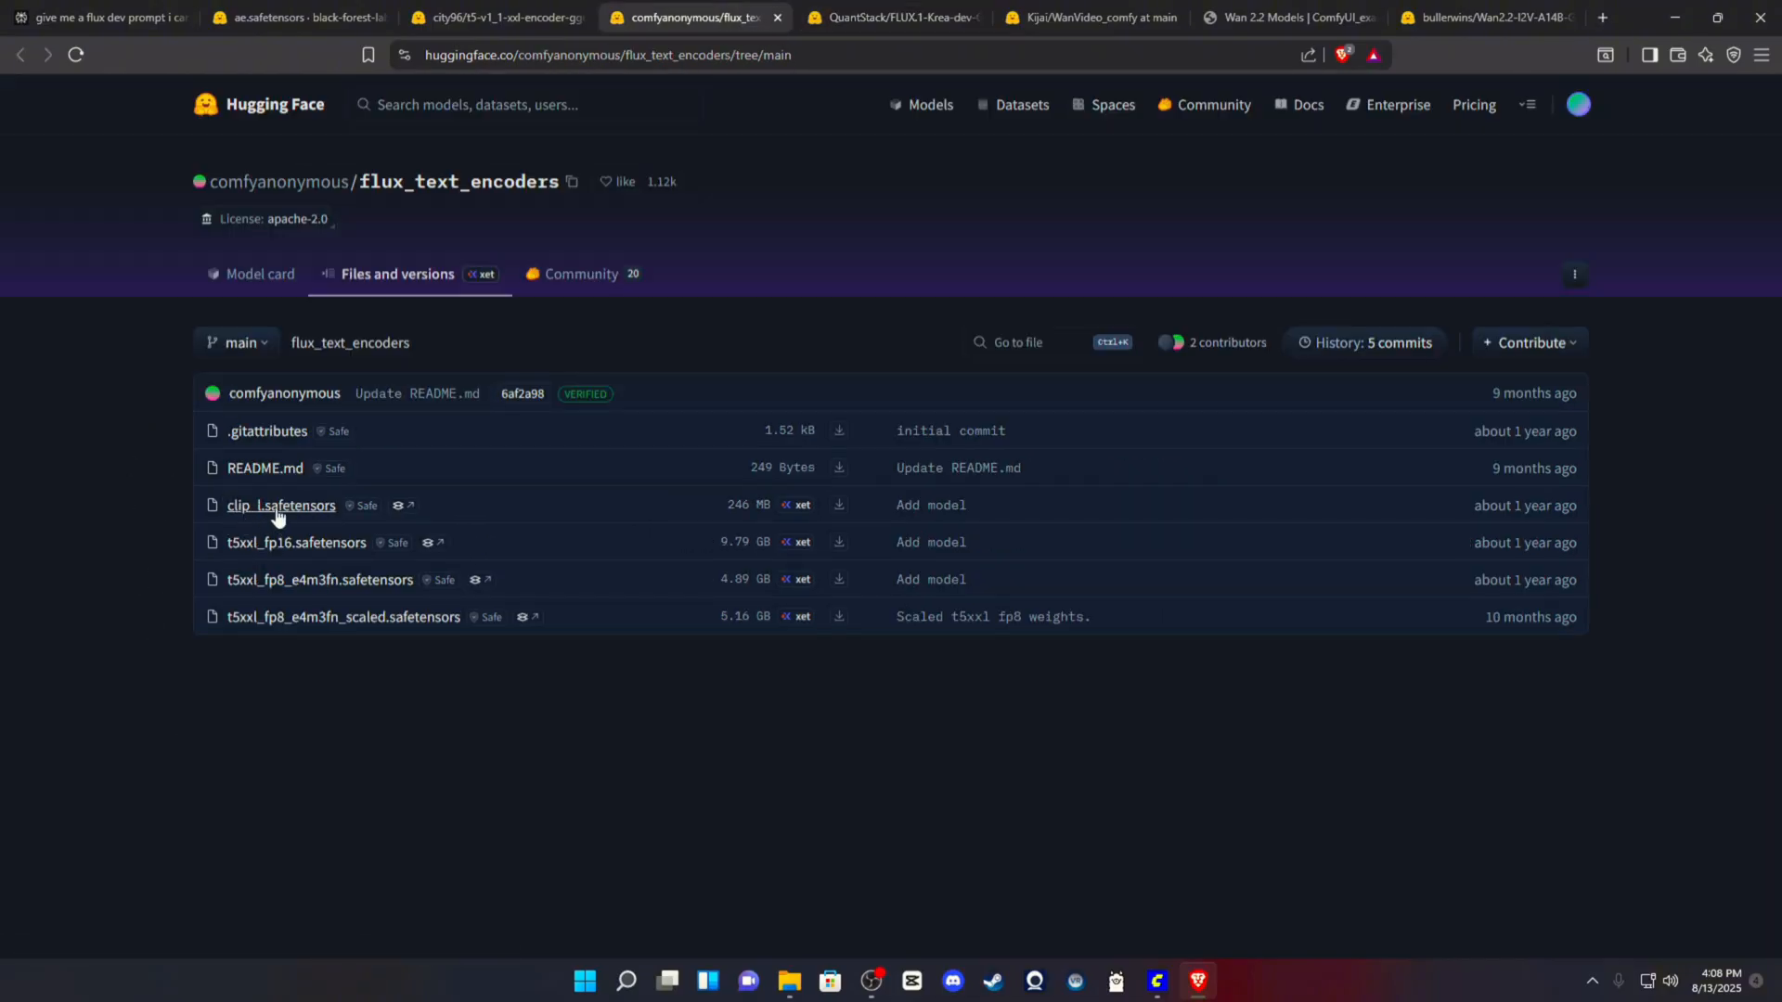
mouse_move(339, 518)
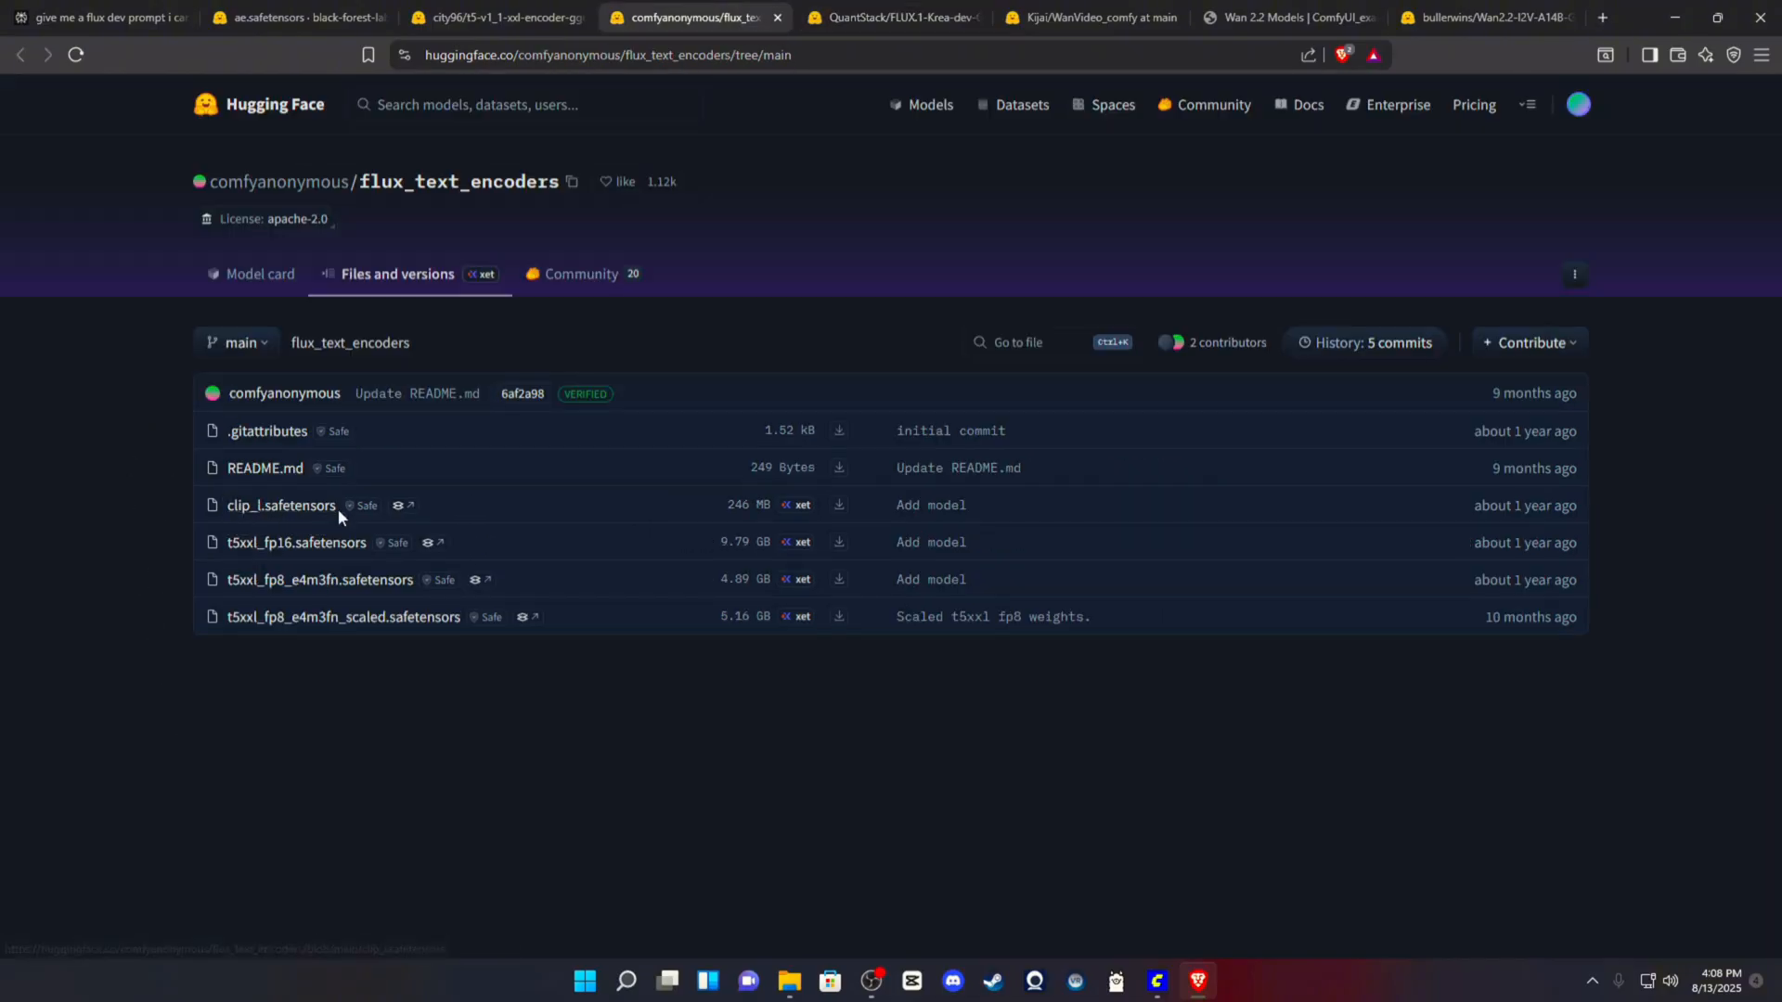
double_click(281, 505)
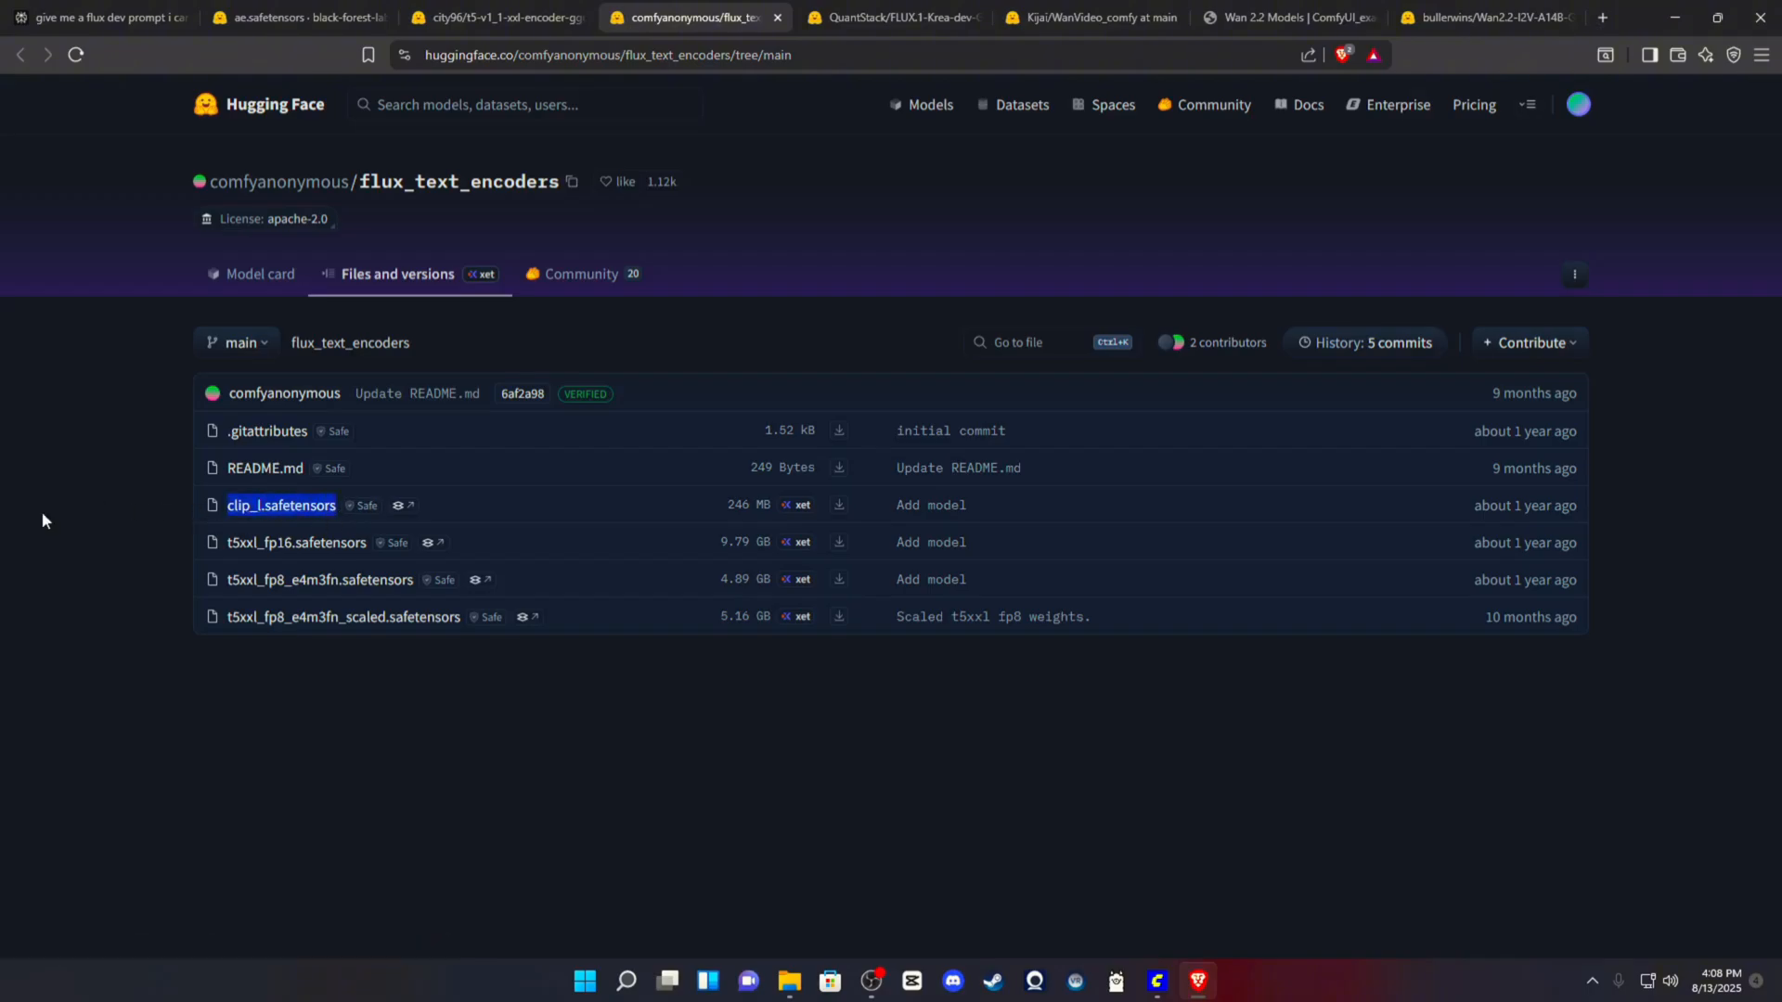
mouse_move(2, 497)
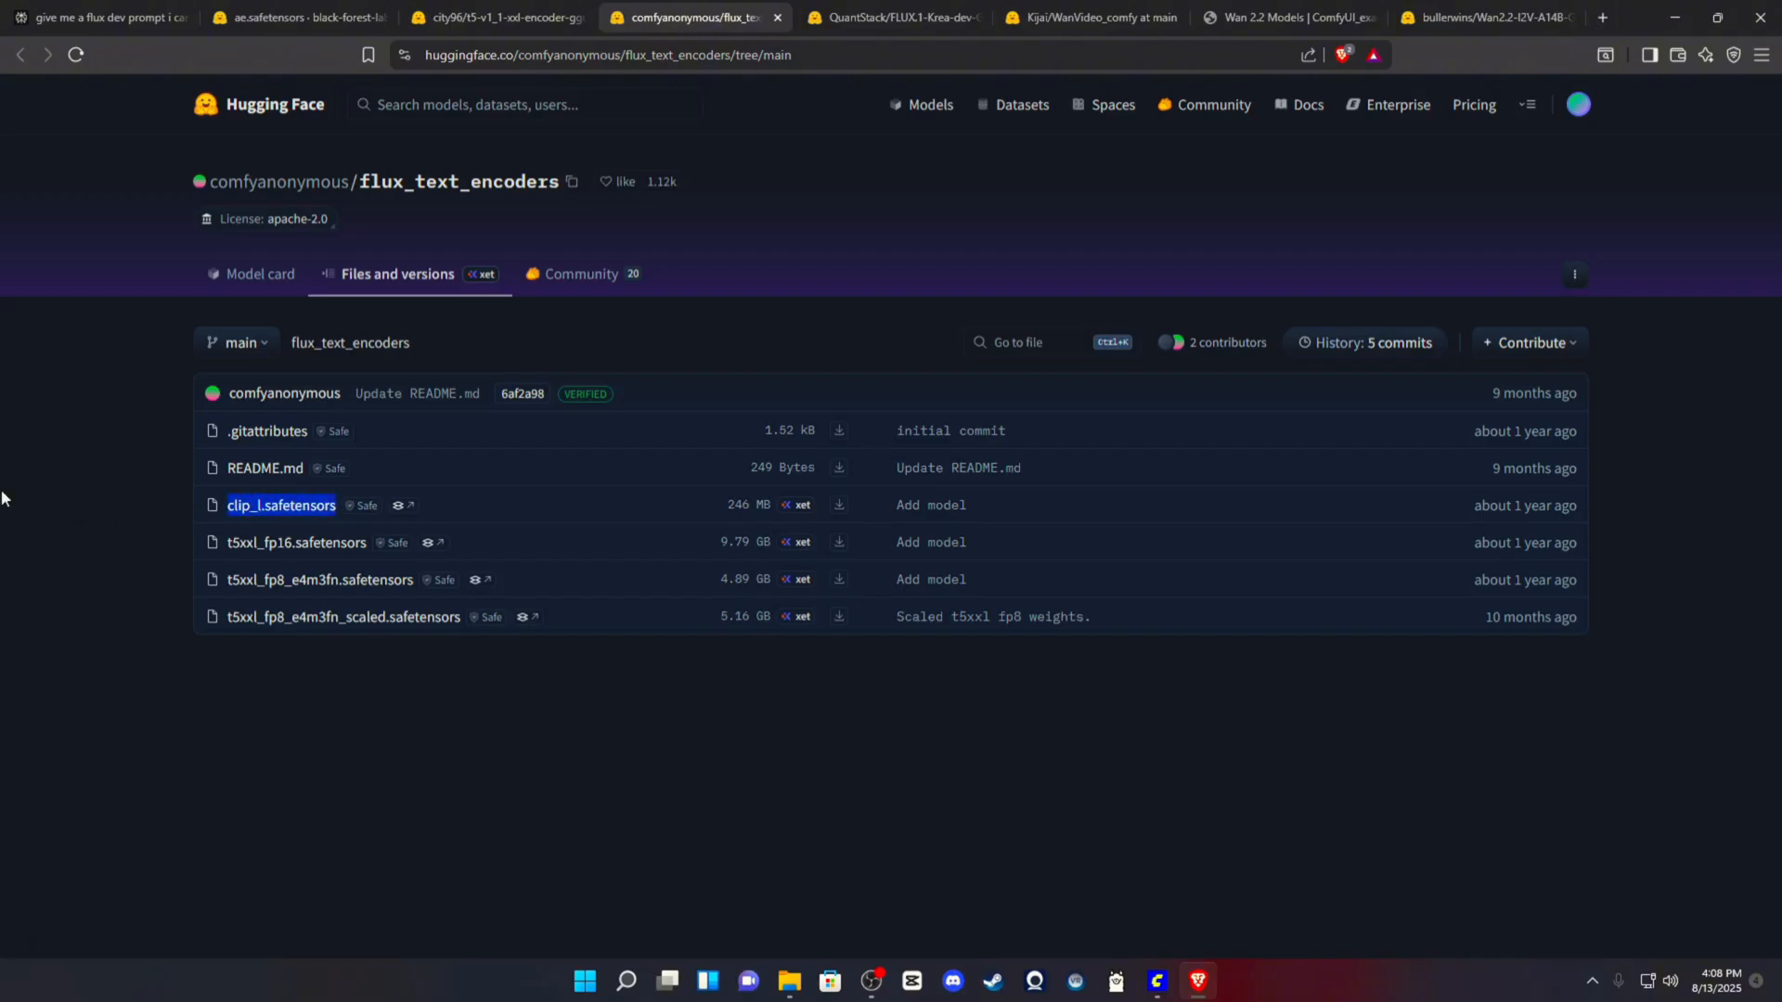
click(494, 17)
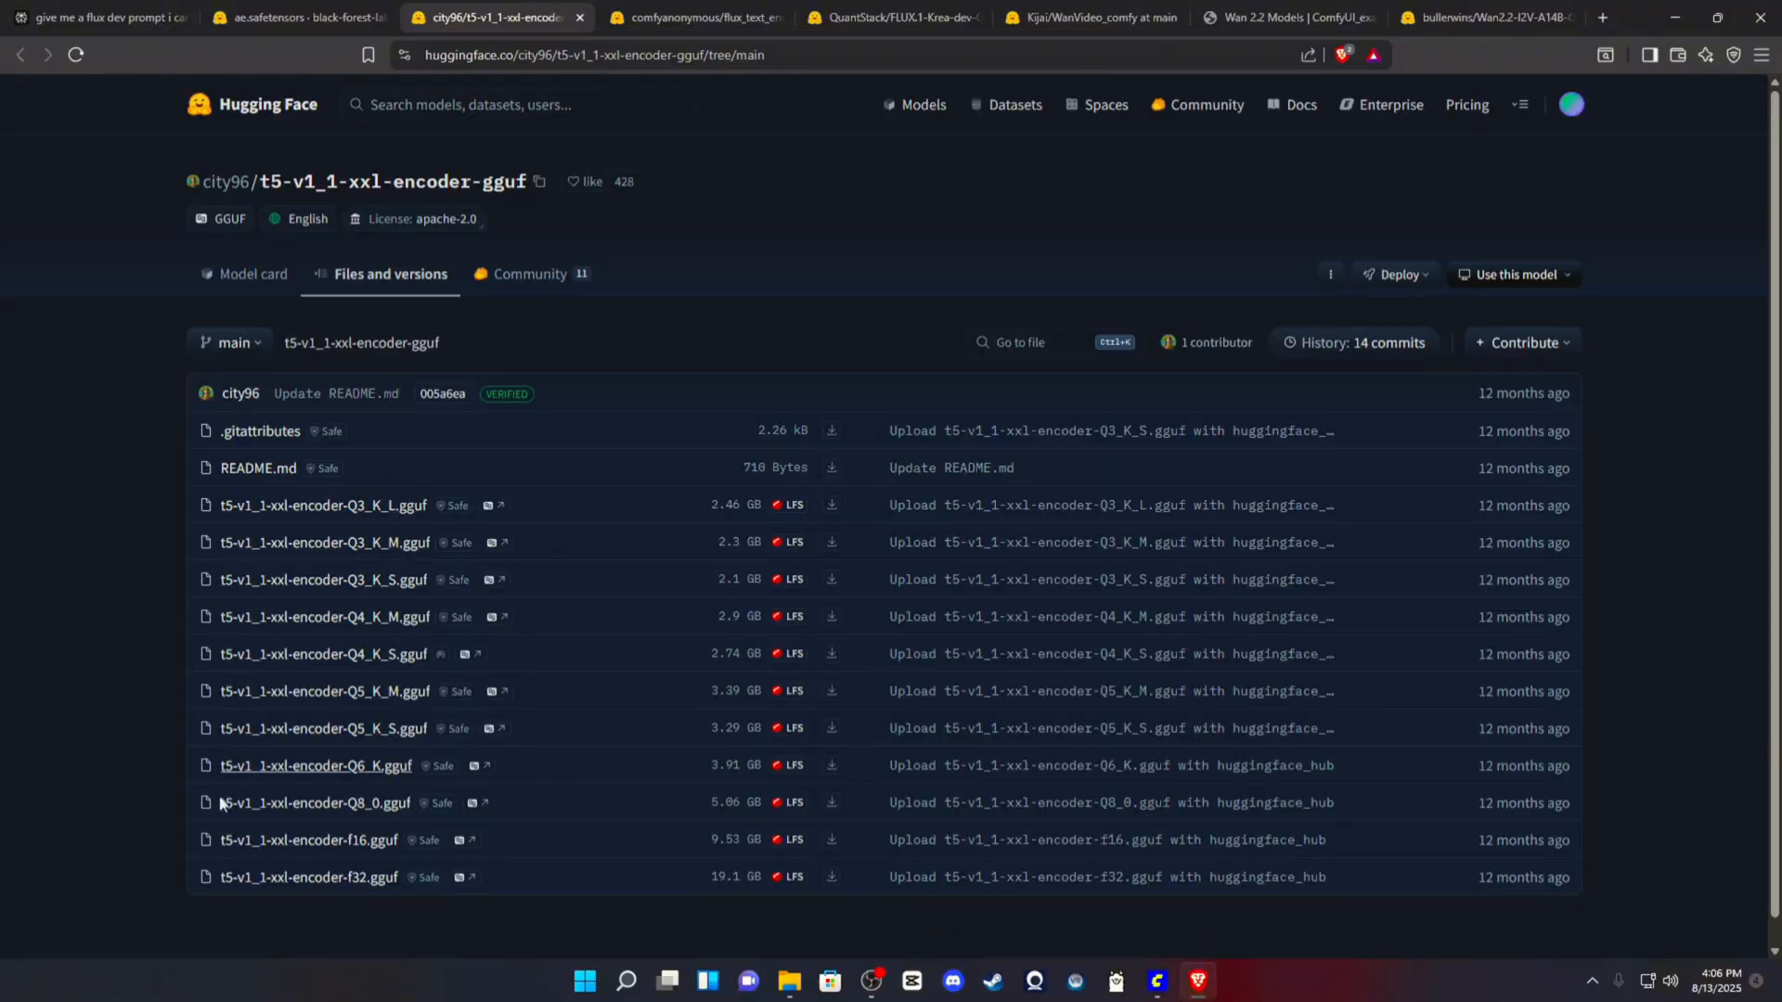
mouse_move(303, 627)
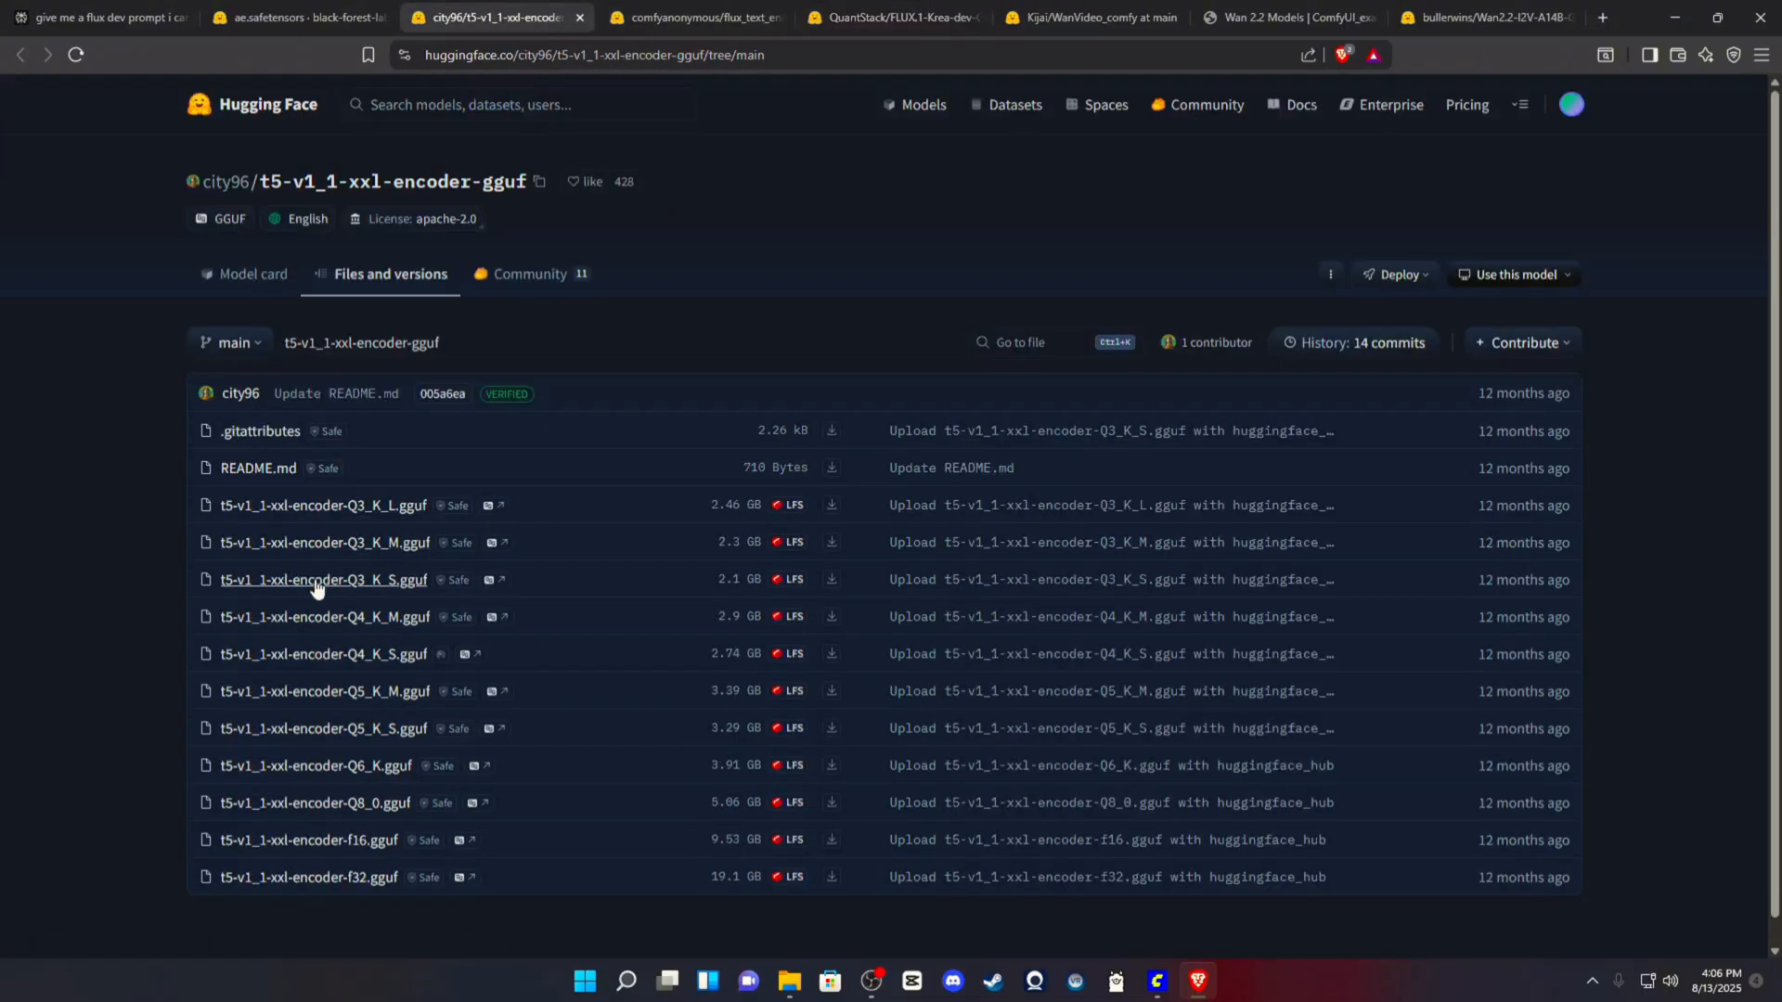
mouse_move(687, 364)
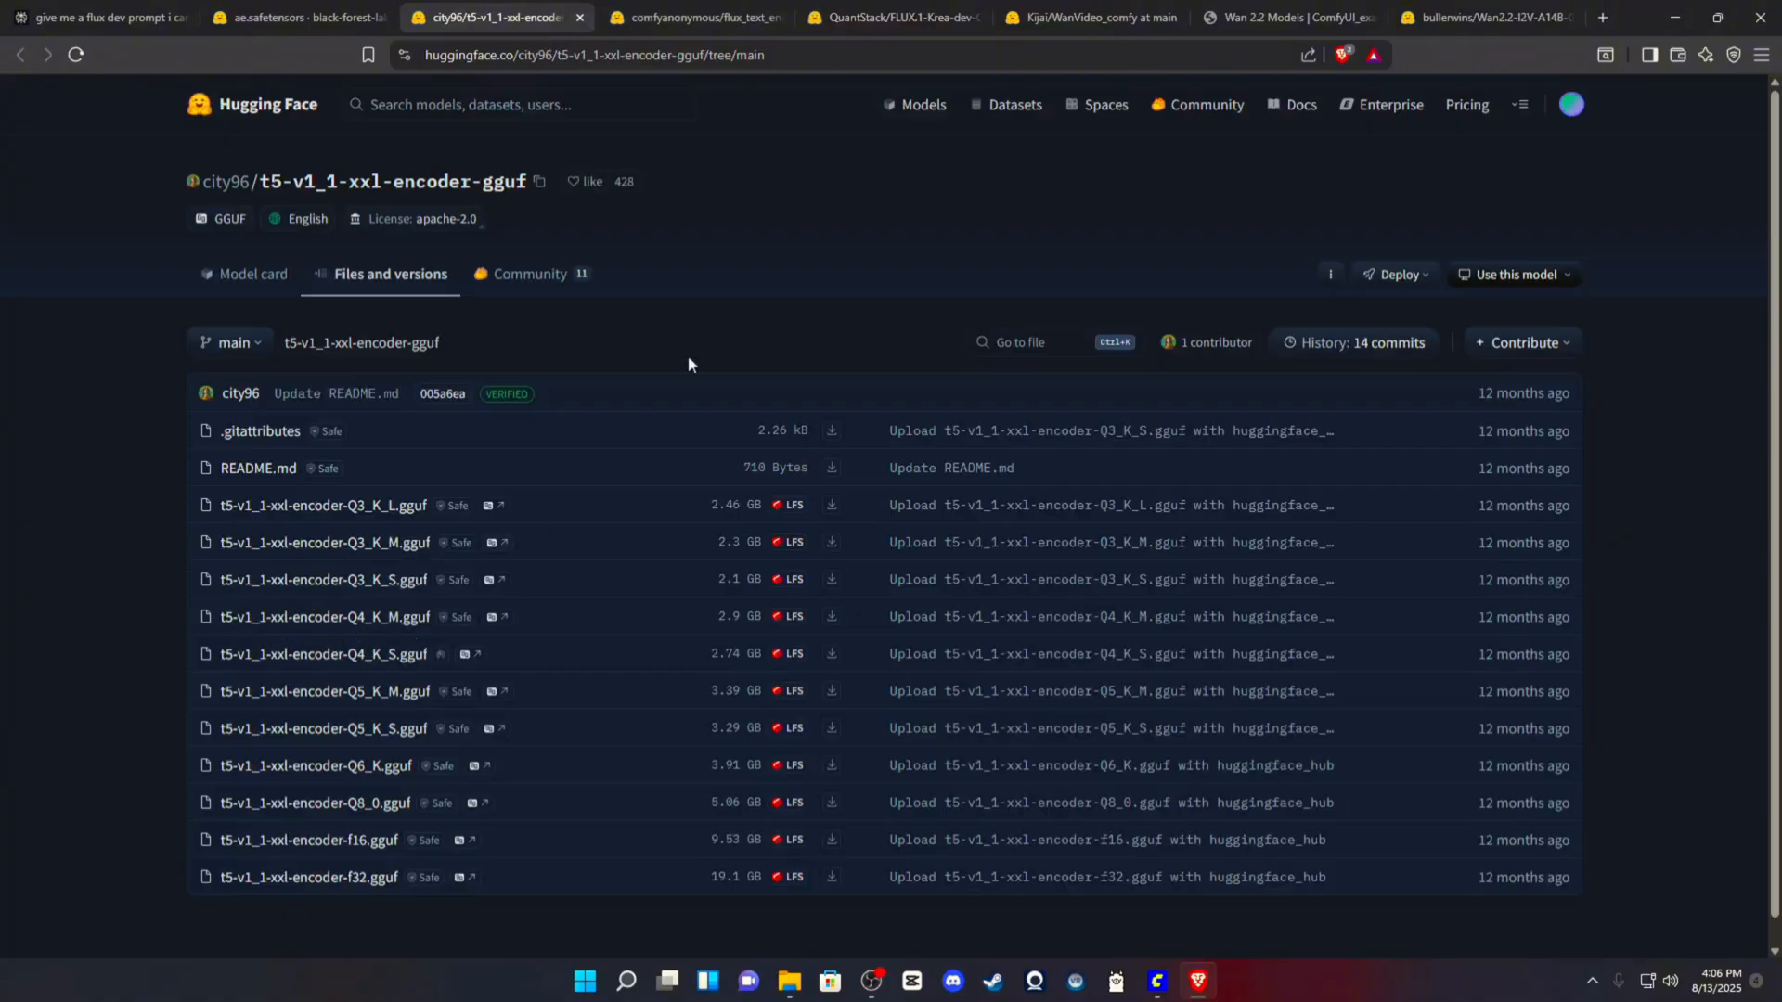
- Bring up the FLUX.1-schnell ae.safetensors file page
click(295, 17)
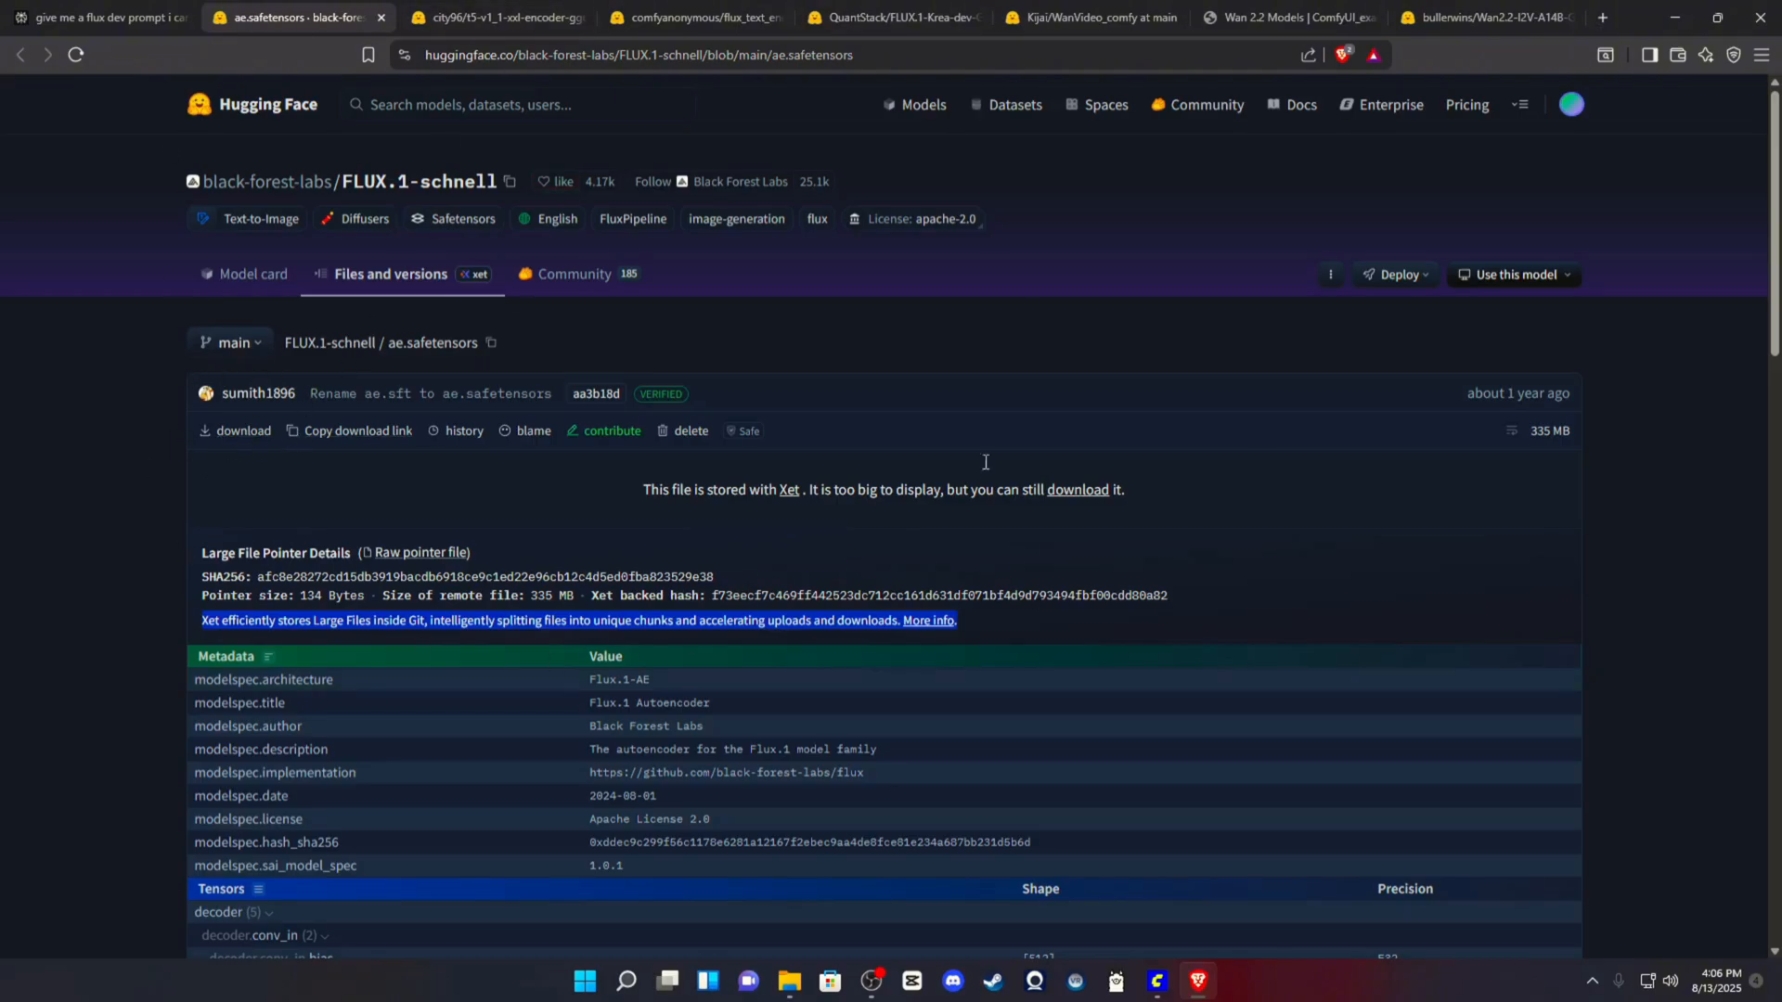
mouse_move(243, 431)
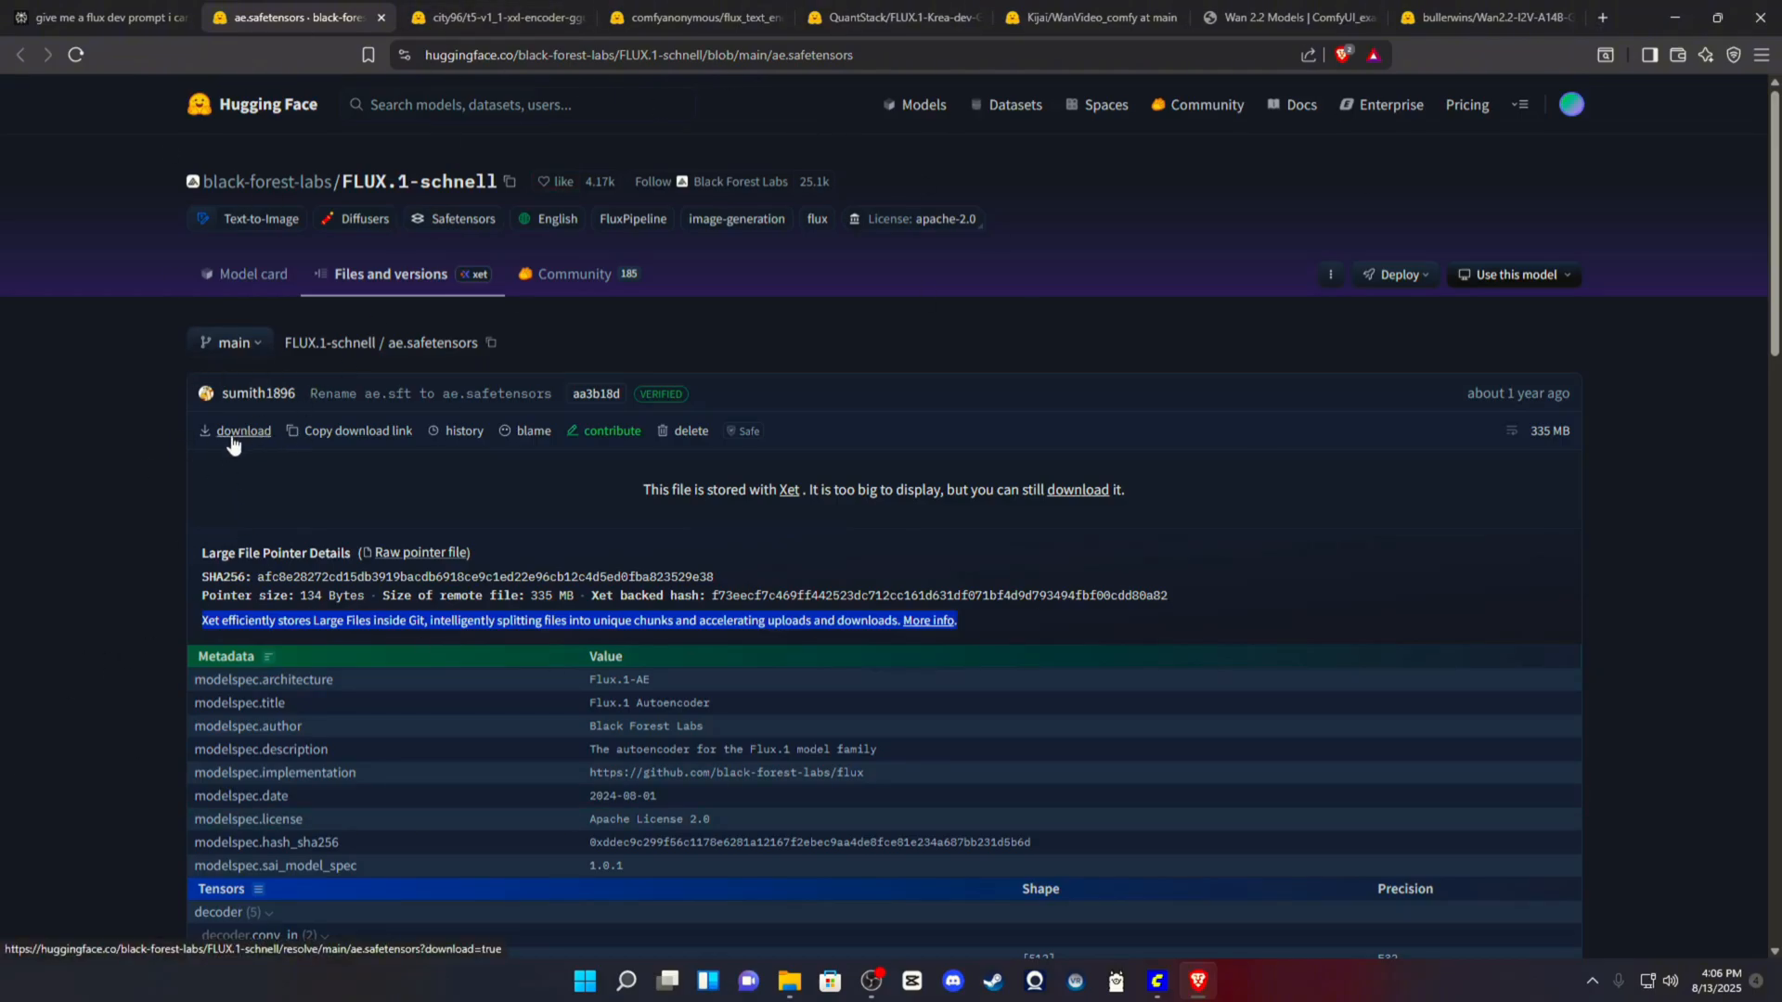
mouse_move(1462, 339)
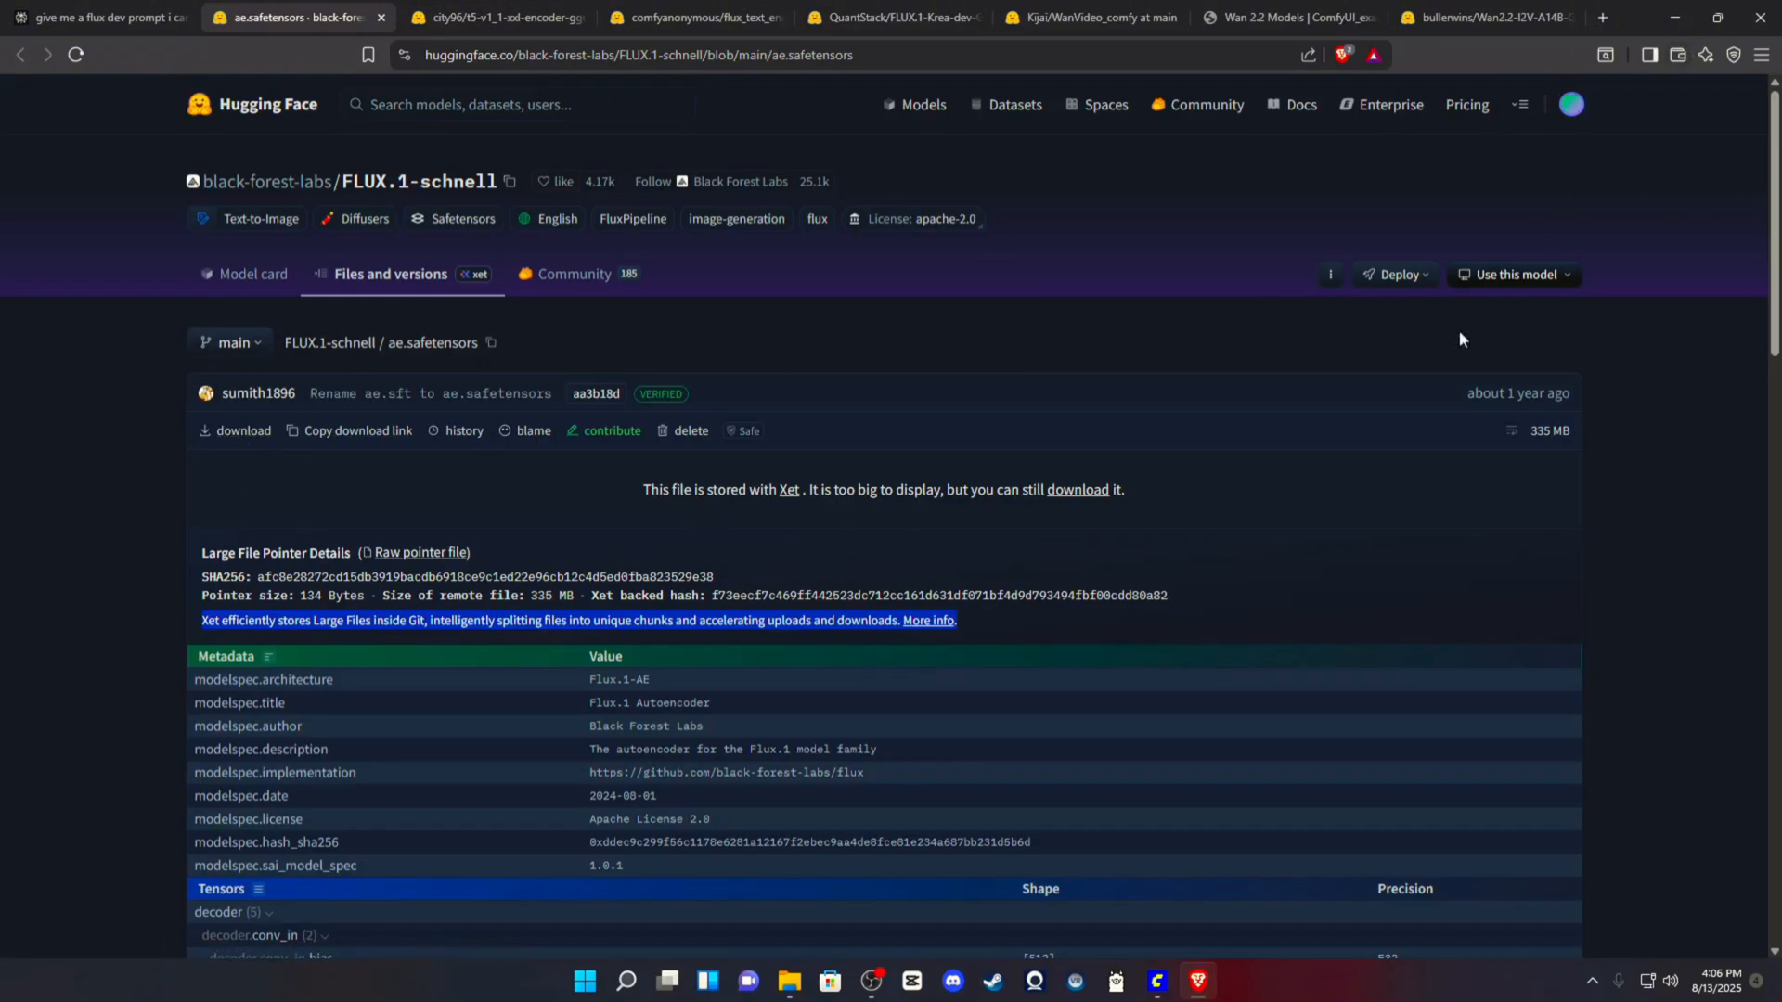
mouse_move(425, 278)
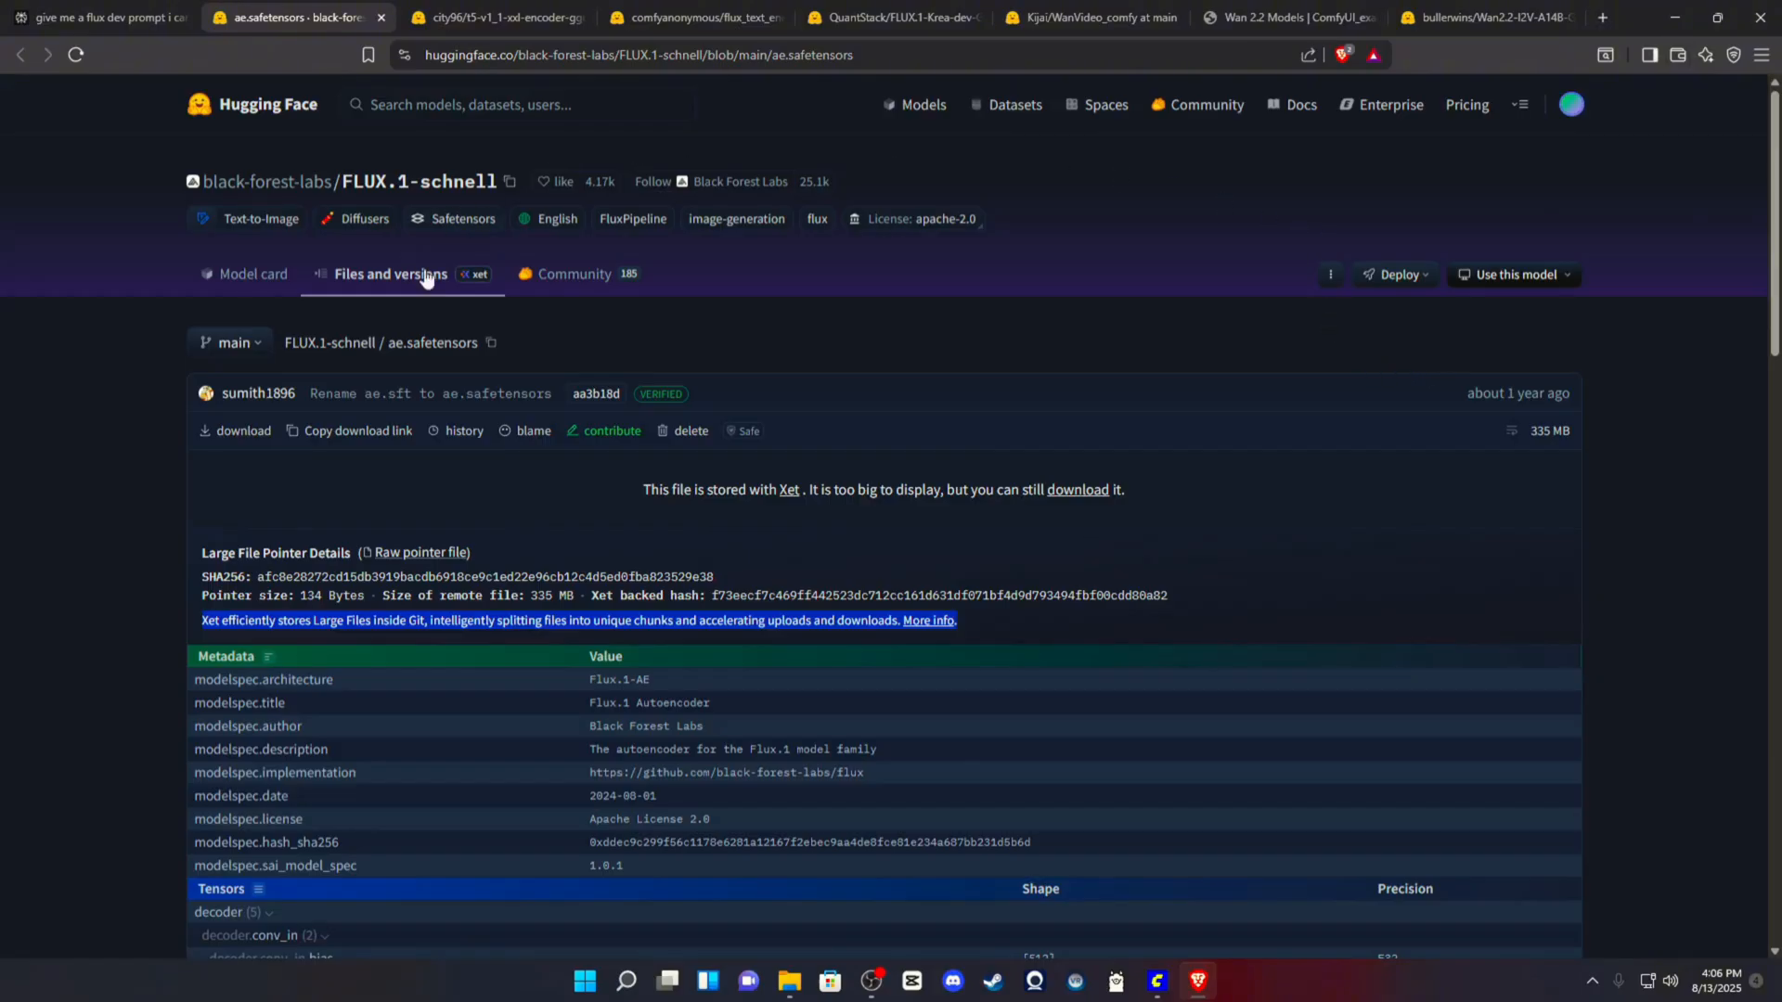
mouse_move(1104, 322)
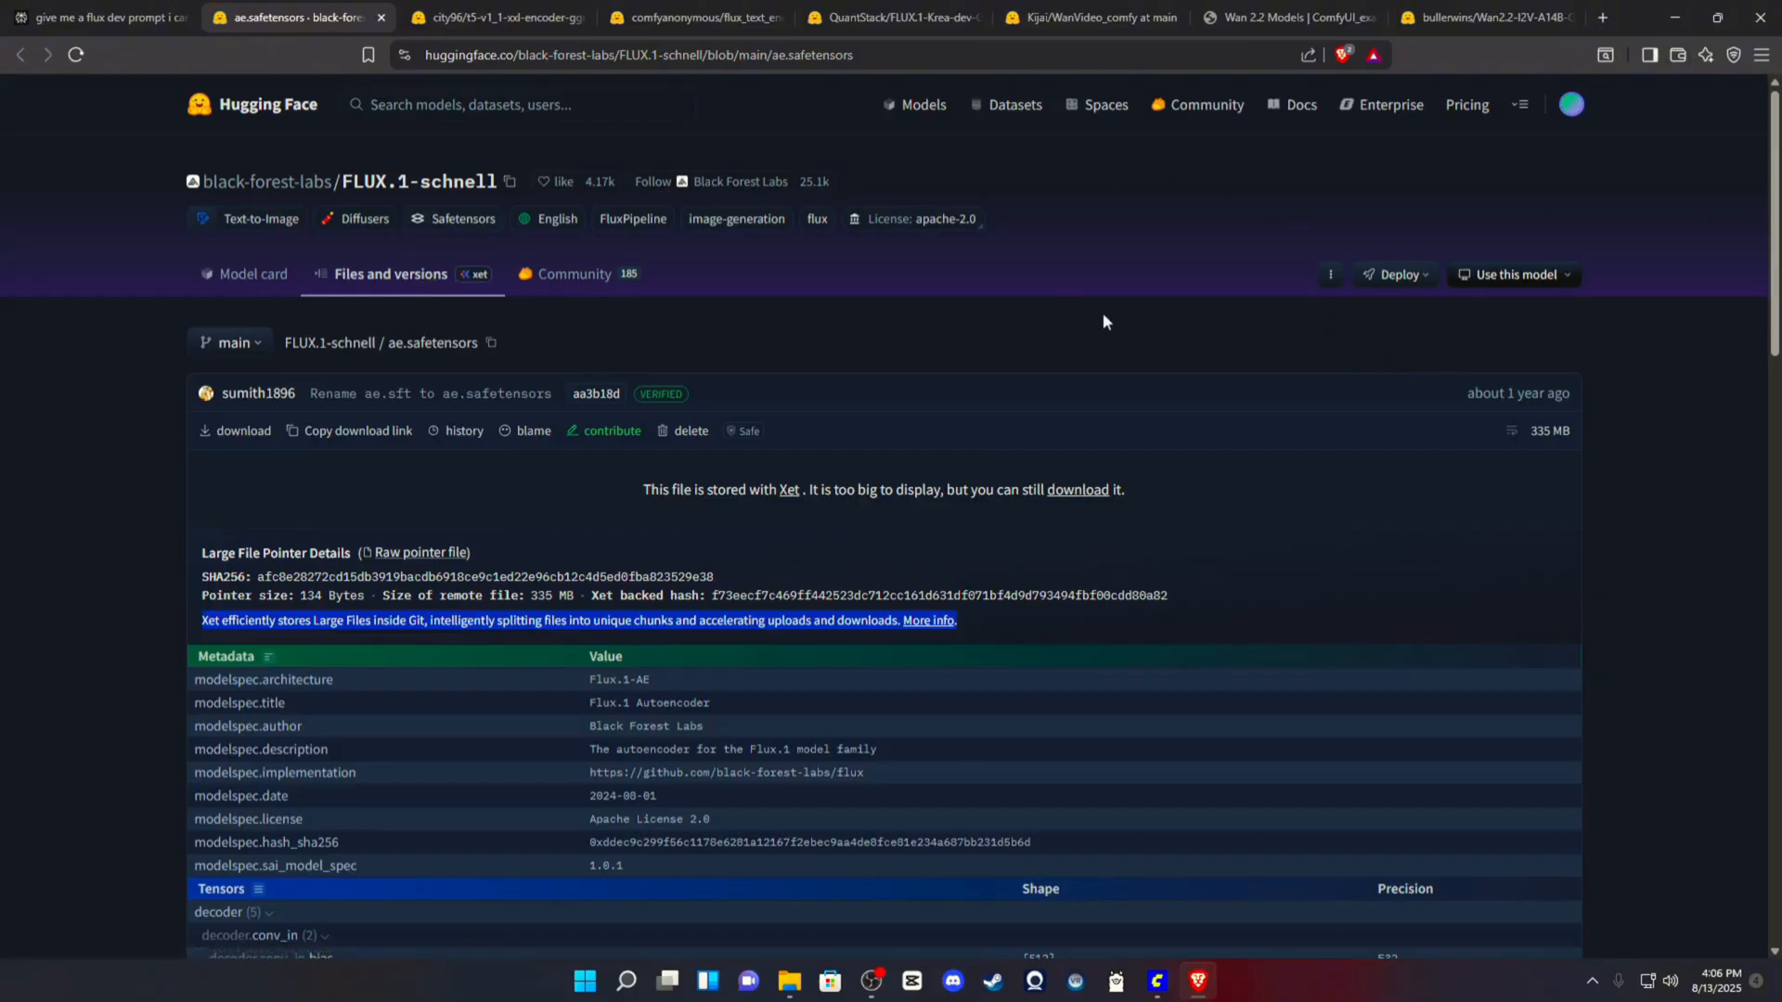
- Revisit the Wan 2.2 GGUF, Krea GGUF and Wan 2.2 Models pages, selecting the text_encoders path, then return to ae.safetensors
click(1487, 17)
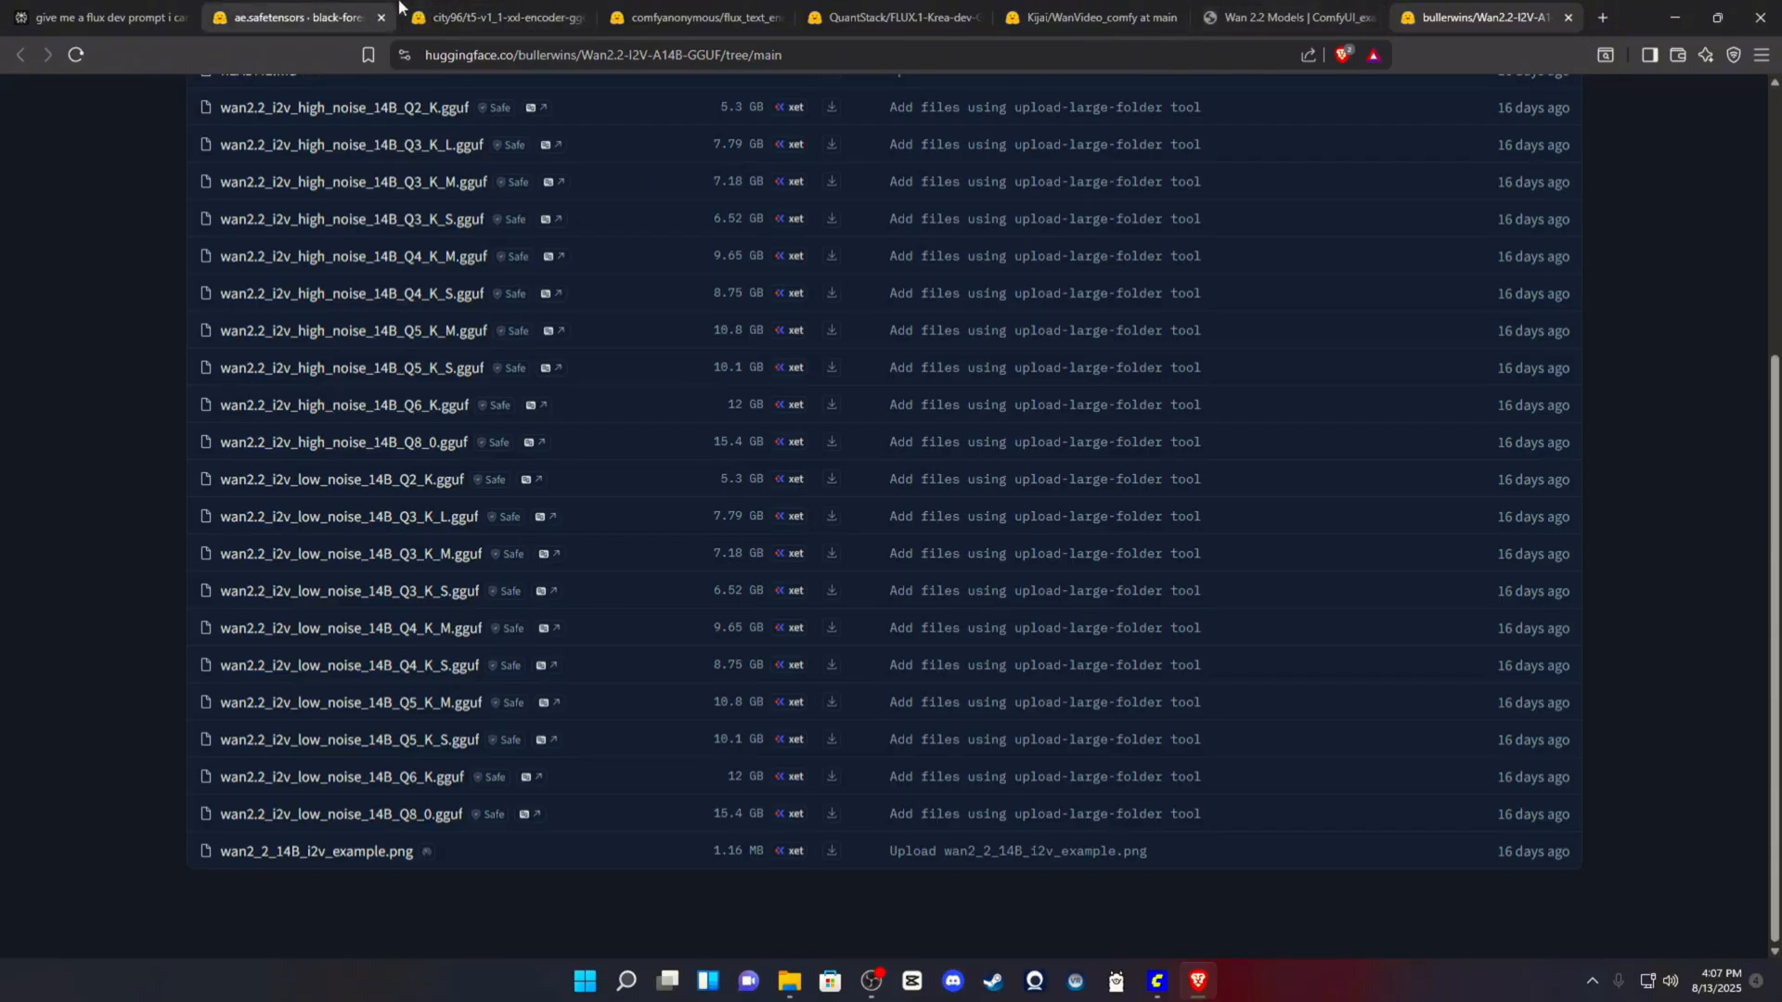
click(892, 17)
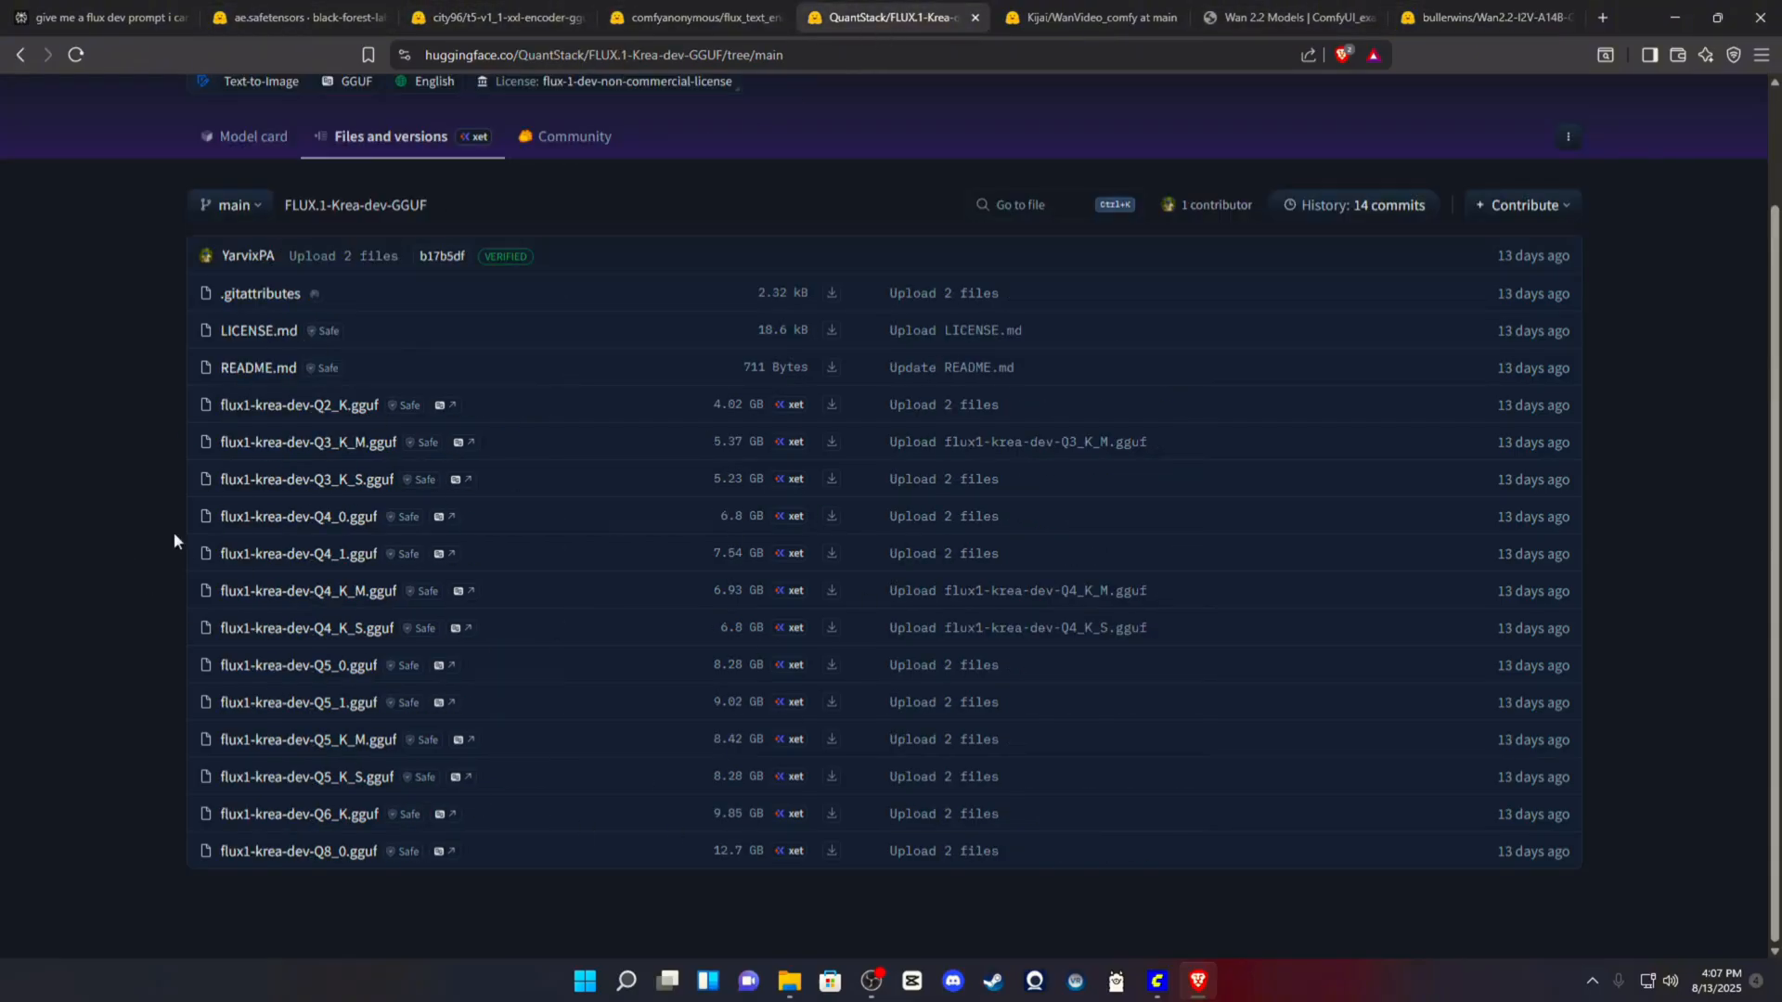
click(1287, 17)
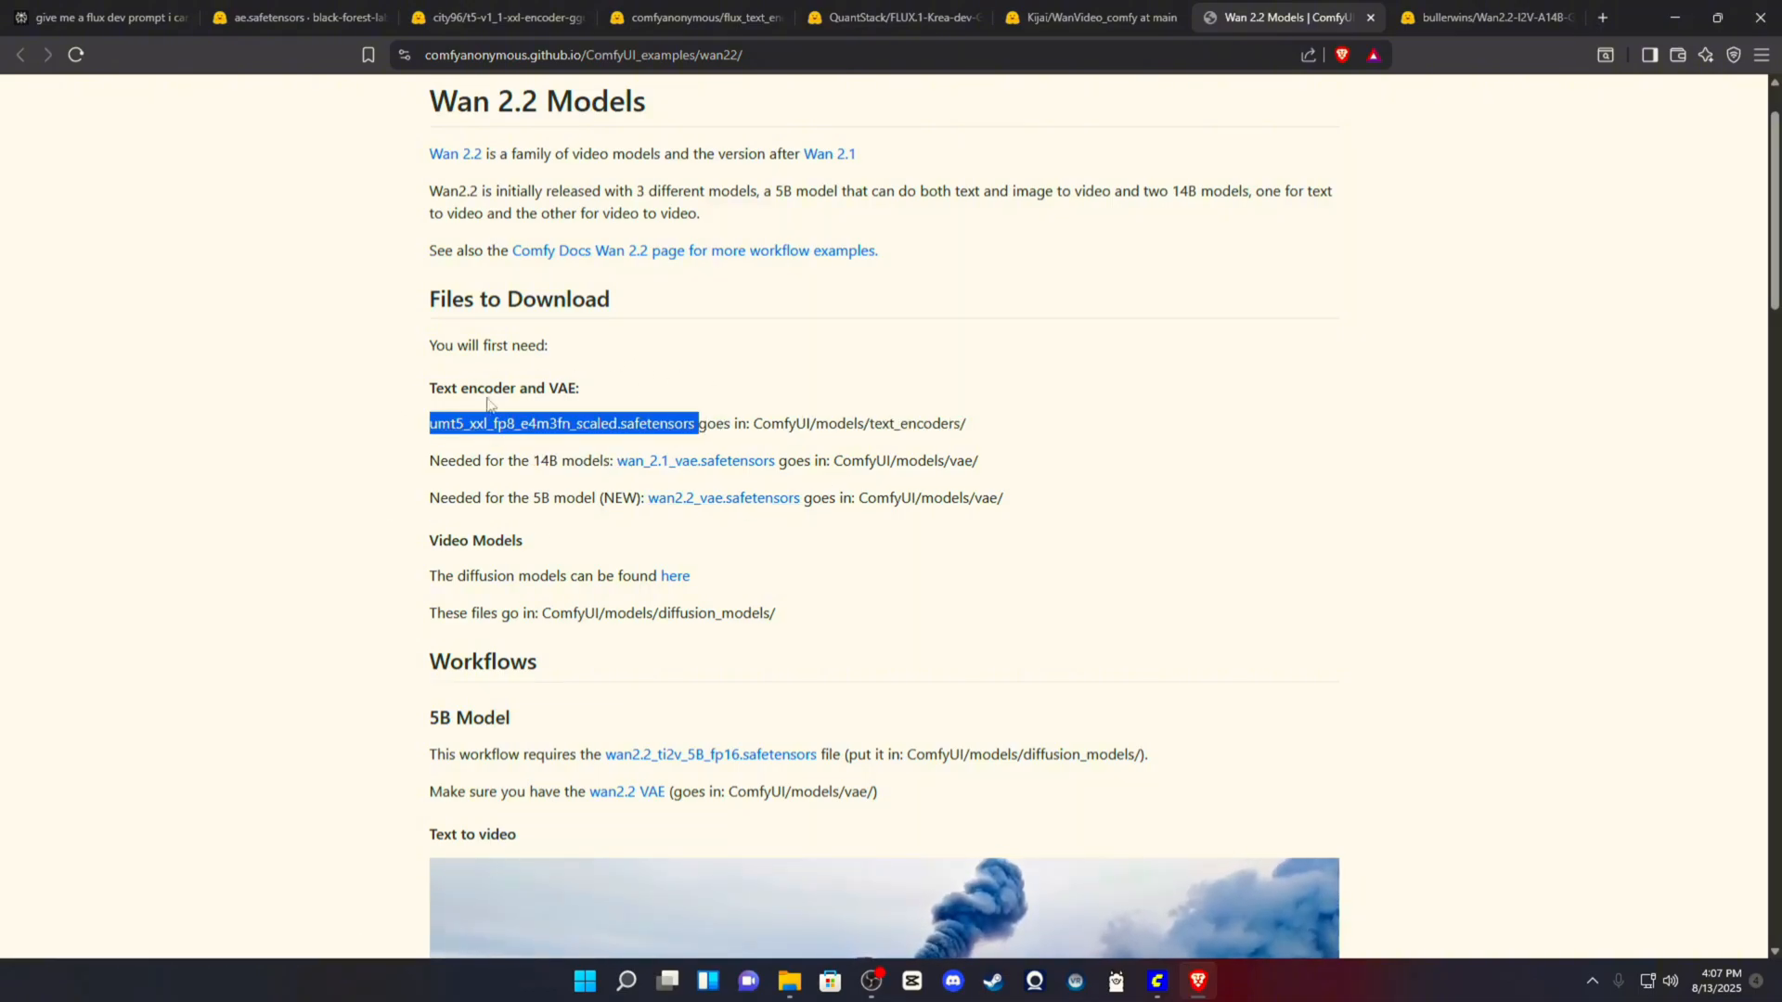
mouse_move(639, 481)
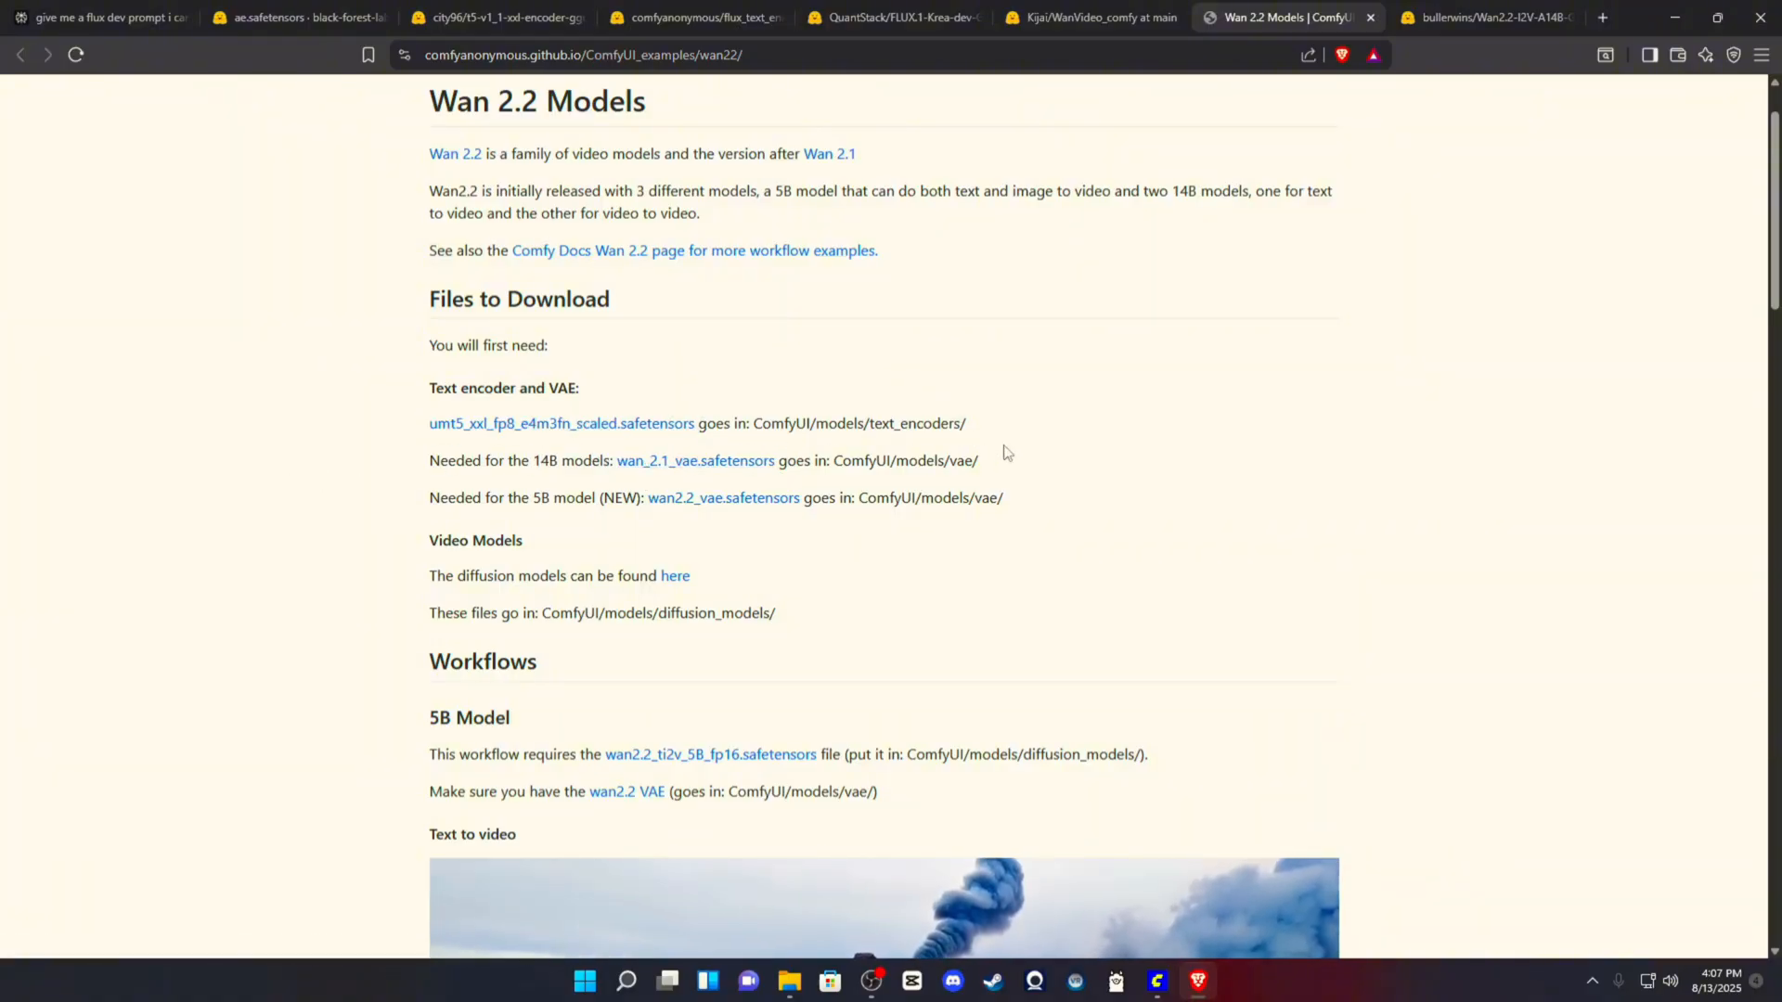
mouse_move(720, 360)
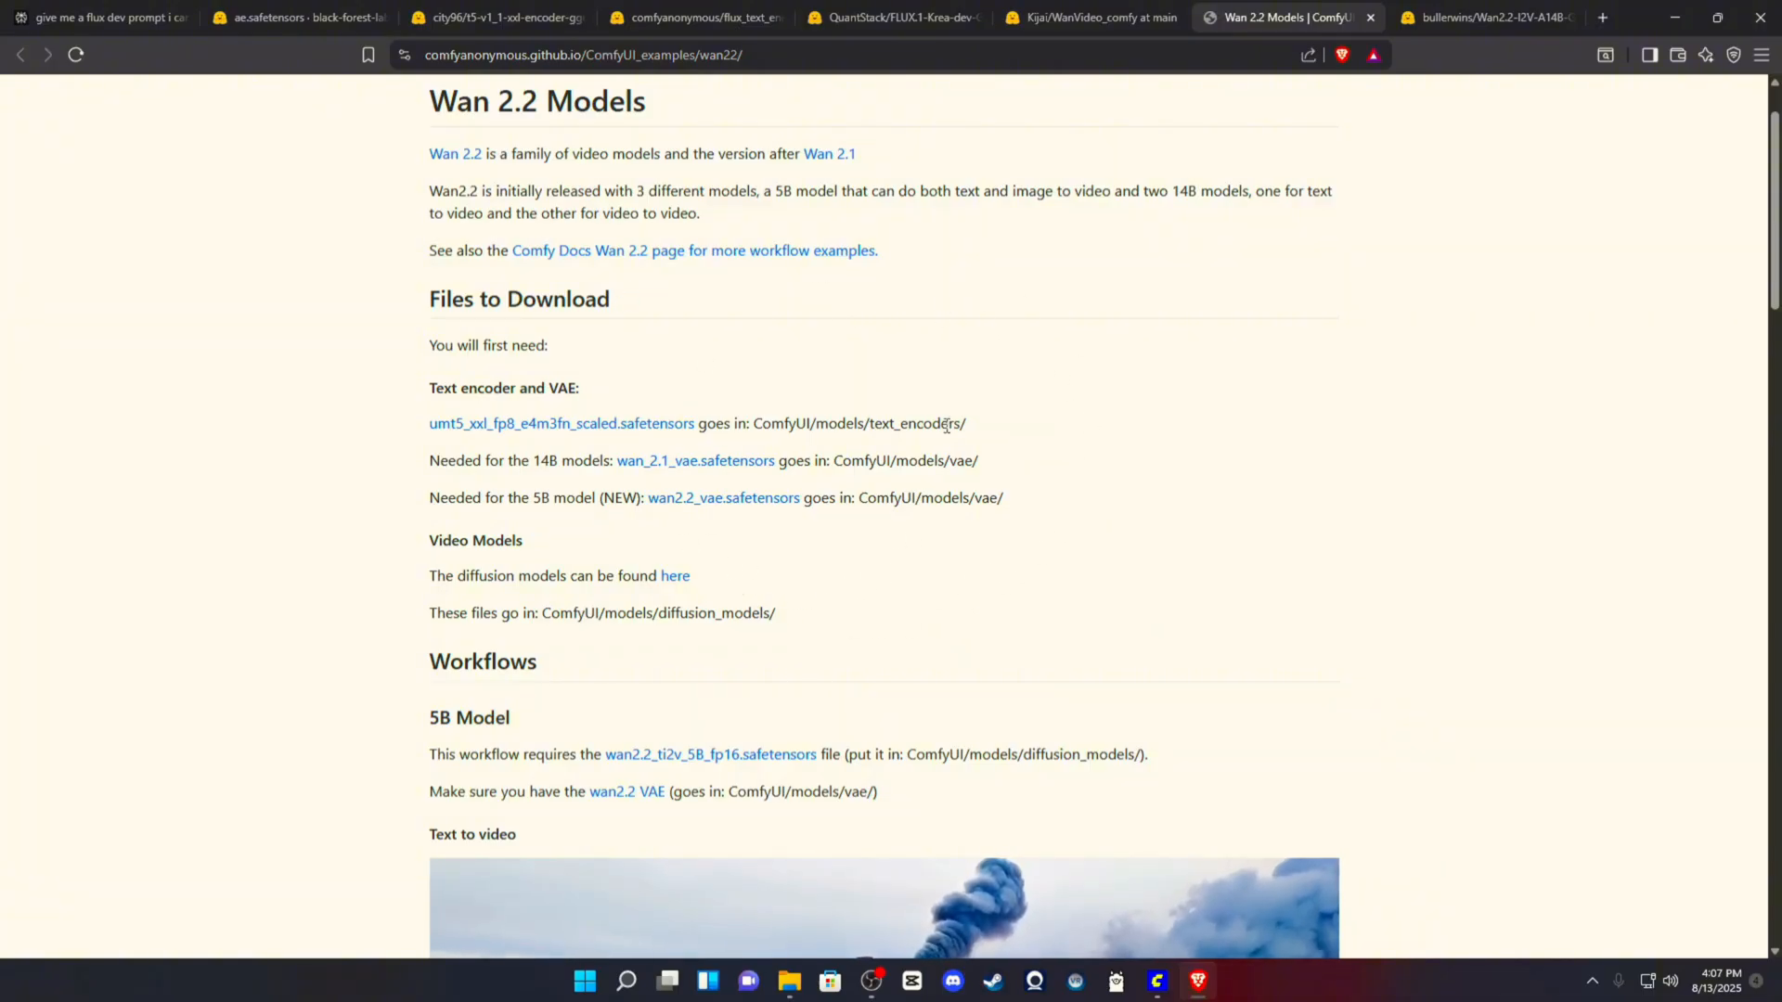
mouse_move(1007, 434)
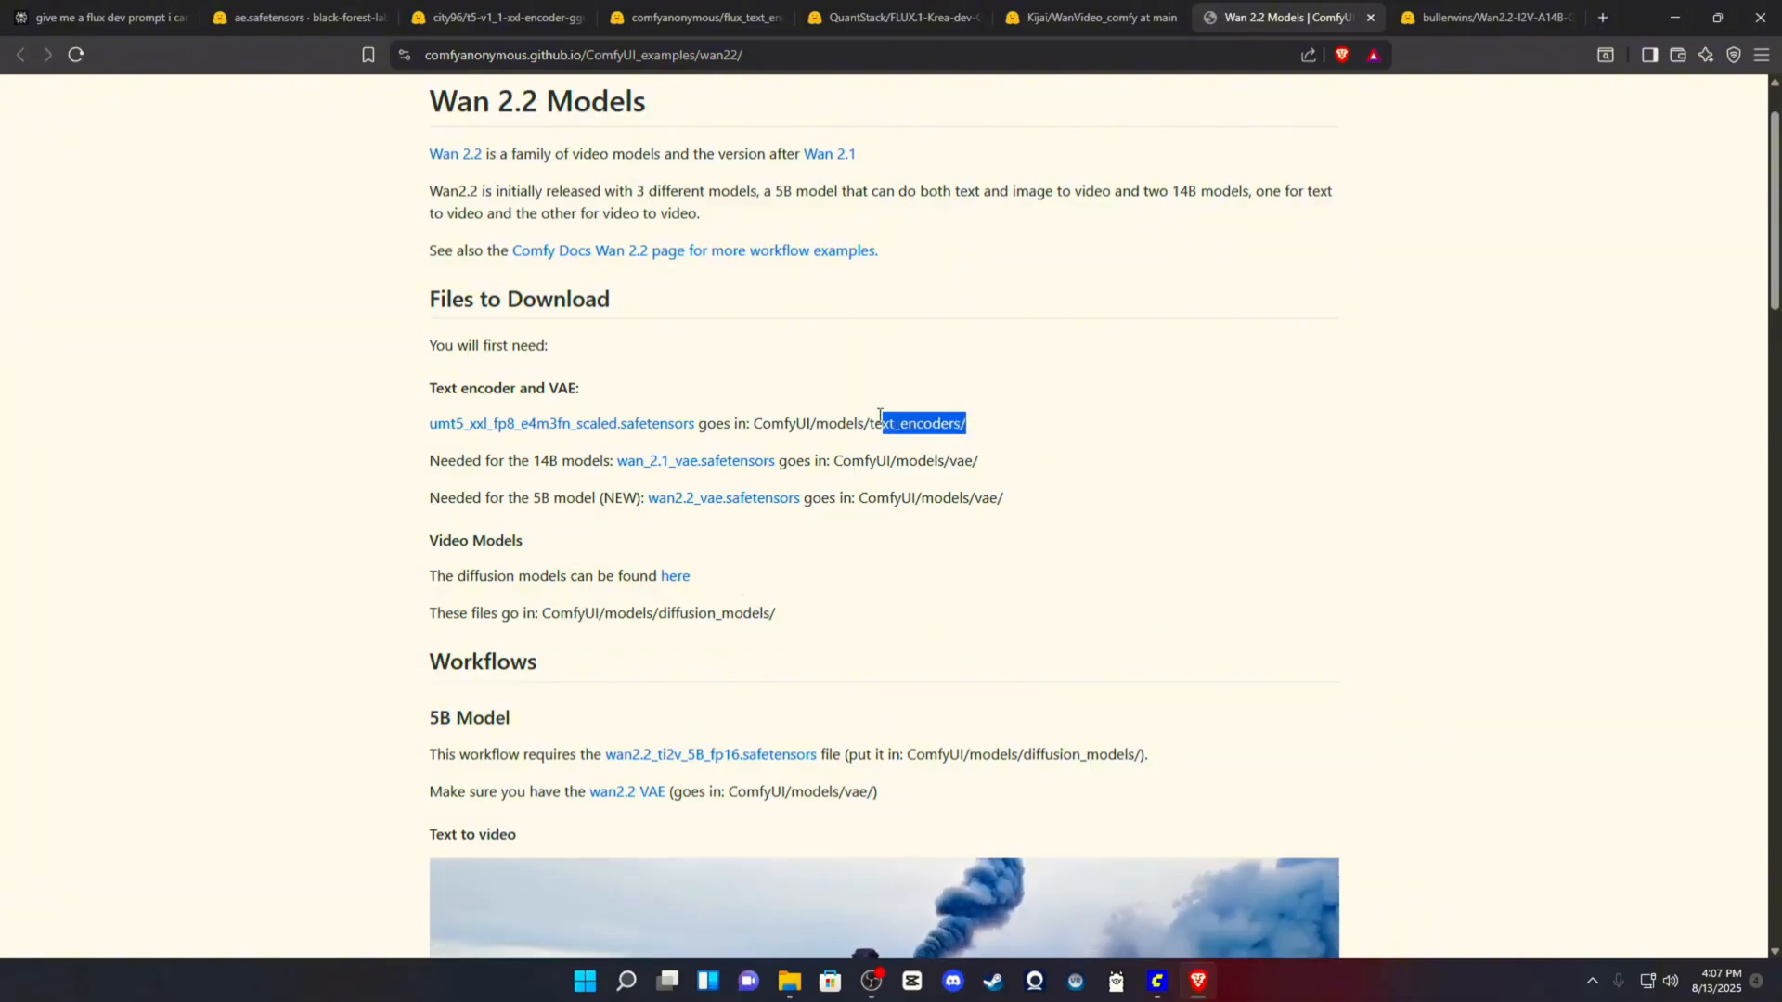
drag(886, 423, 759, 423)
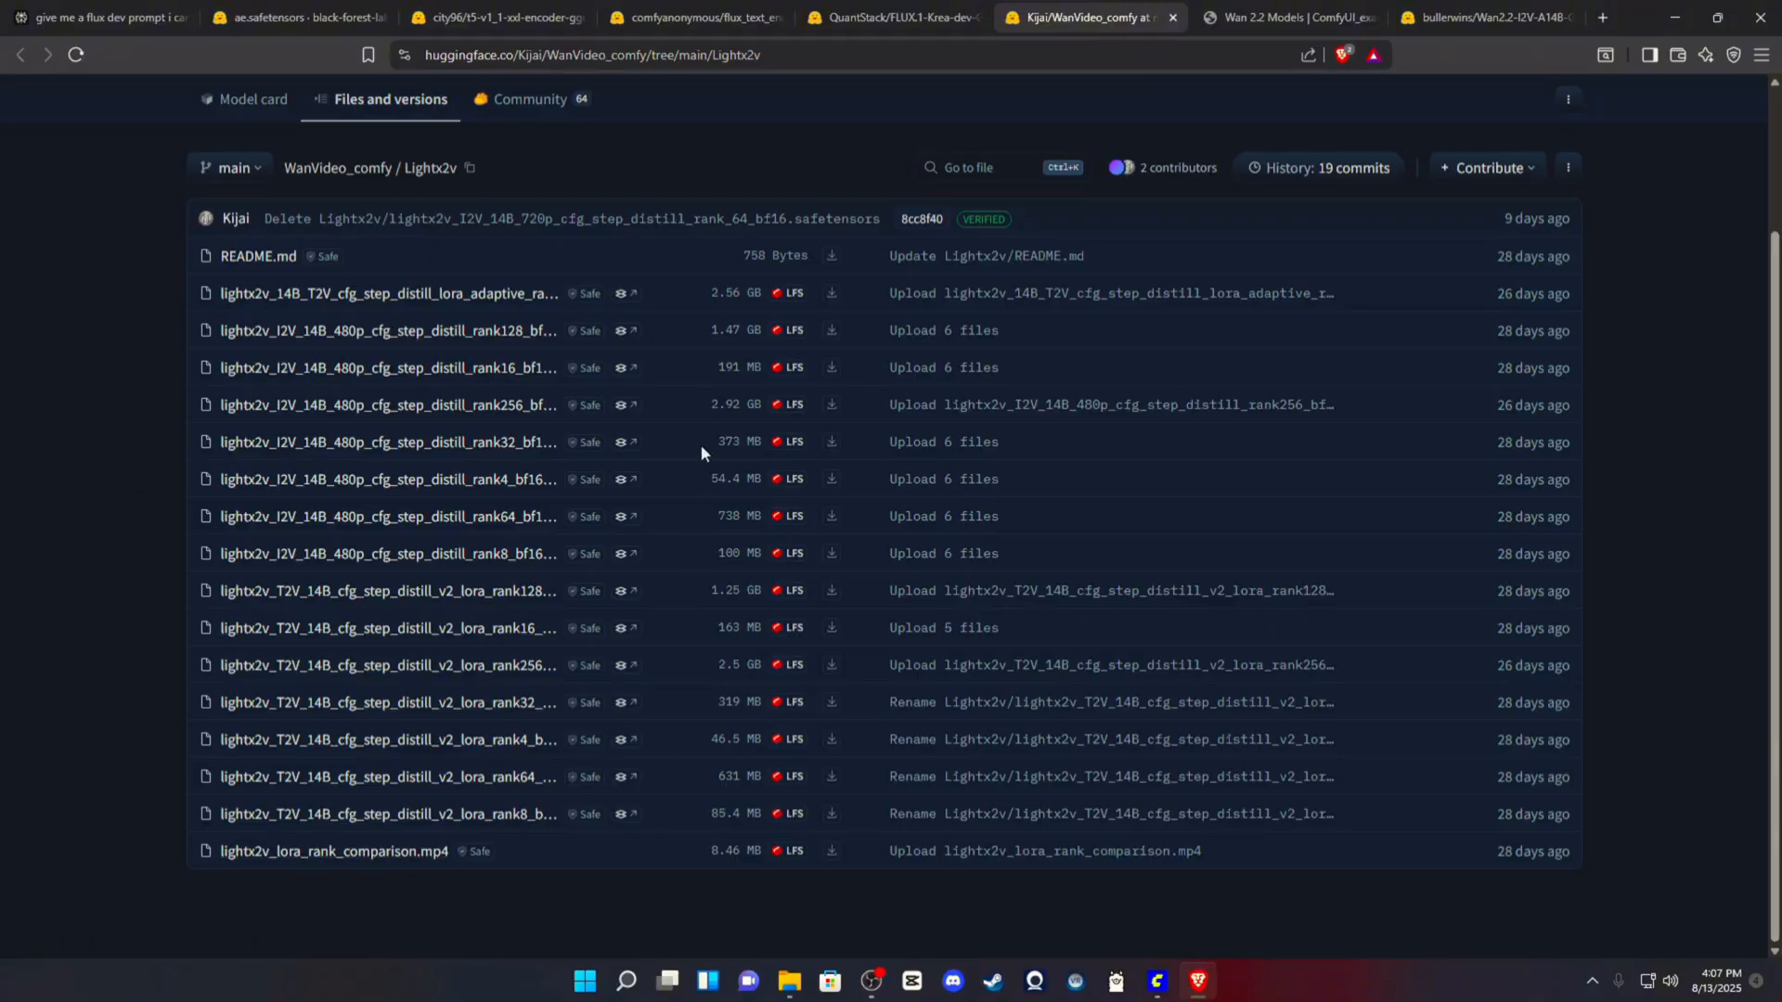
mouse_move(1079, 352)
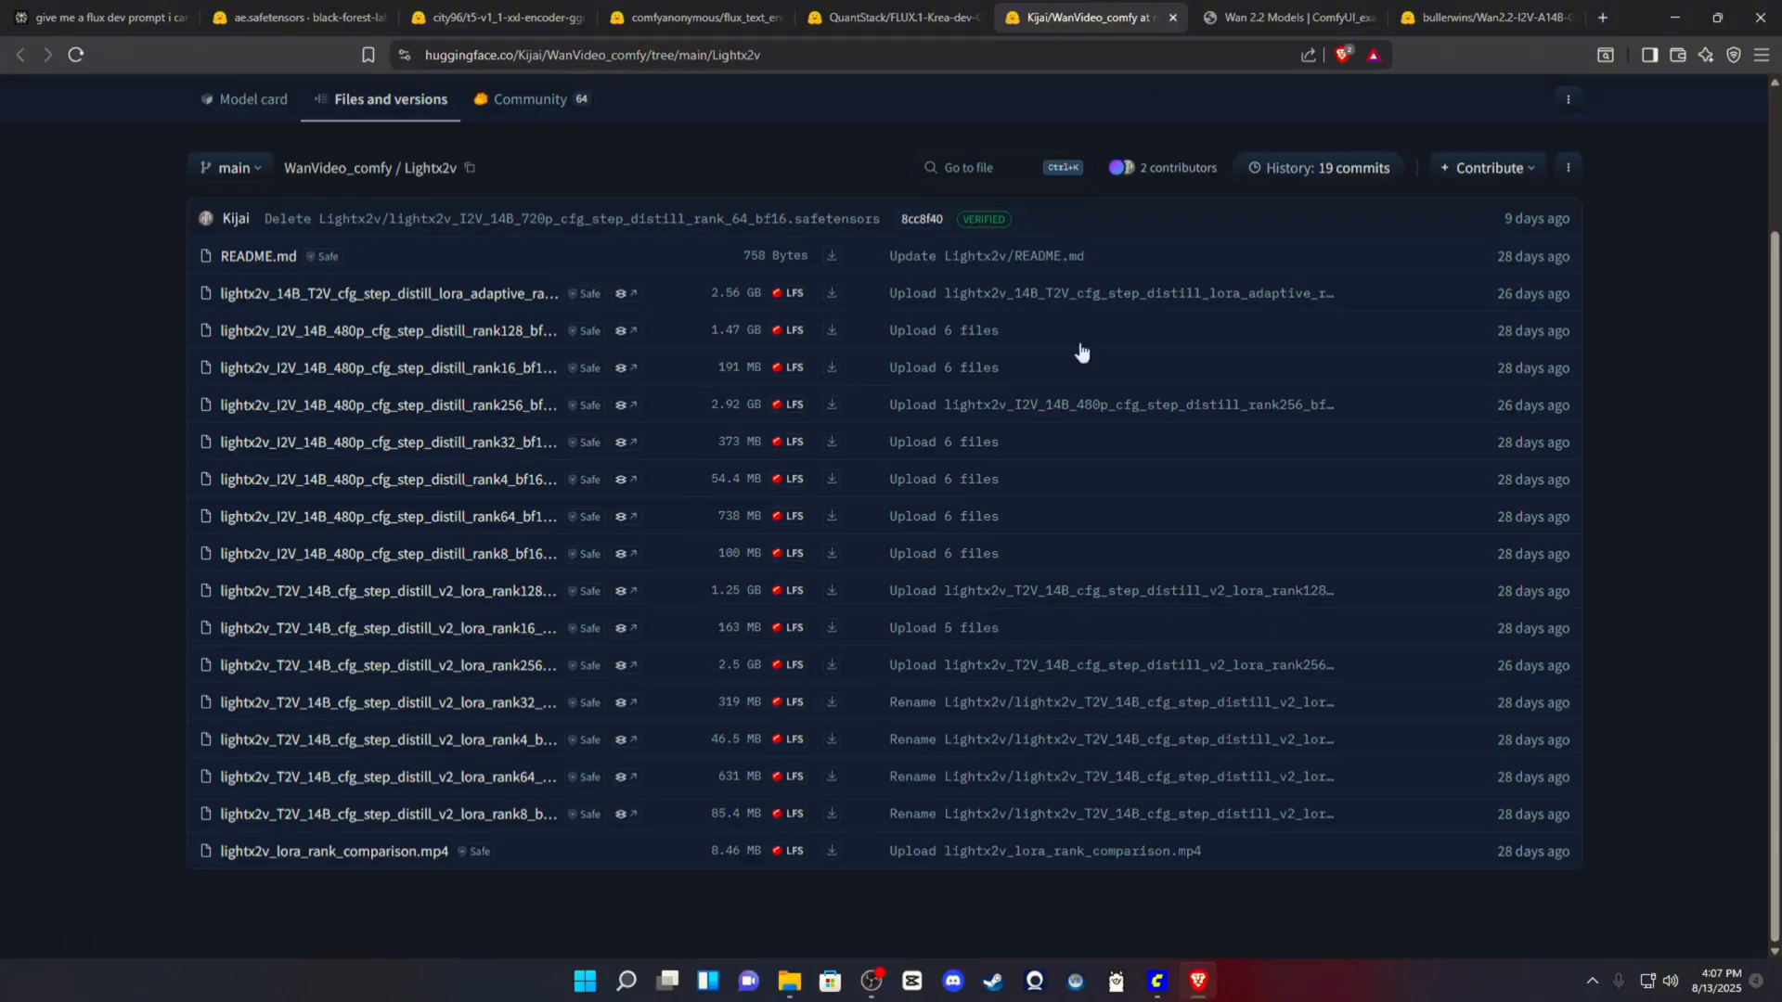
click(299, 17)
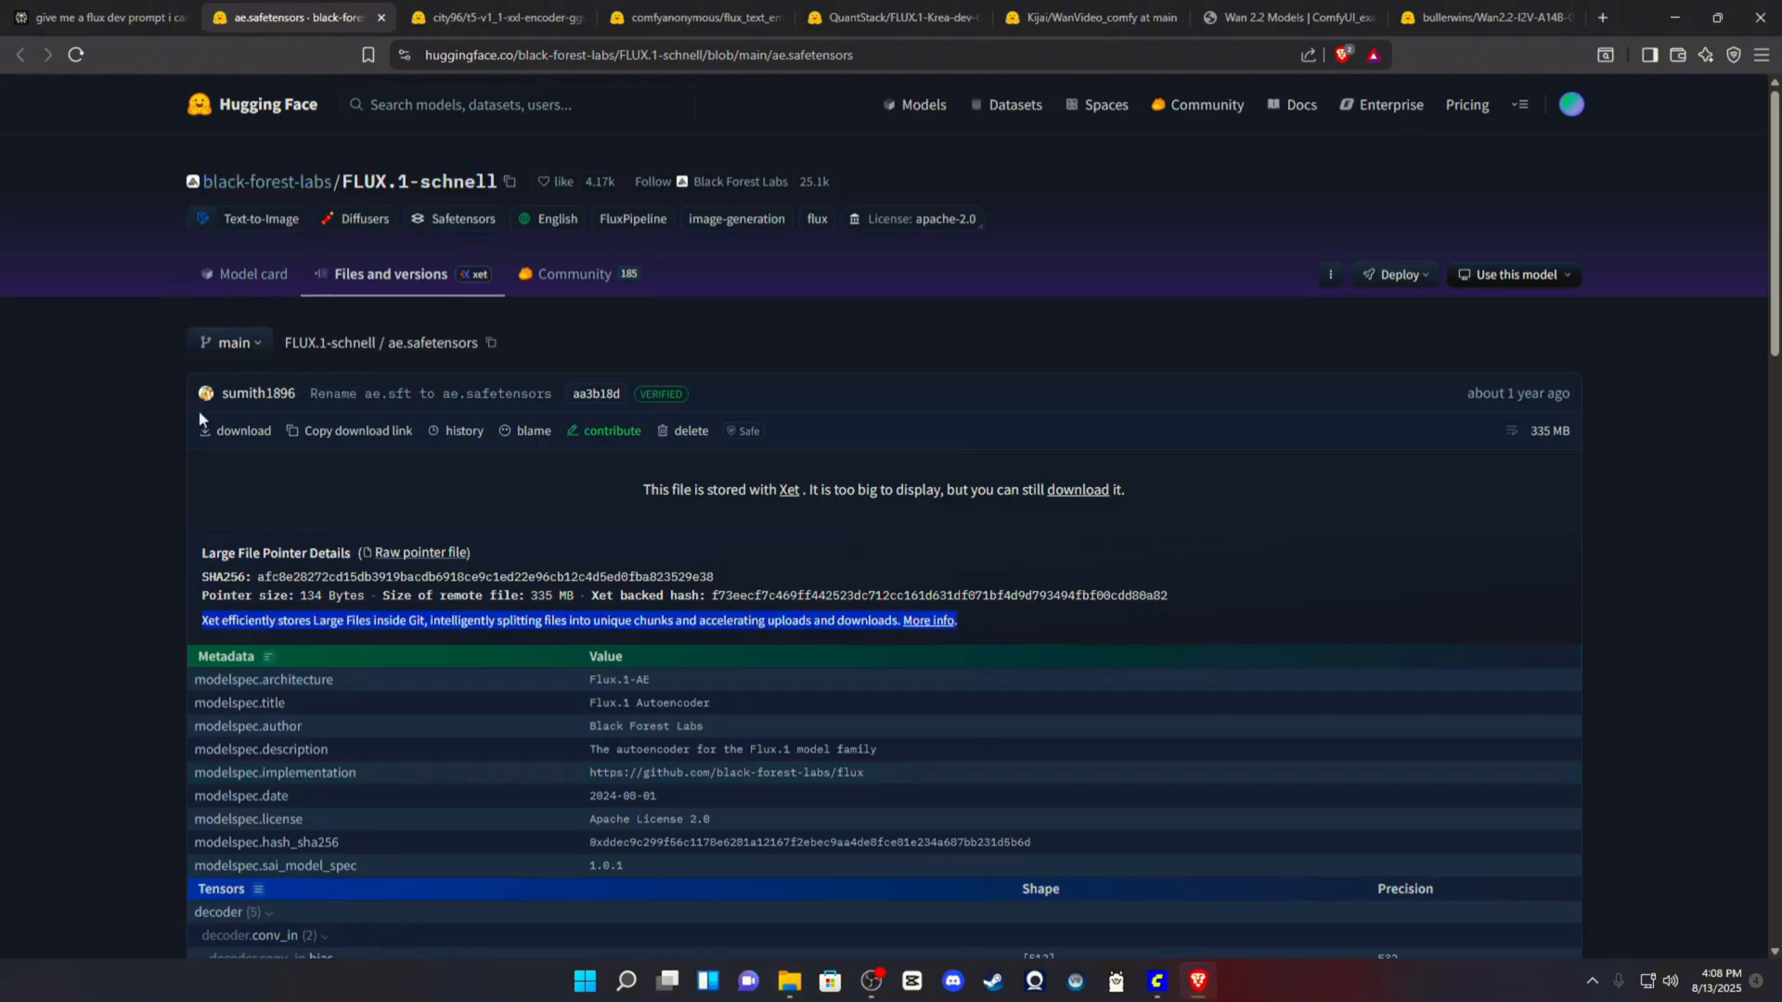
mouse_move(1157, 980)
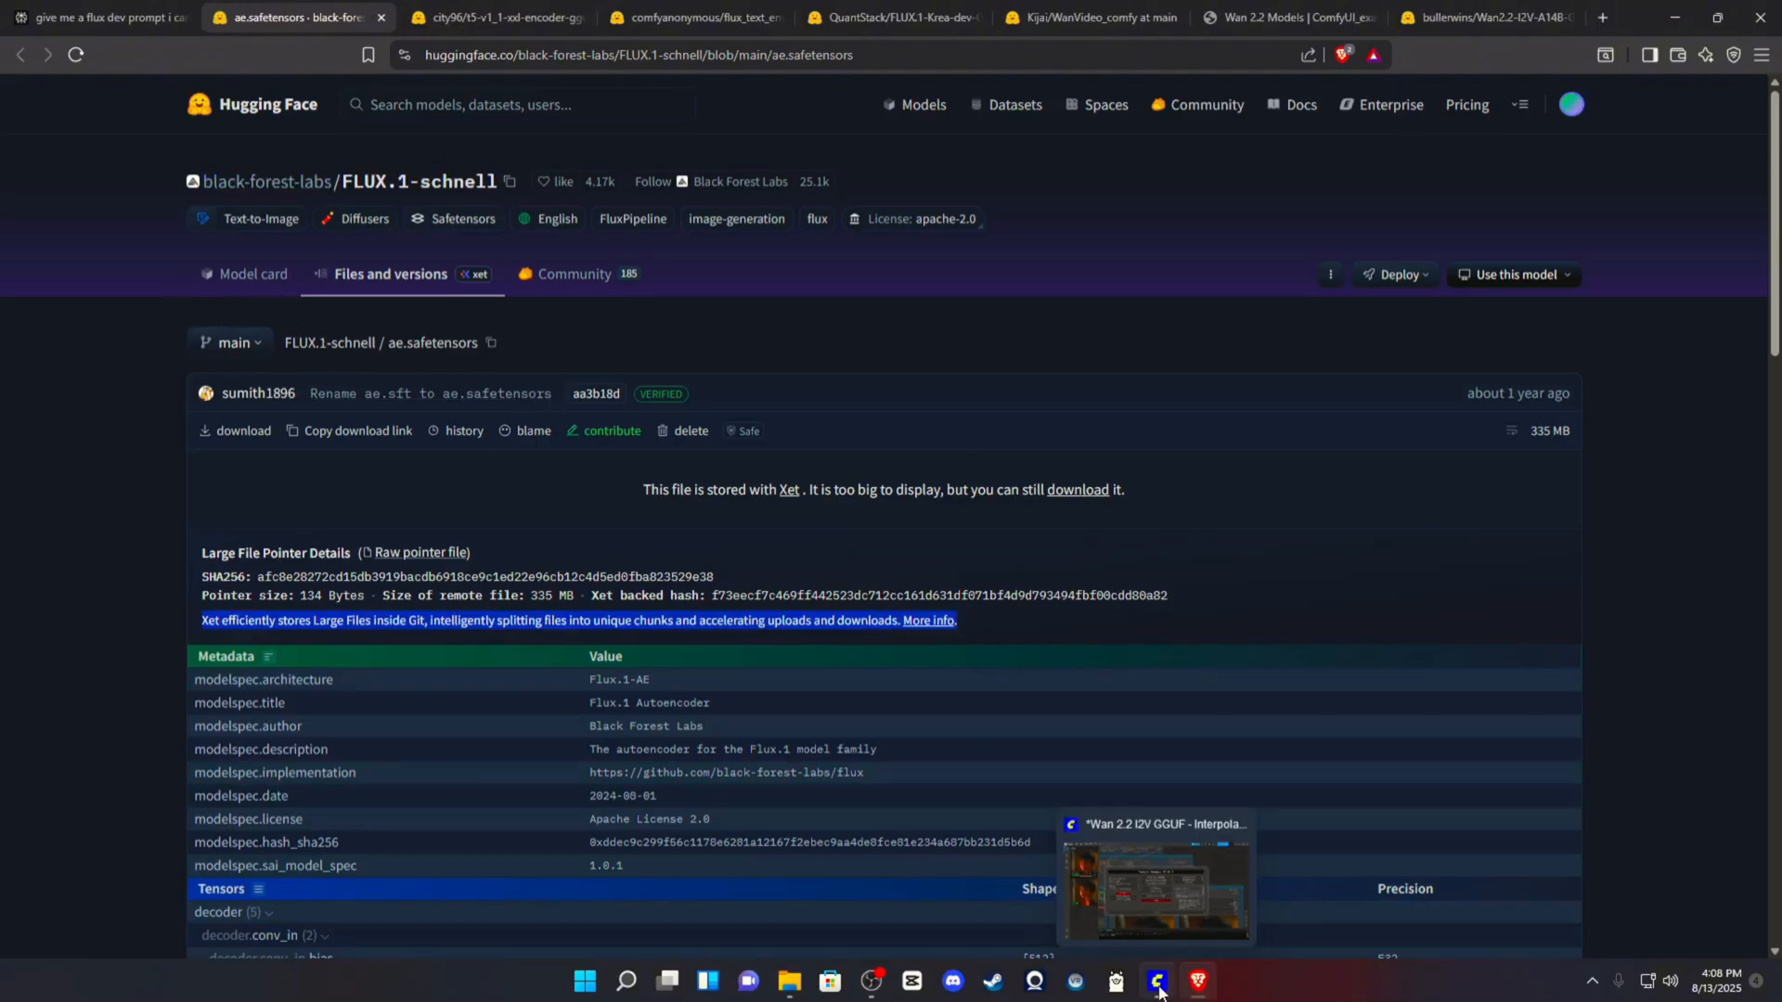
- Confirm ae.safetensors in models/vae and clip_l plus t5-v1_1-xxl-encoder-Q8_0.gguf in models/clip
click(1157, 982)
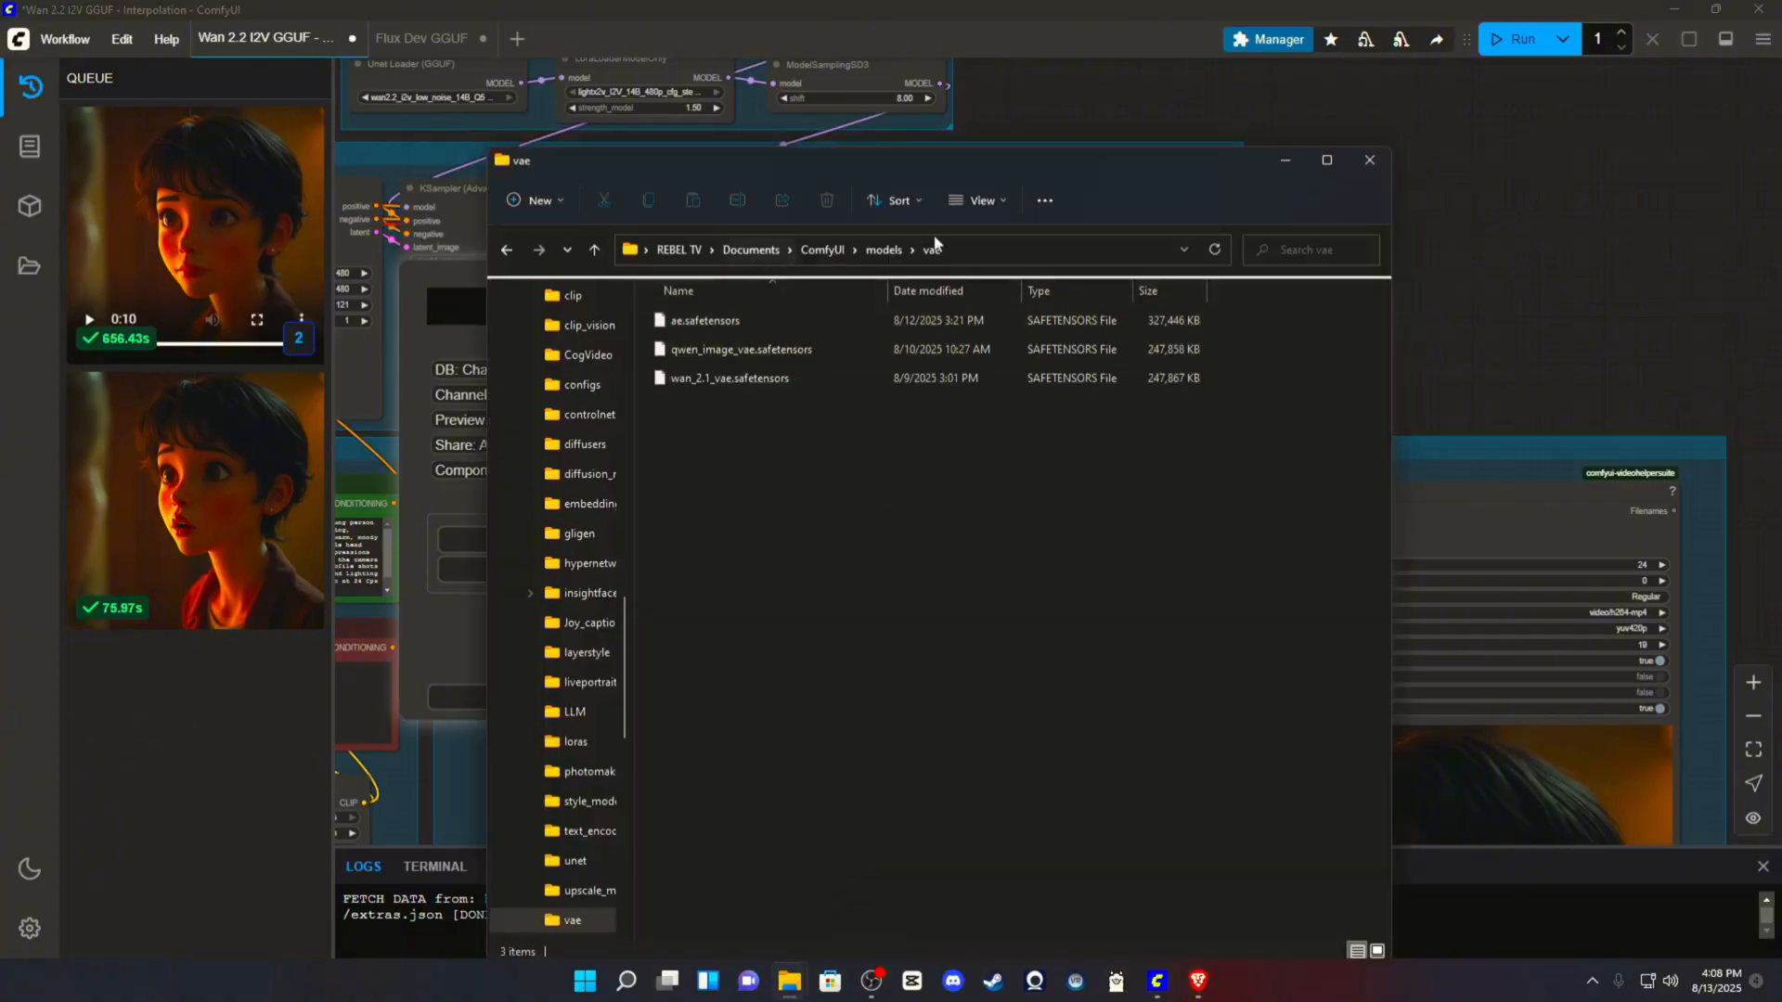
mouse_move(1310, 162)
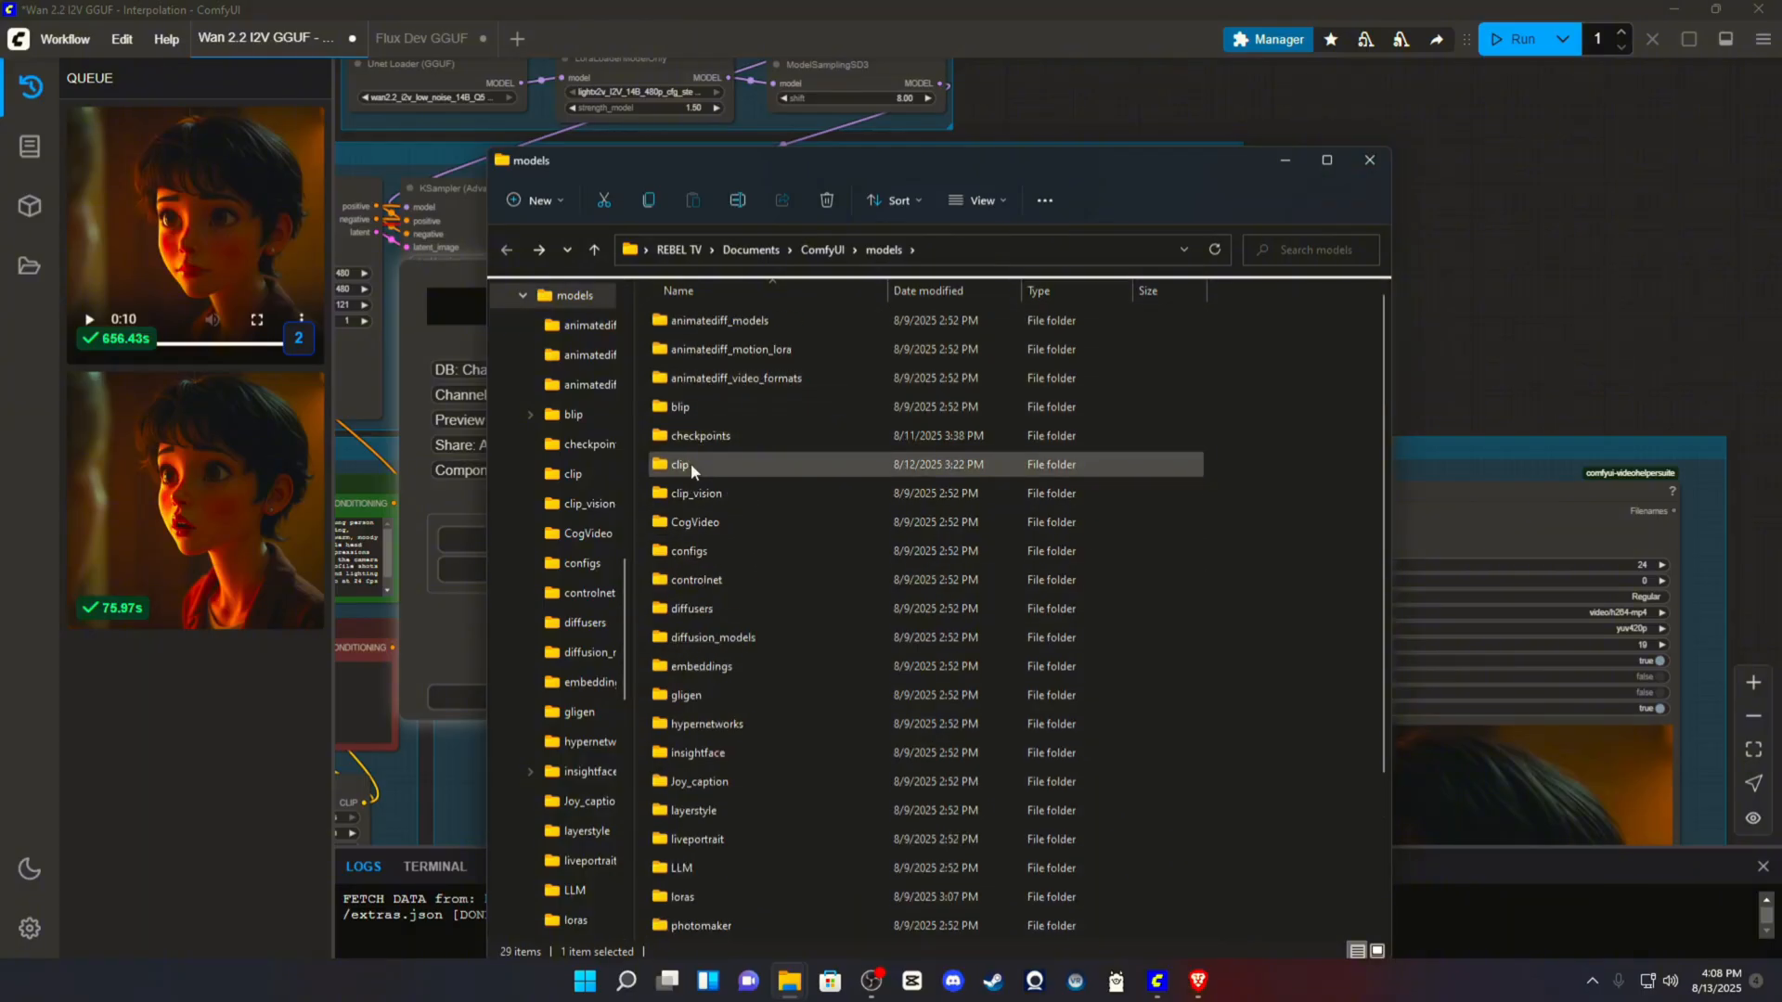
double_click(679, 464)
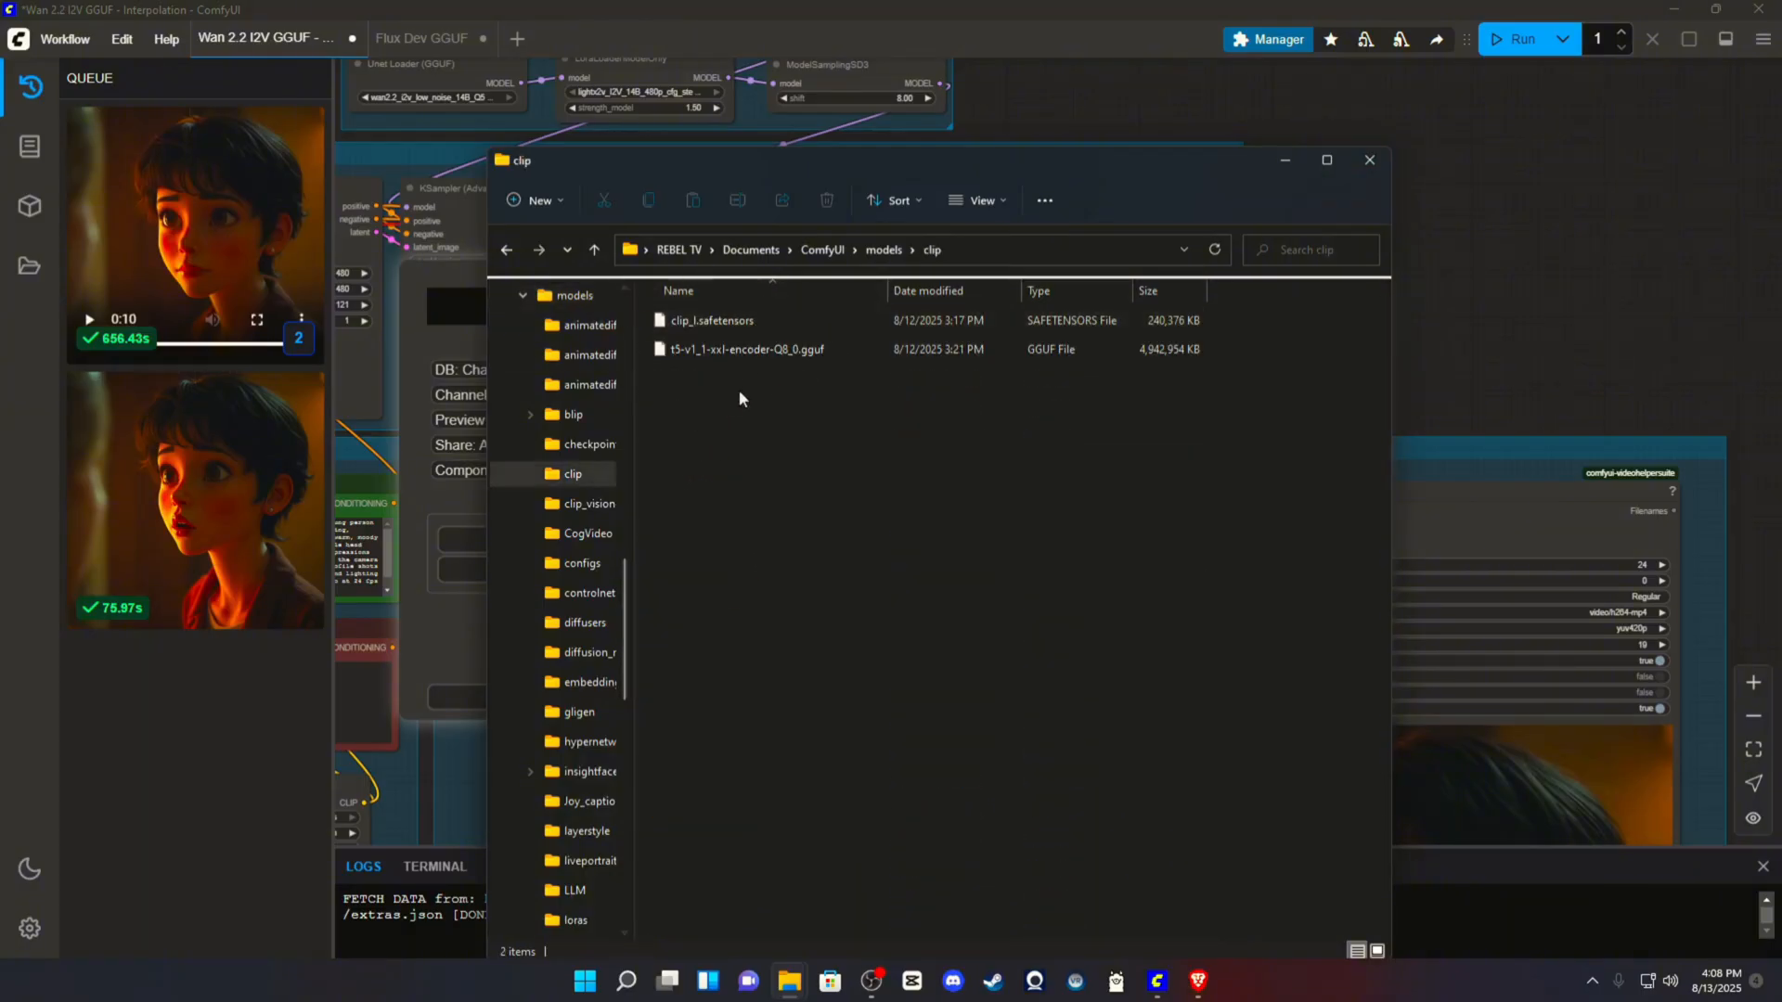
click(712, 320)
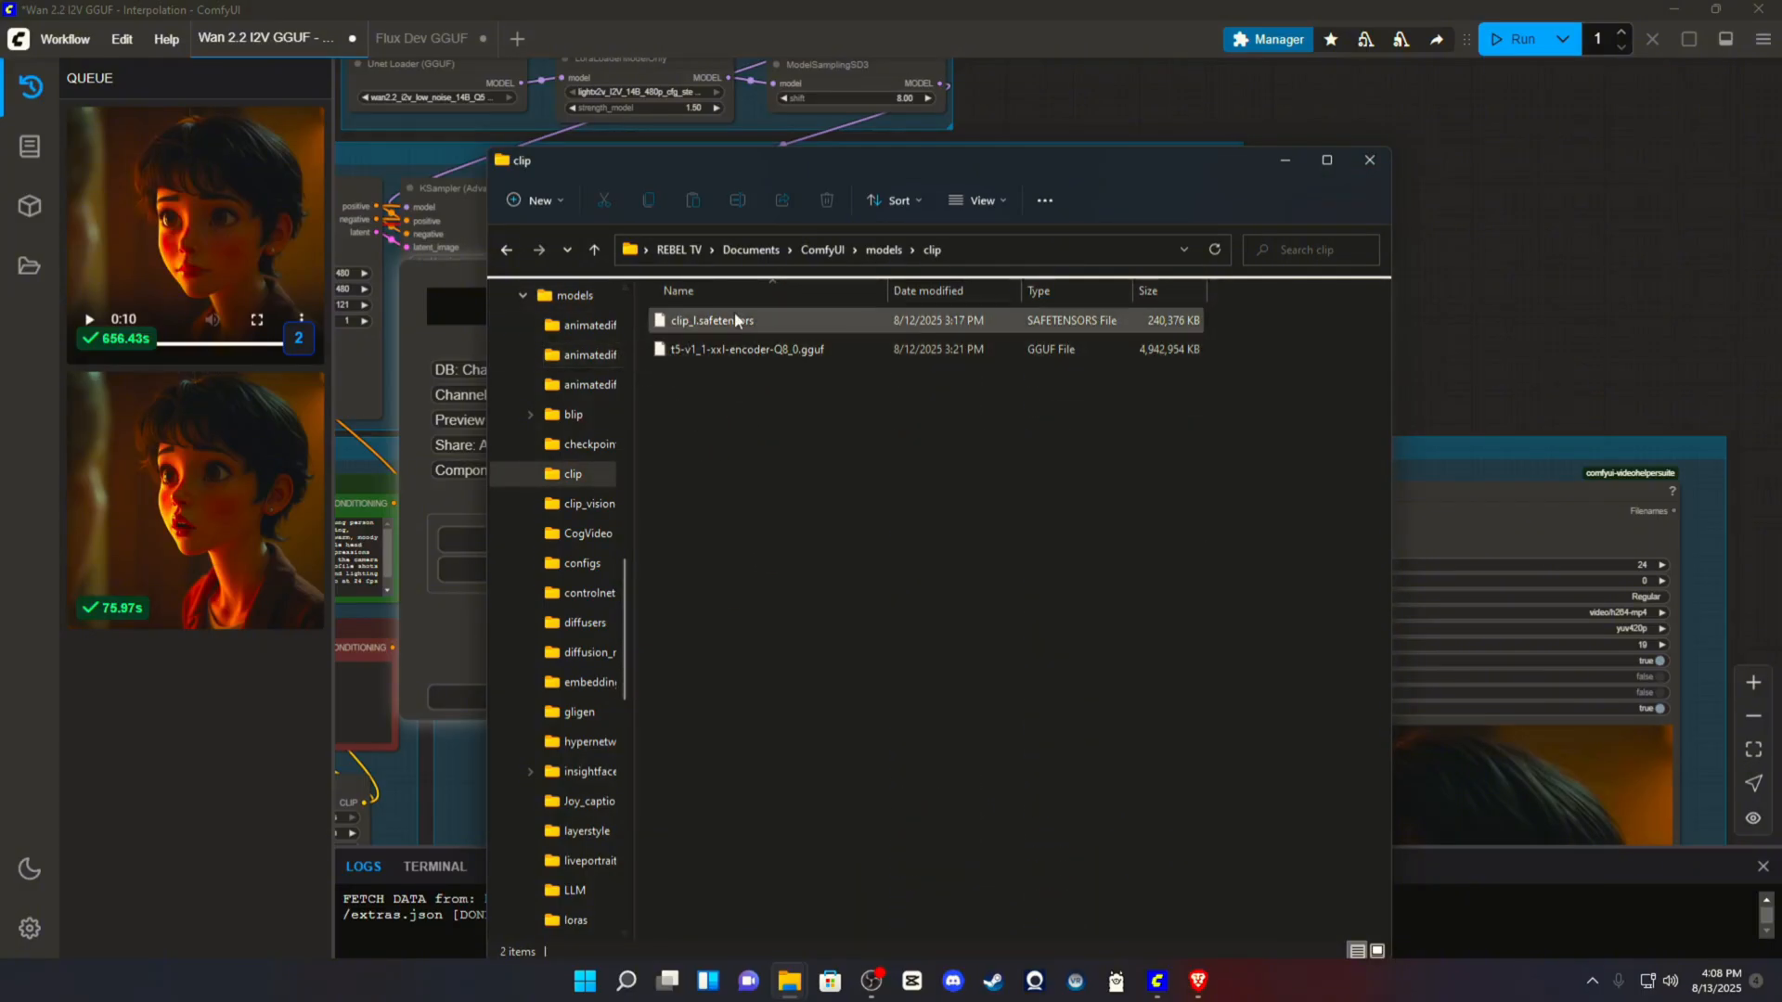
click(679, 380)
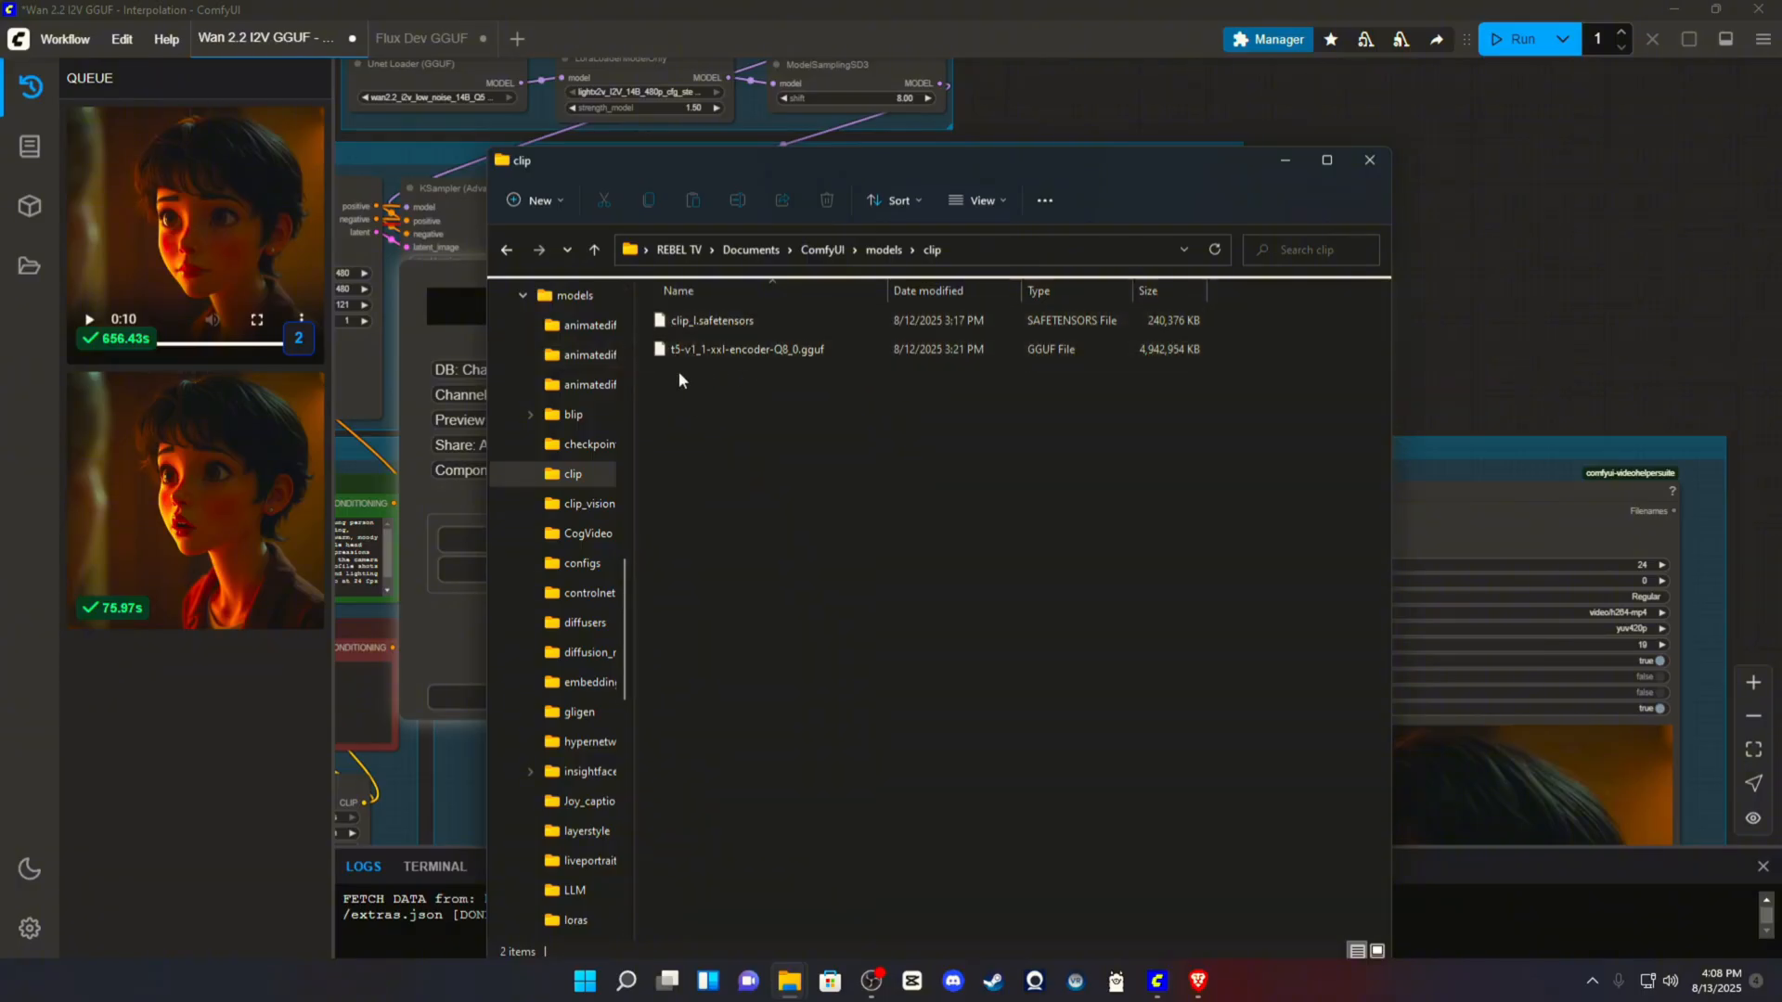
click(744, 349)
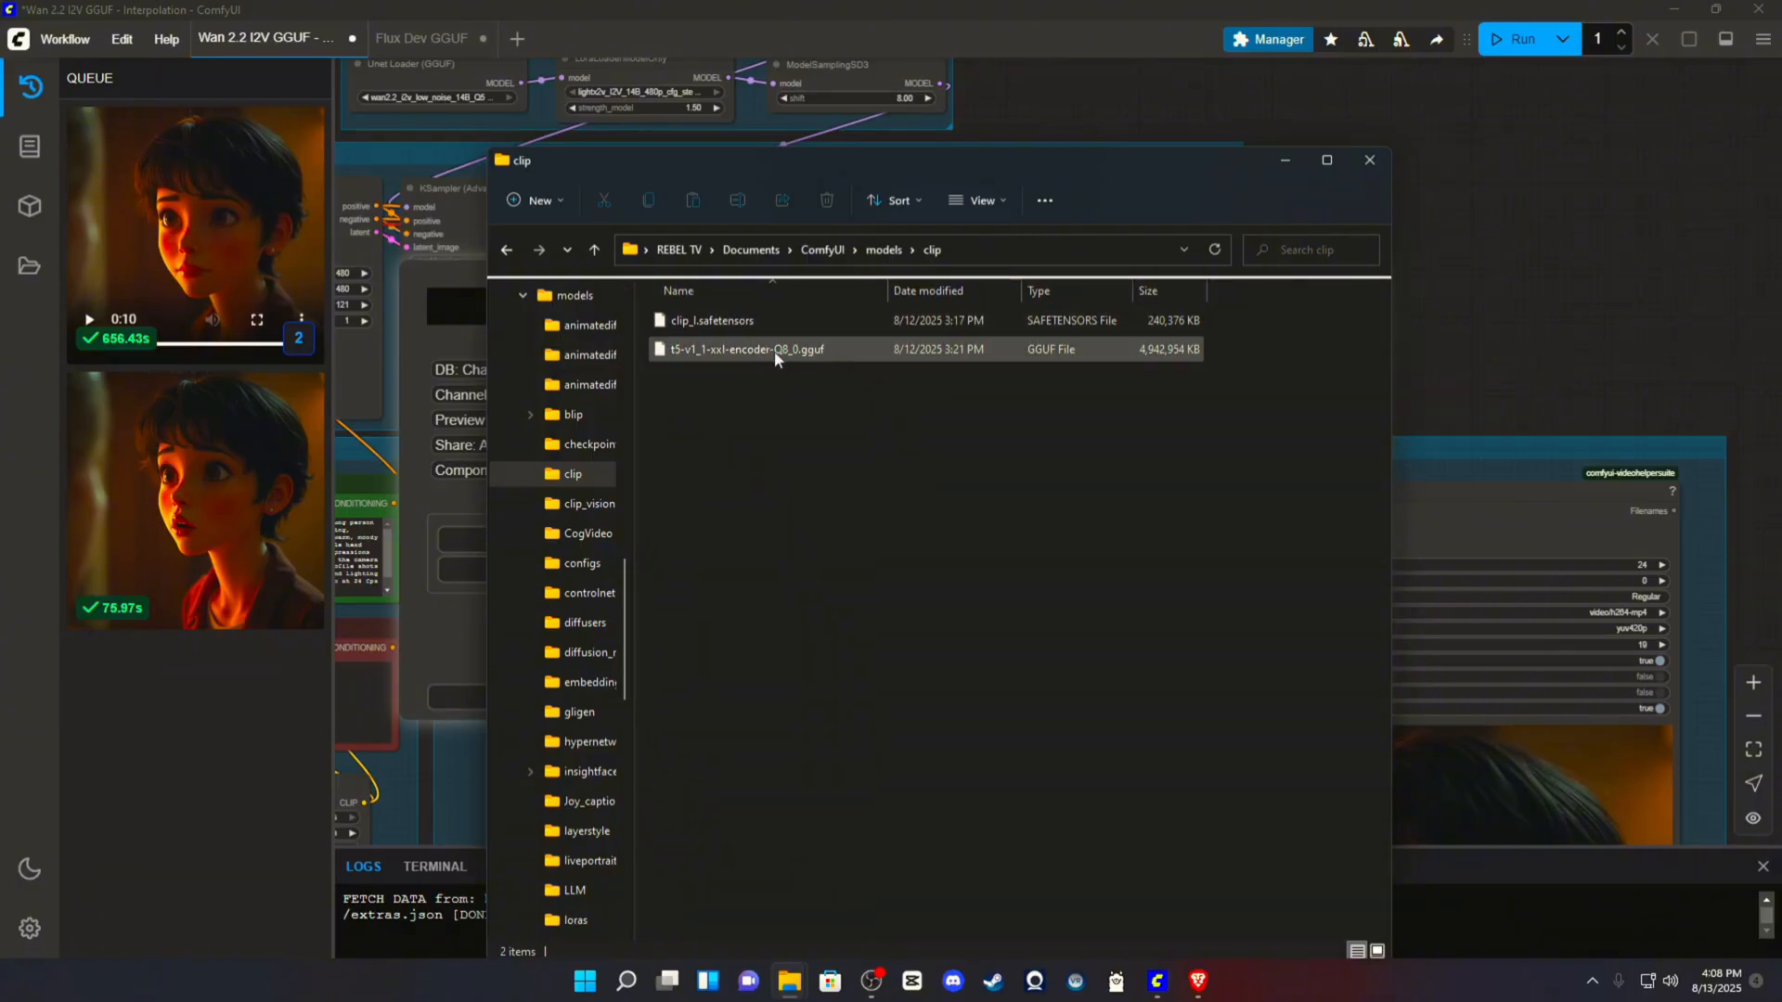
mouse_move(839, 354)
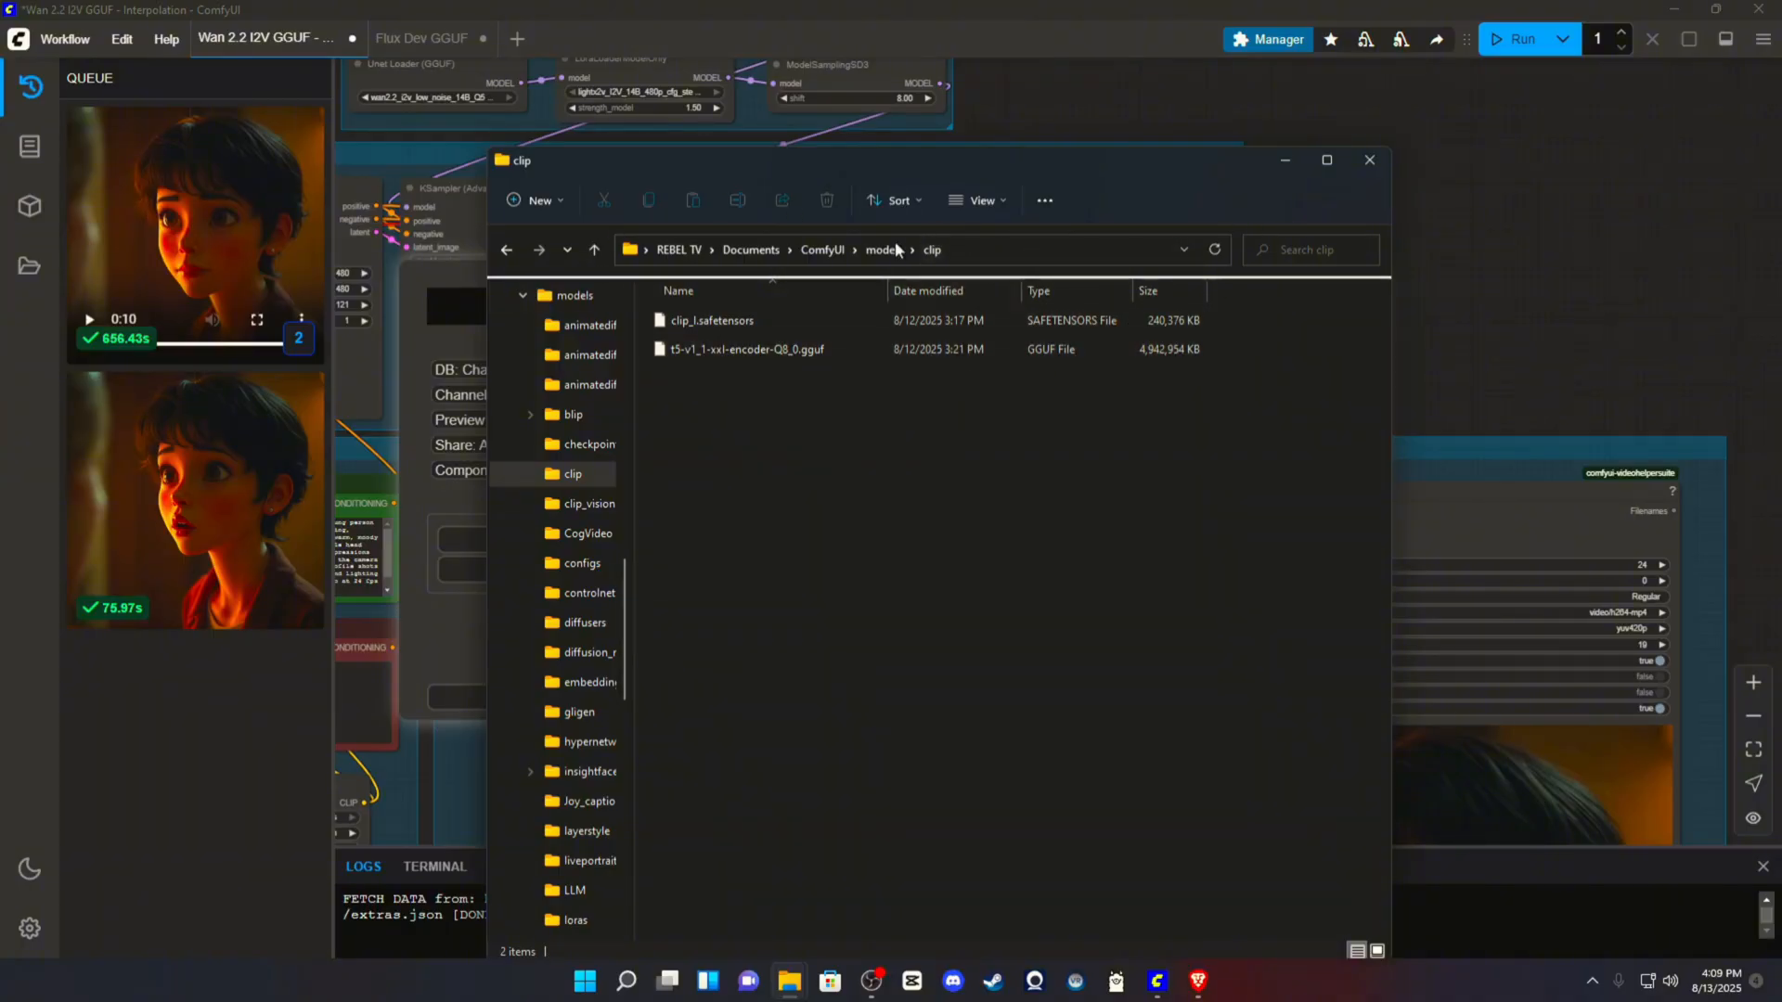
mouse_move(887, 450)
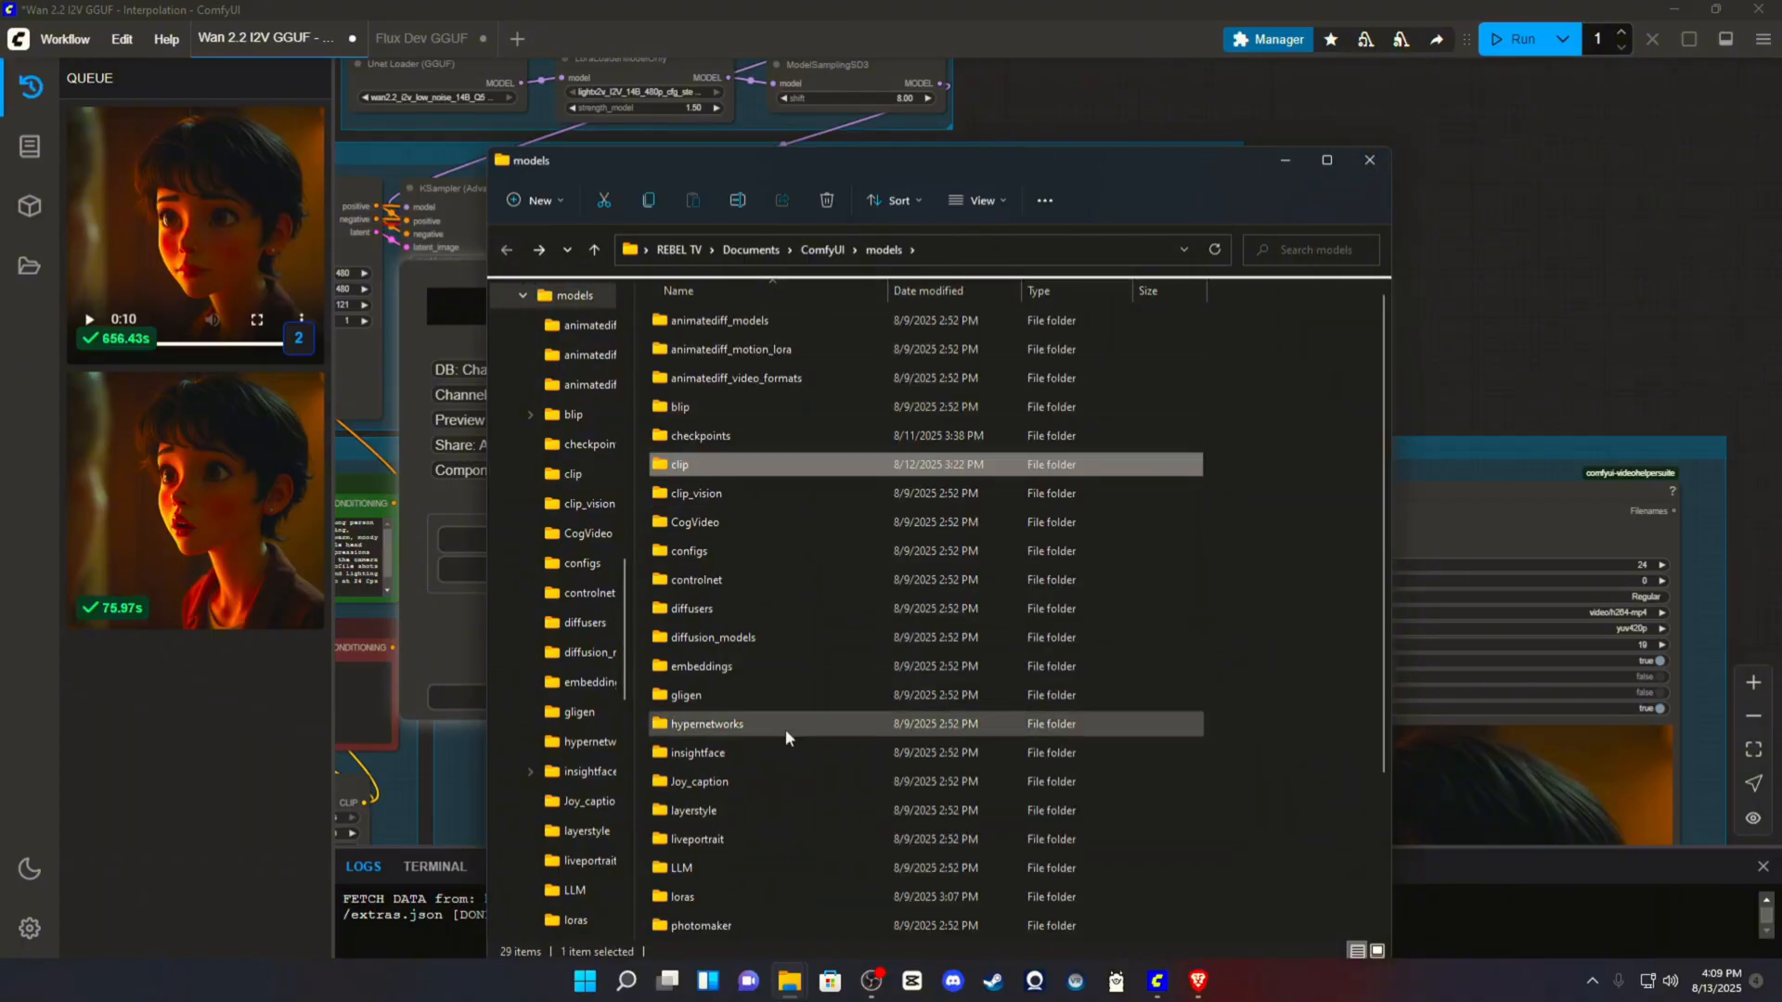
click(1368, 158)
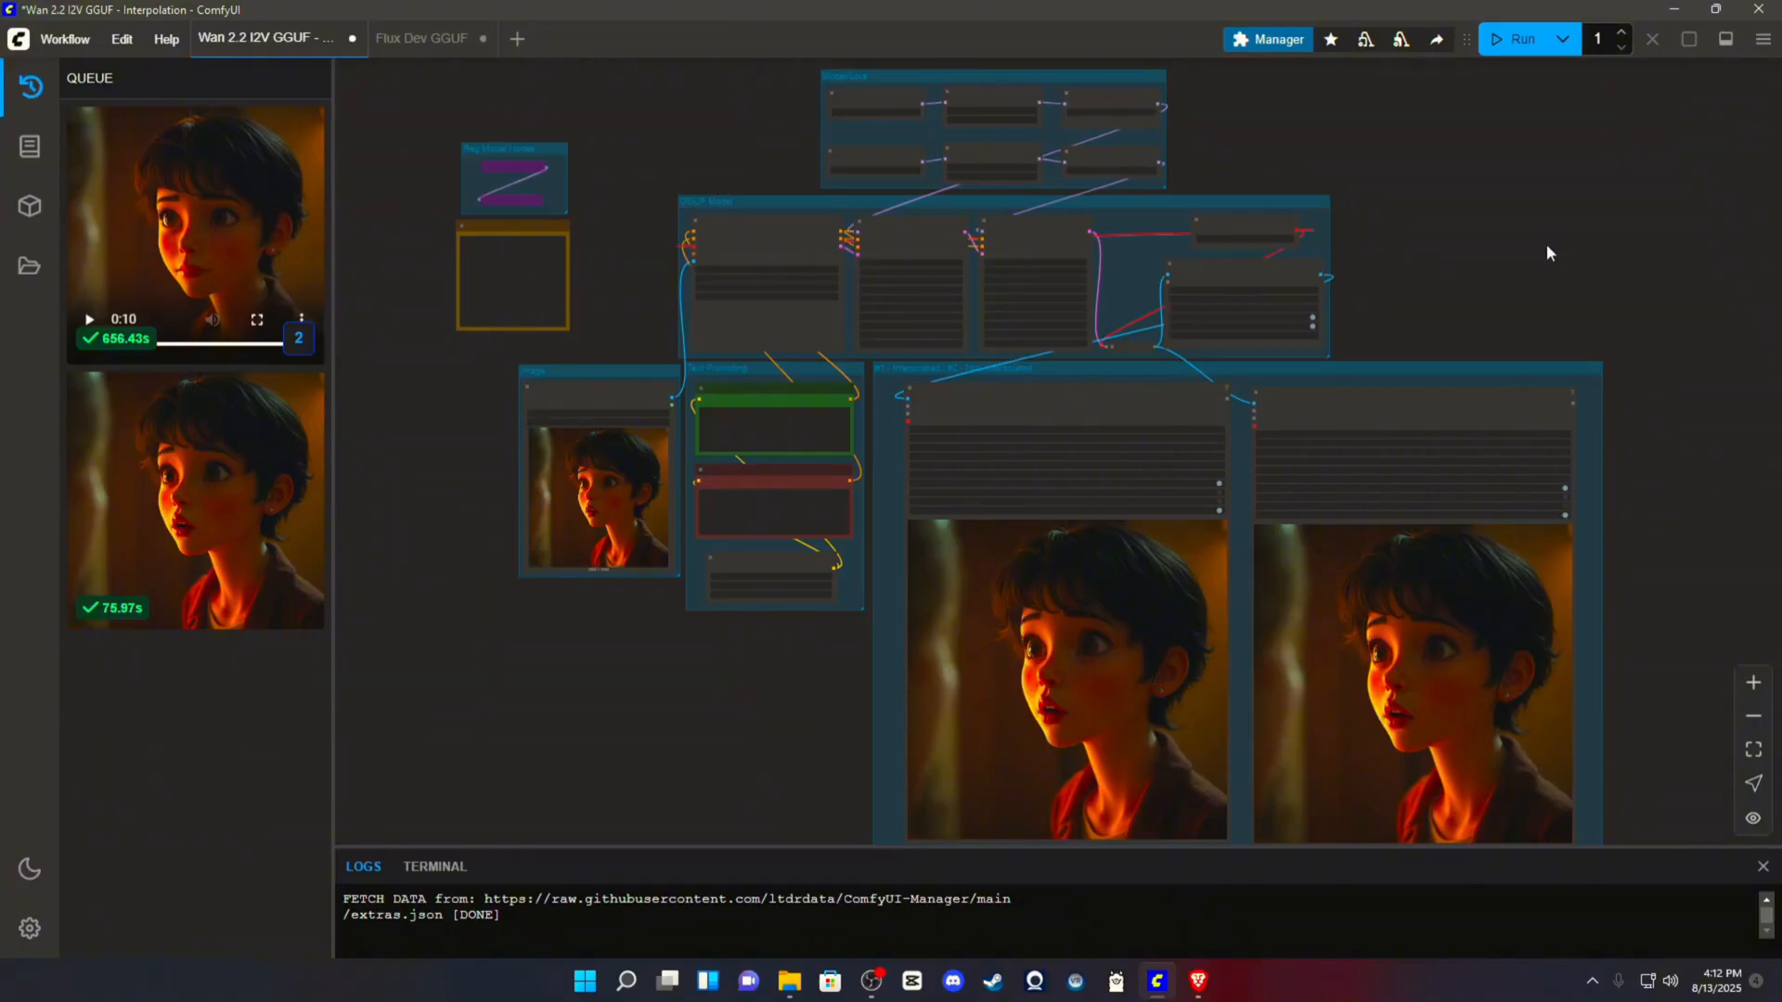
mouse_move(1592, 189)
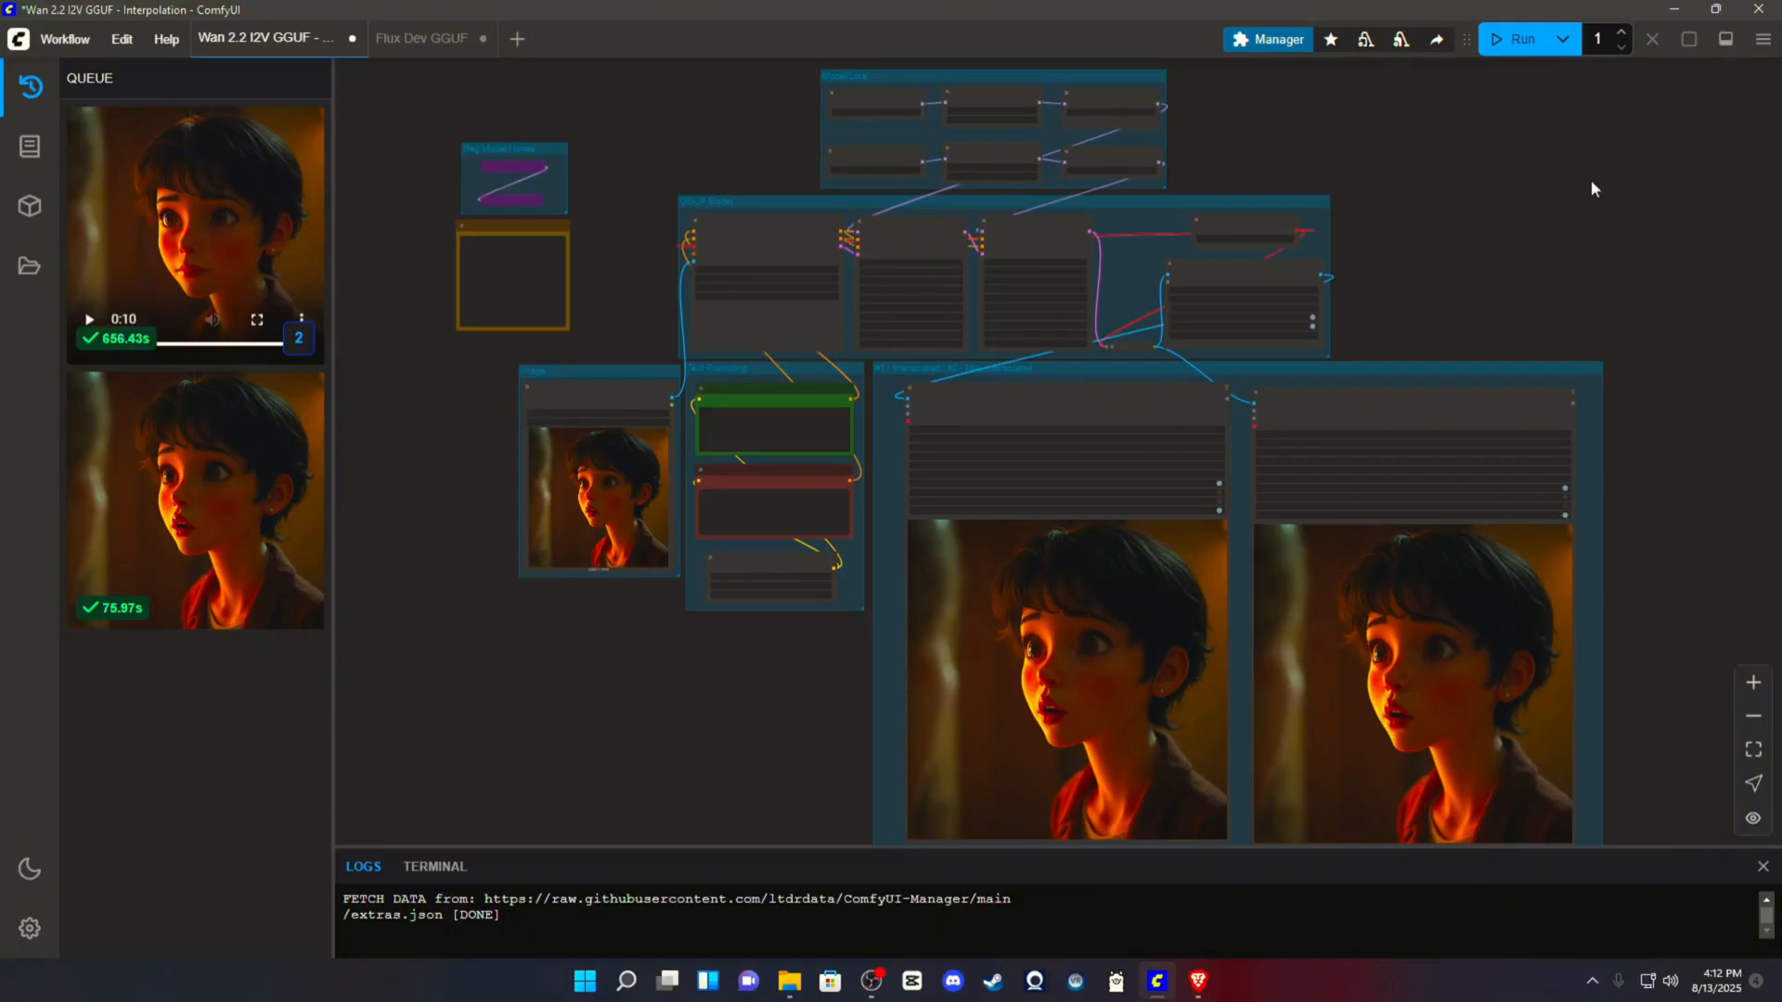
mouse_move(1435, 252)
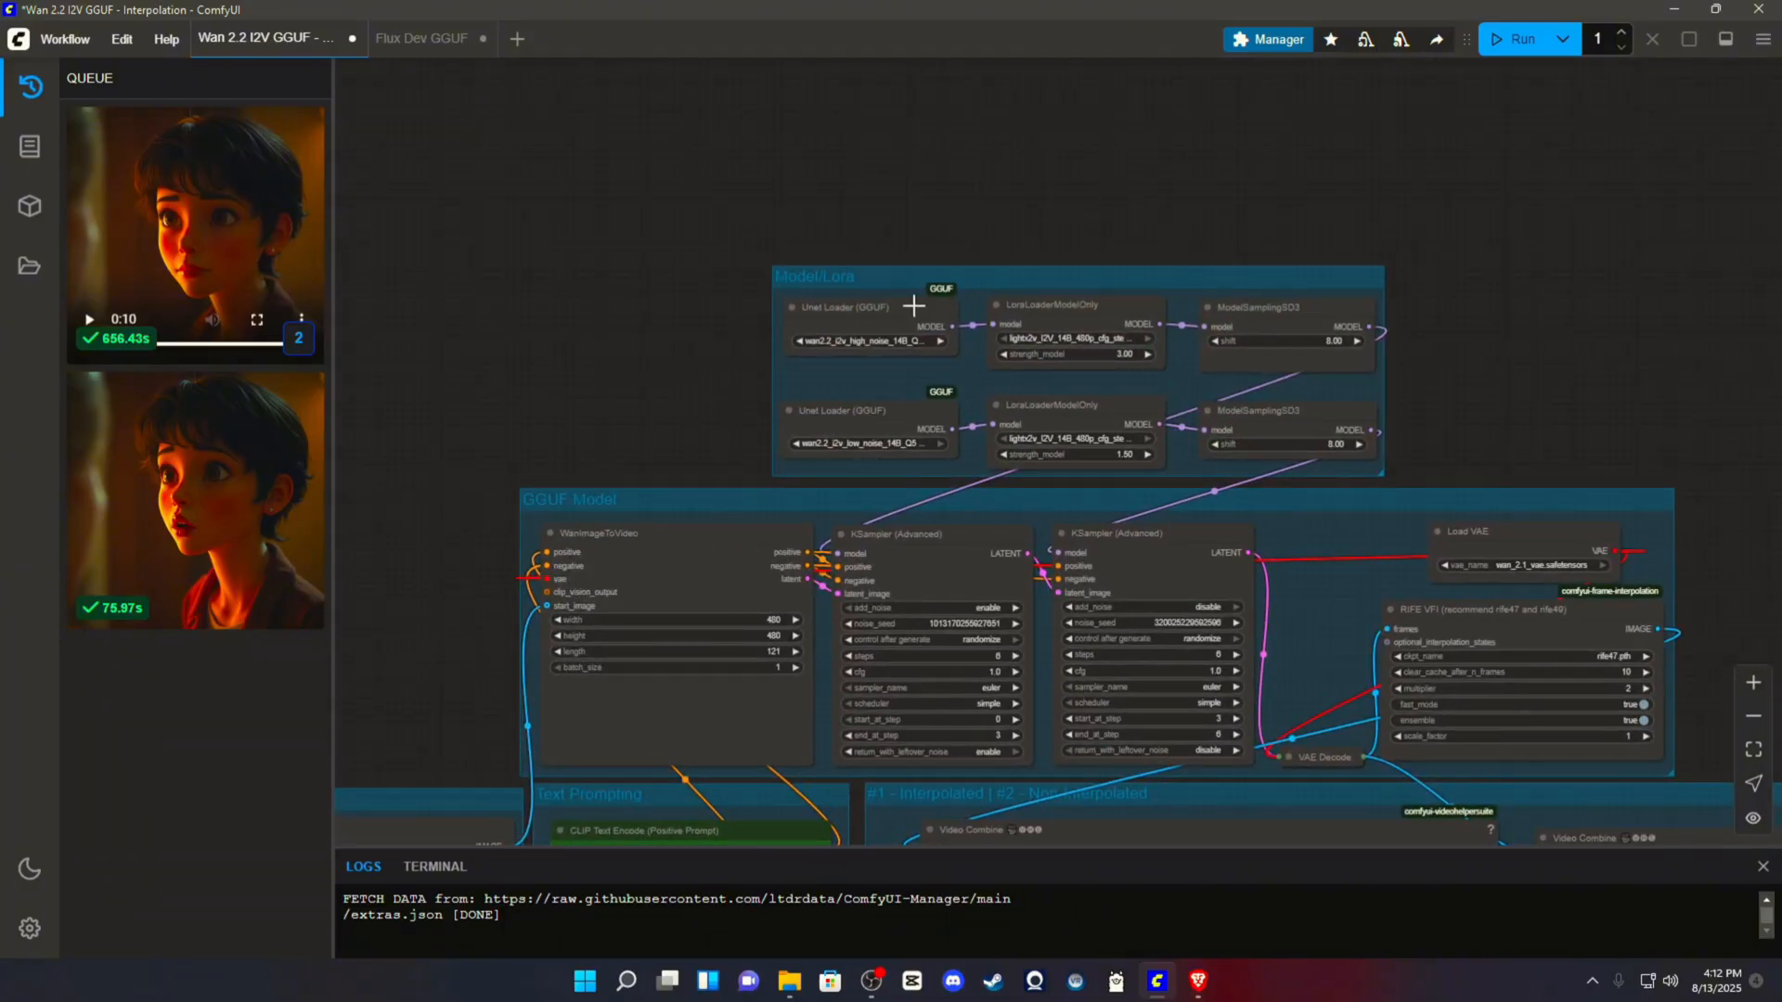
mouse_move(1449, 59)
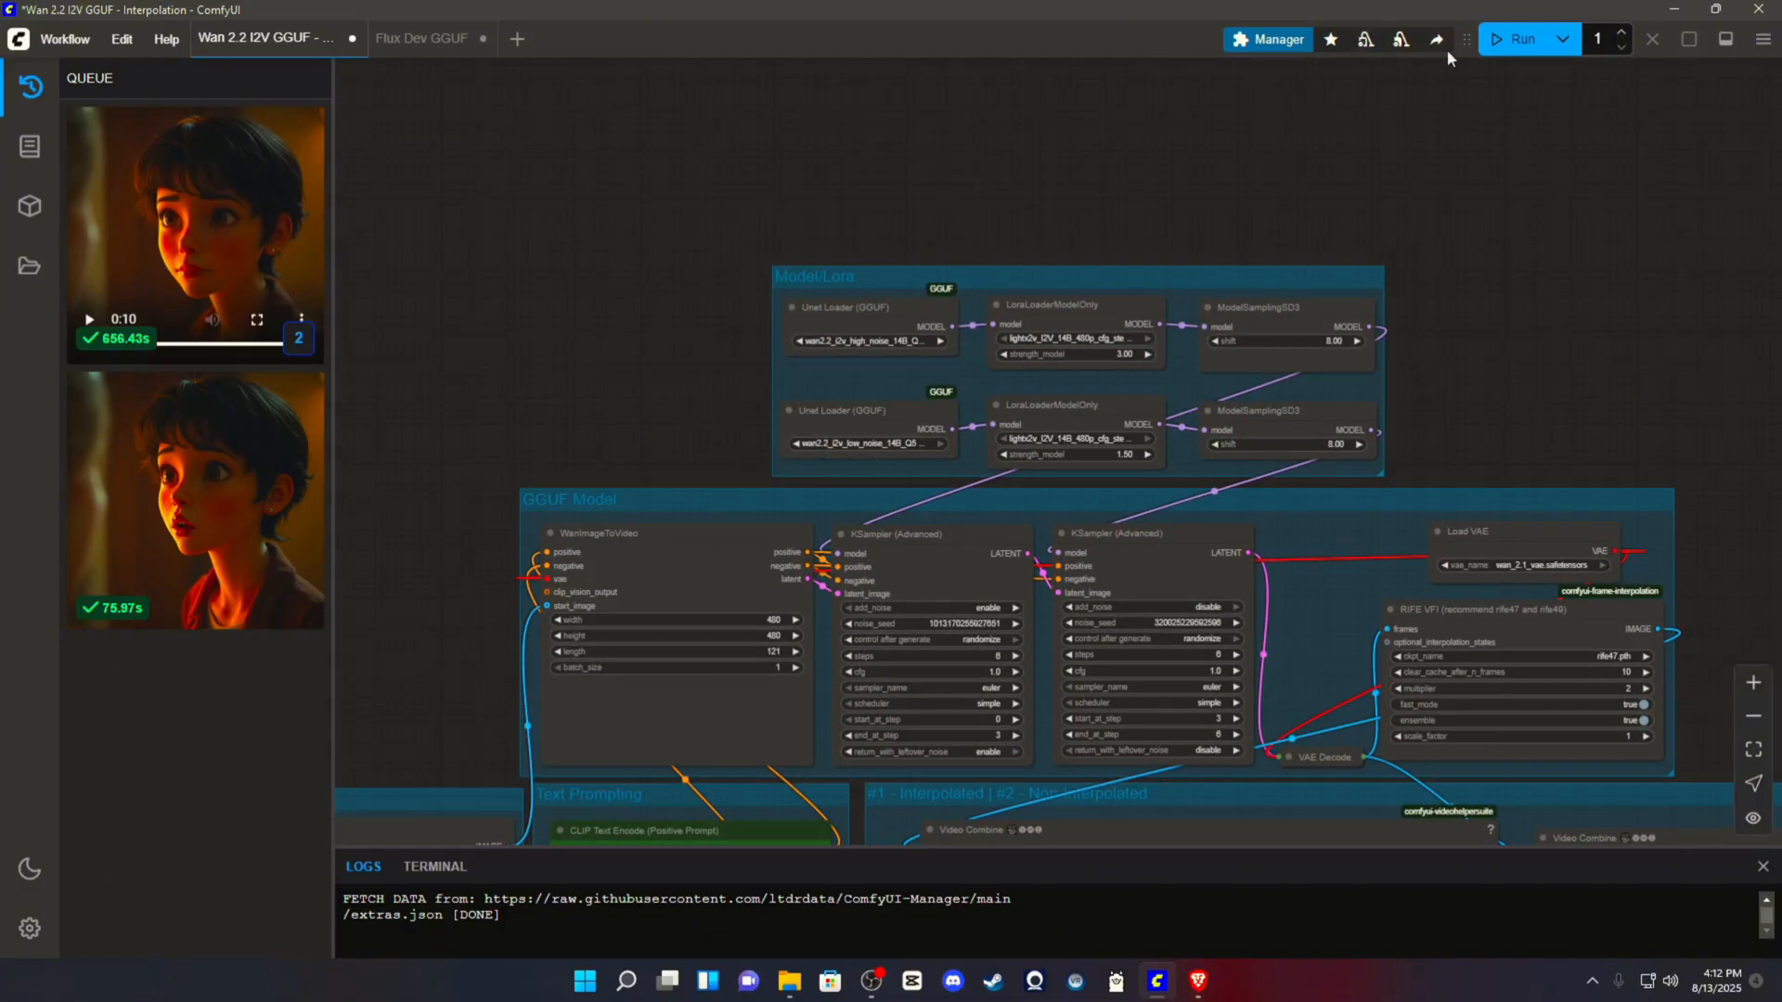
- Choose wan2.2_i2v_high_noise_14B_Q5_K_M.gguf in the first Unet Loader (GGUF) node
click(1266, 39)
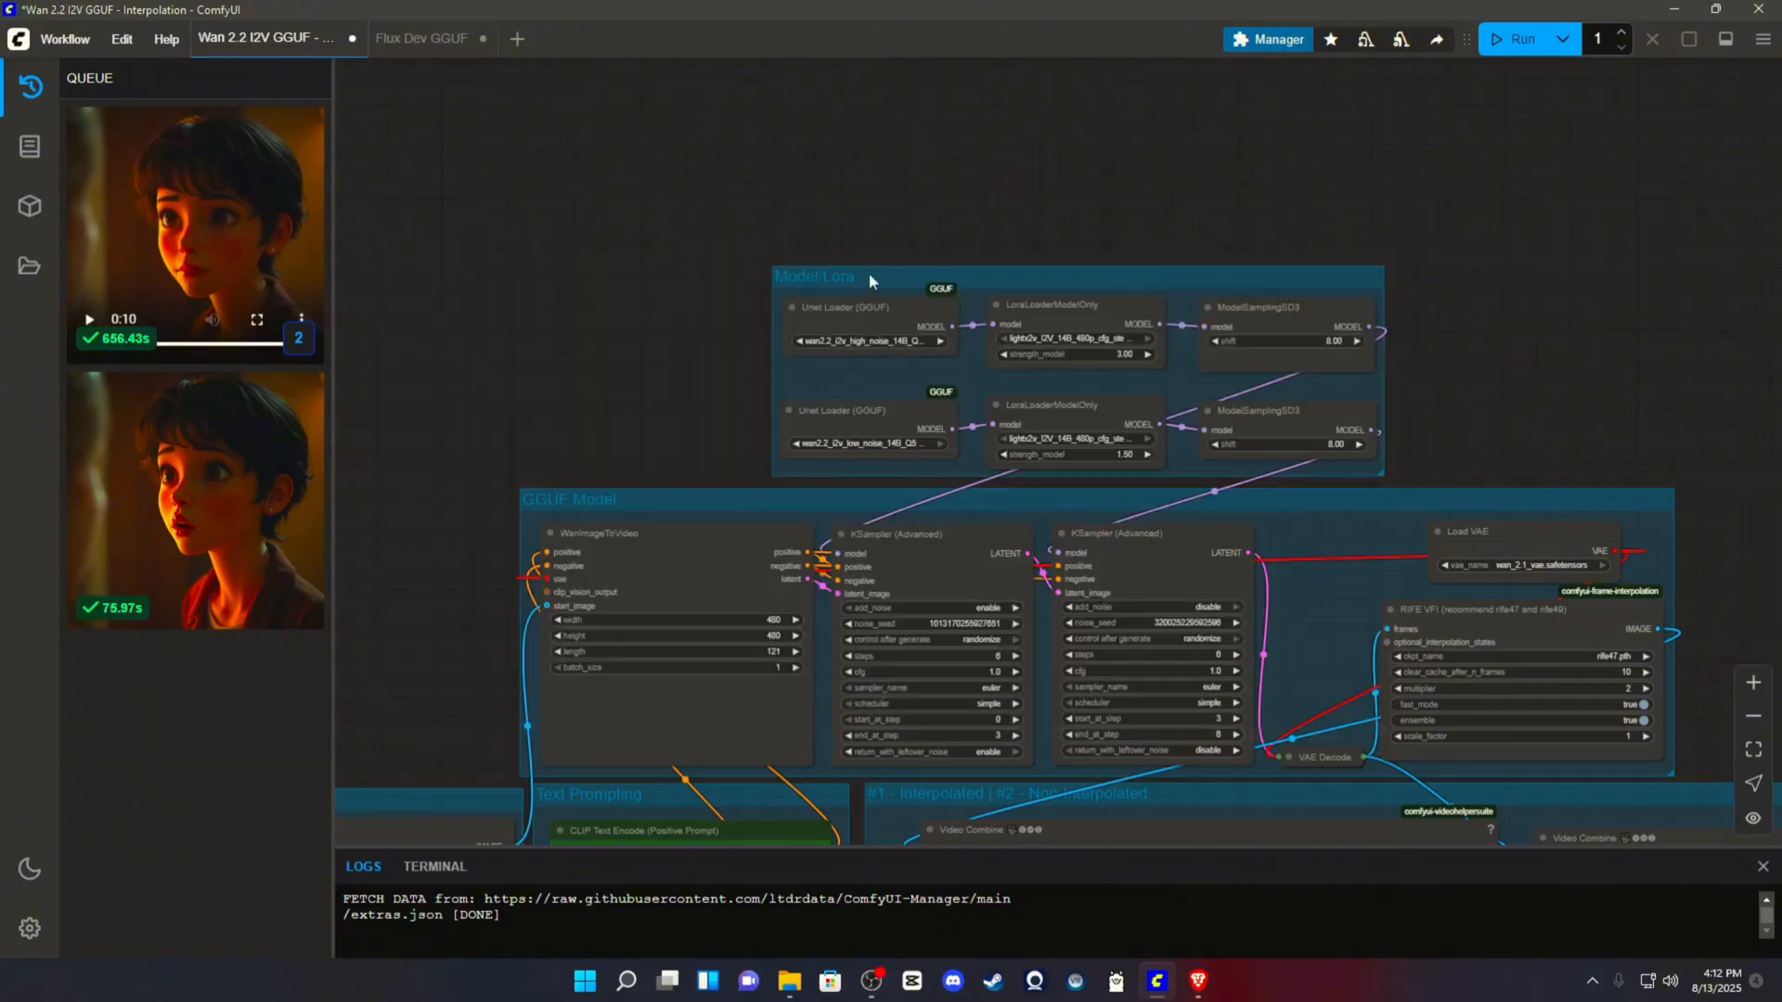
scroll(down, 3)
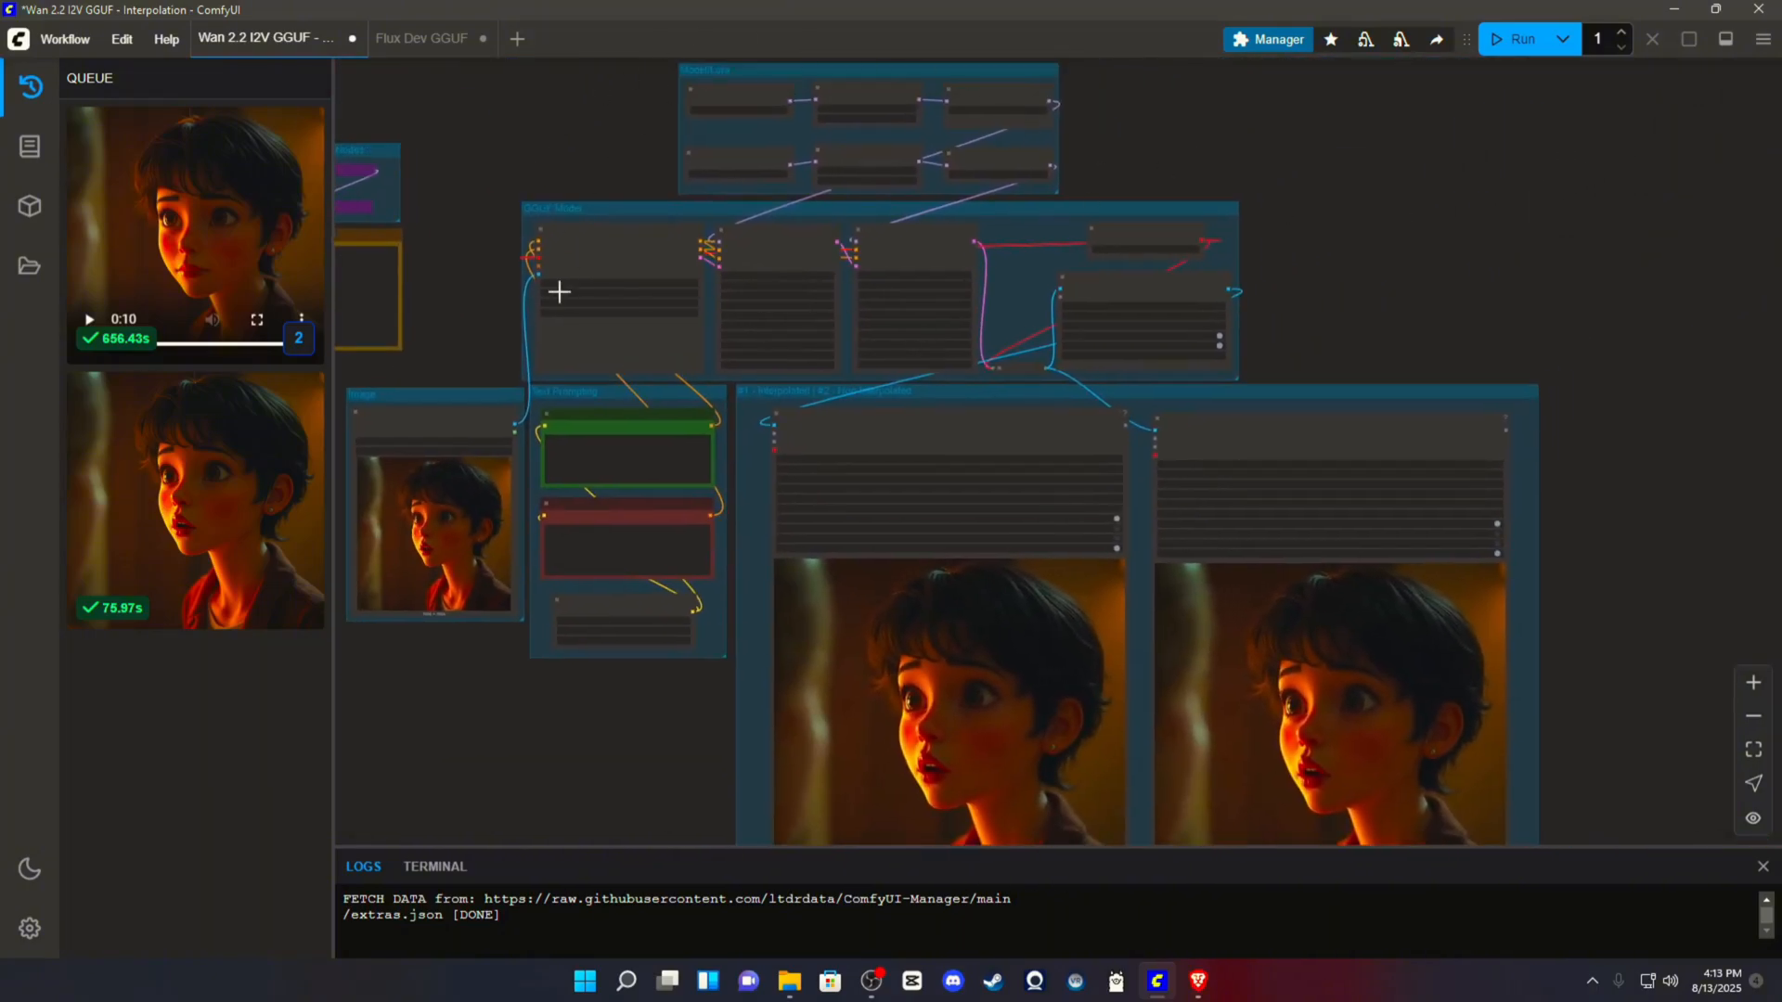
mouse_move(1370, 175)
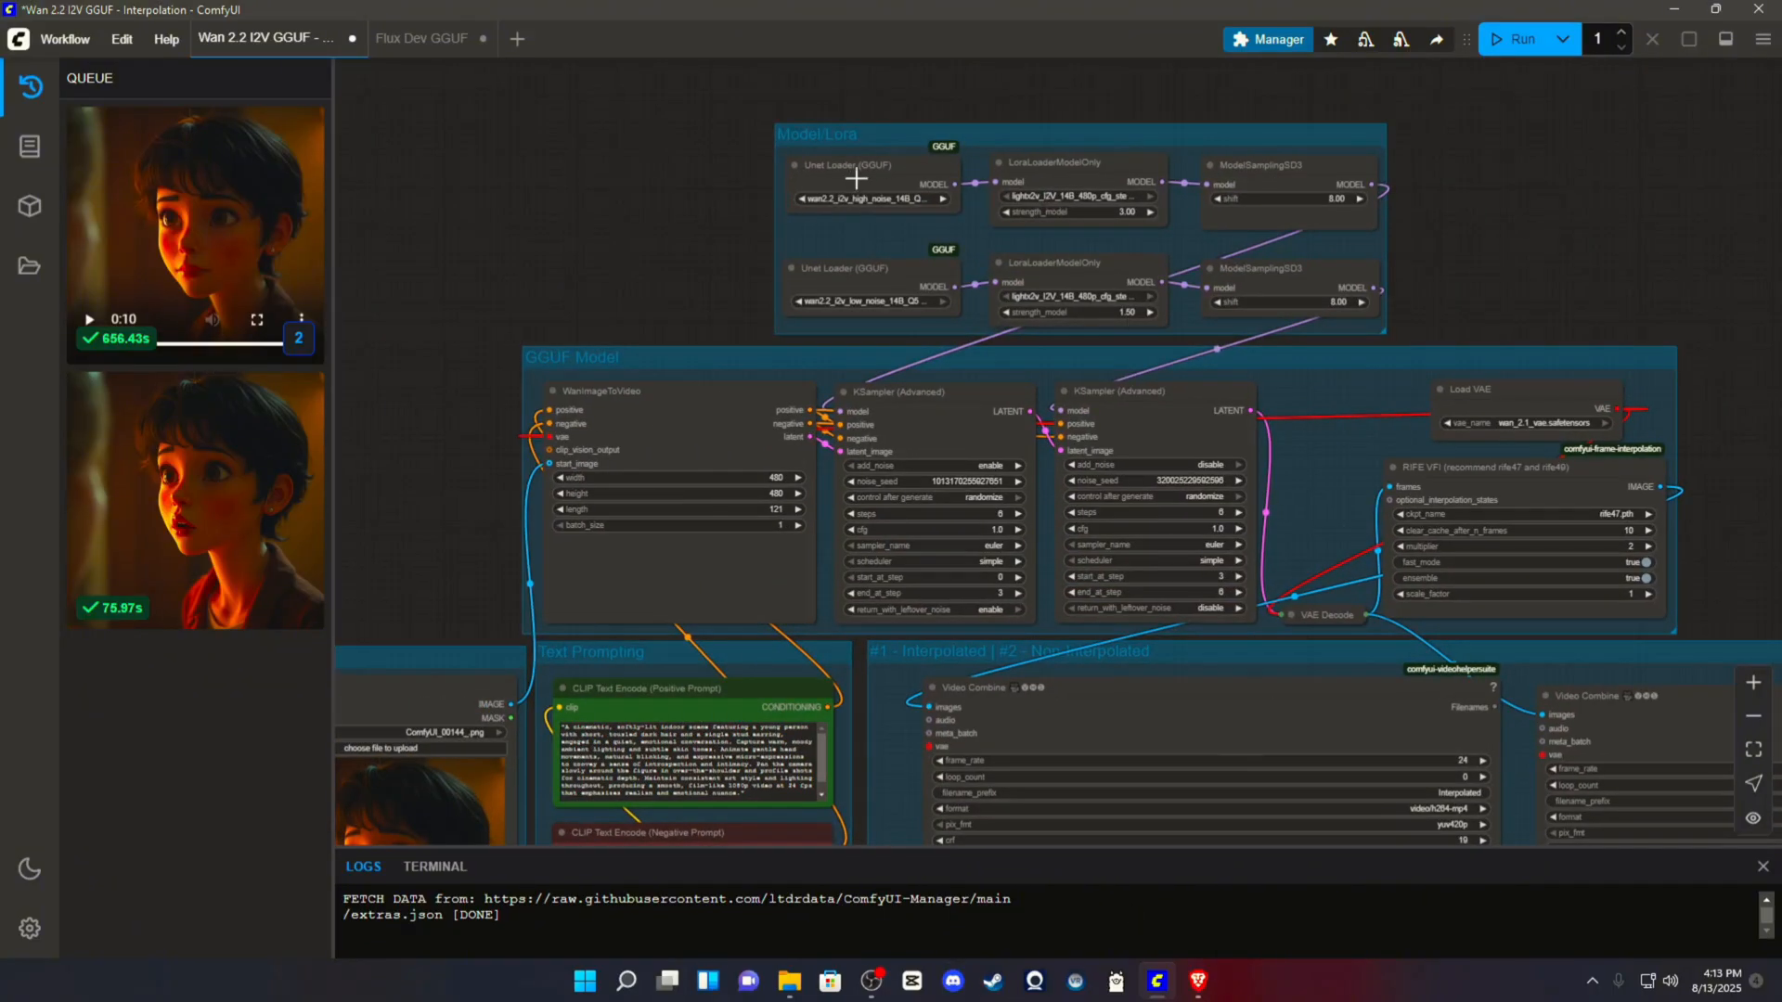
click(870, 199)
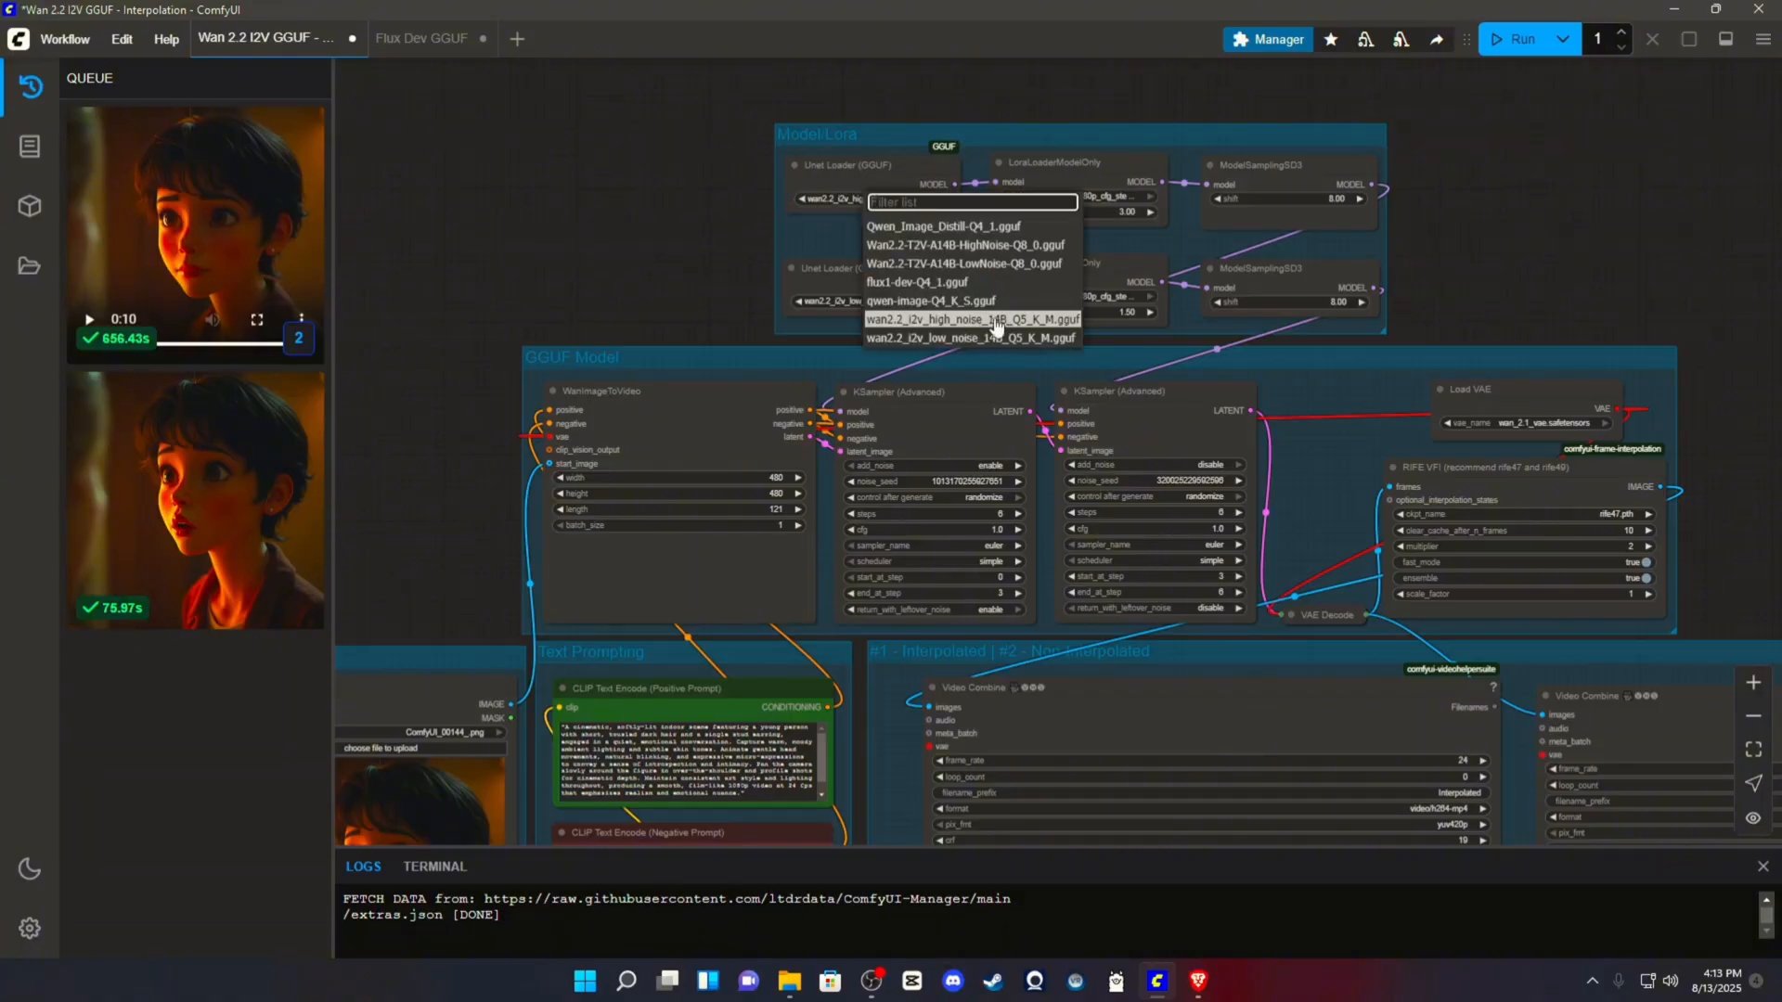
click(971, 319)
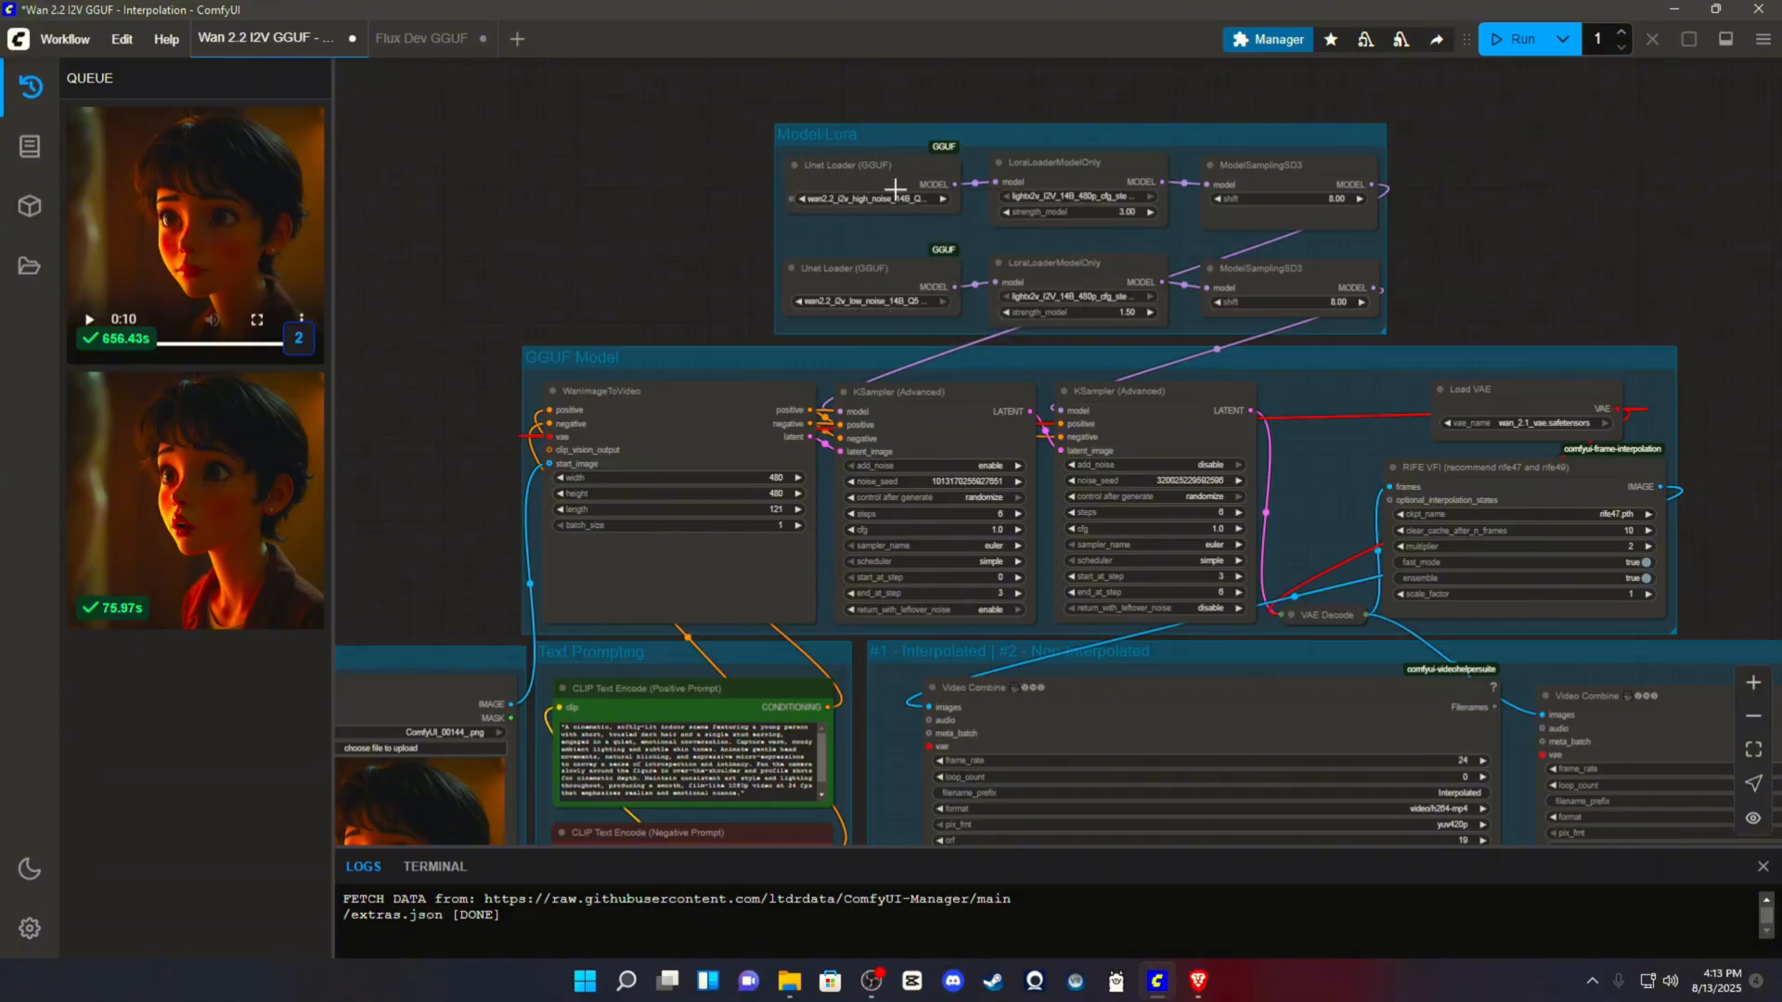
mouse_move(1143, 166)
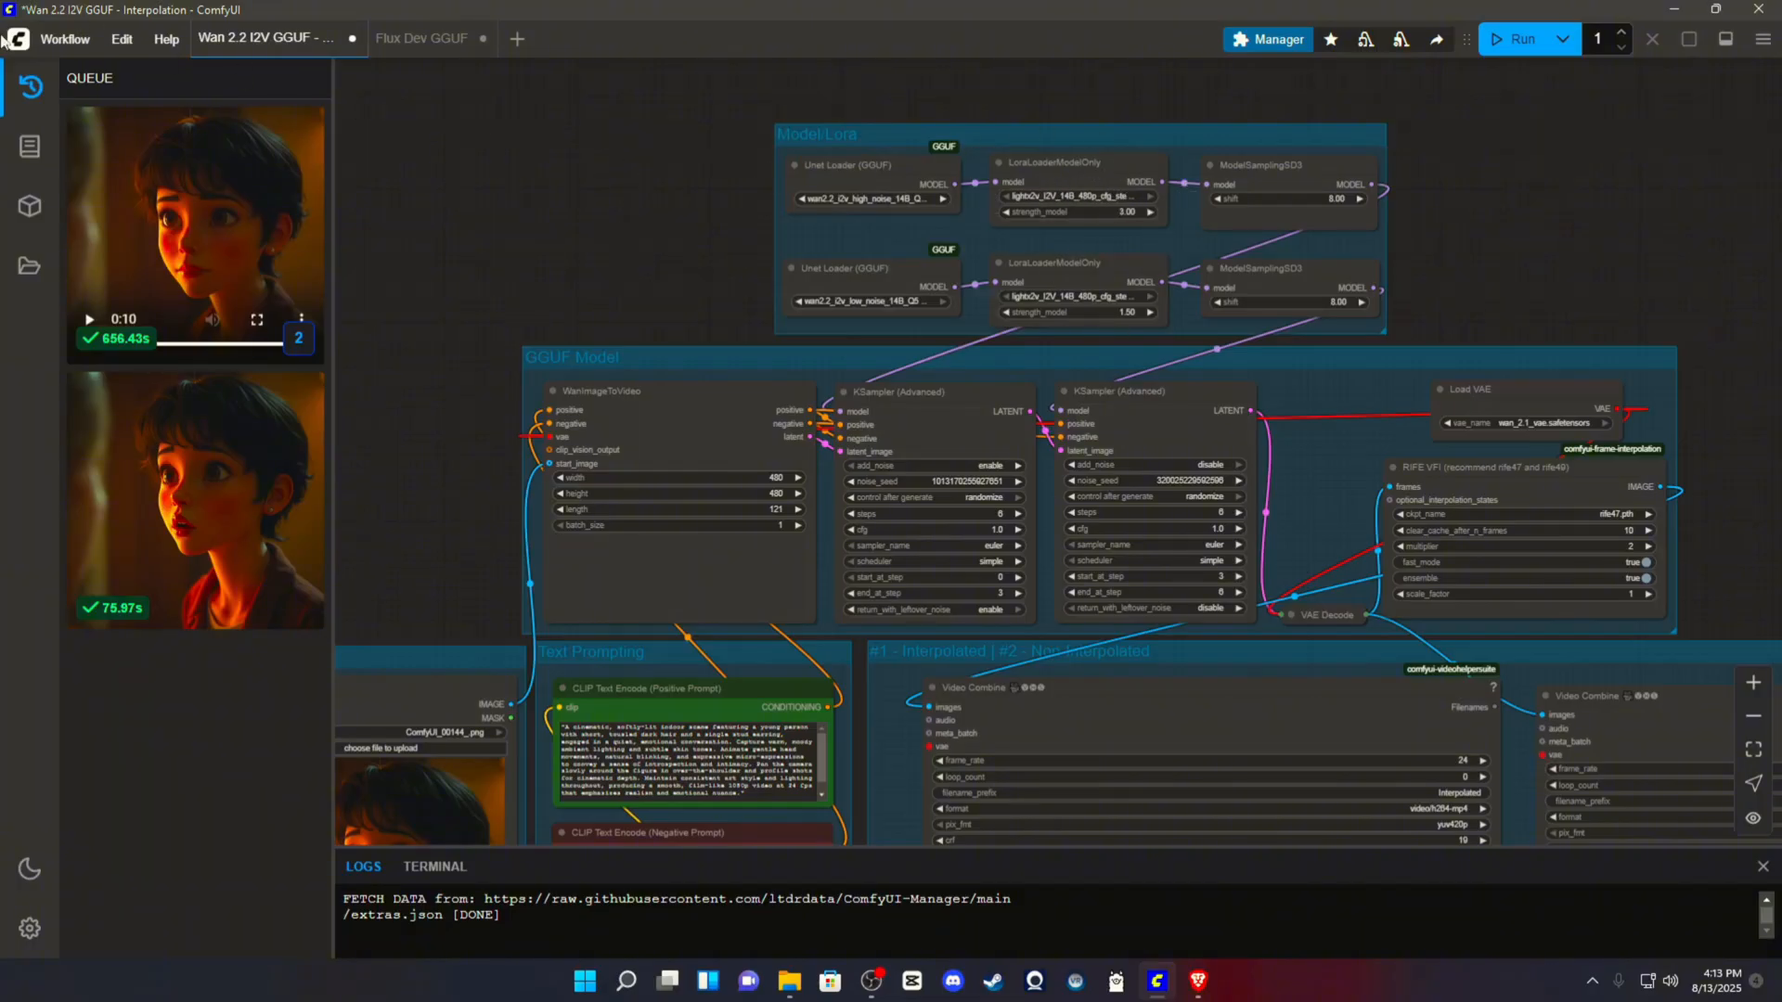
scroll(down, 3)
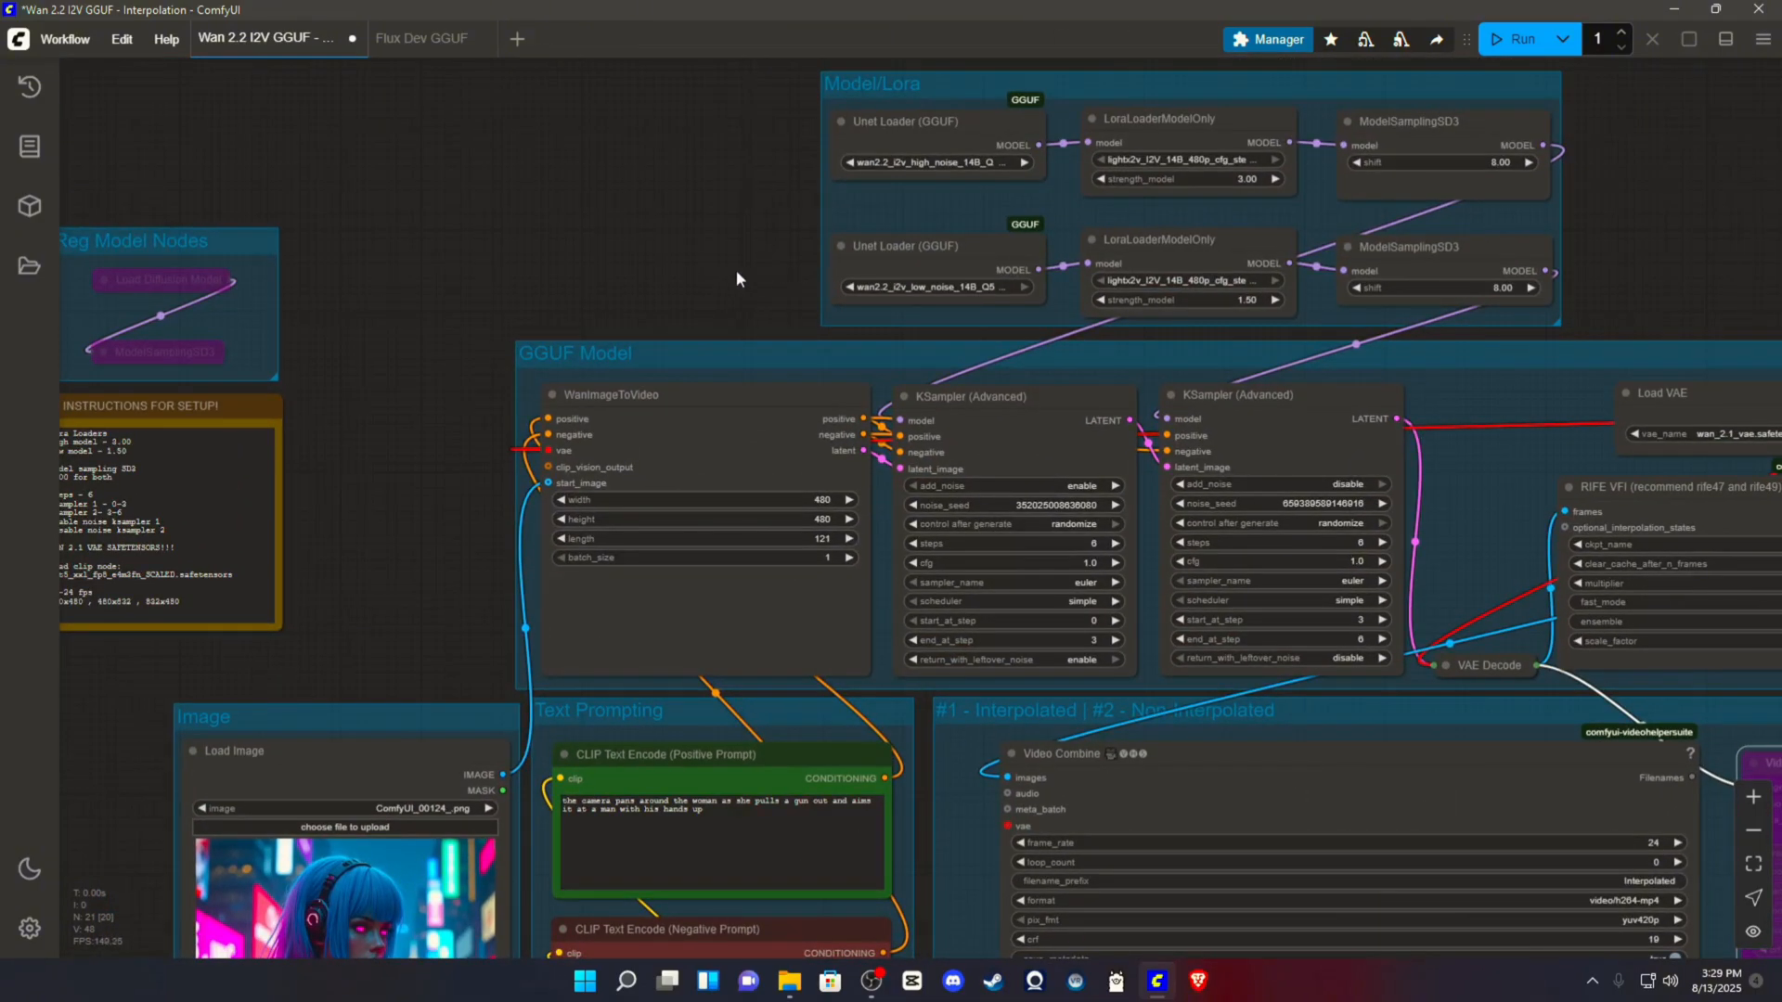
drag(739, 279, 1518, 255)
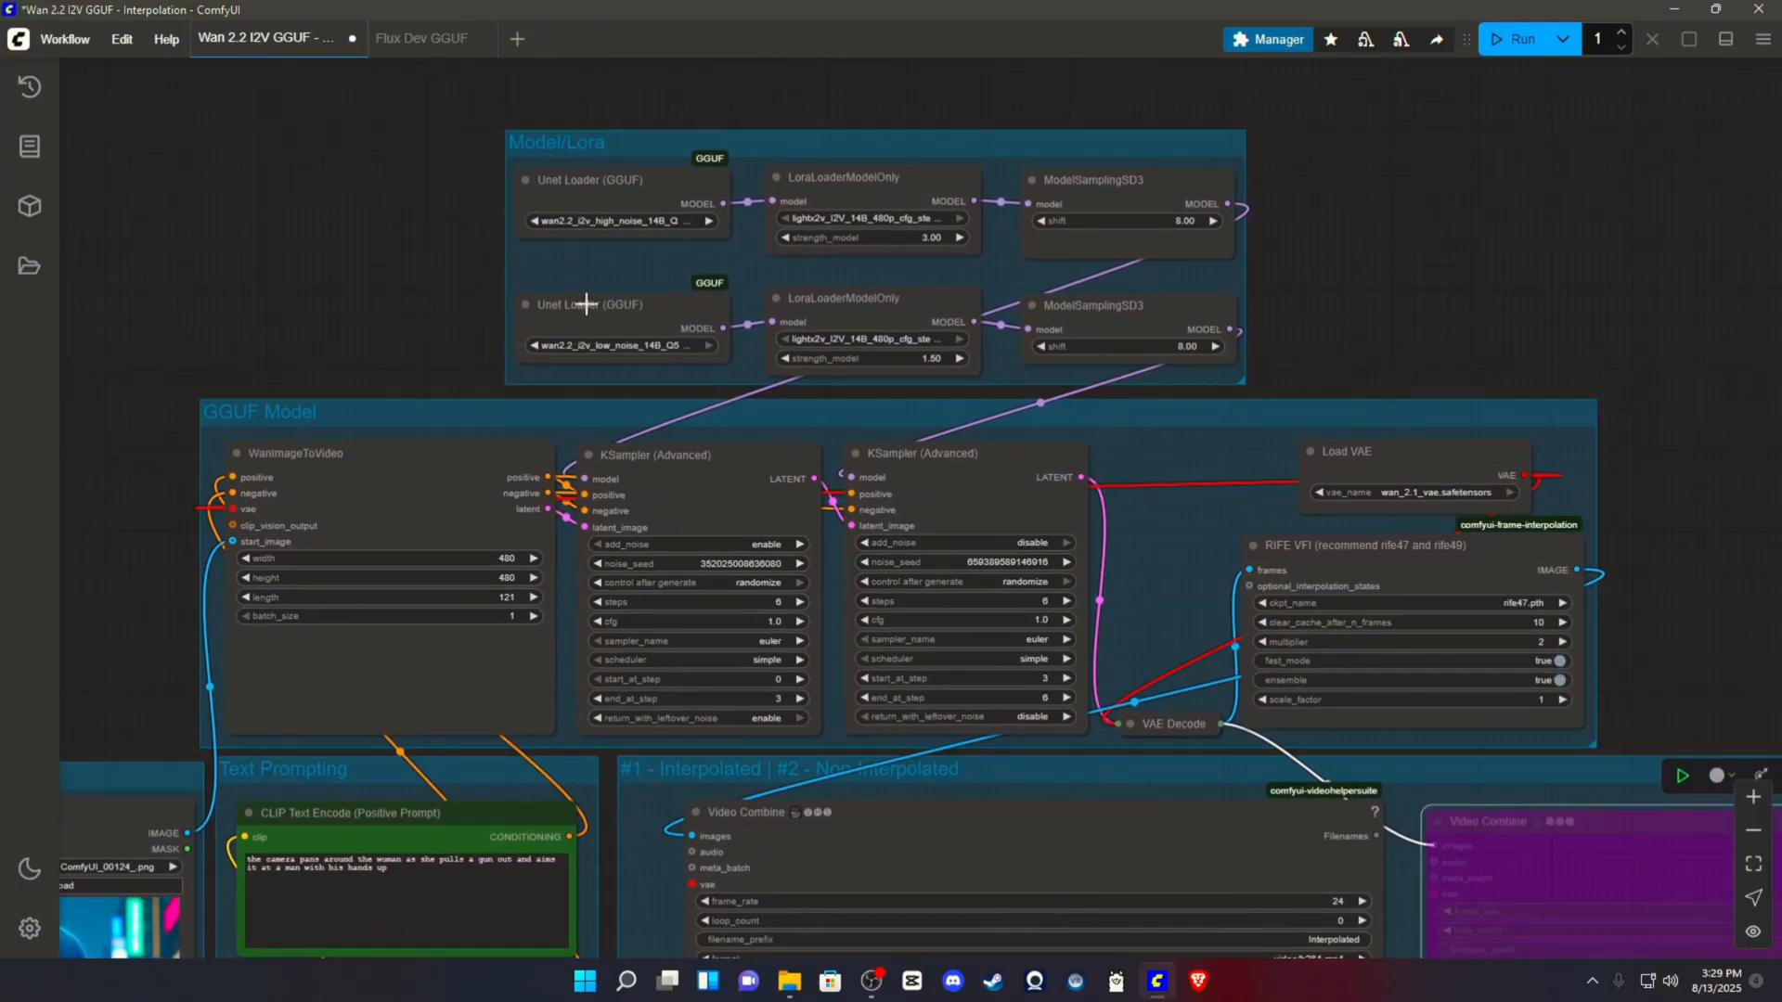
mouse_move(572, 227)
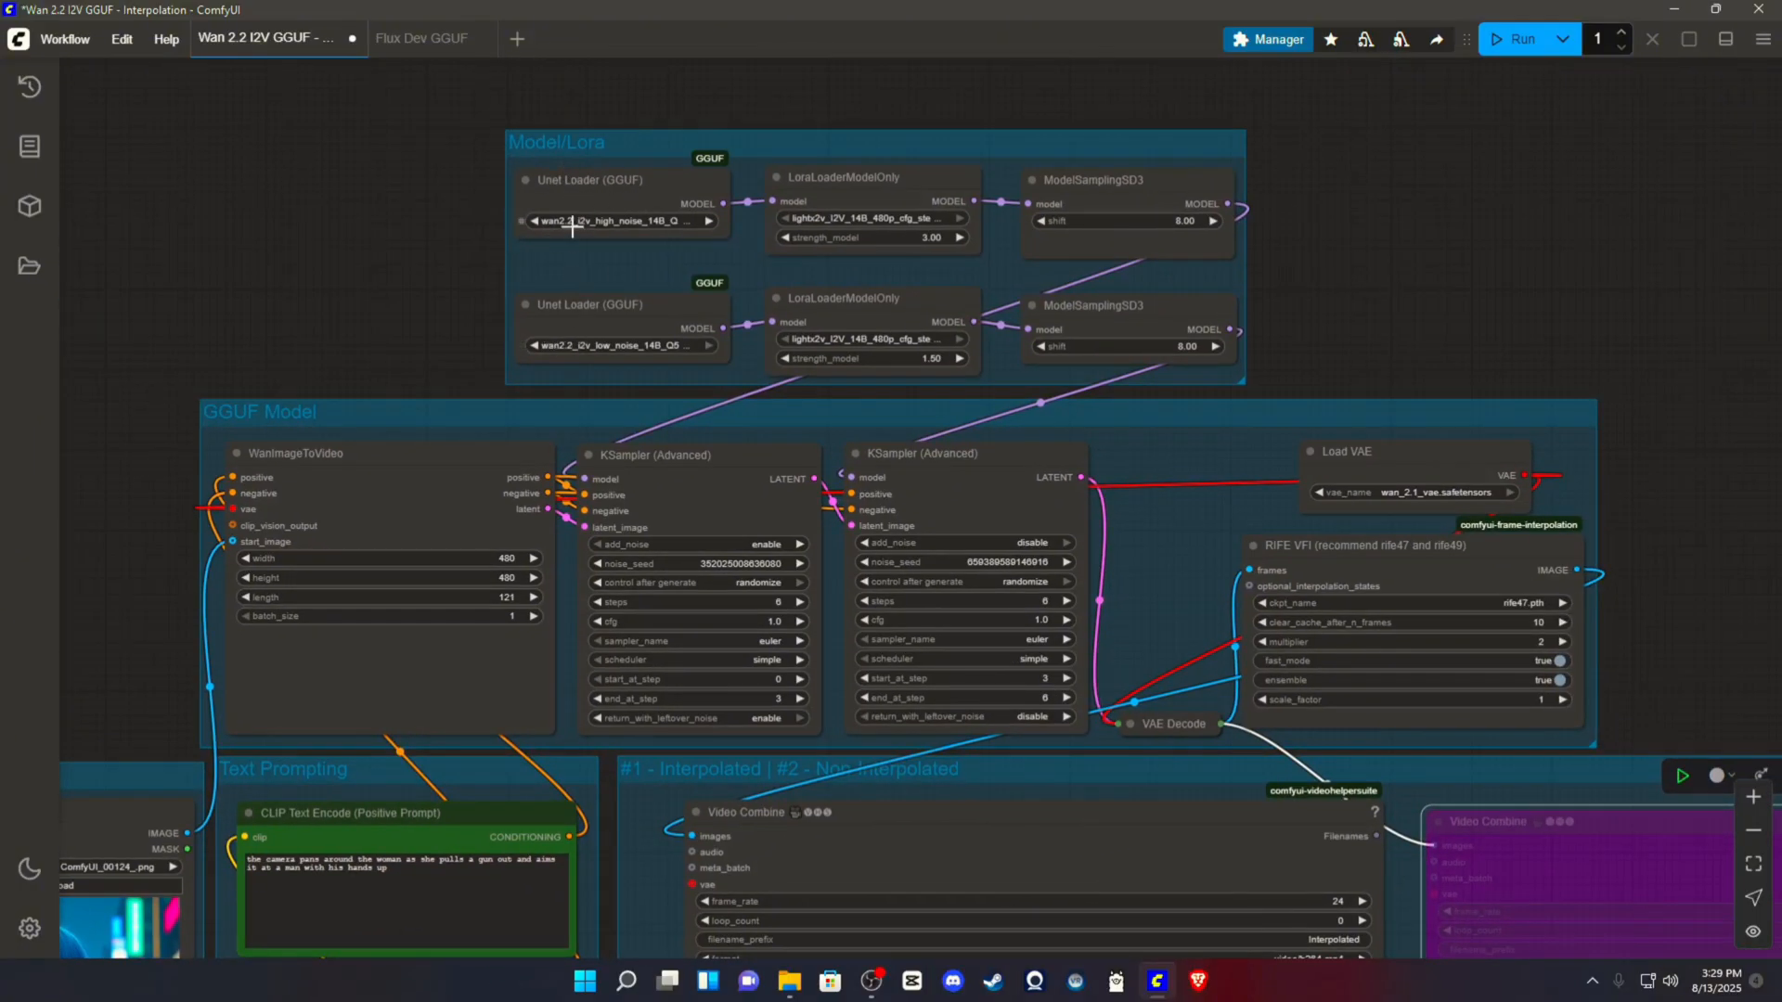
mouse_move(637, 356)
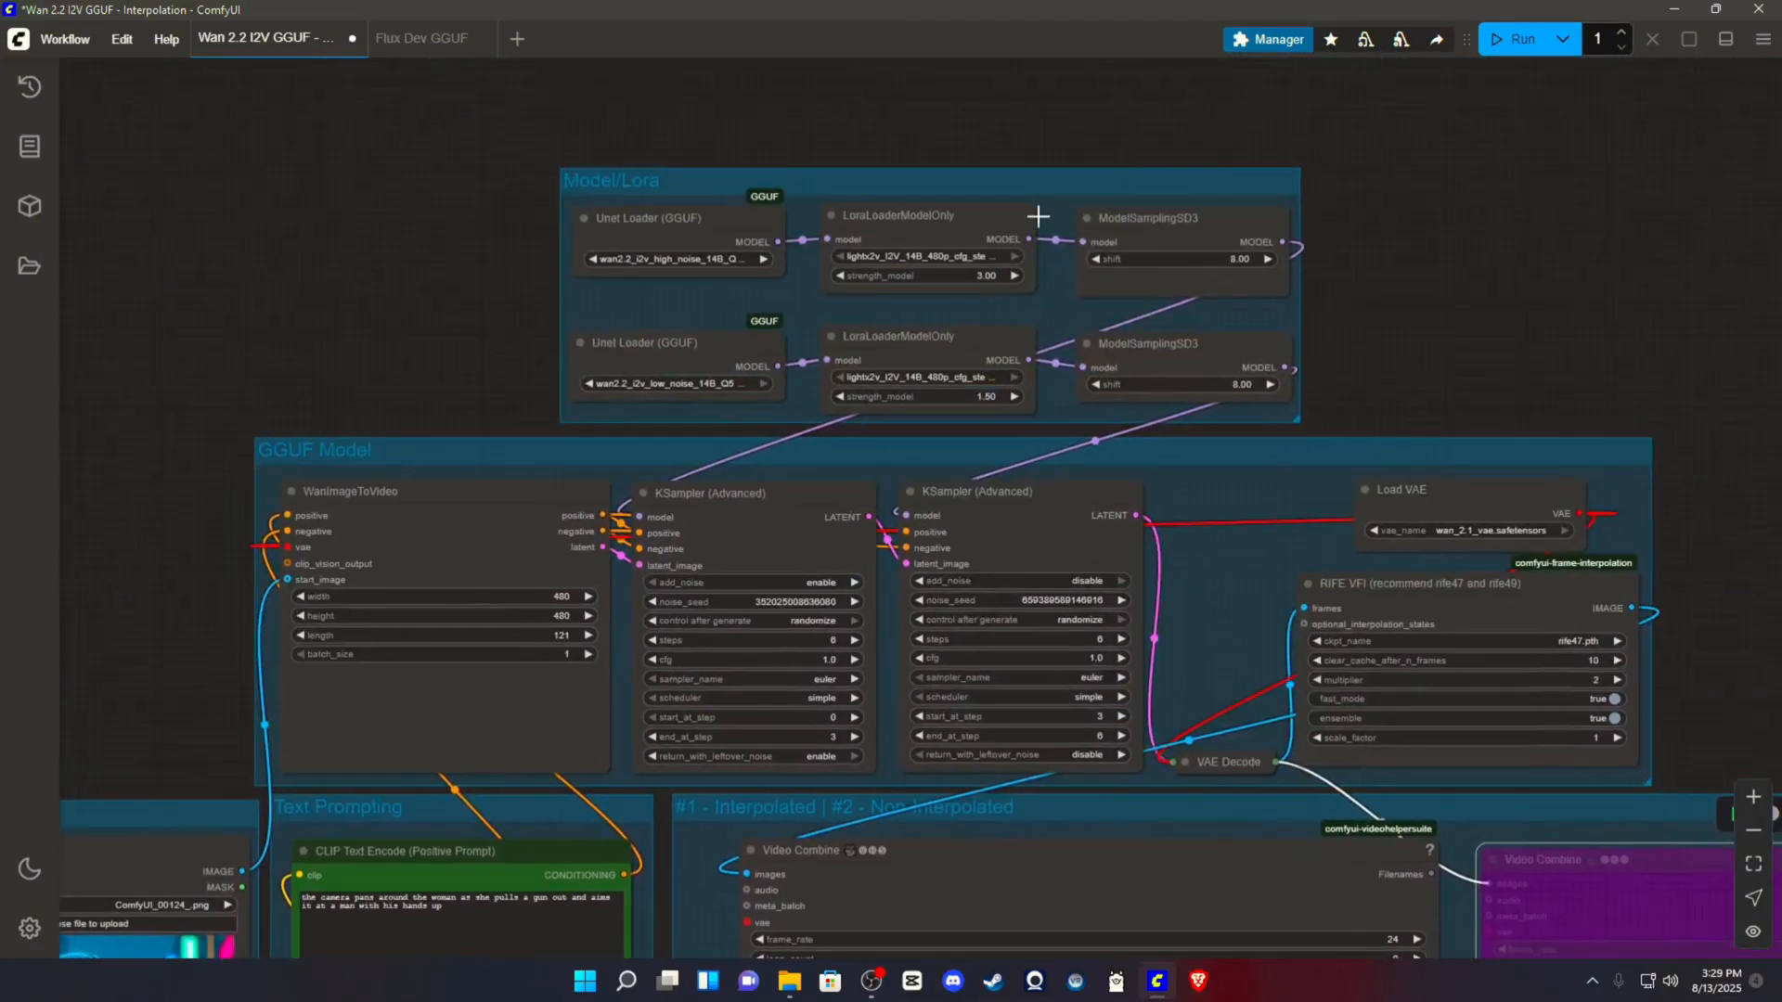
mouse_move(876, 204)
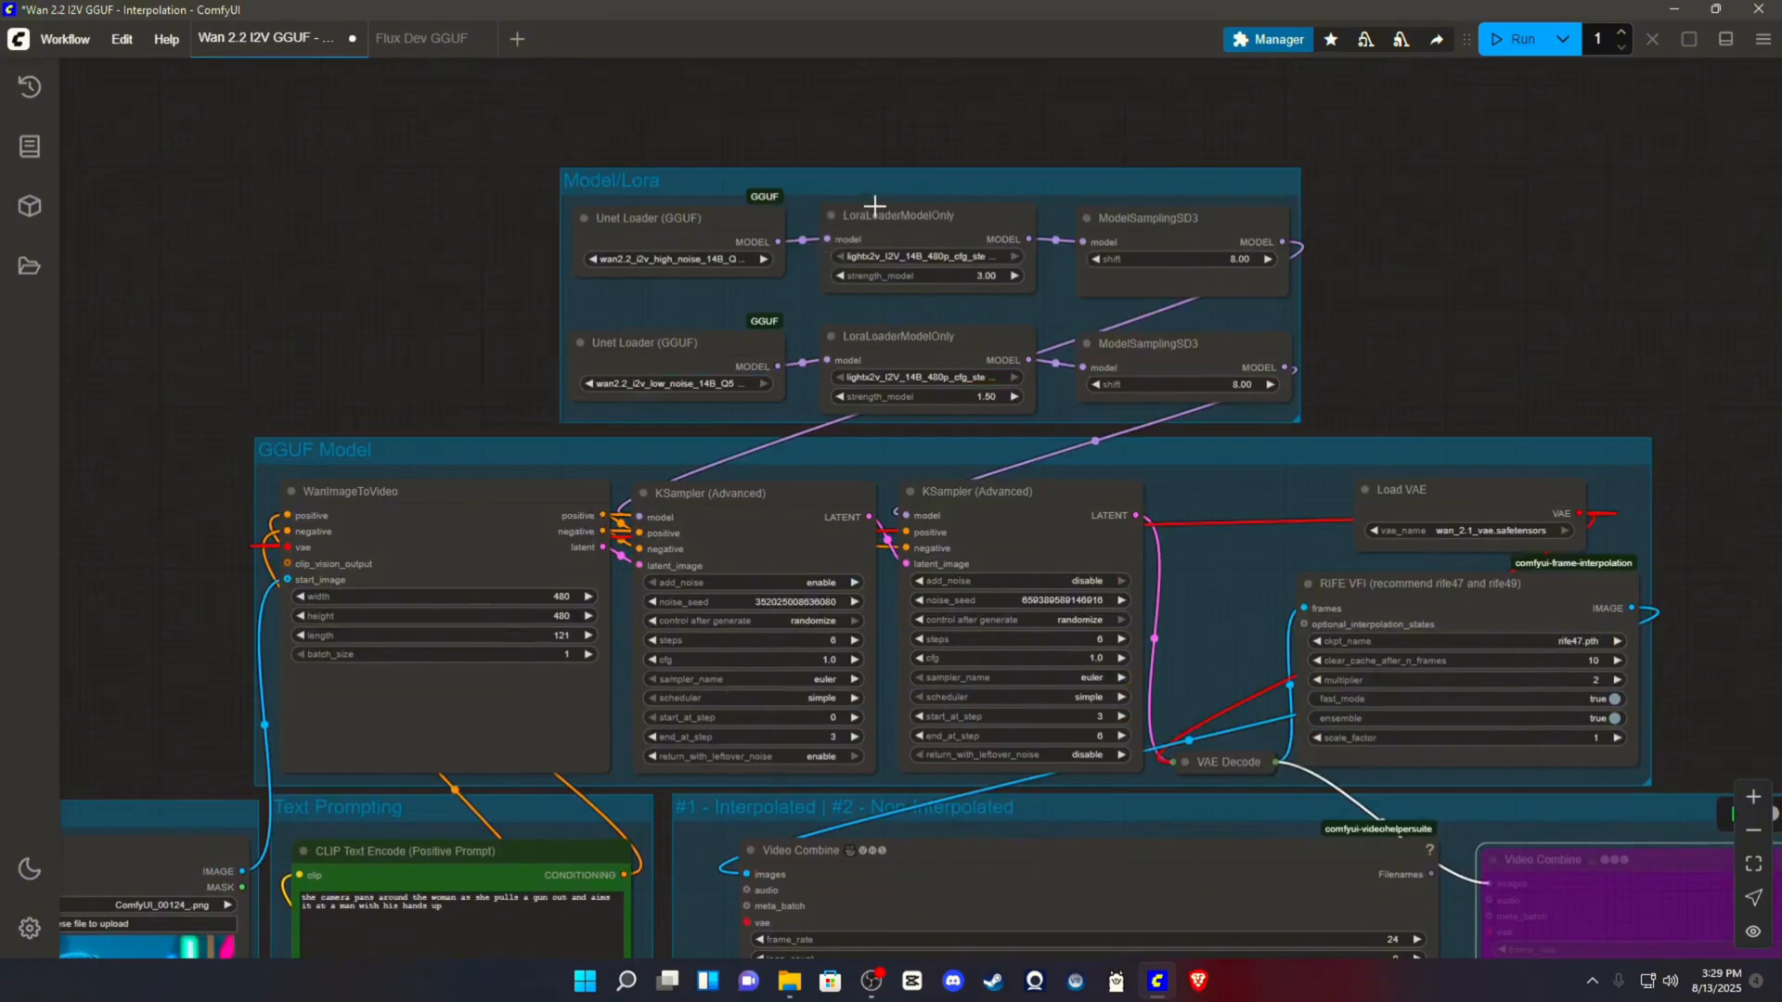
mouse_move(875, 318)
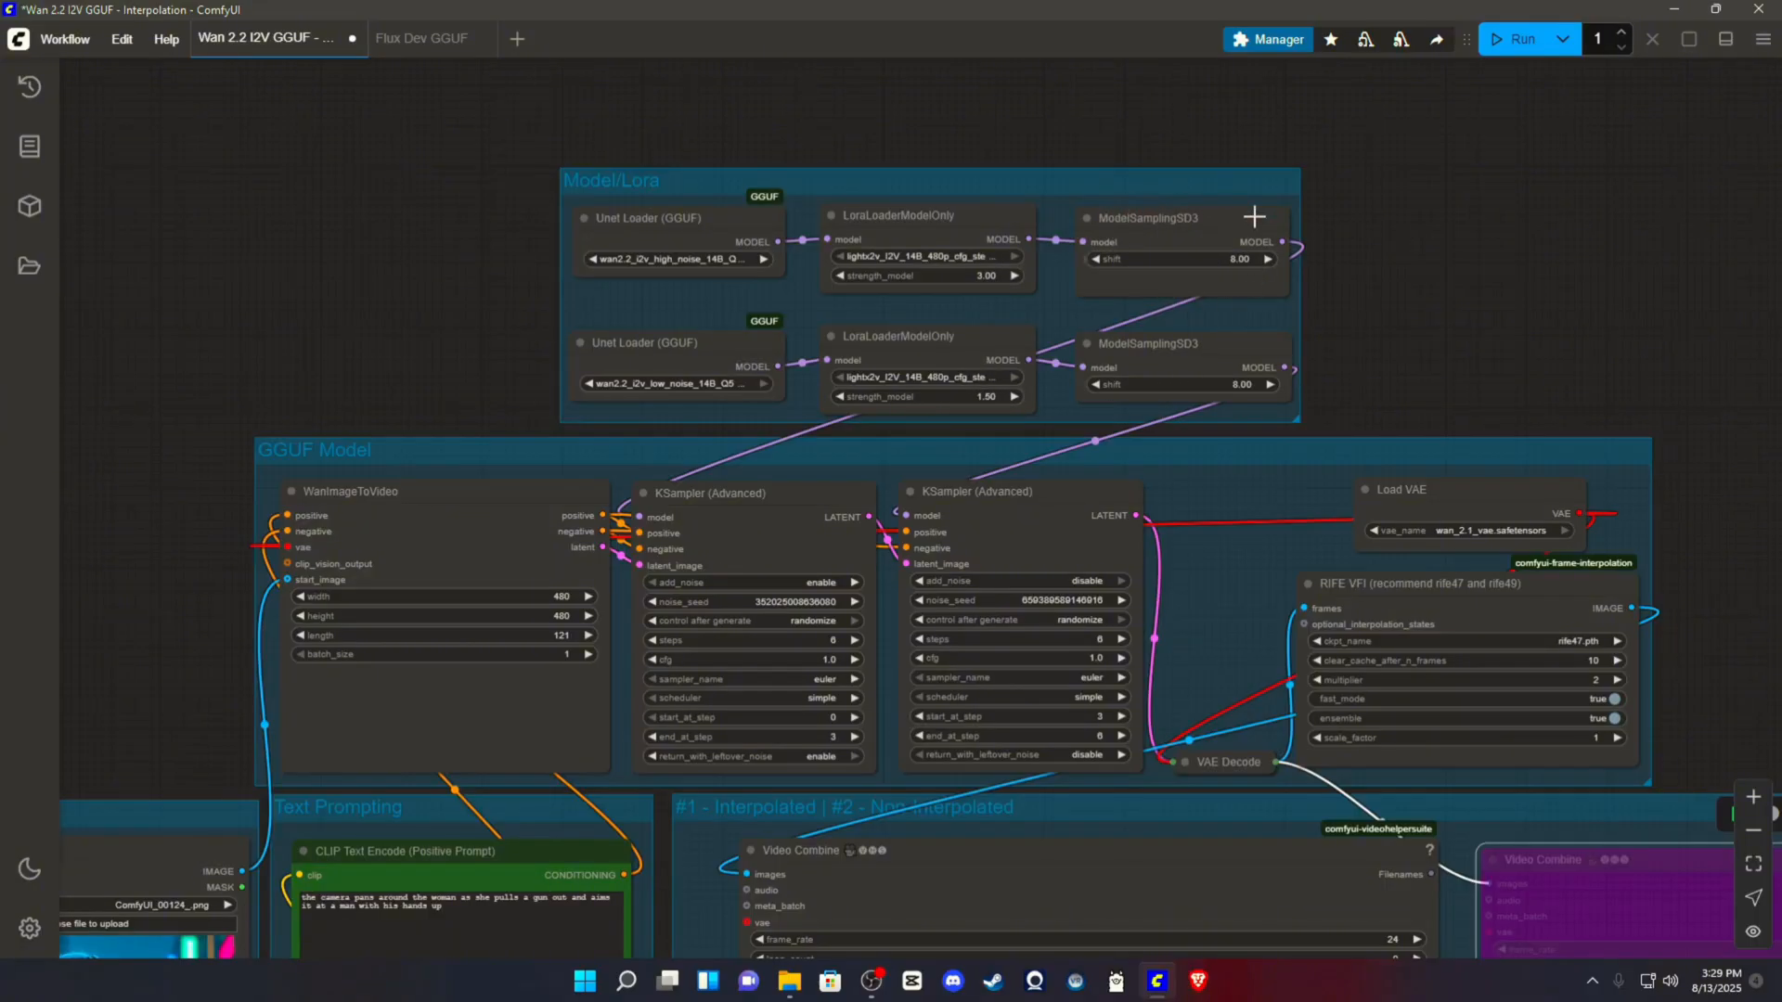
mouse_move(1230, 353)
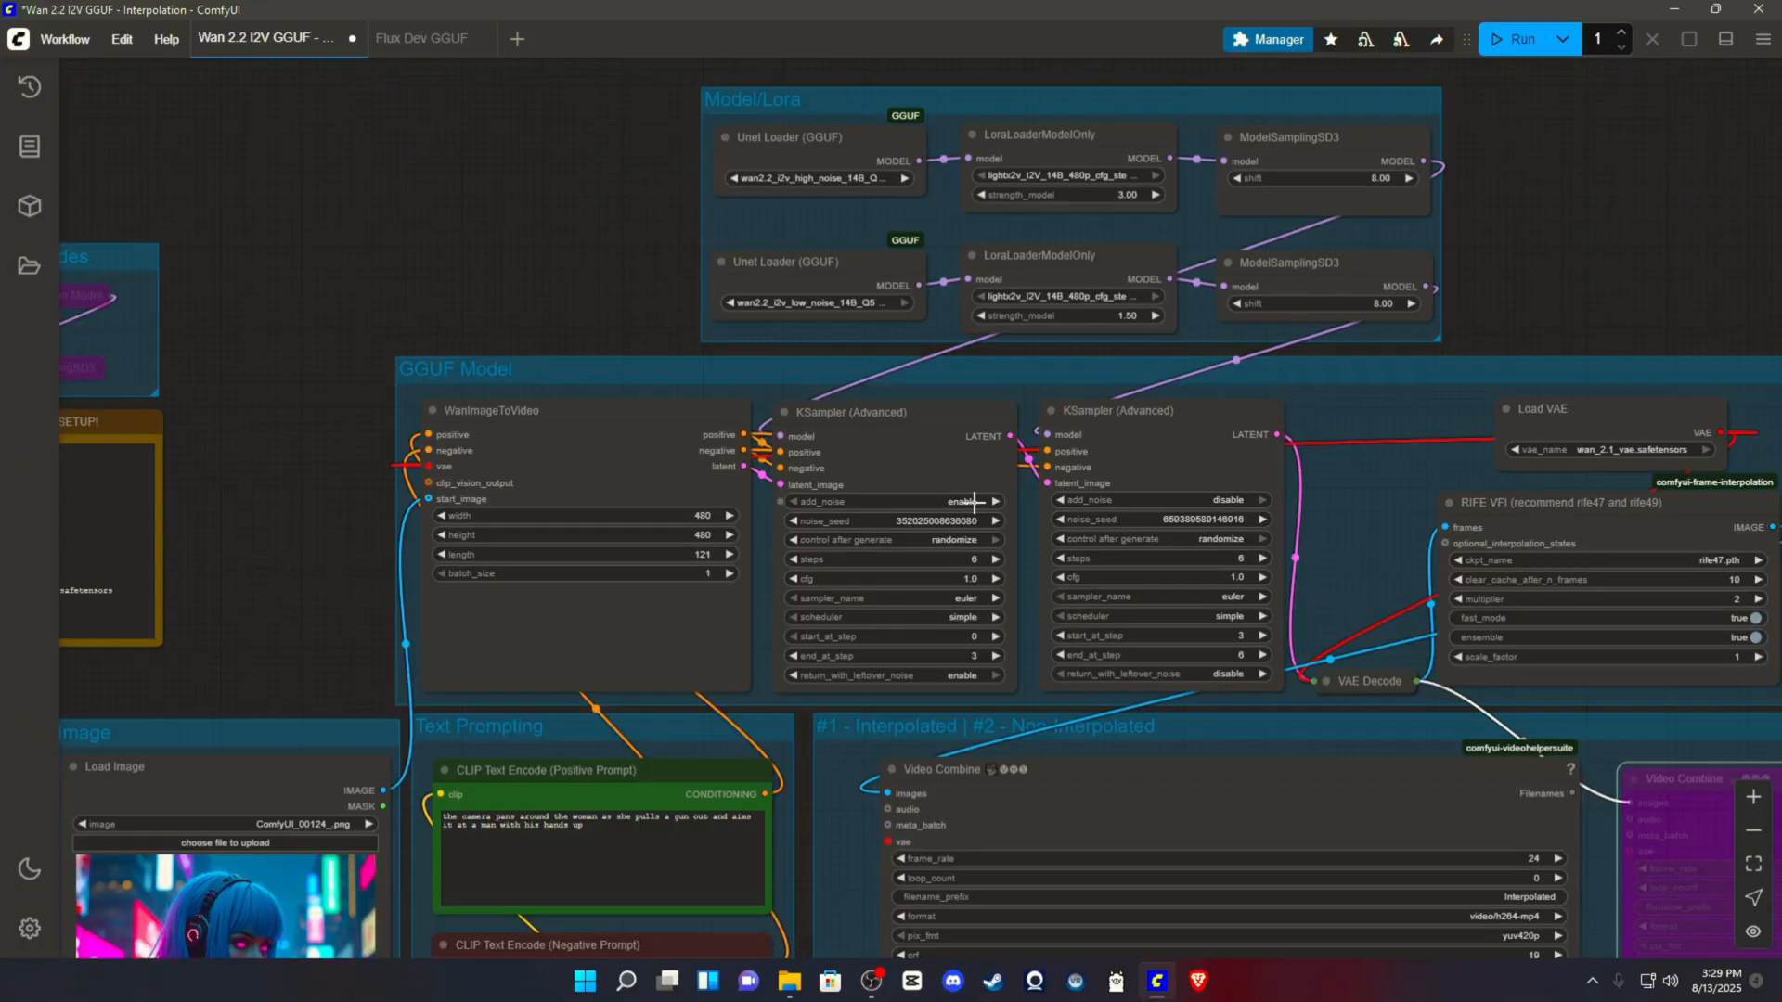
mouse_move(781, 407)
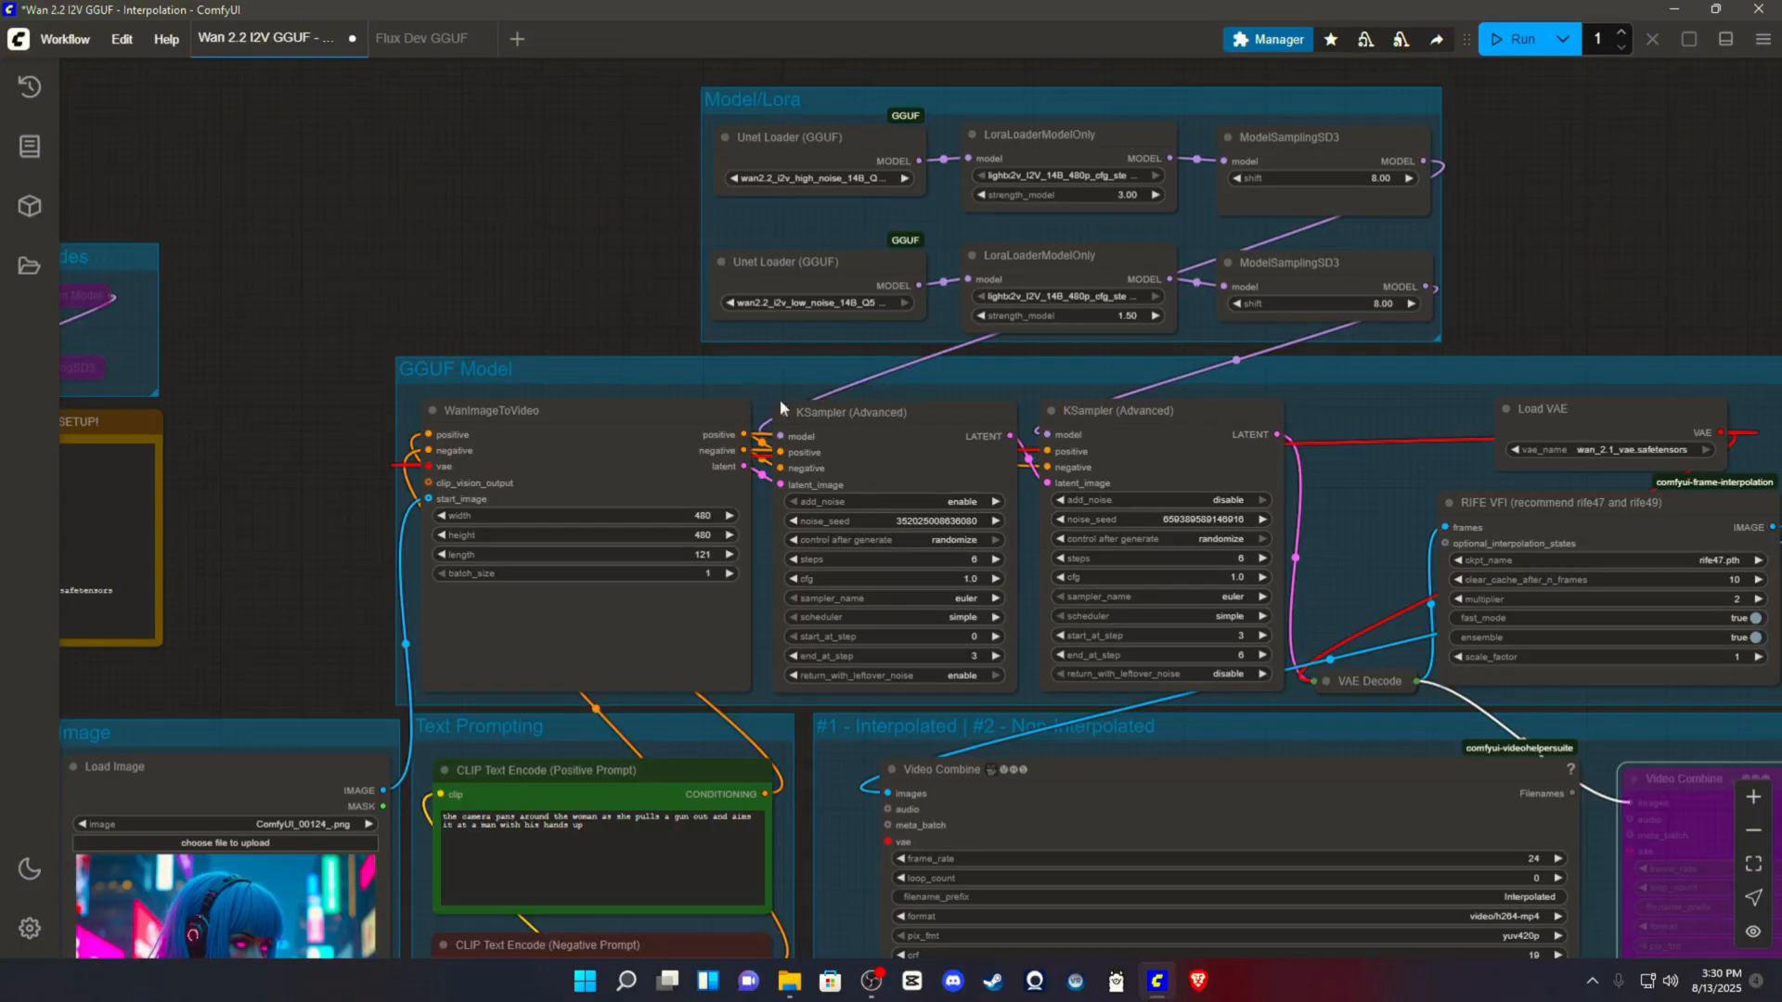
mouse_move(557, 411)
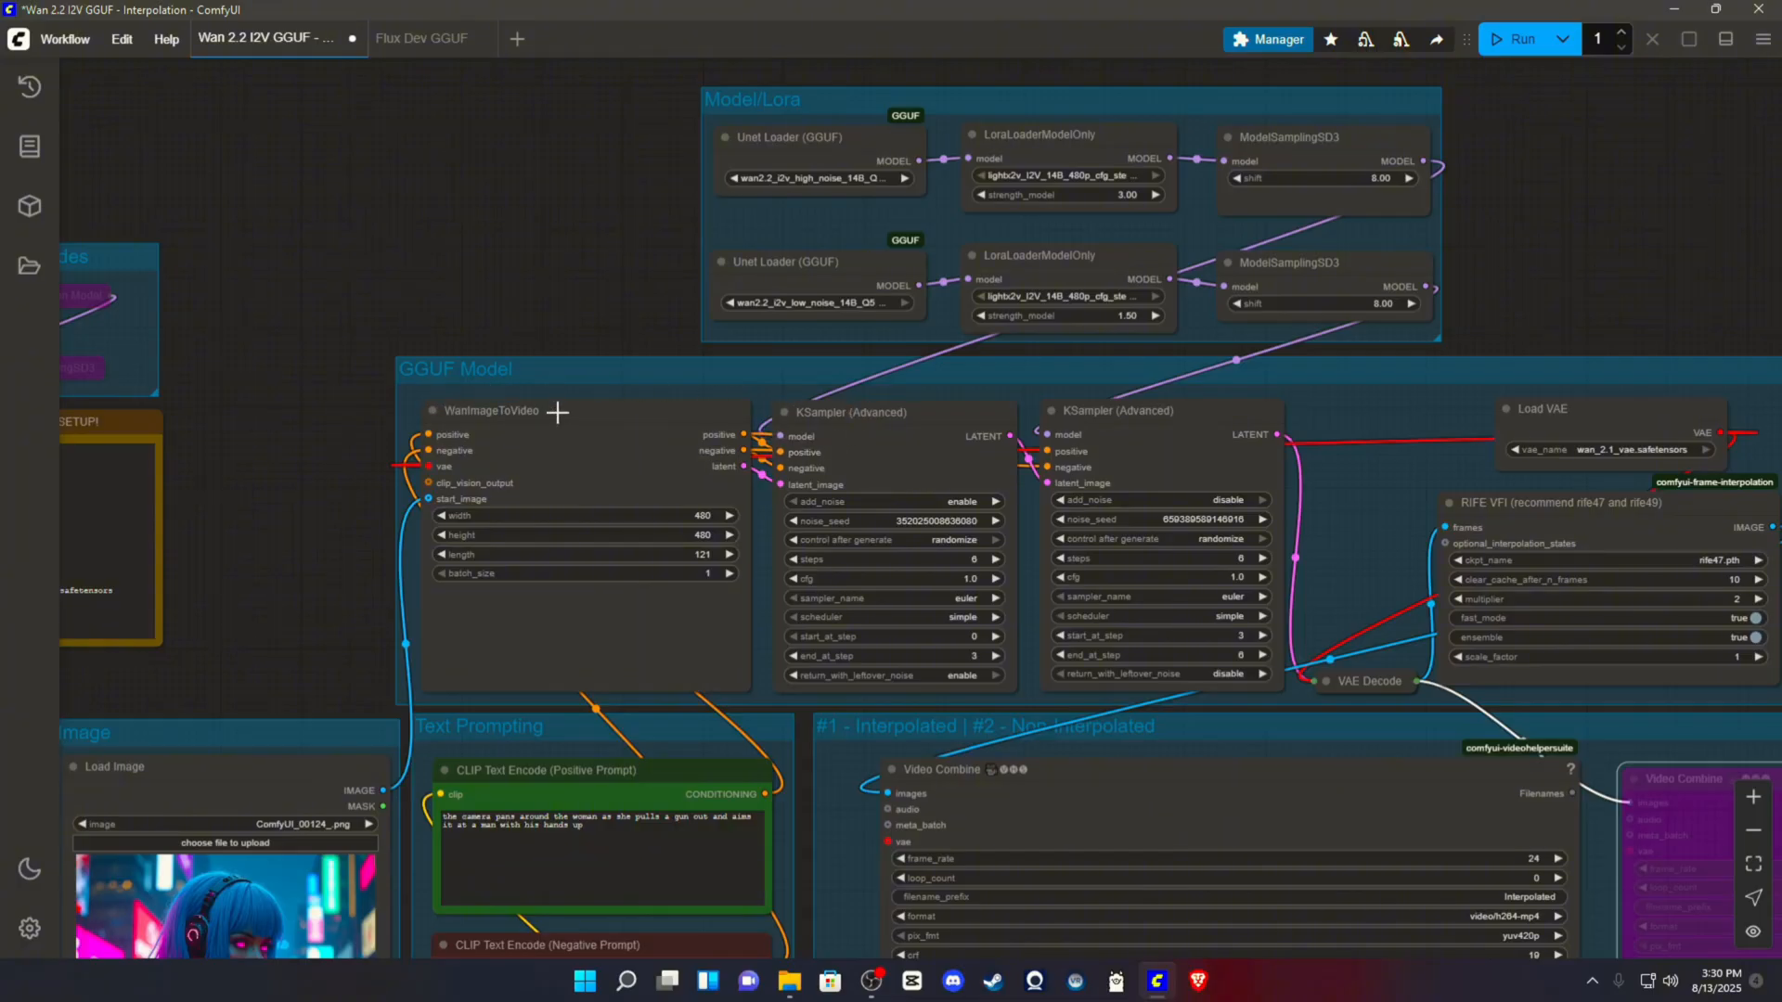
mouse_move(613, 461)
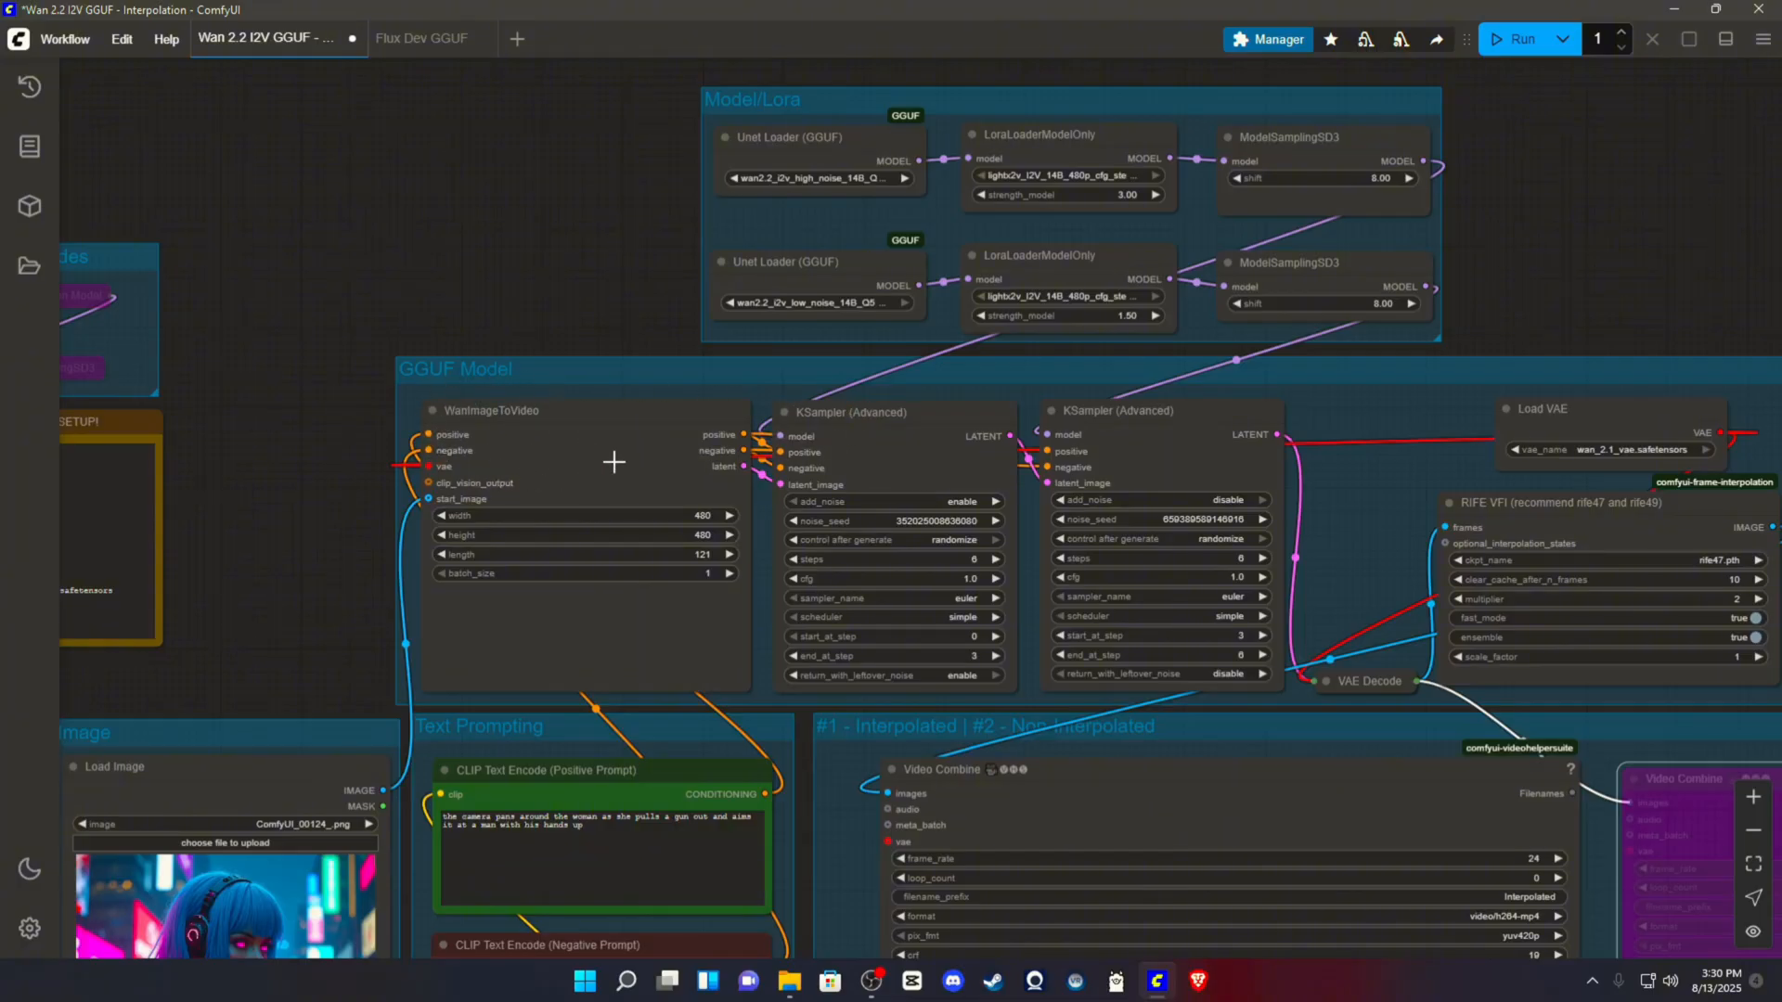
scroll(down, 3)
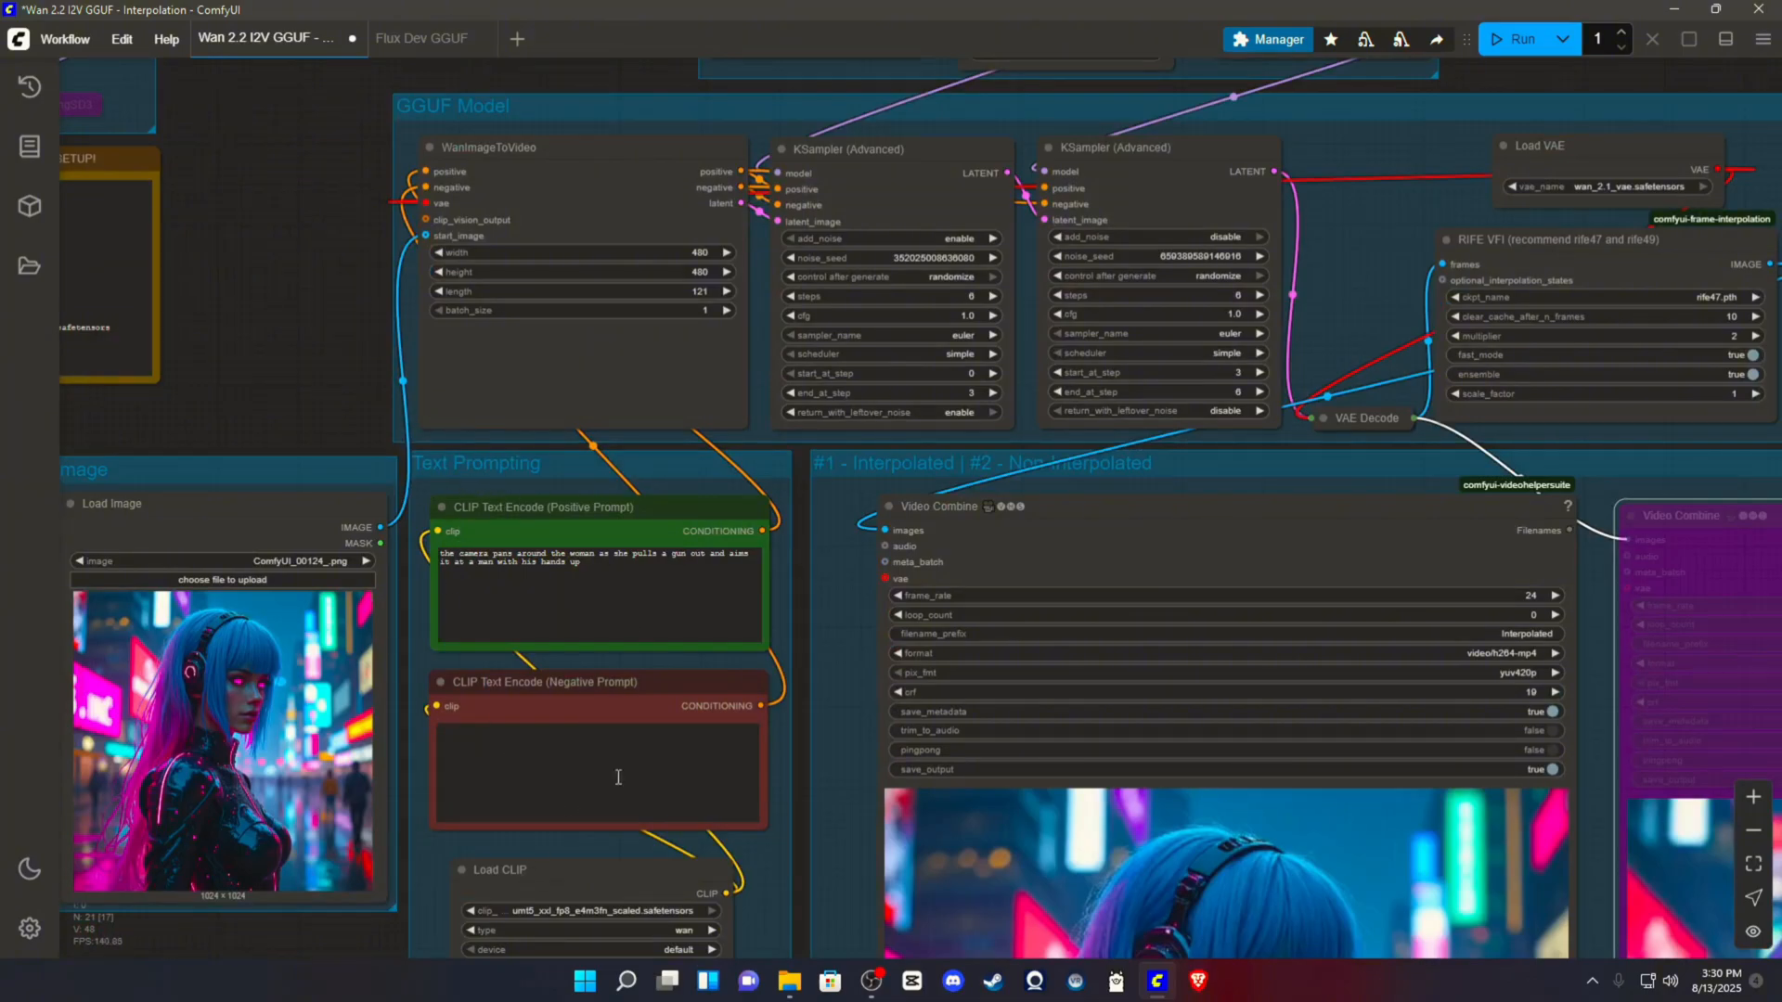
mouse_move(298, 227)
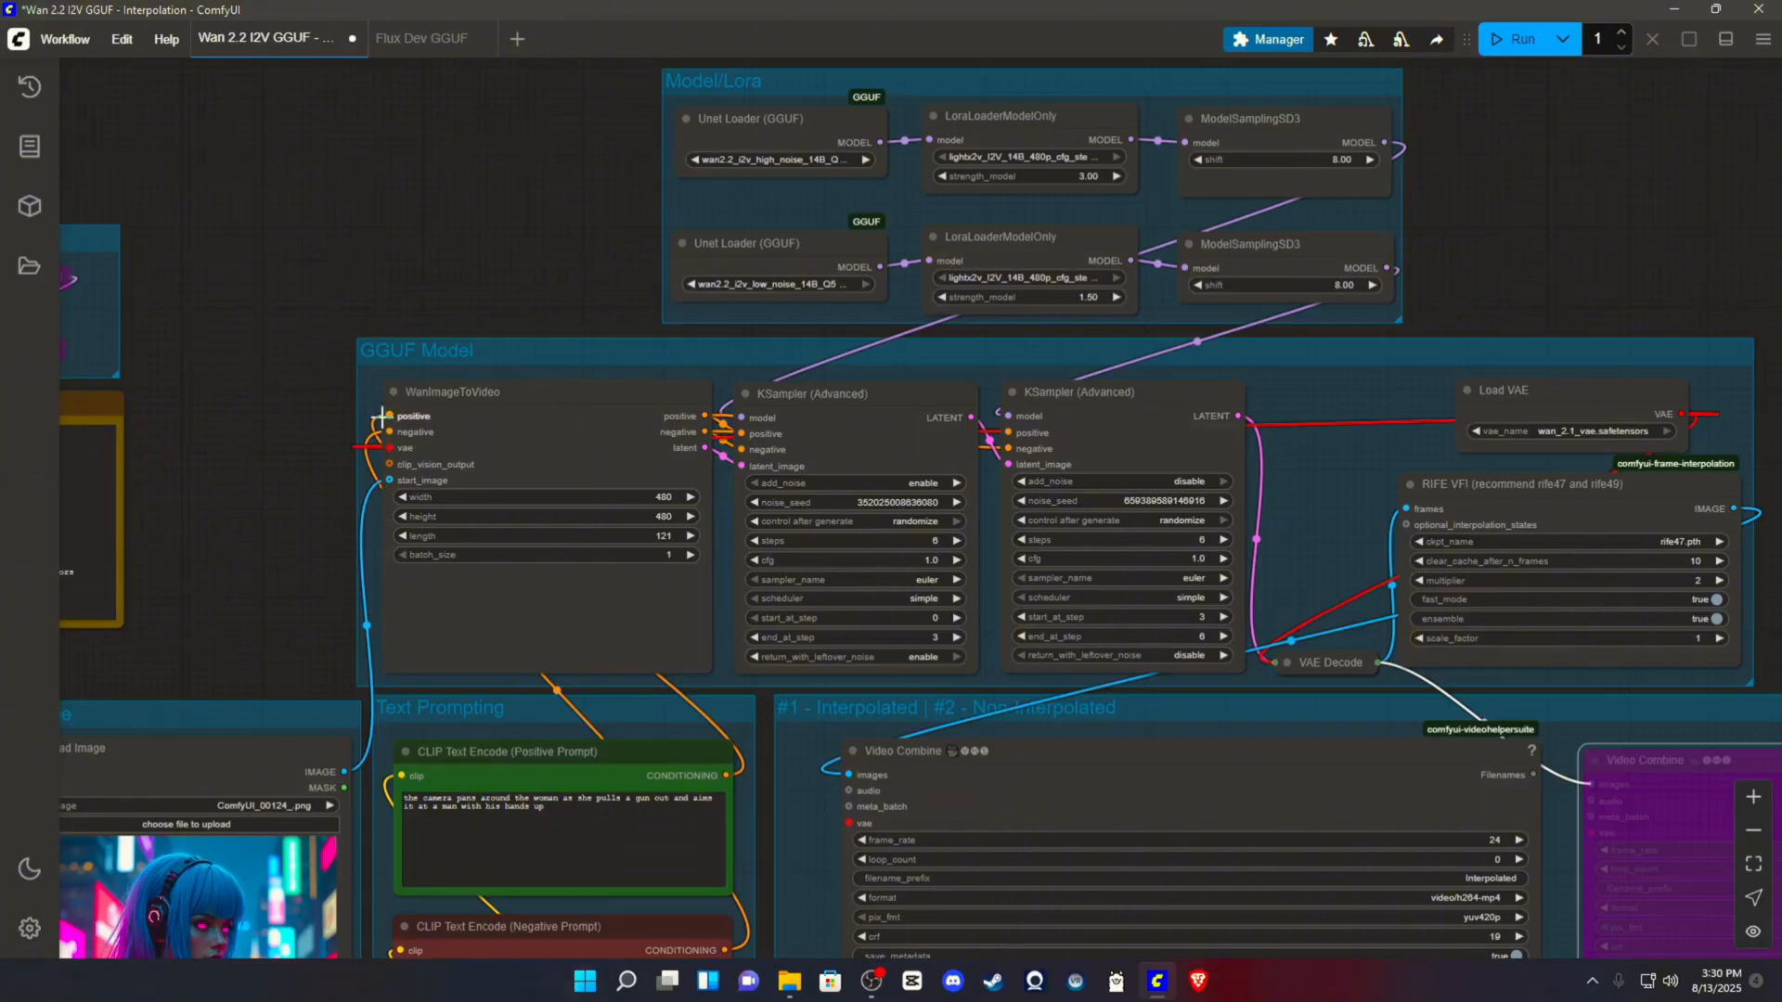
mouse_move(460, 399)
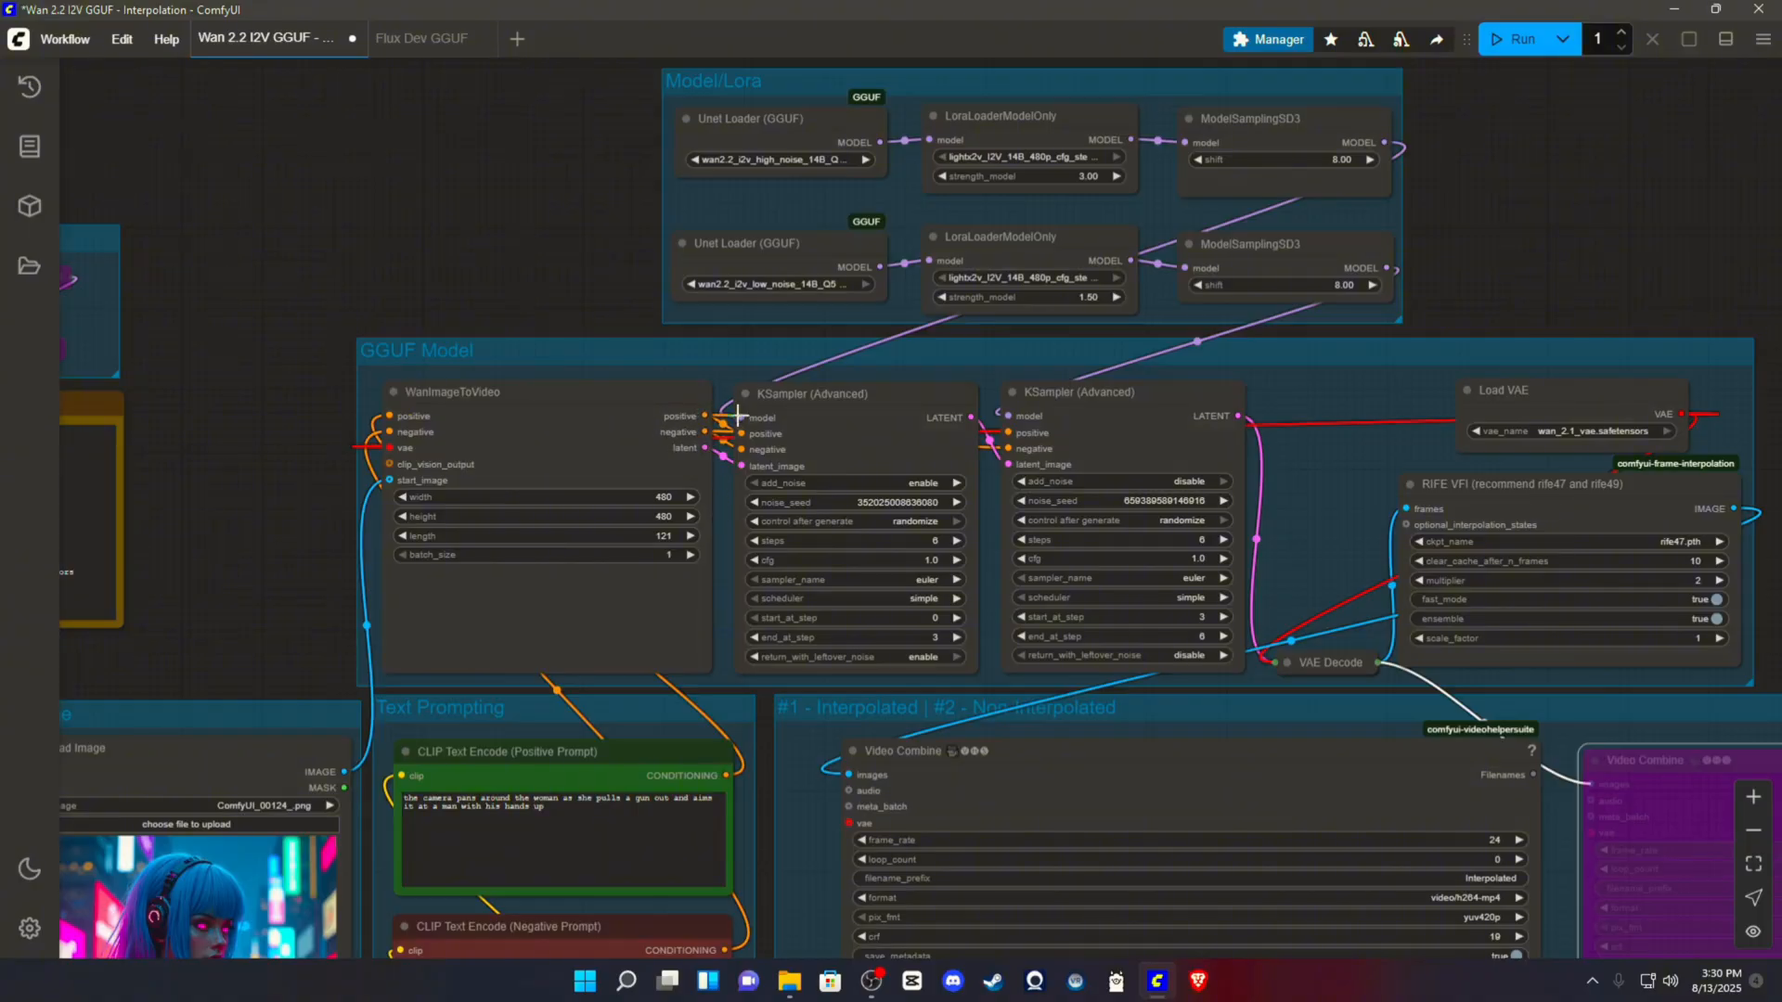
mouse_move(415, 186)
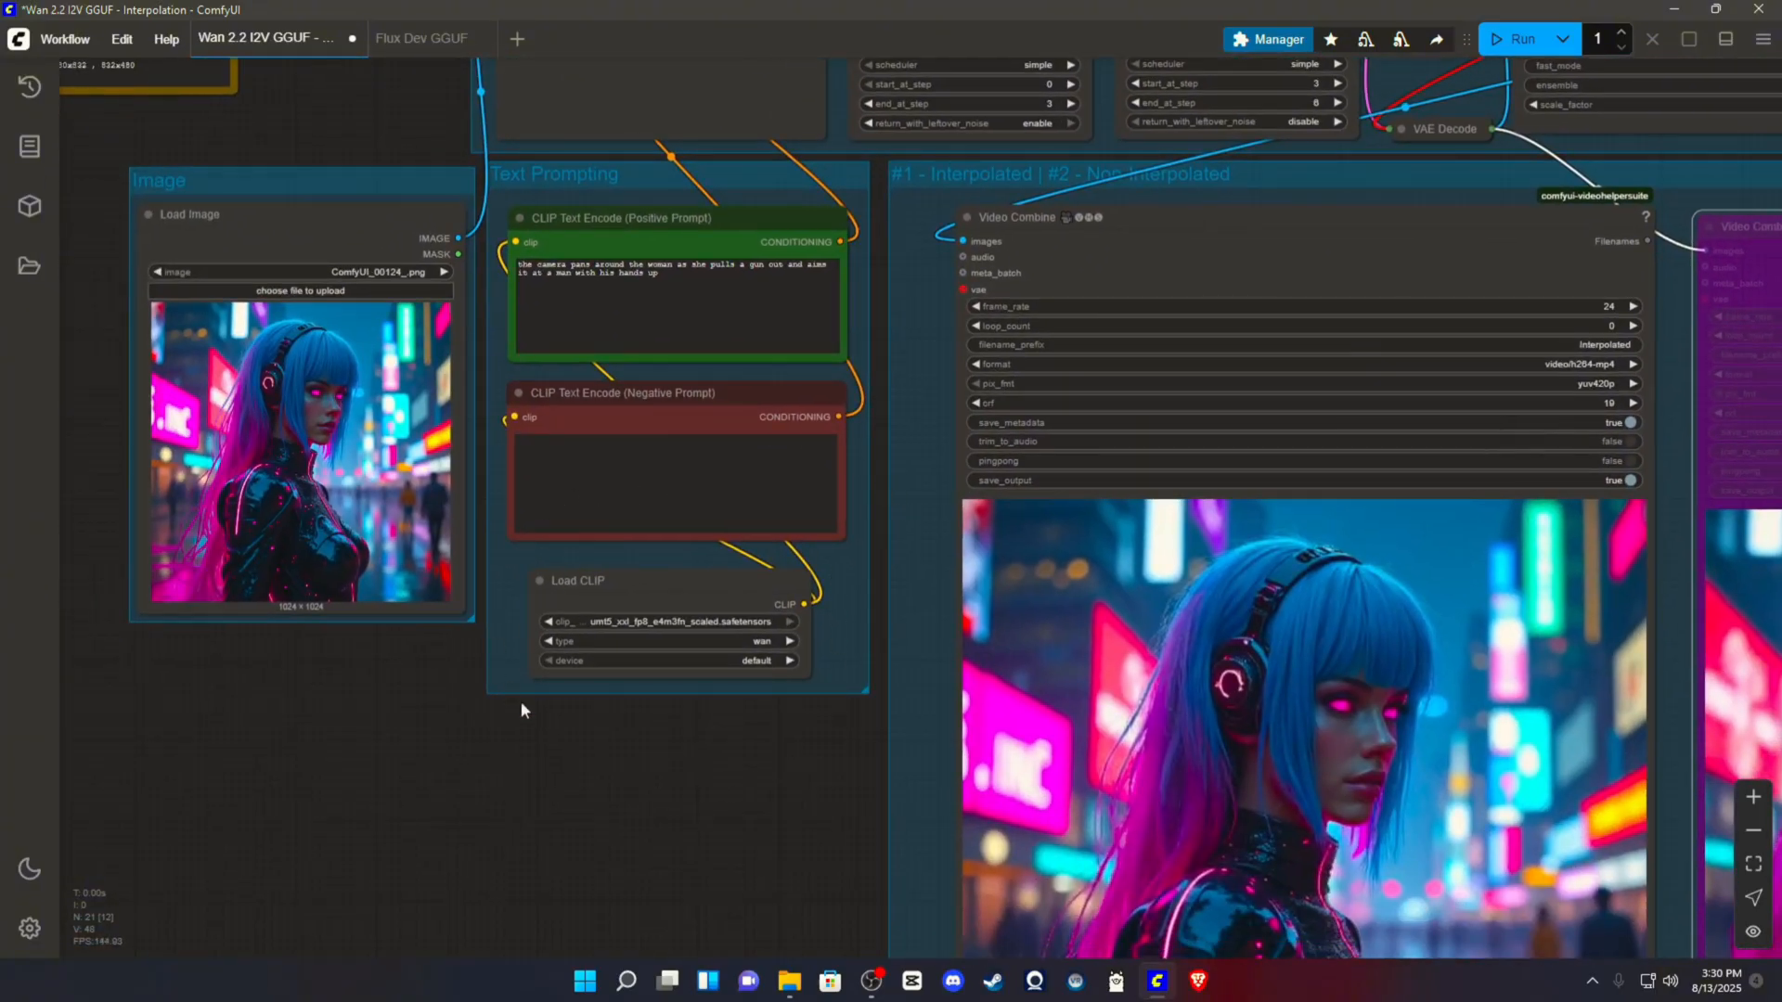
mouse_move(613, 657)
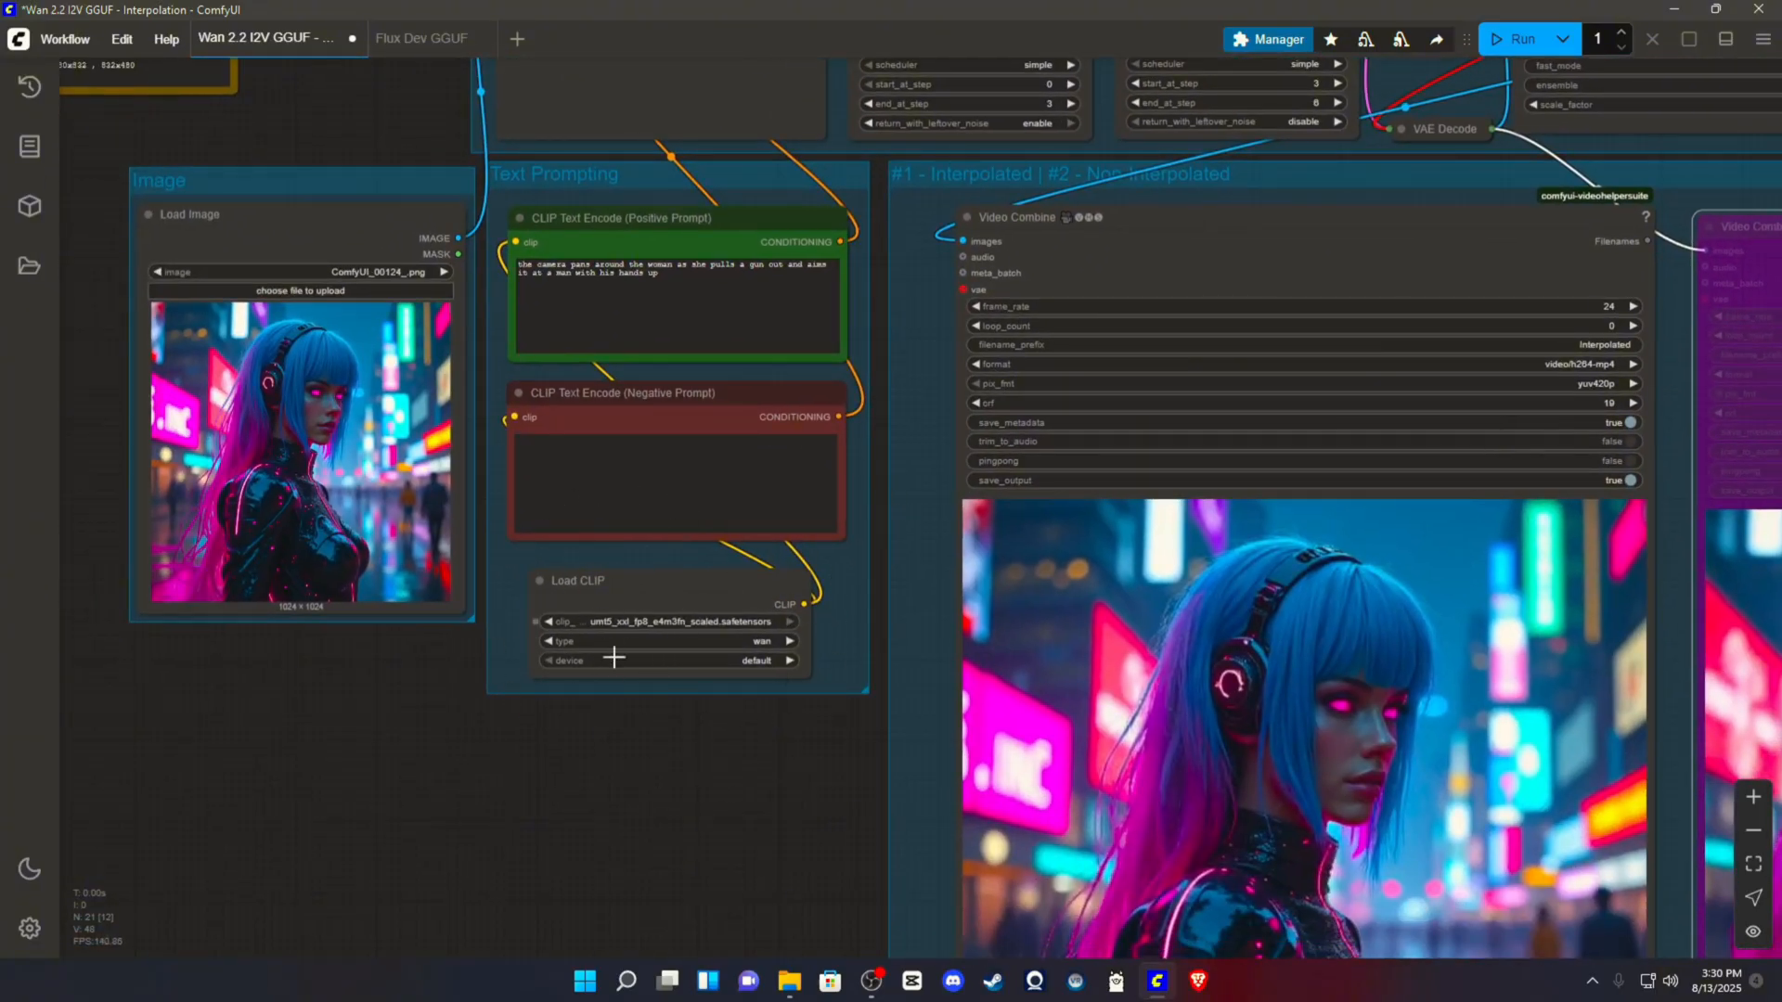
mouse_move(561, 583)
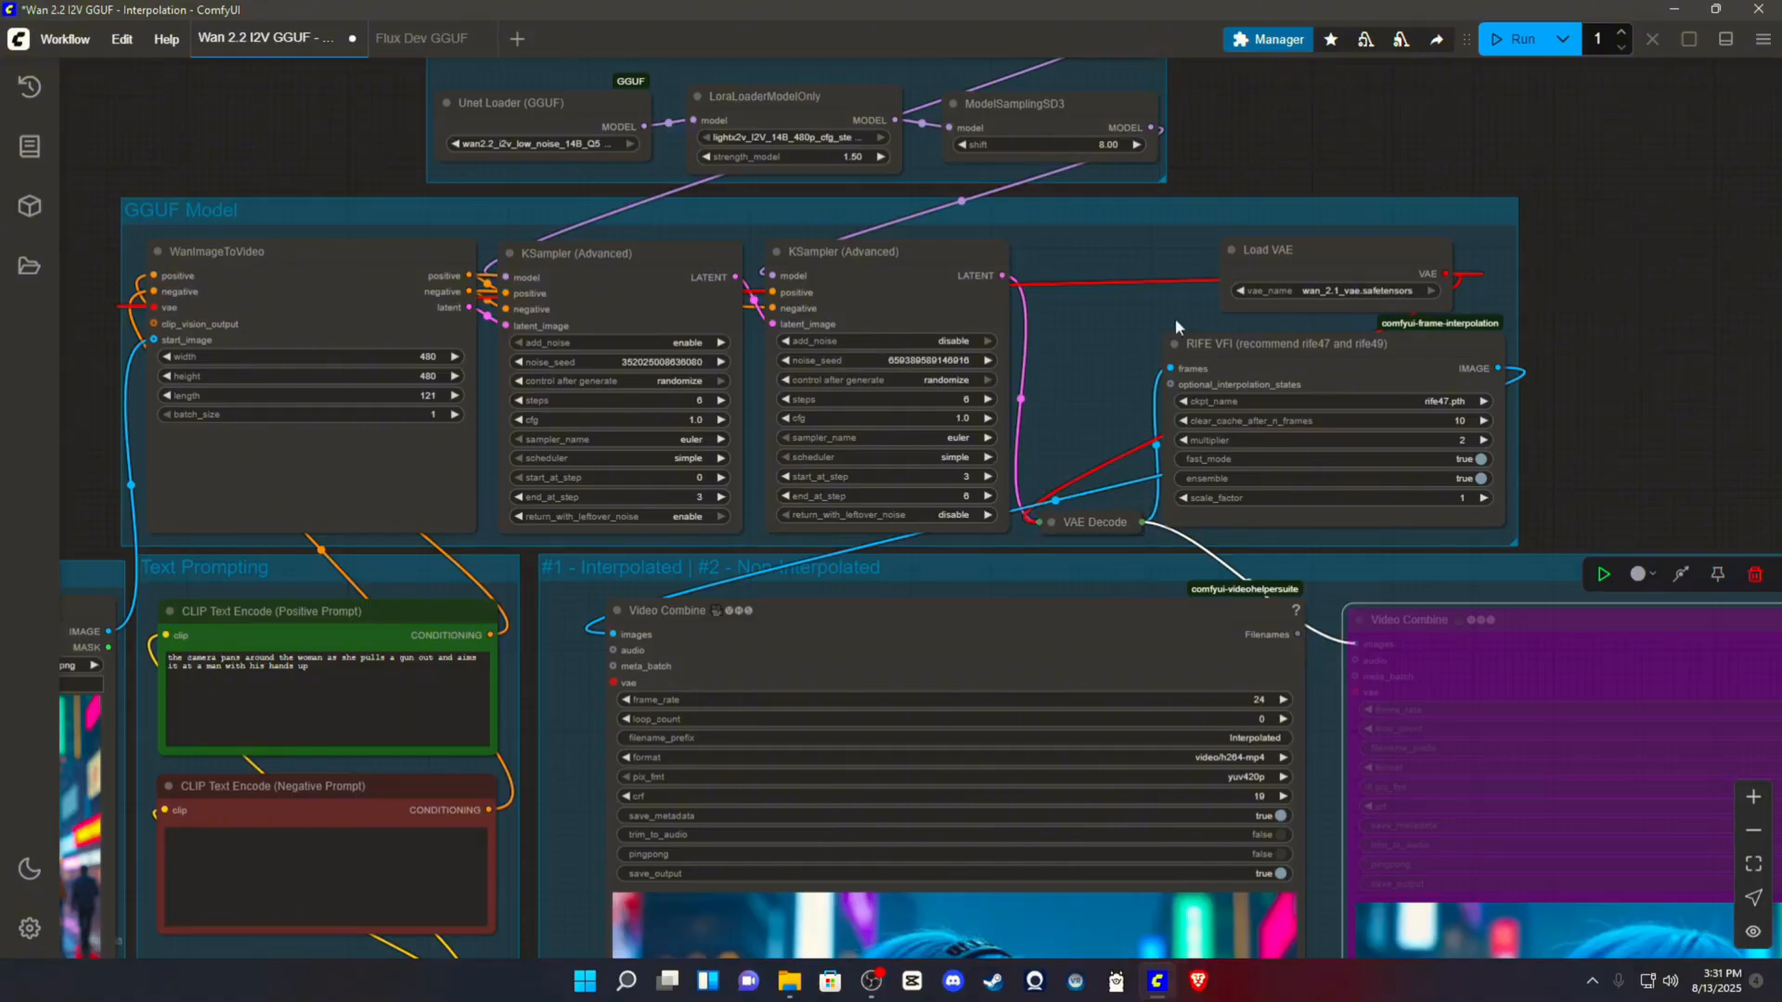
mouse_move(1438, 287)
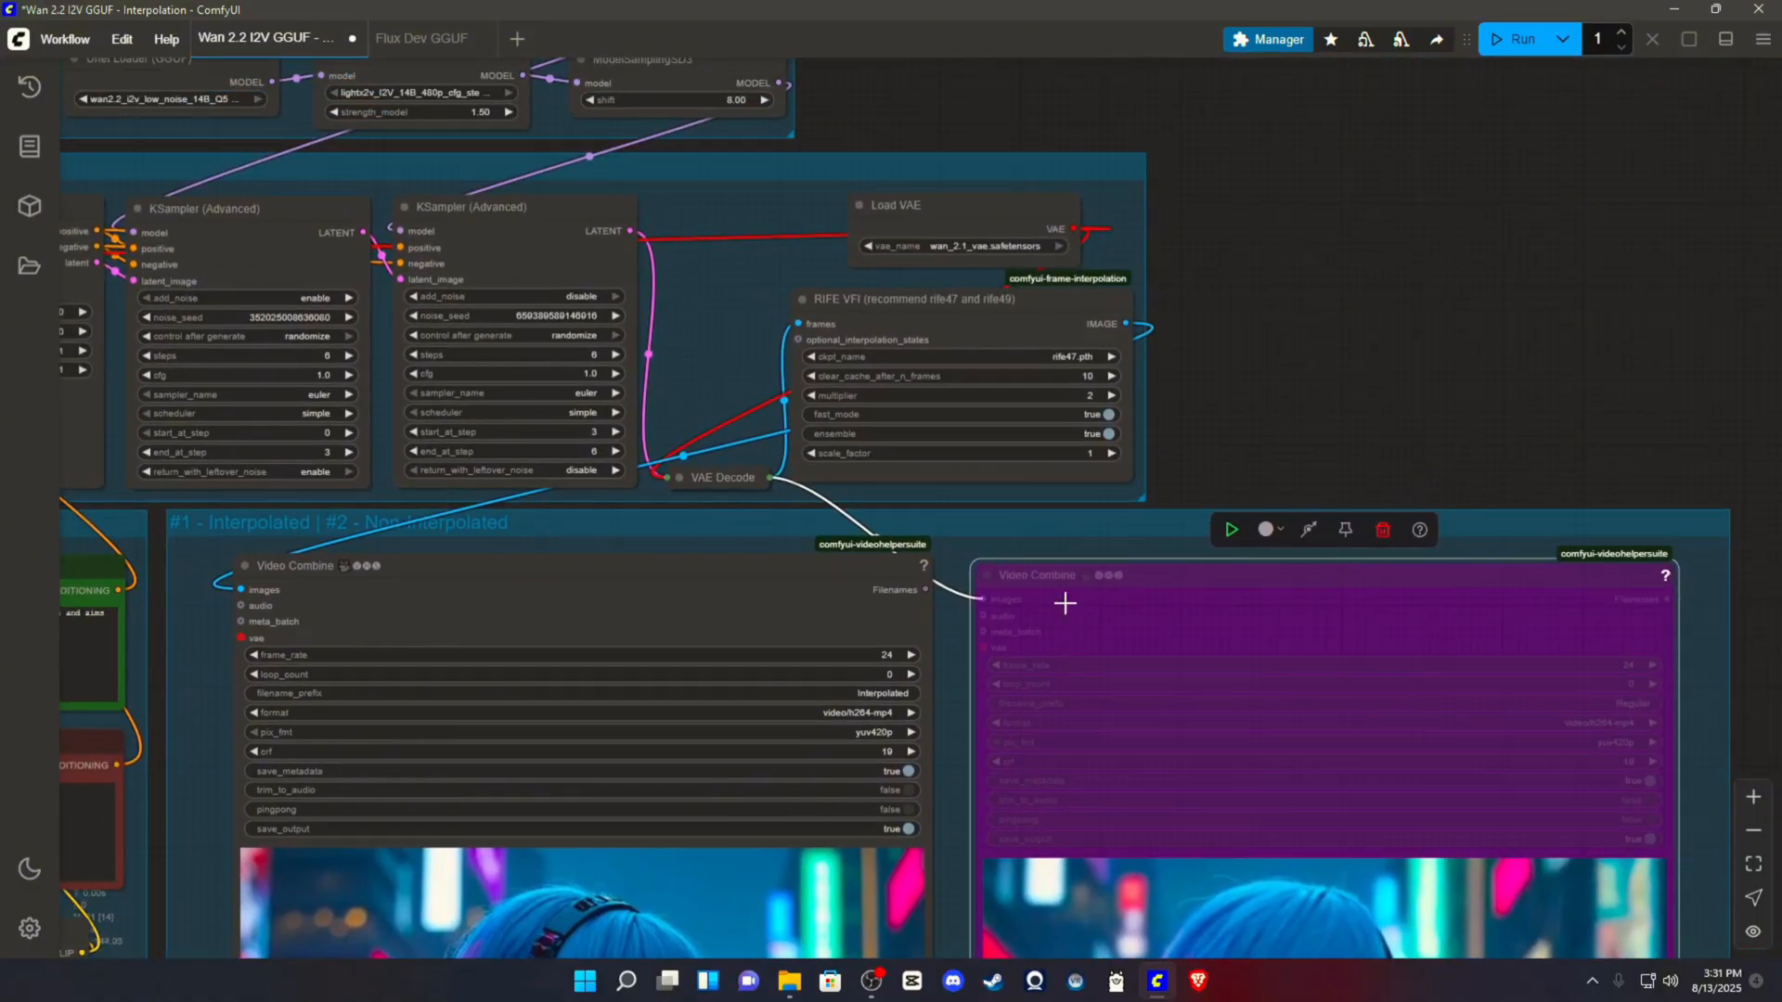
mouse_move(1384, 875)
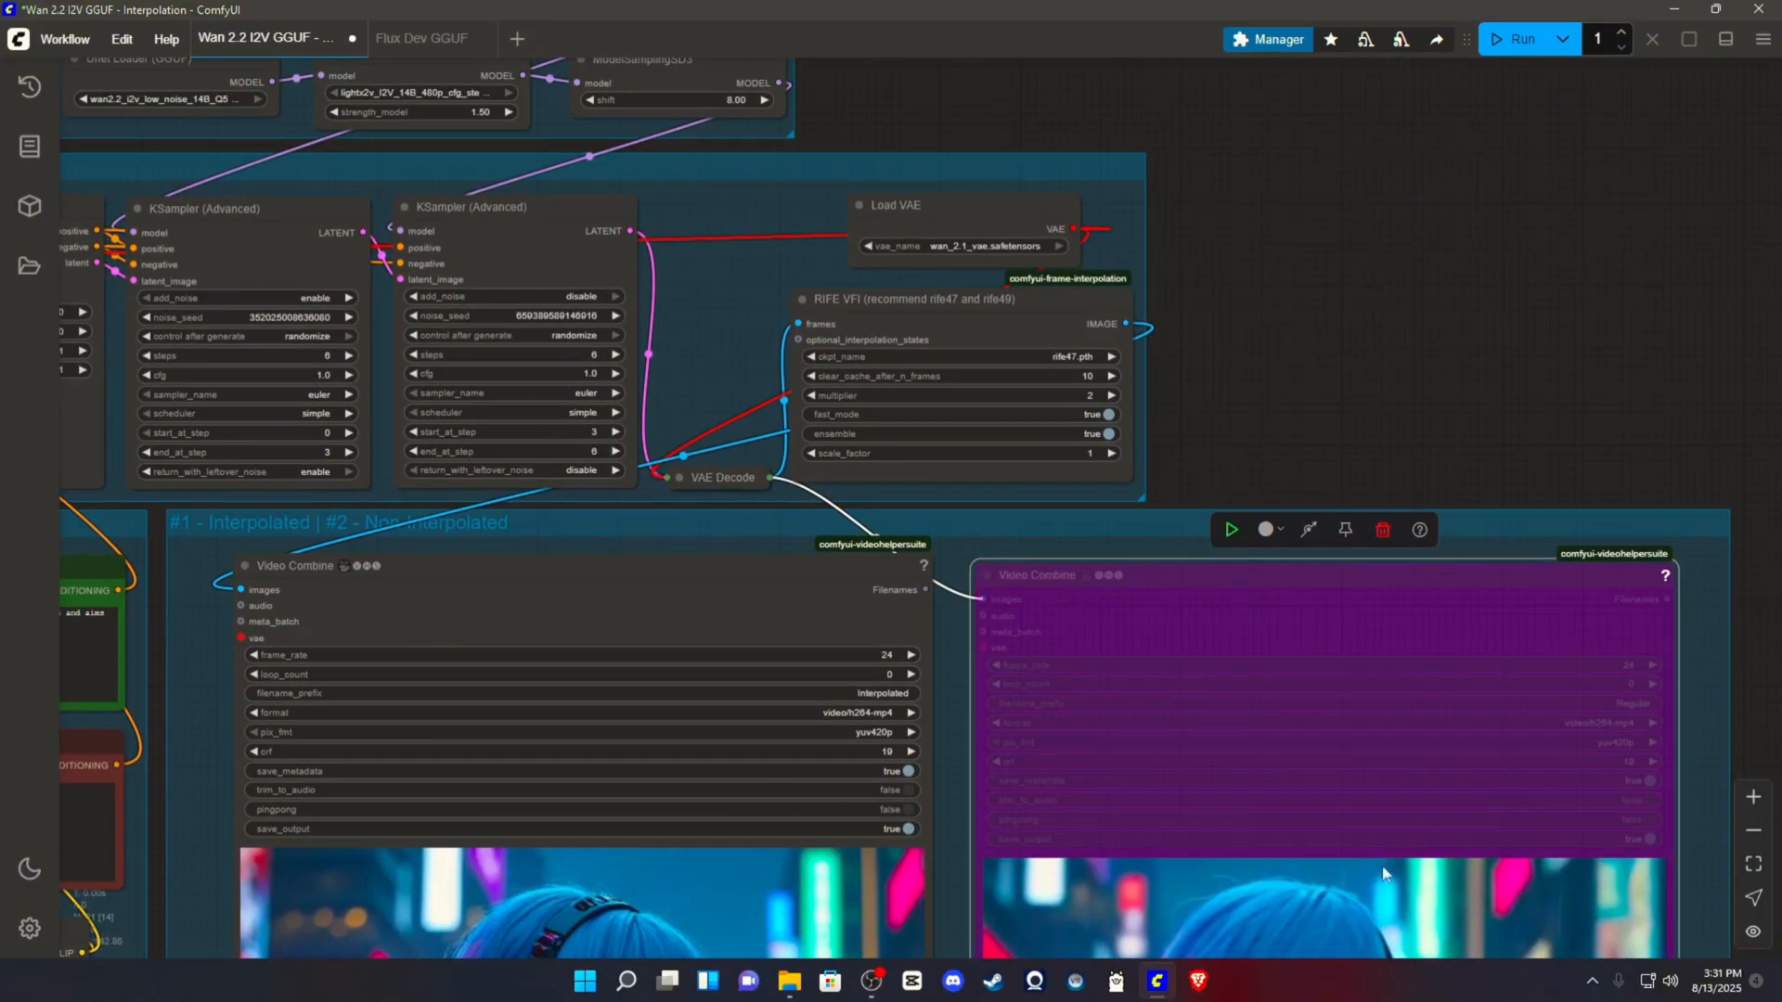
mouse_move(1194, 608)
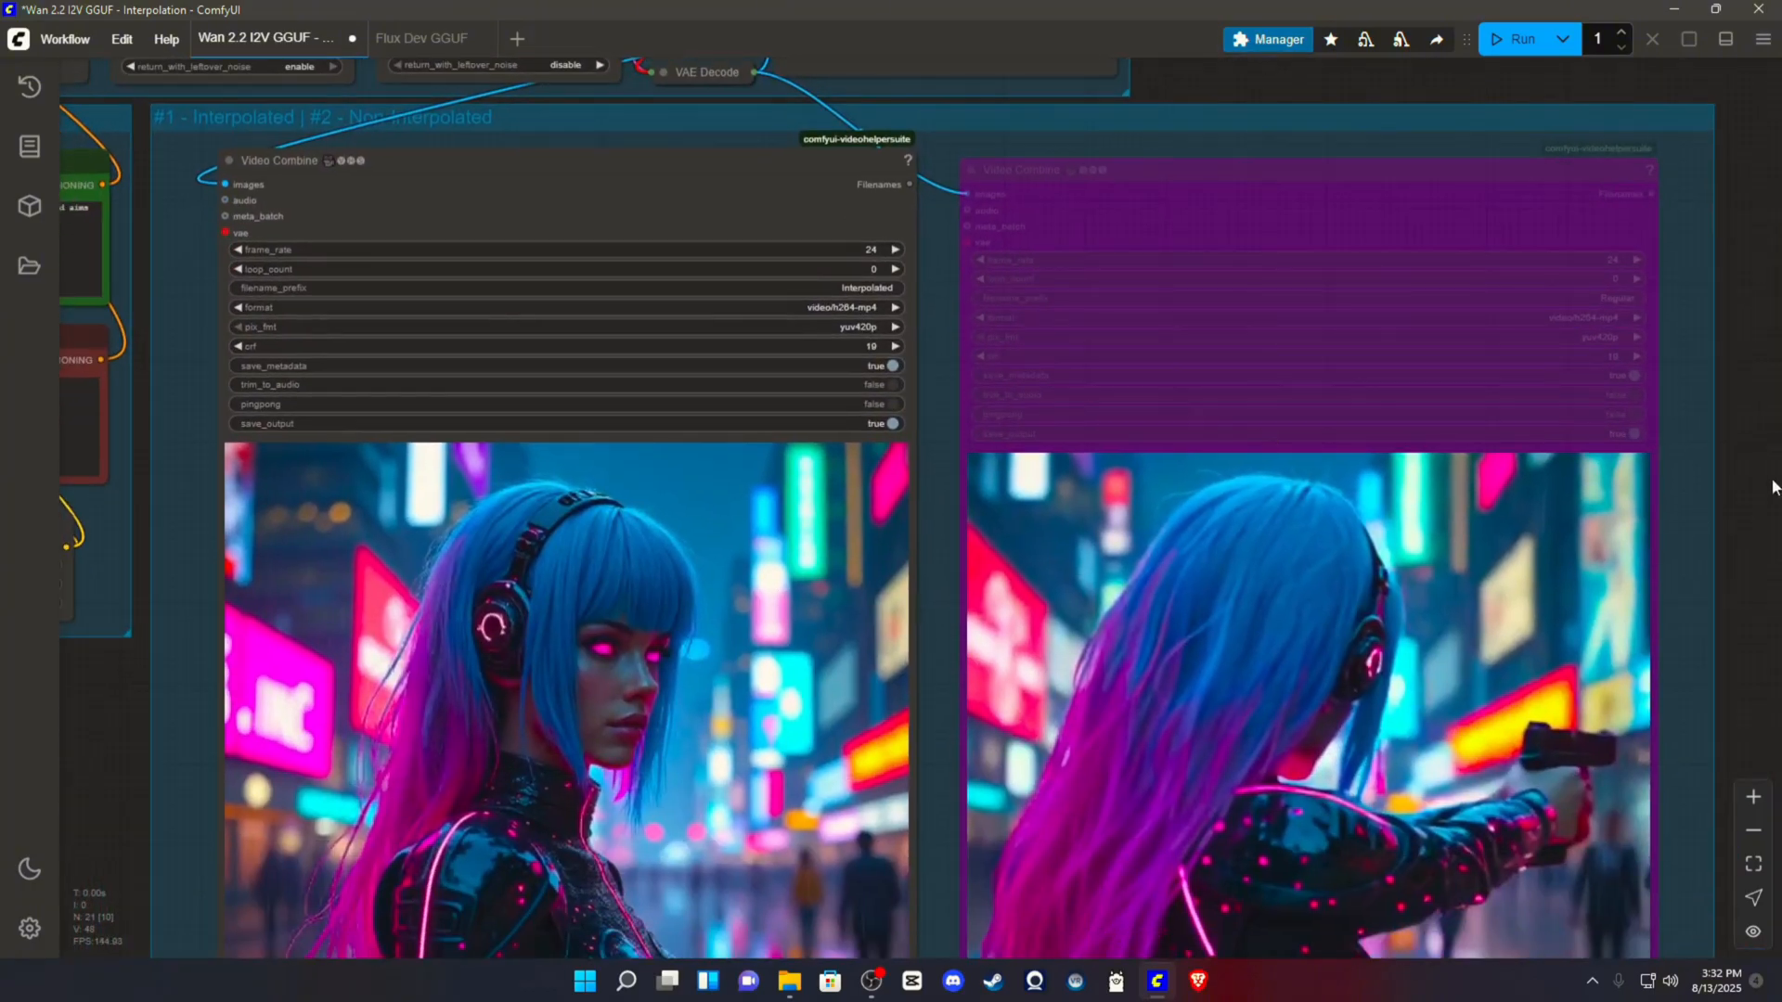
- Switch to the Flux Dev GGUF workflow tab
click(421, 37)
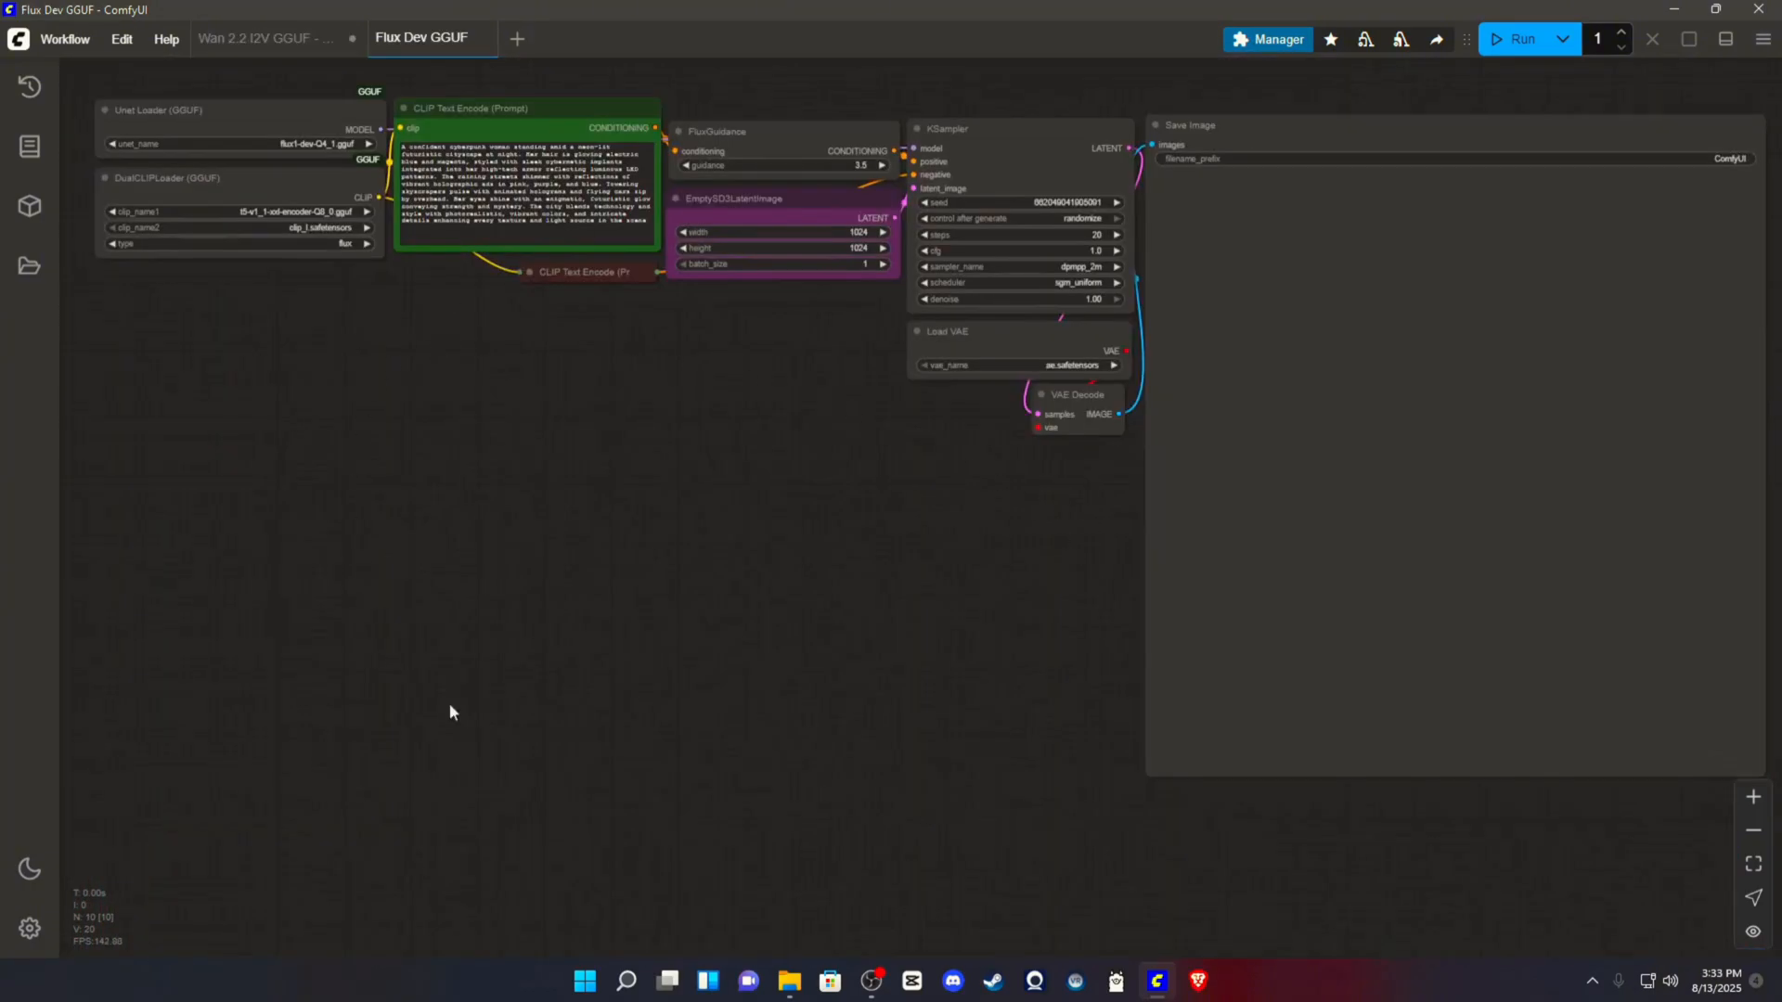
mouse_move(703, 515)
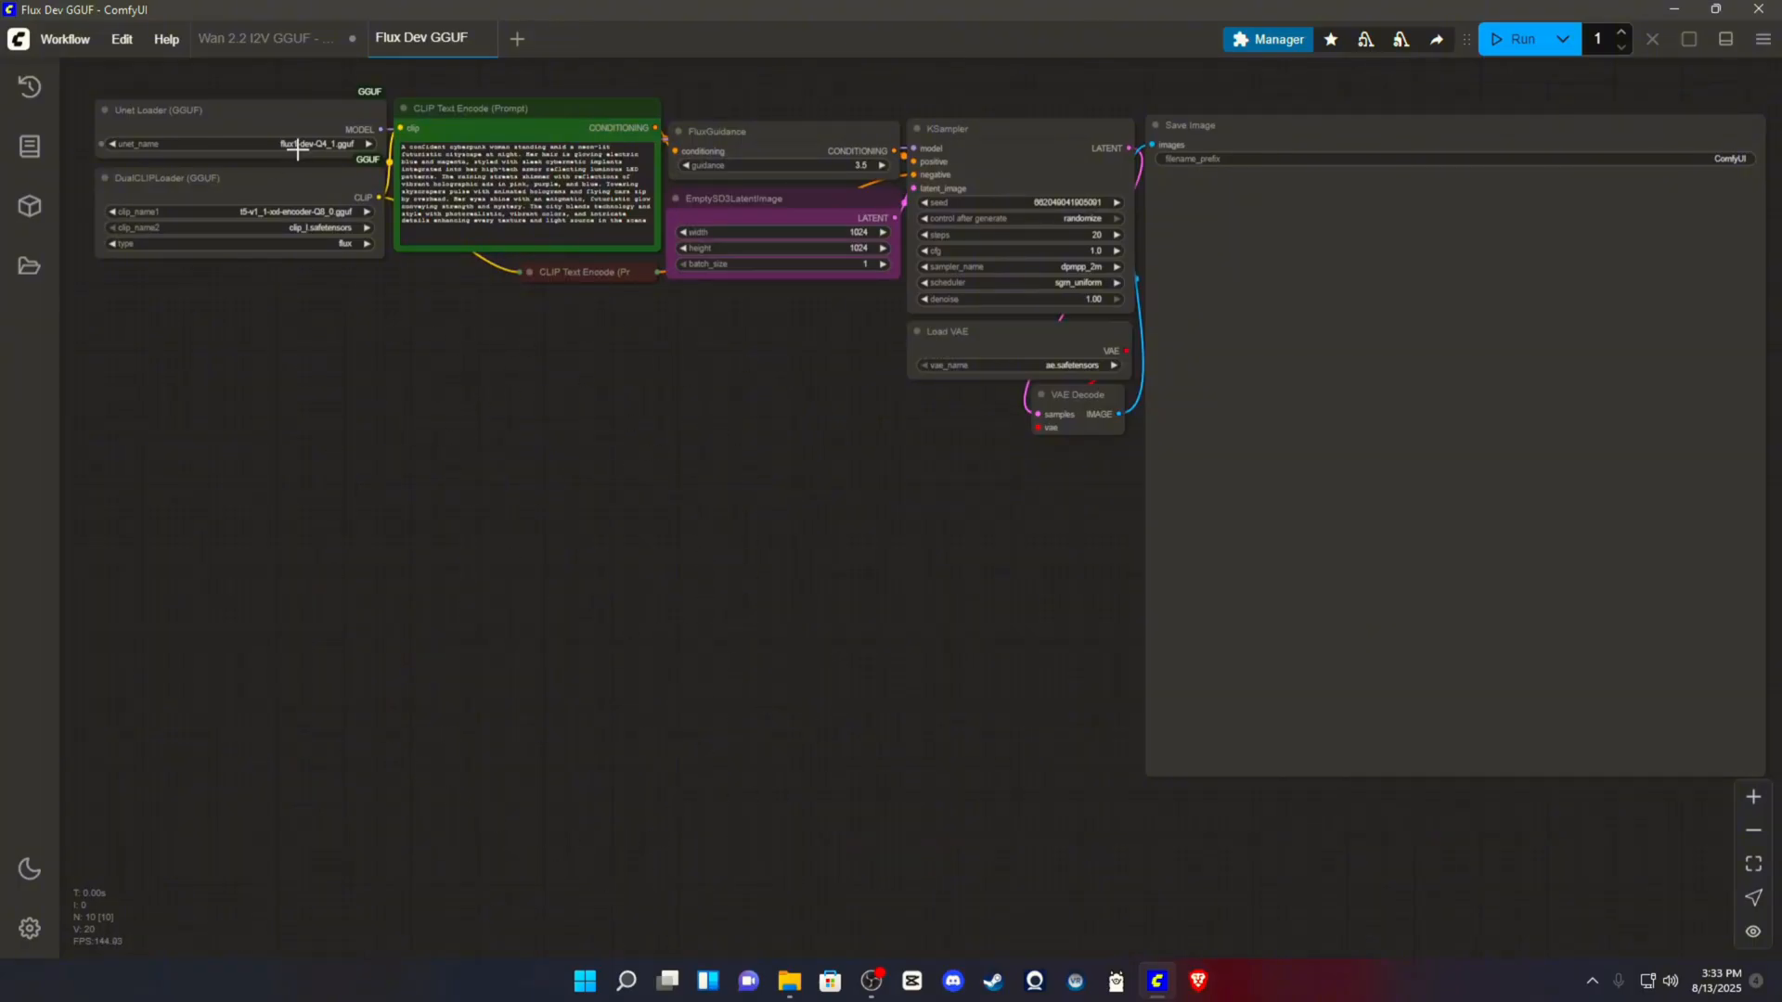
mouse_move(508, 258)
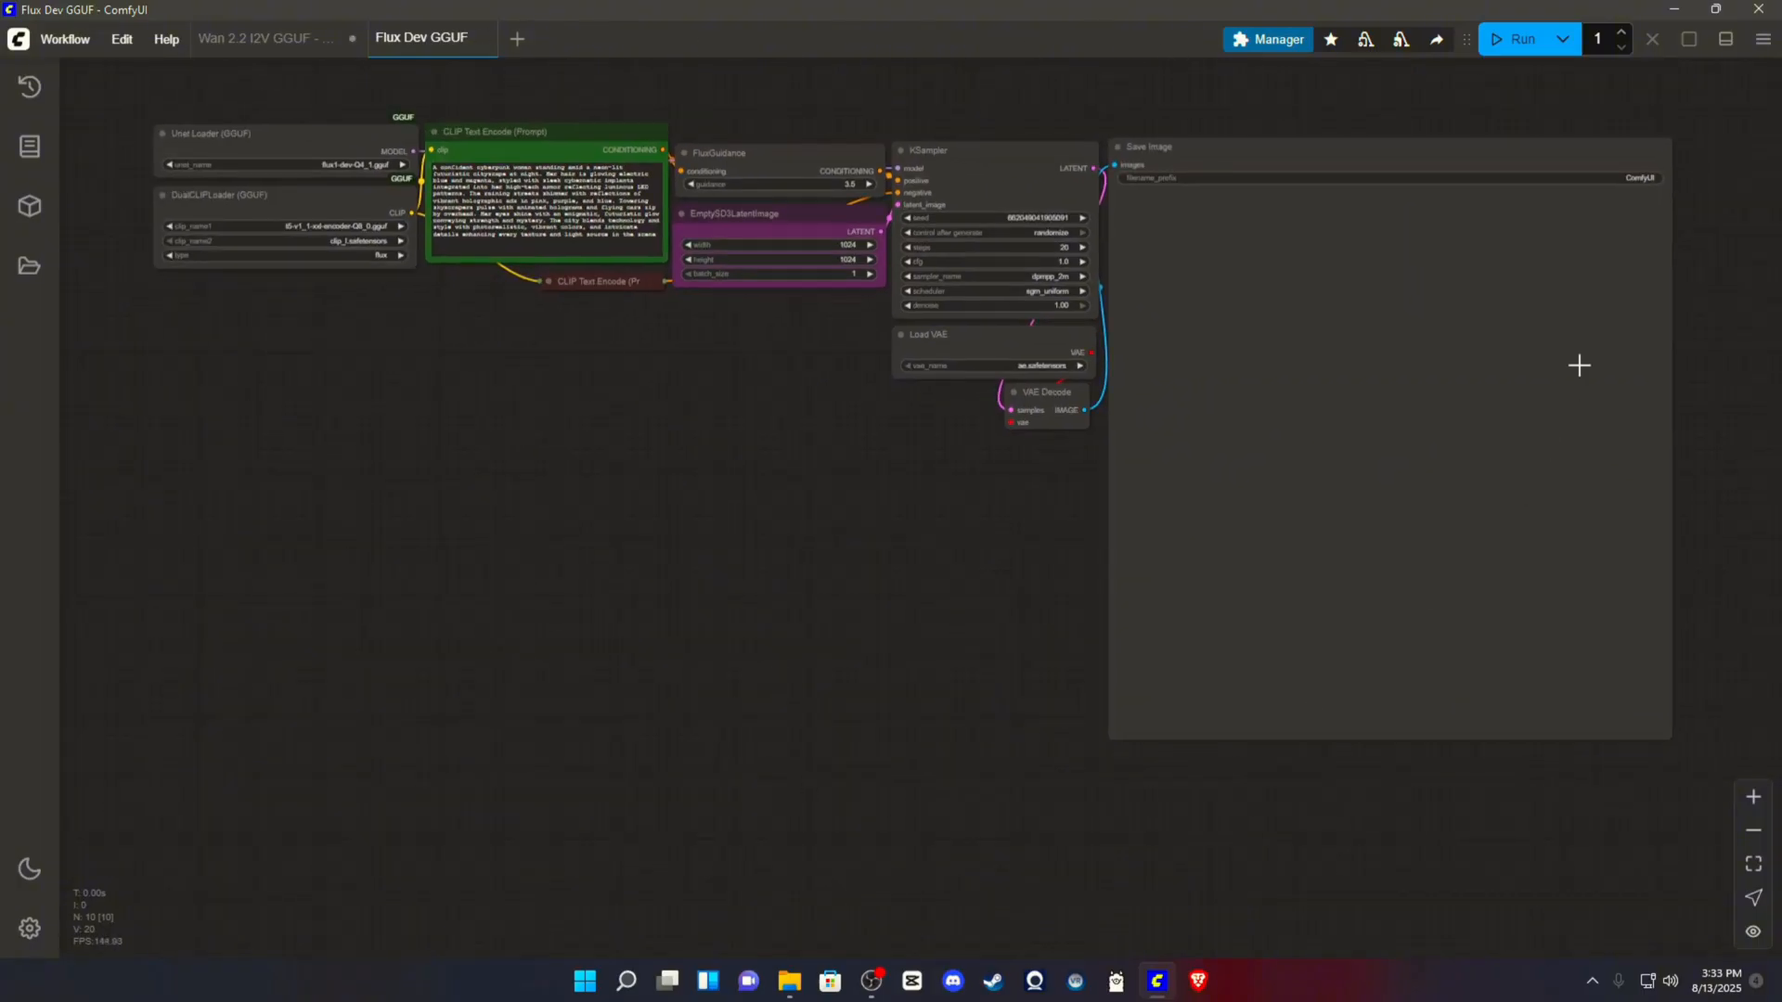
mouse_move(589, 396)
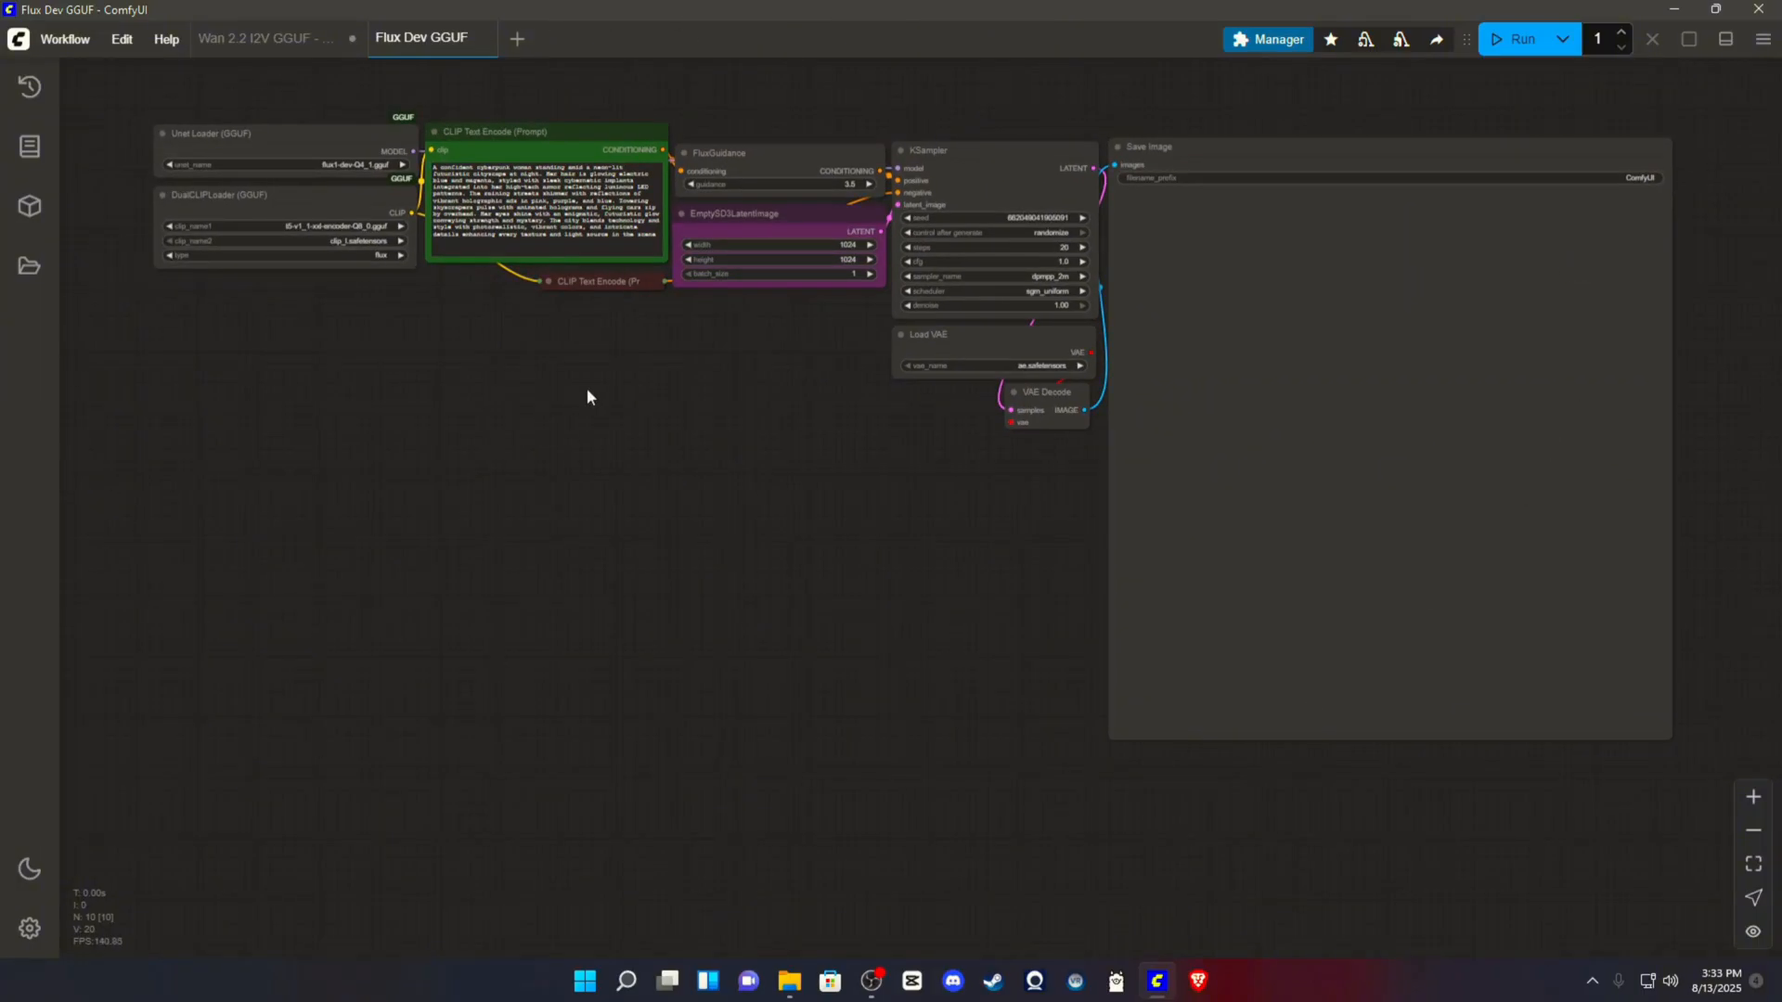
mouse_move(273, 458)
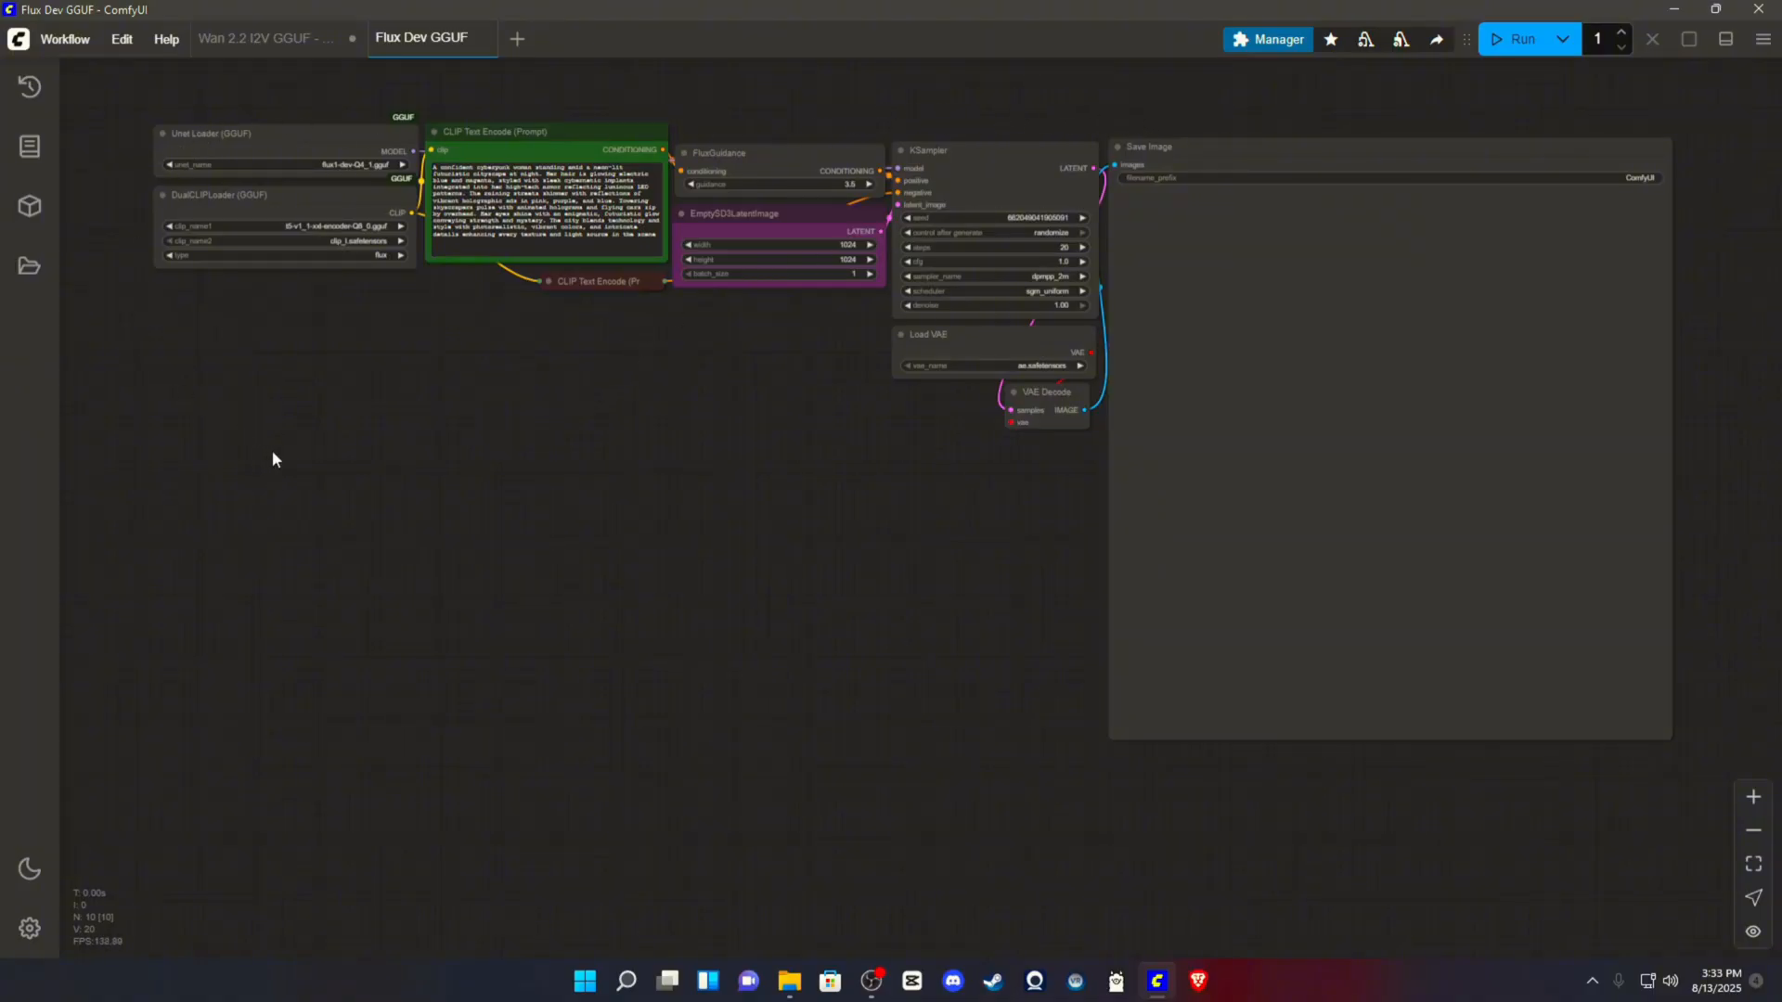
mouse_move(750, 379)
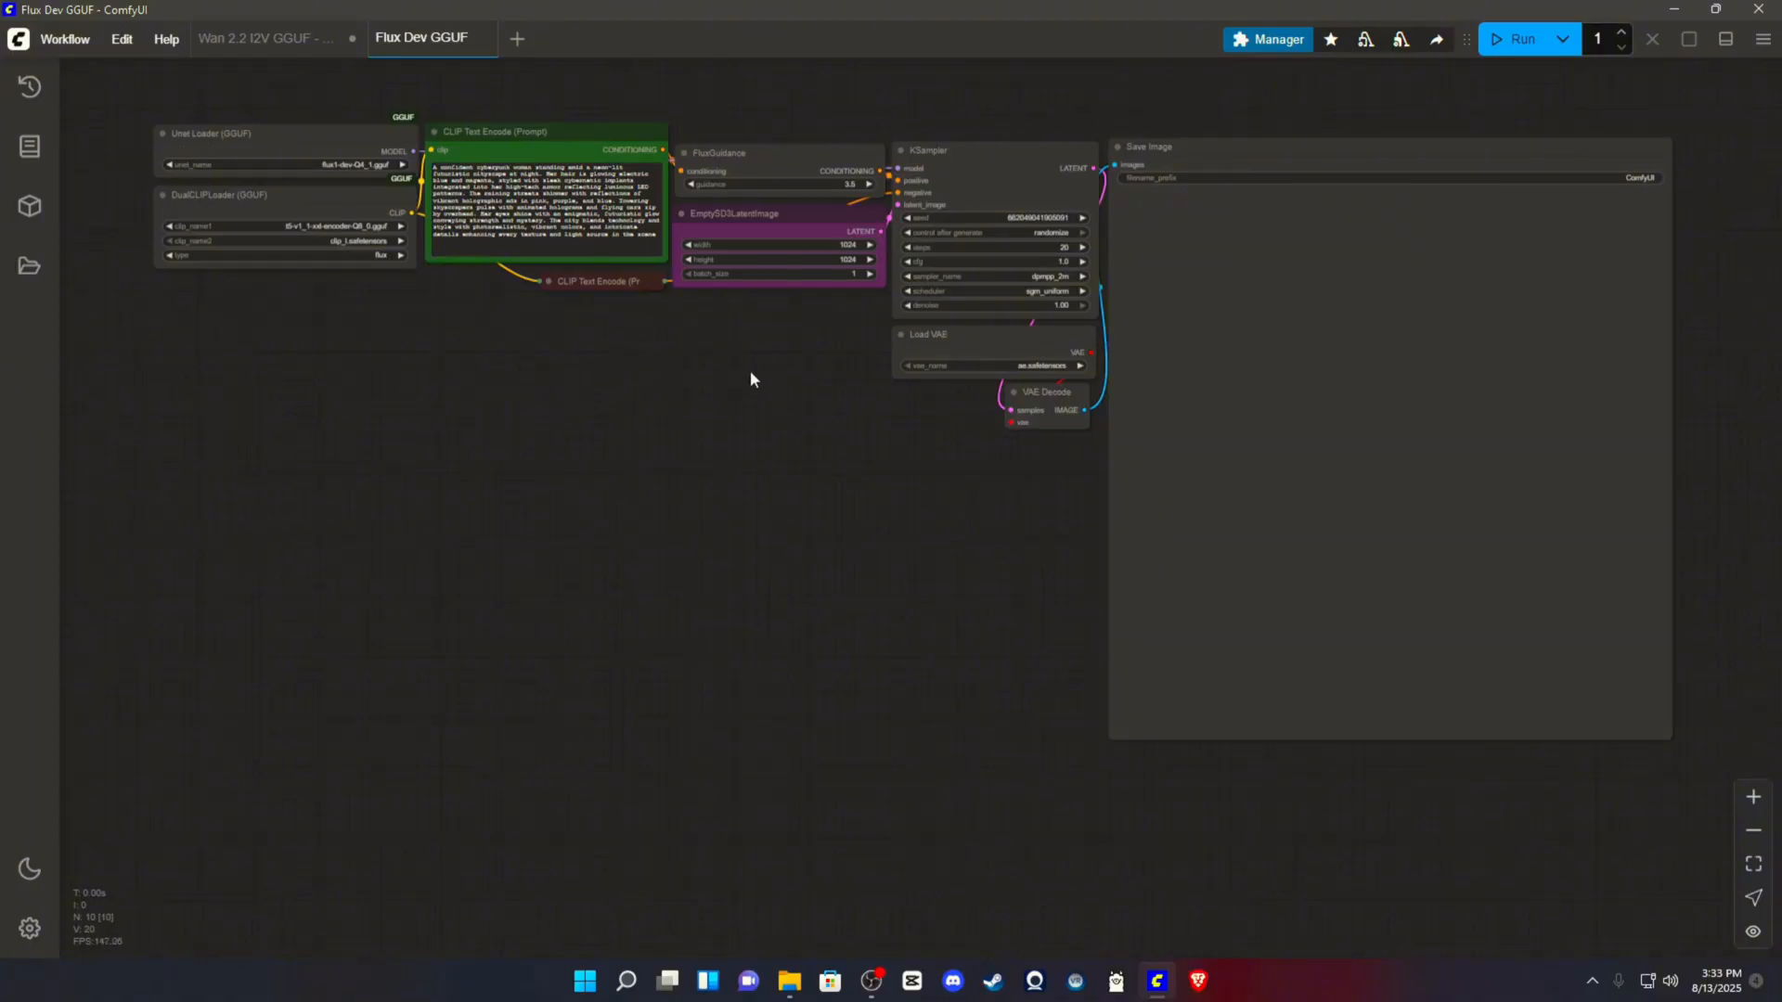
mouse_move(752, 358)
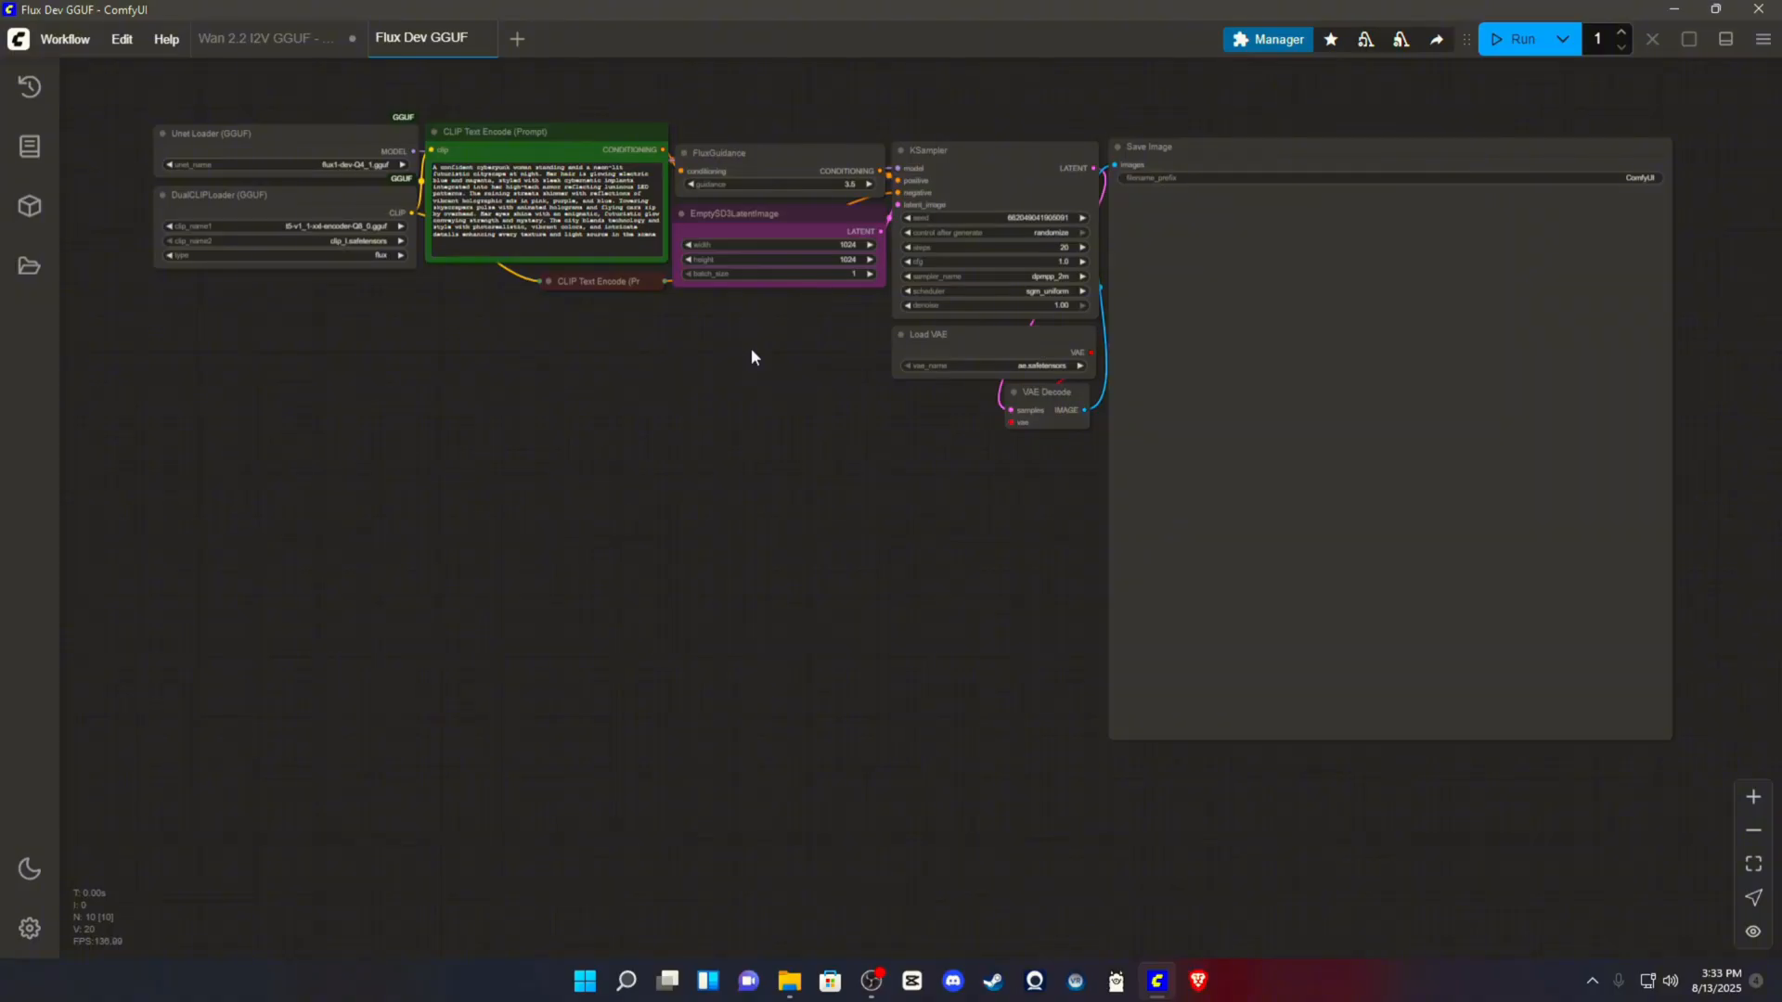
mouse_move(775, 335)
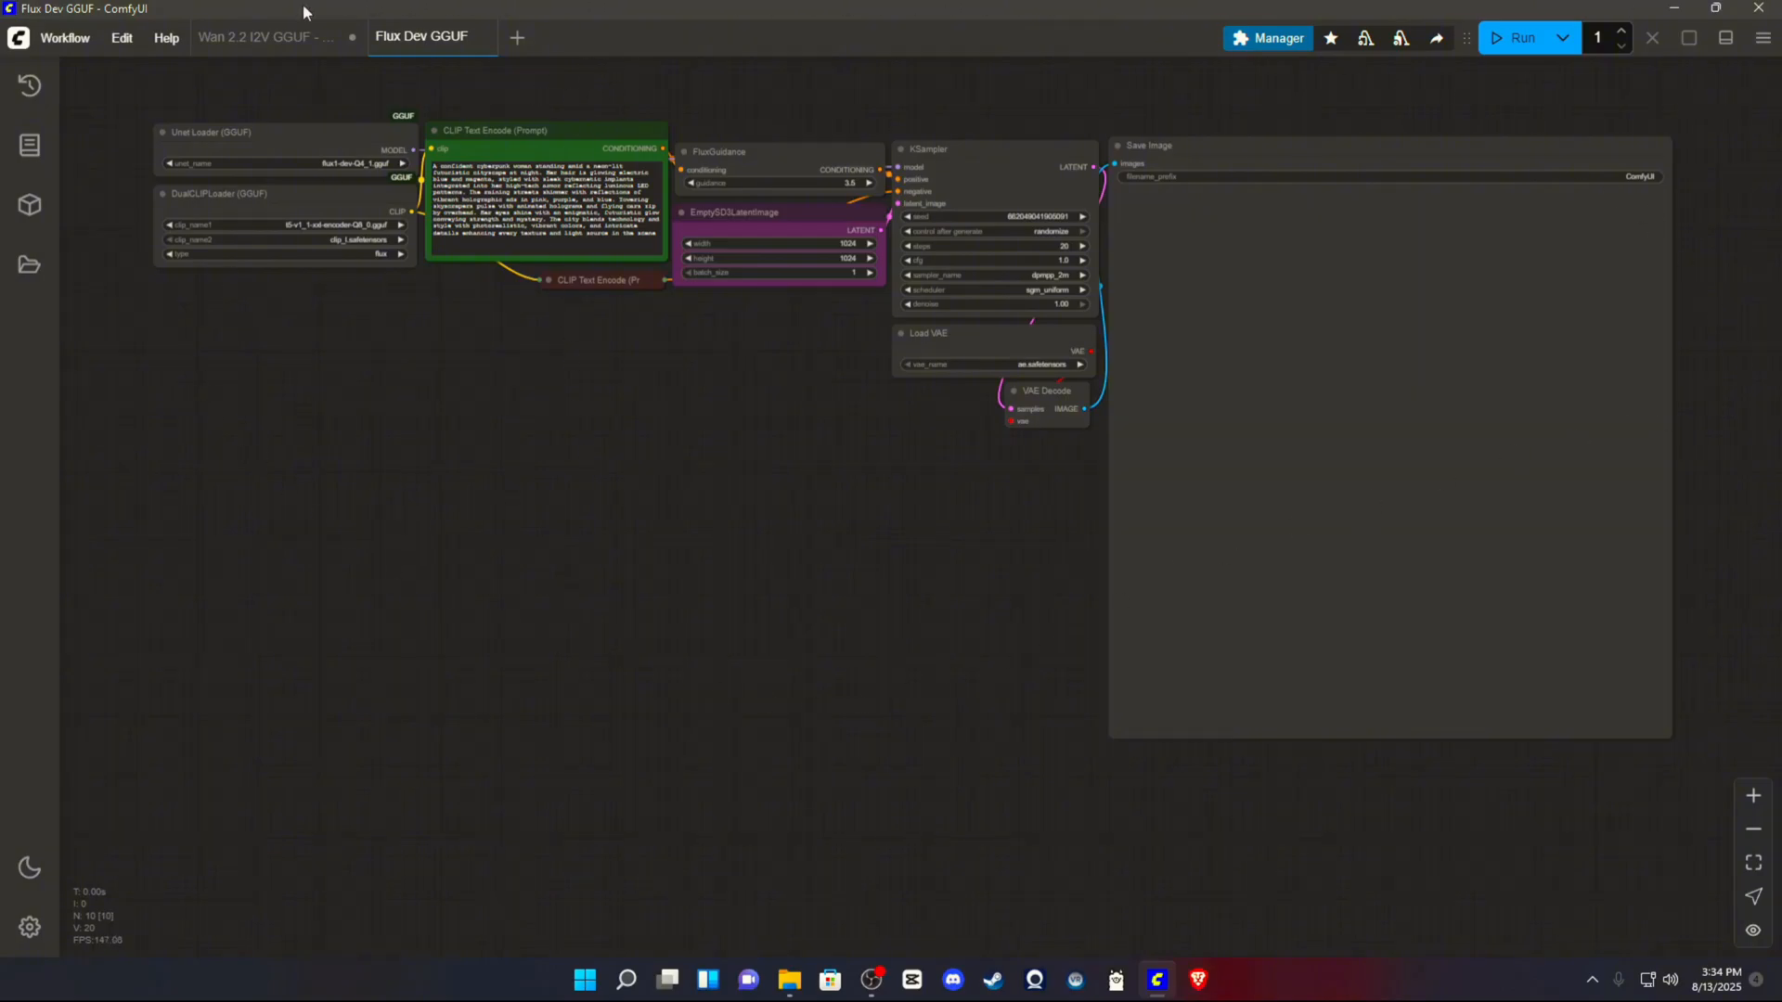
mouse_move(1561, 495)
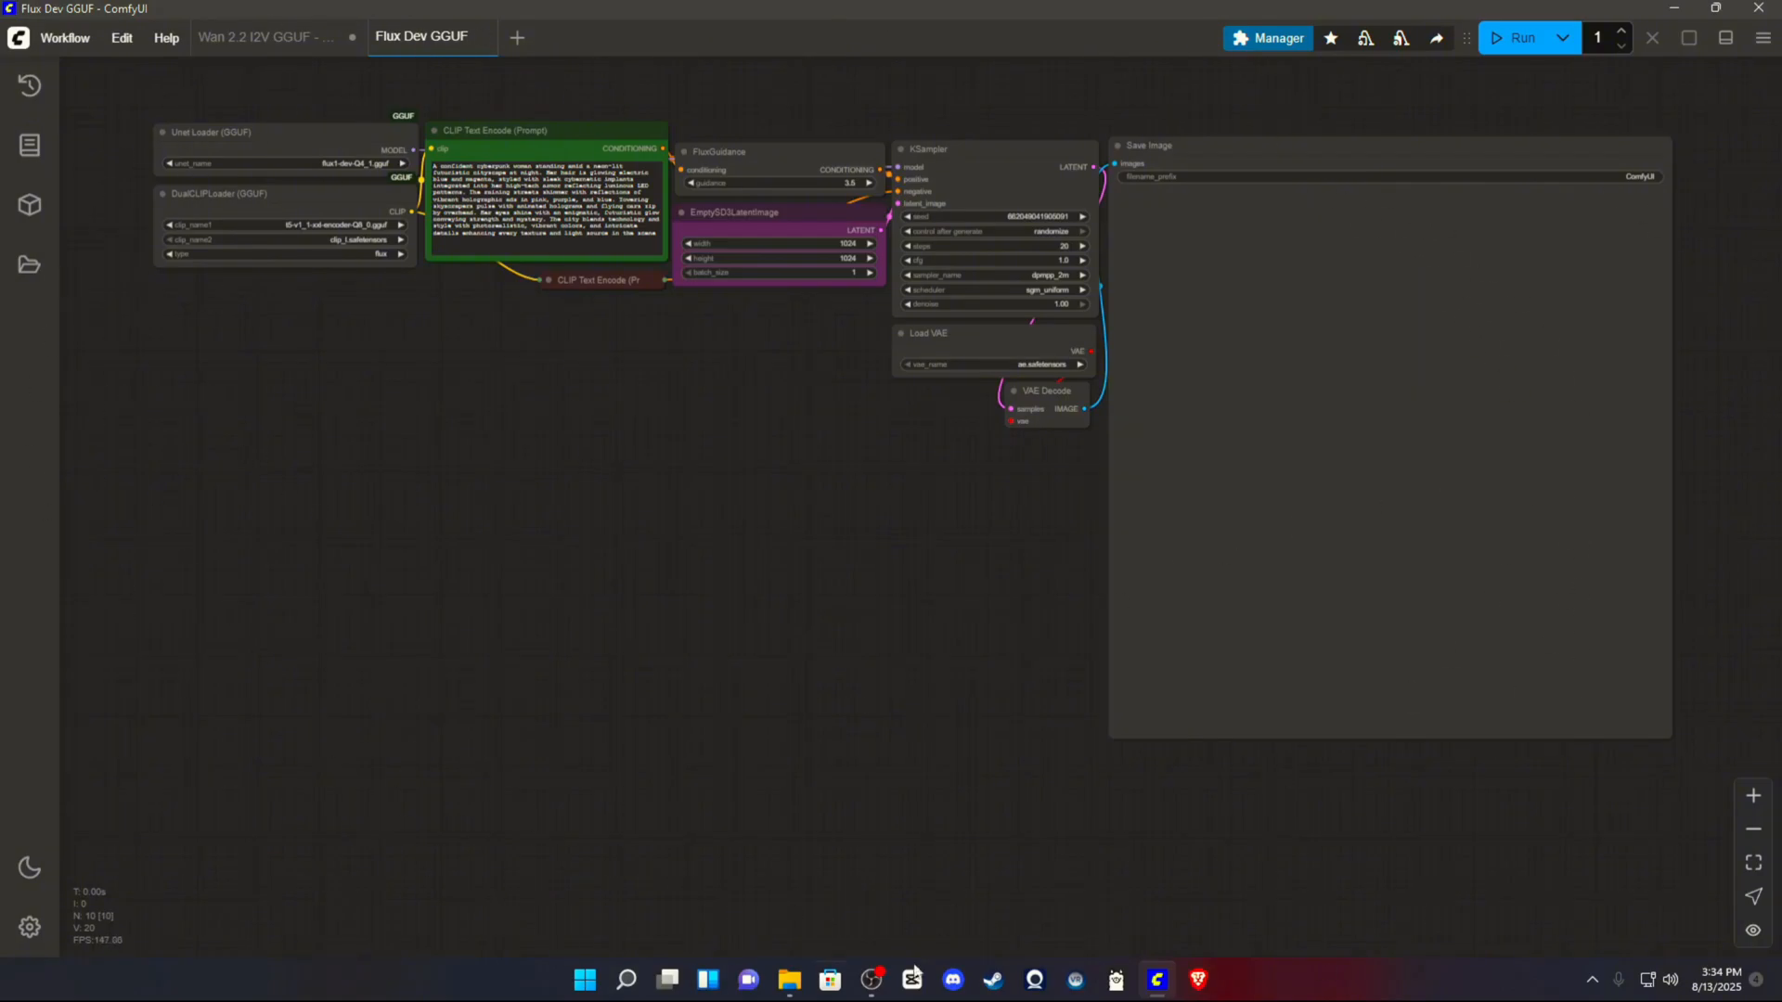
mouse_move(419, 70)
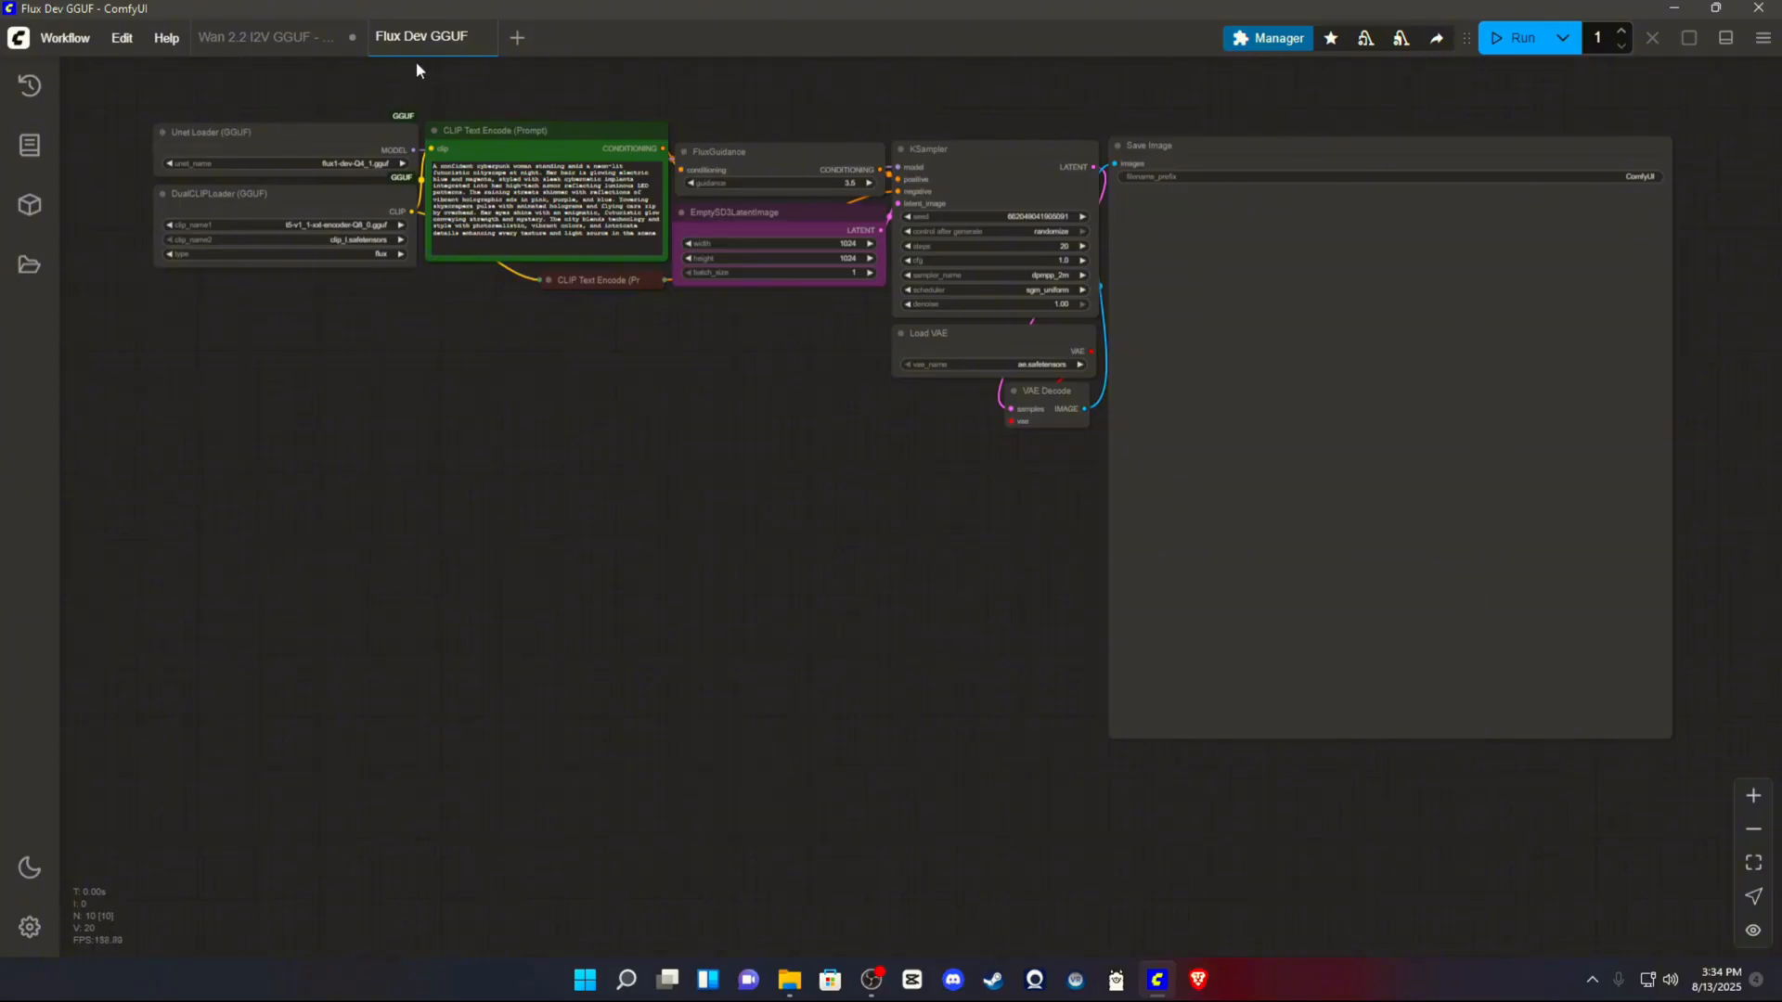
mouse_move(1217, 70)
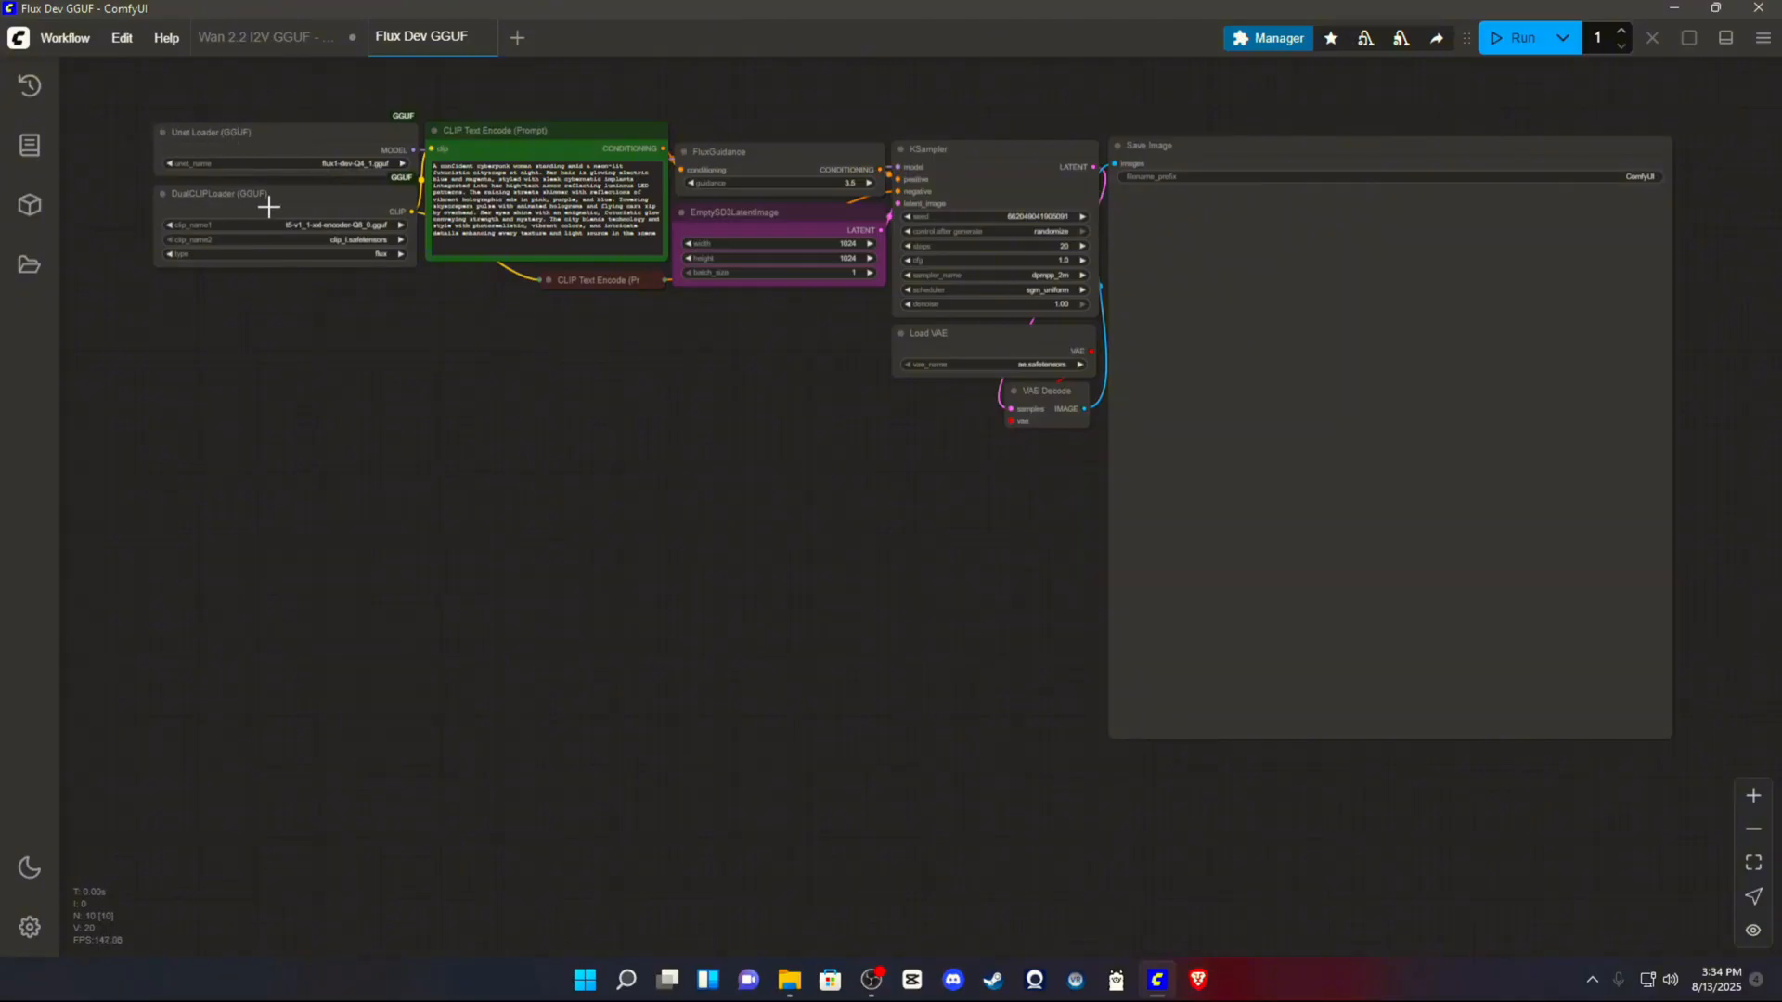
mouse_move(851, 192)
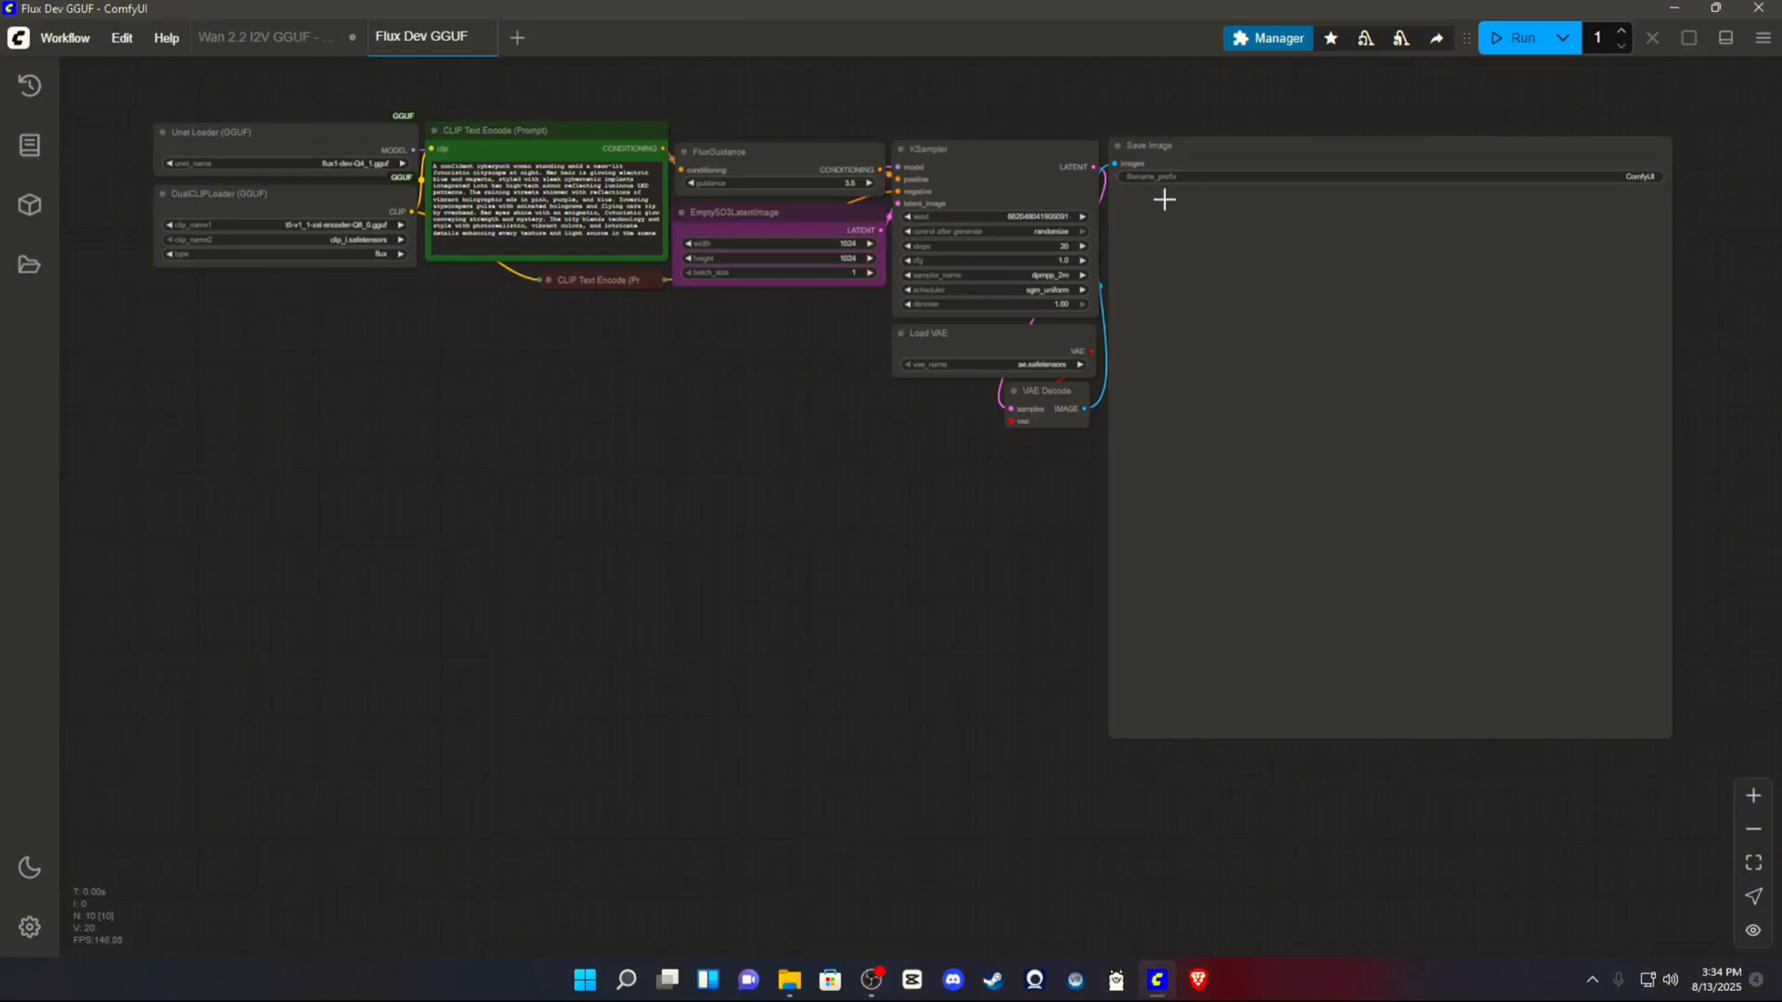
mouse_move(430, 71)
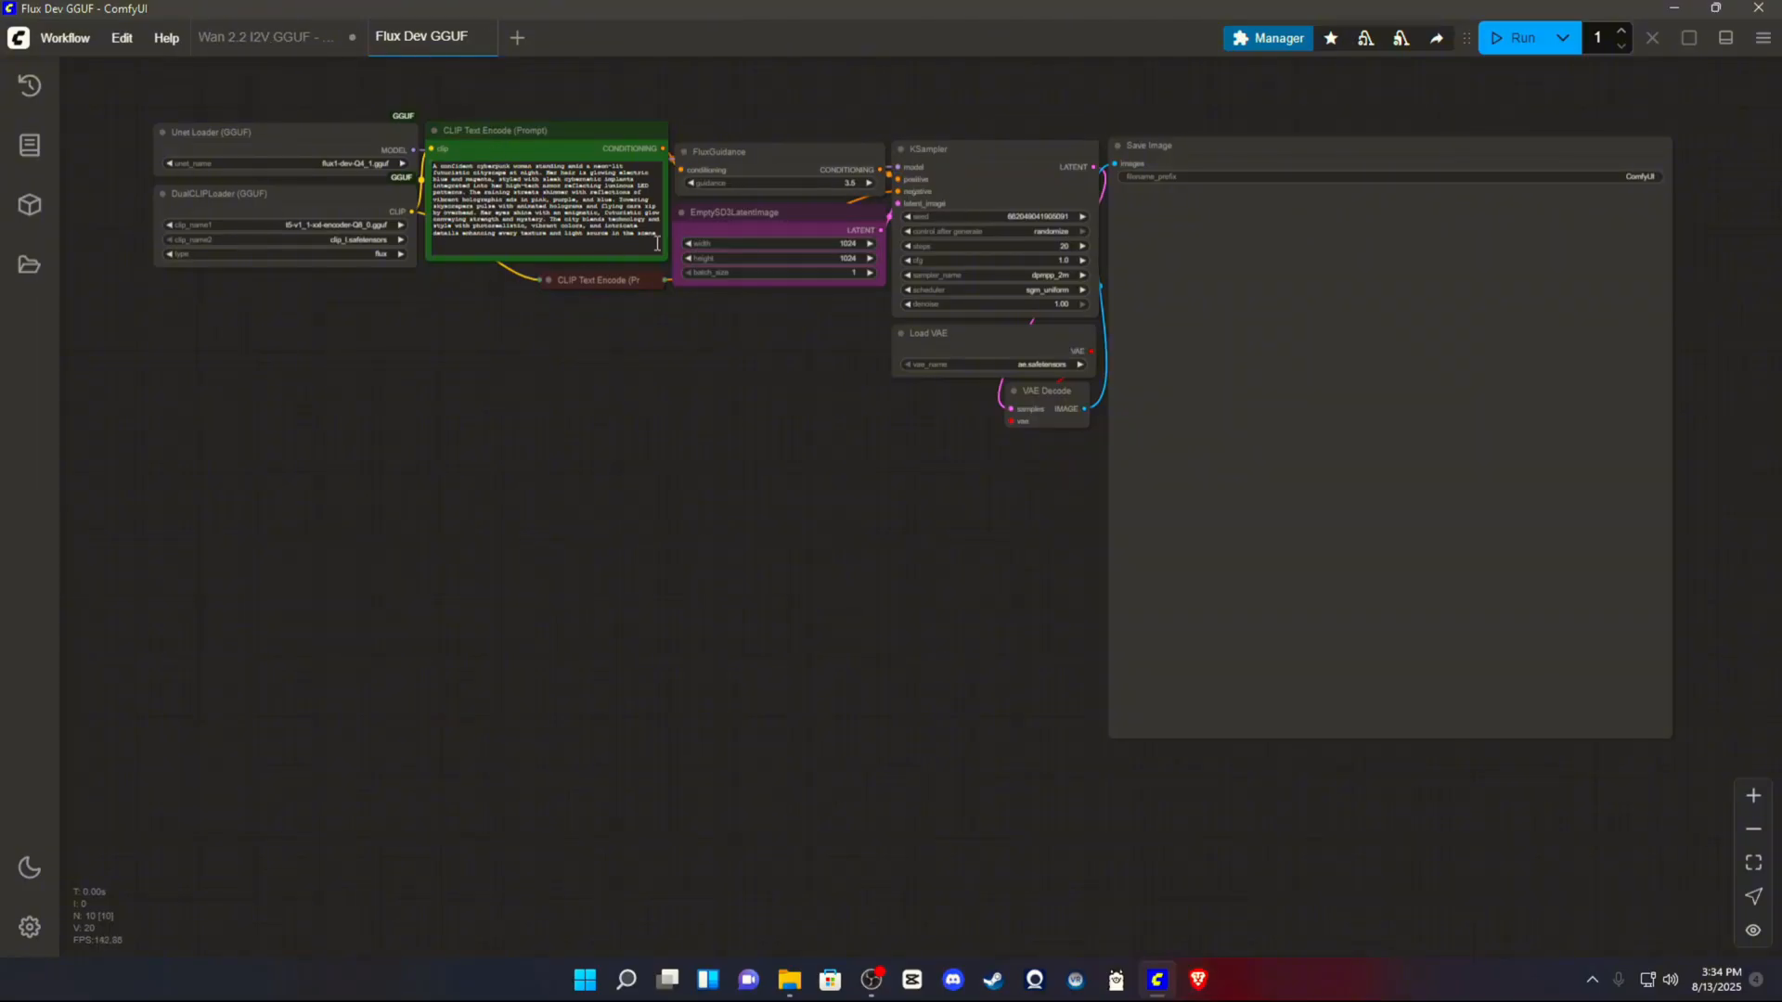
mouse_move(263, 36)
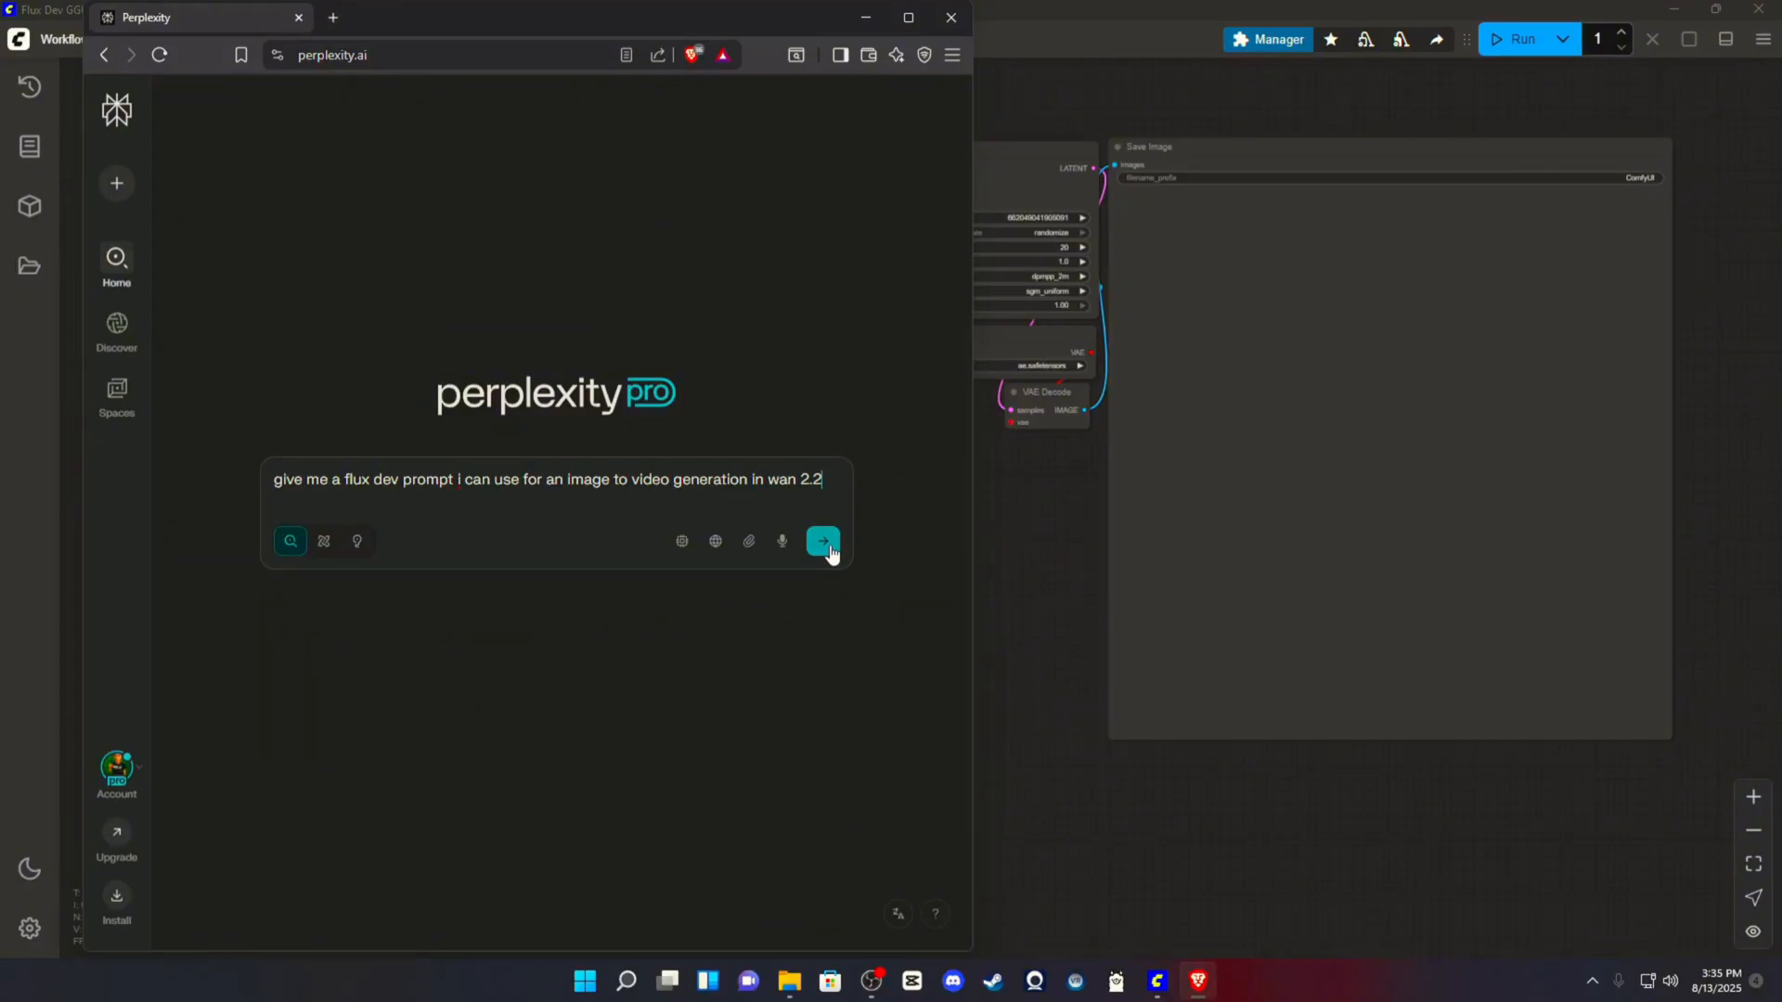
- Submit the Perplexity request for a Flux Dev prompt suited to Wan 2.2 image-to-video
click(821, 541)
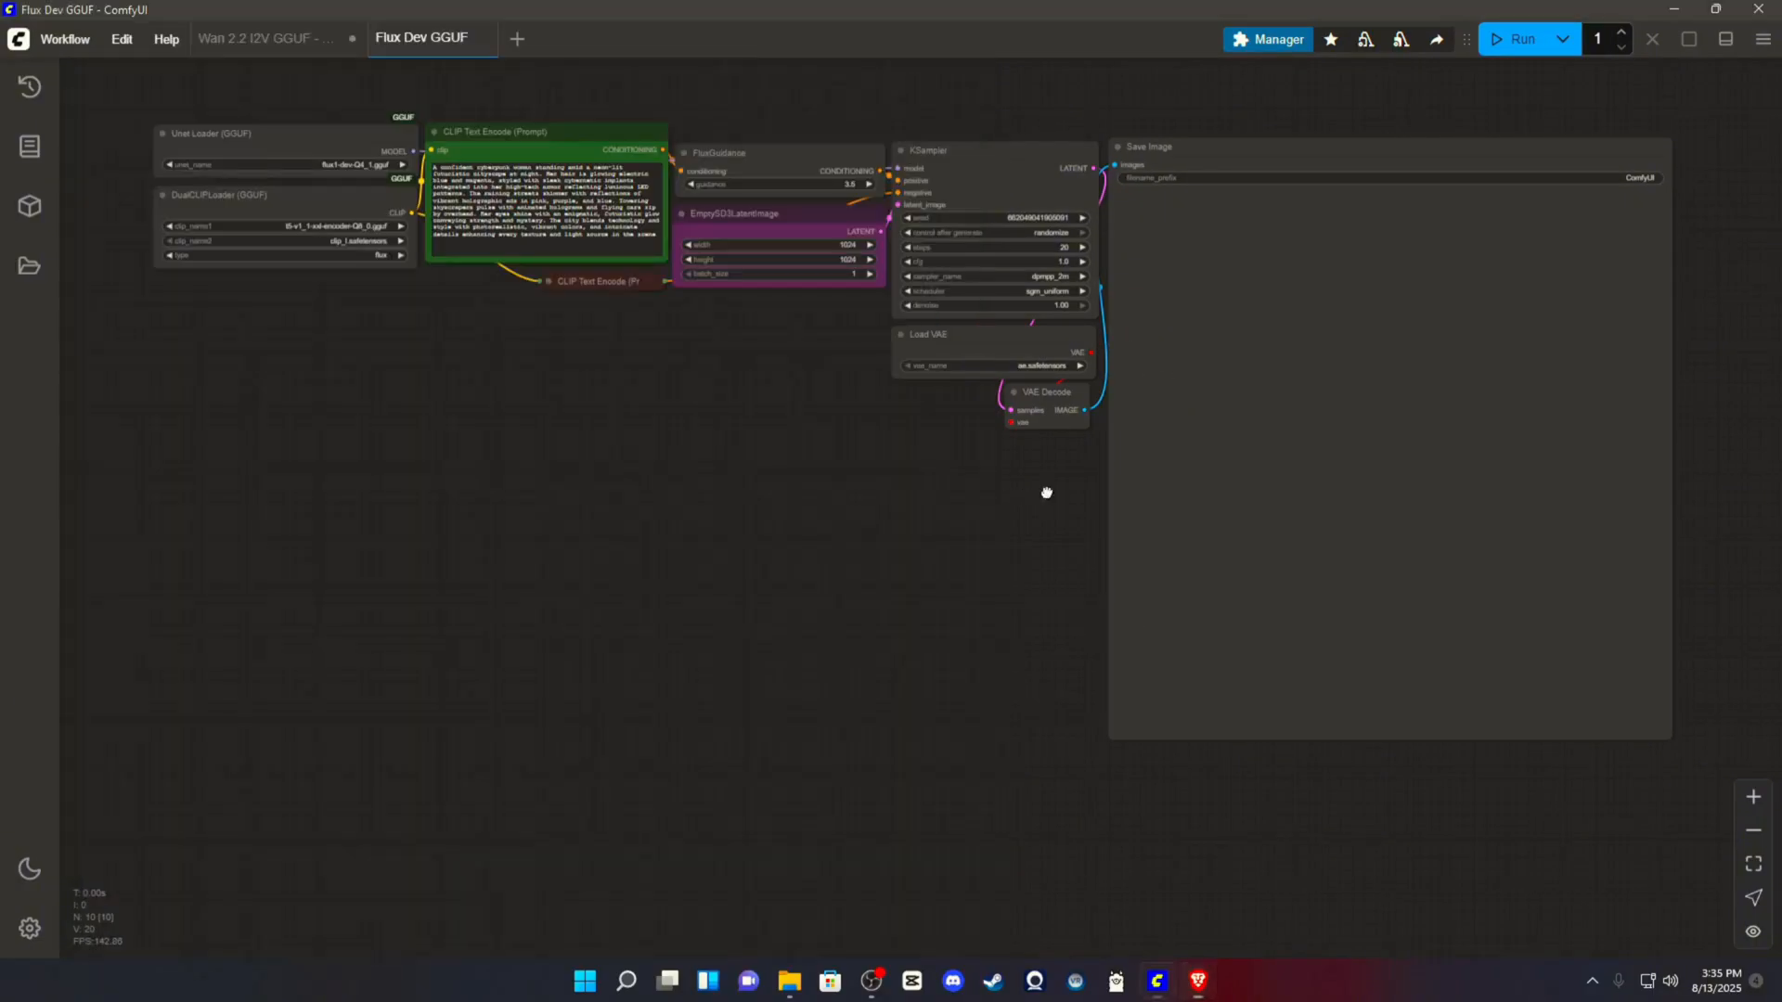
- Paste the new scene prompt into the CLIP Text Encode node and run to generate the short-haired girl
right_click(545, 217)
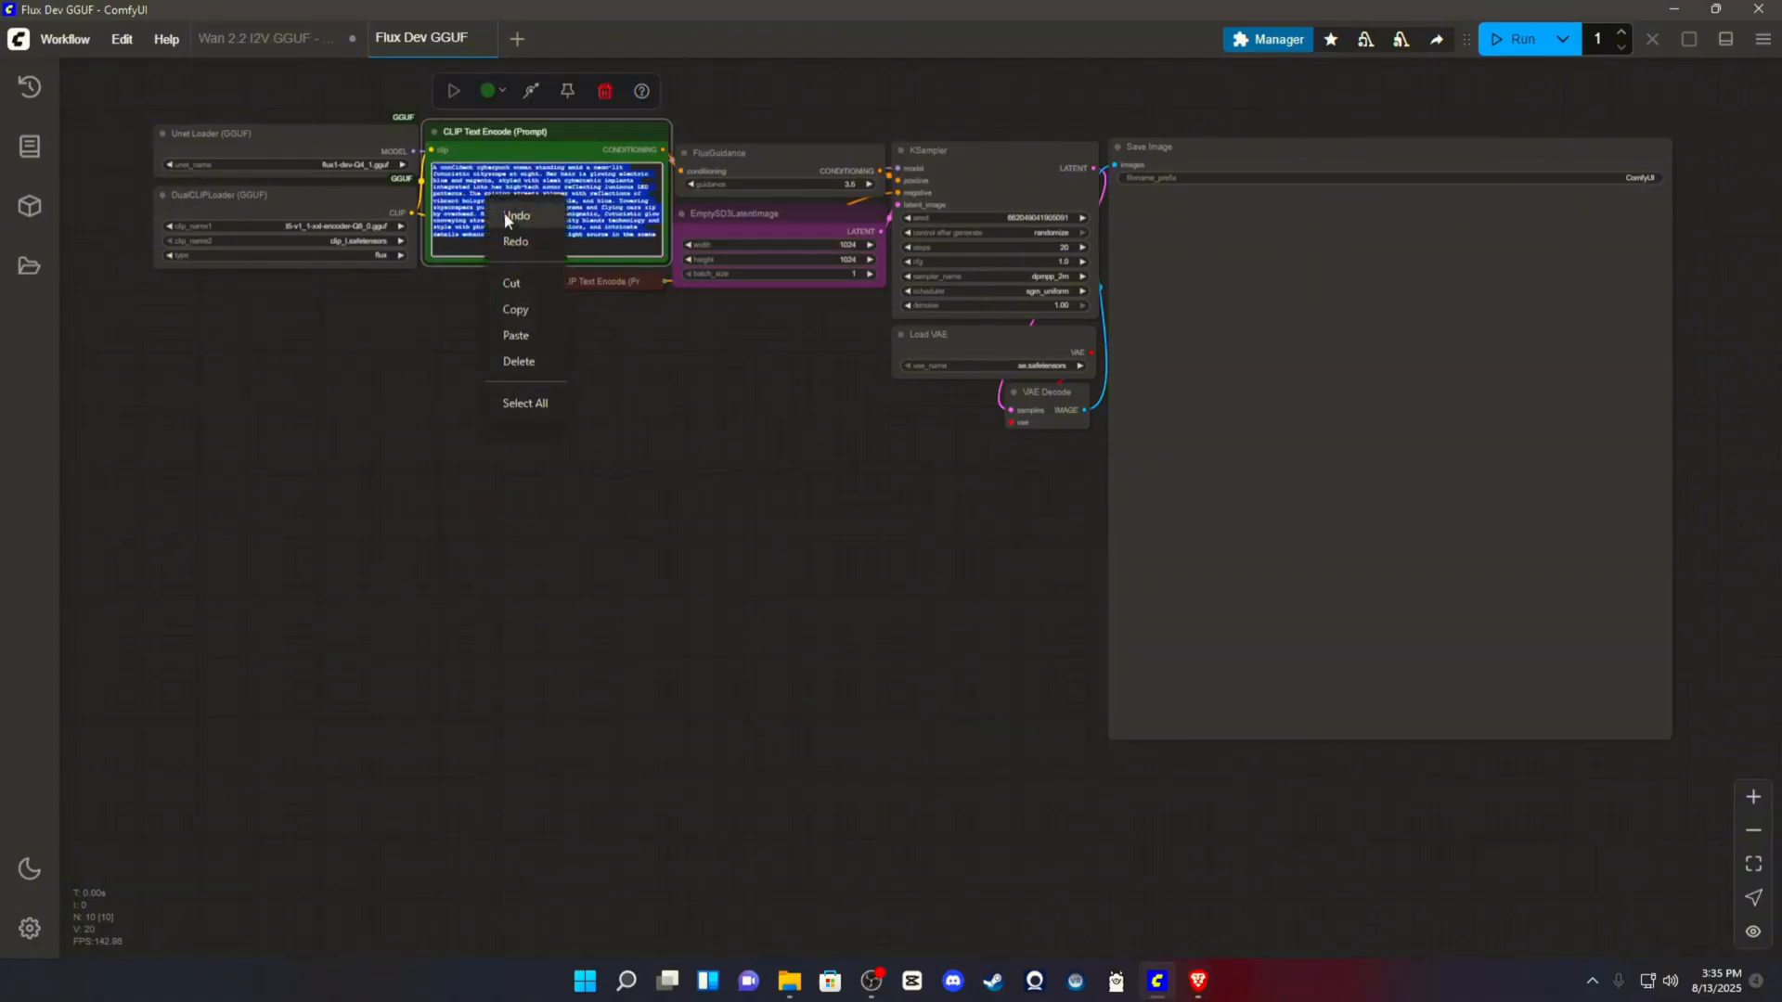
click(517, 216)
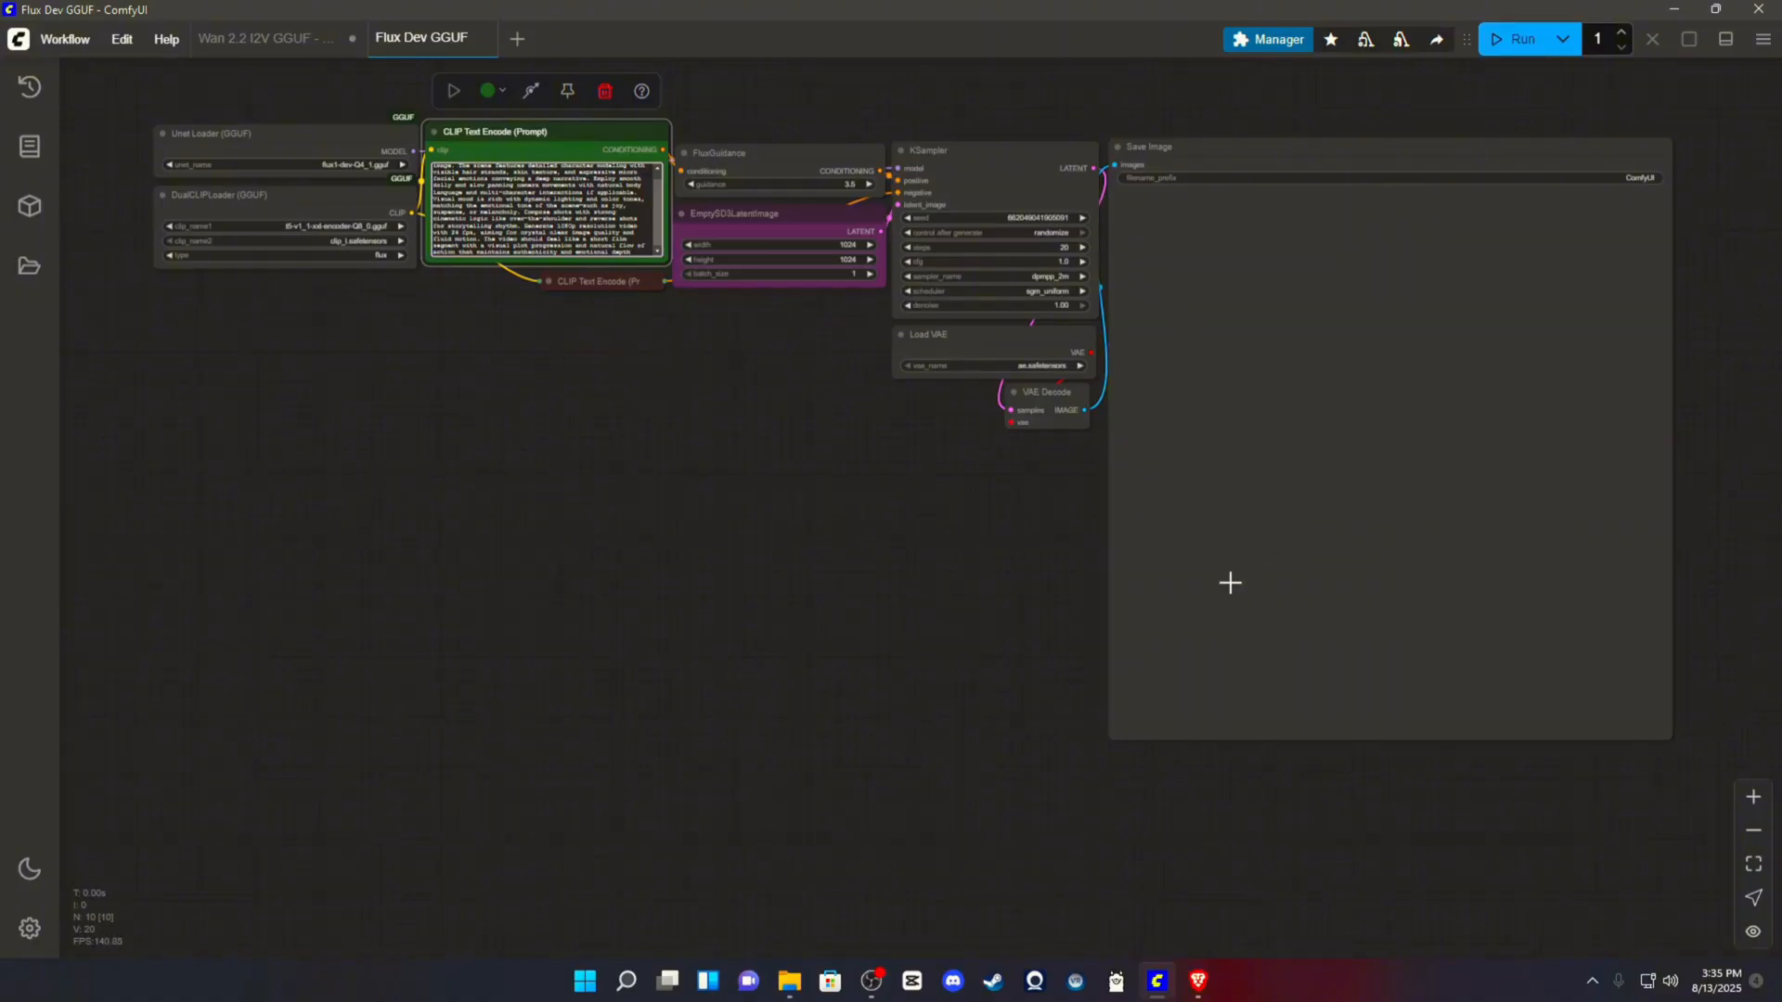
mouse_move(702, 375)
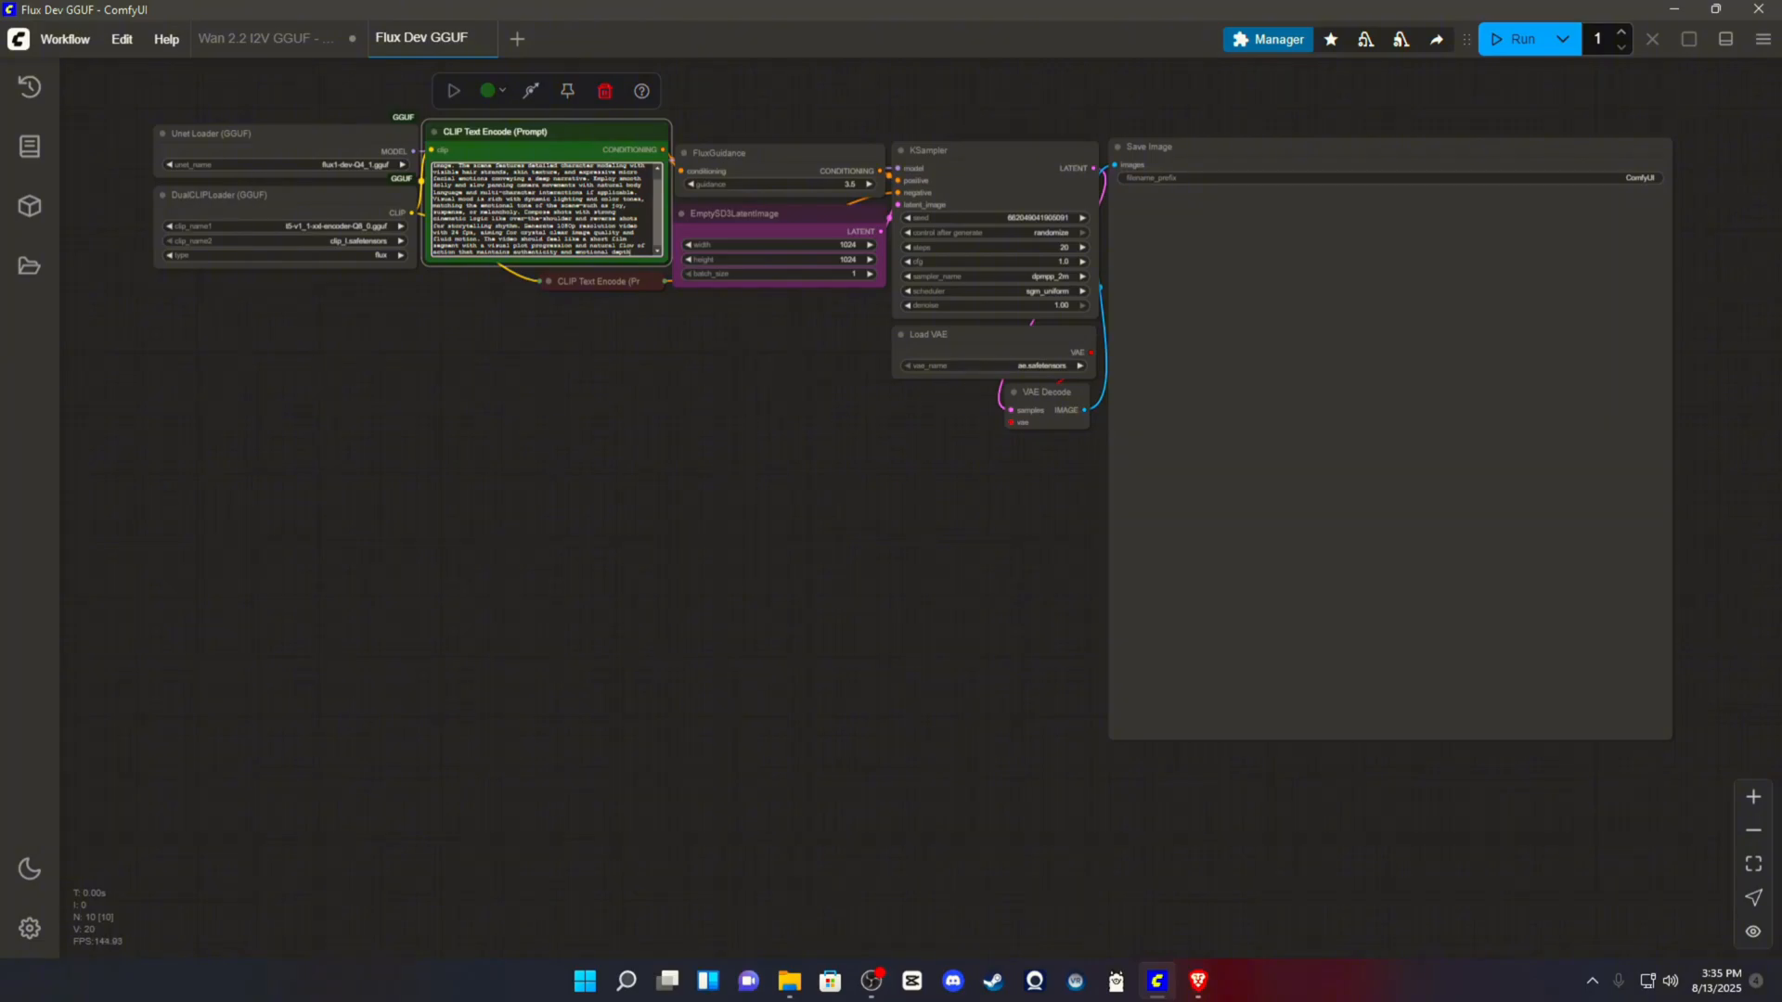
click(1520, 37)
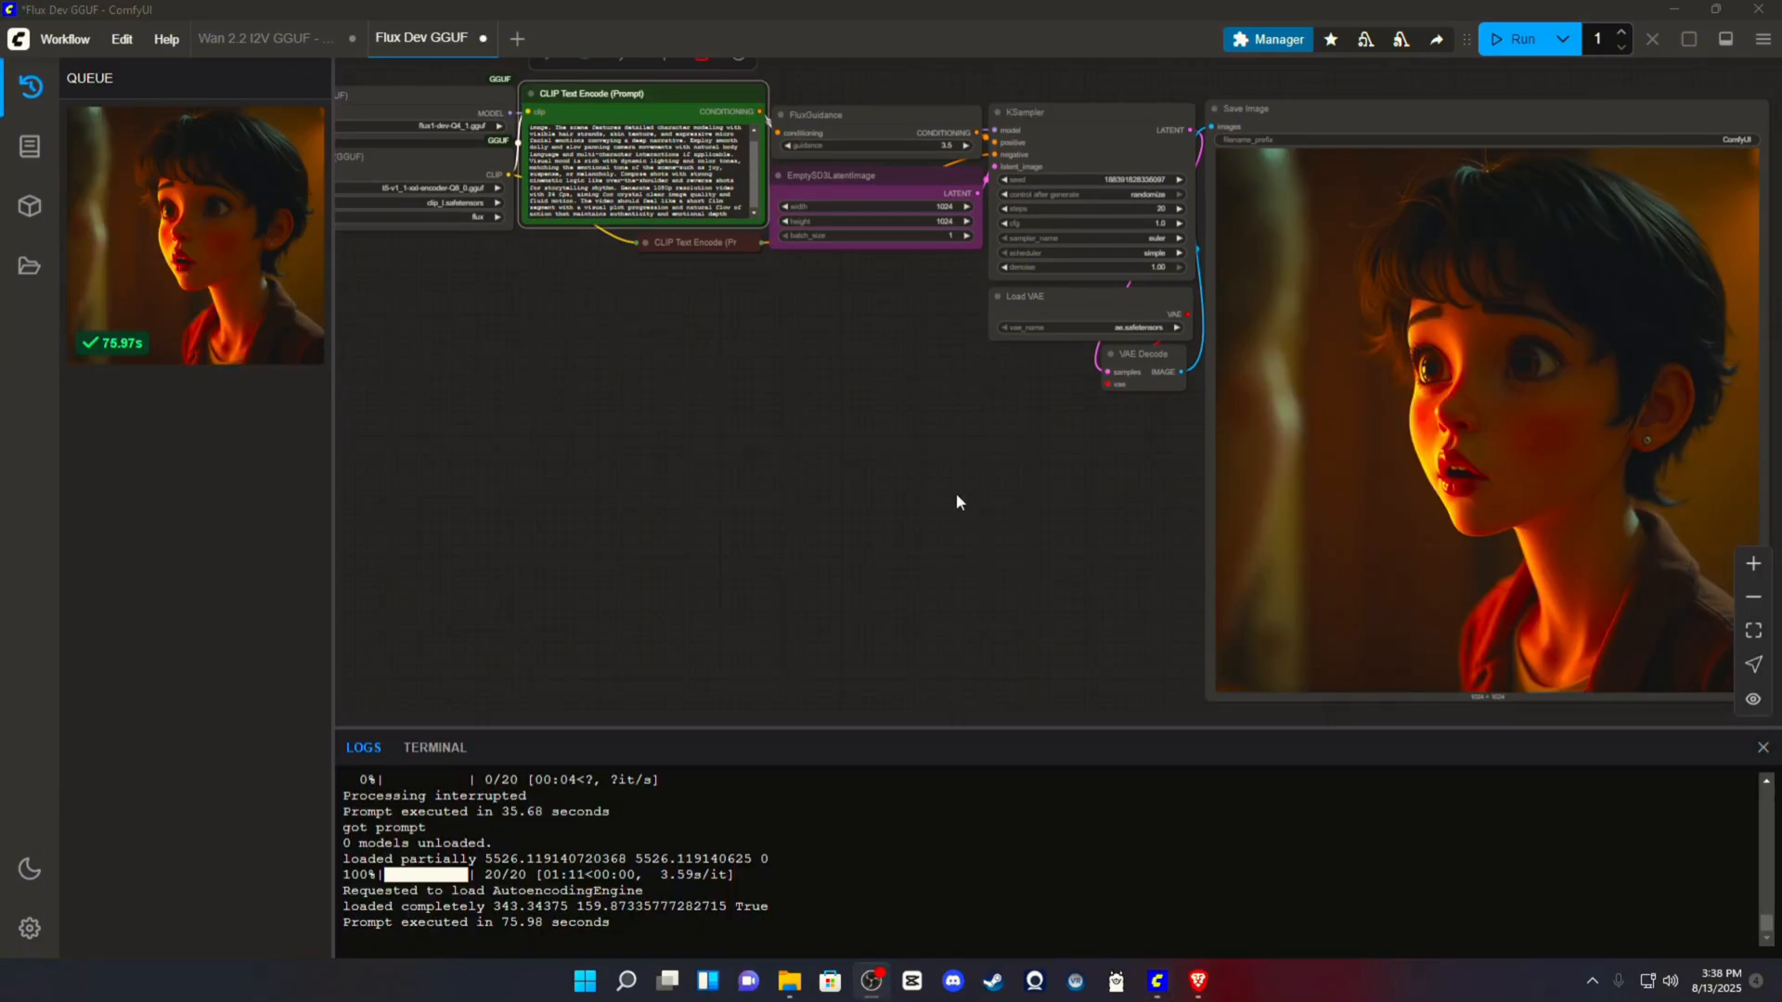
mouse_move(121, 346)
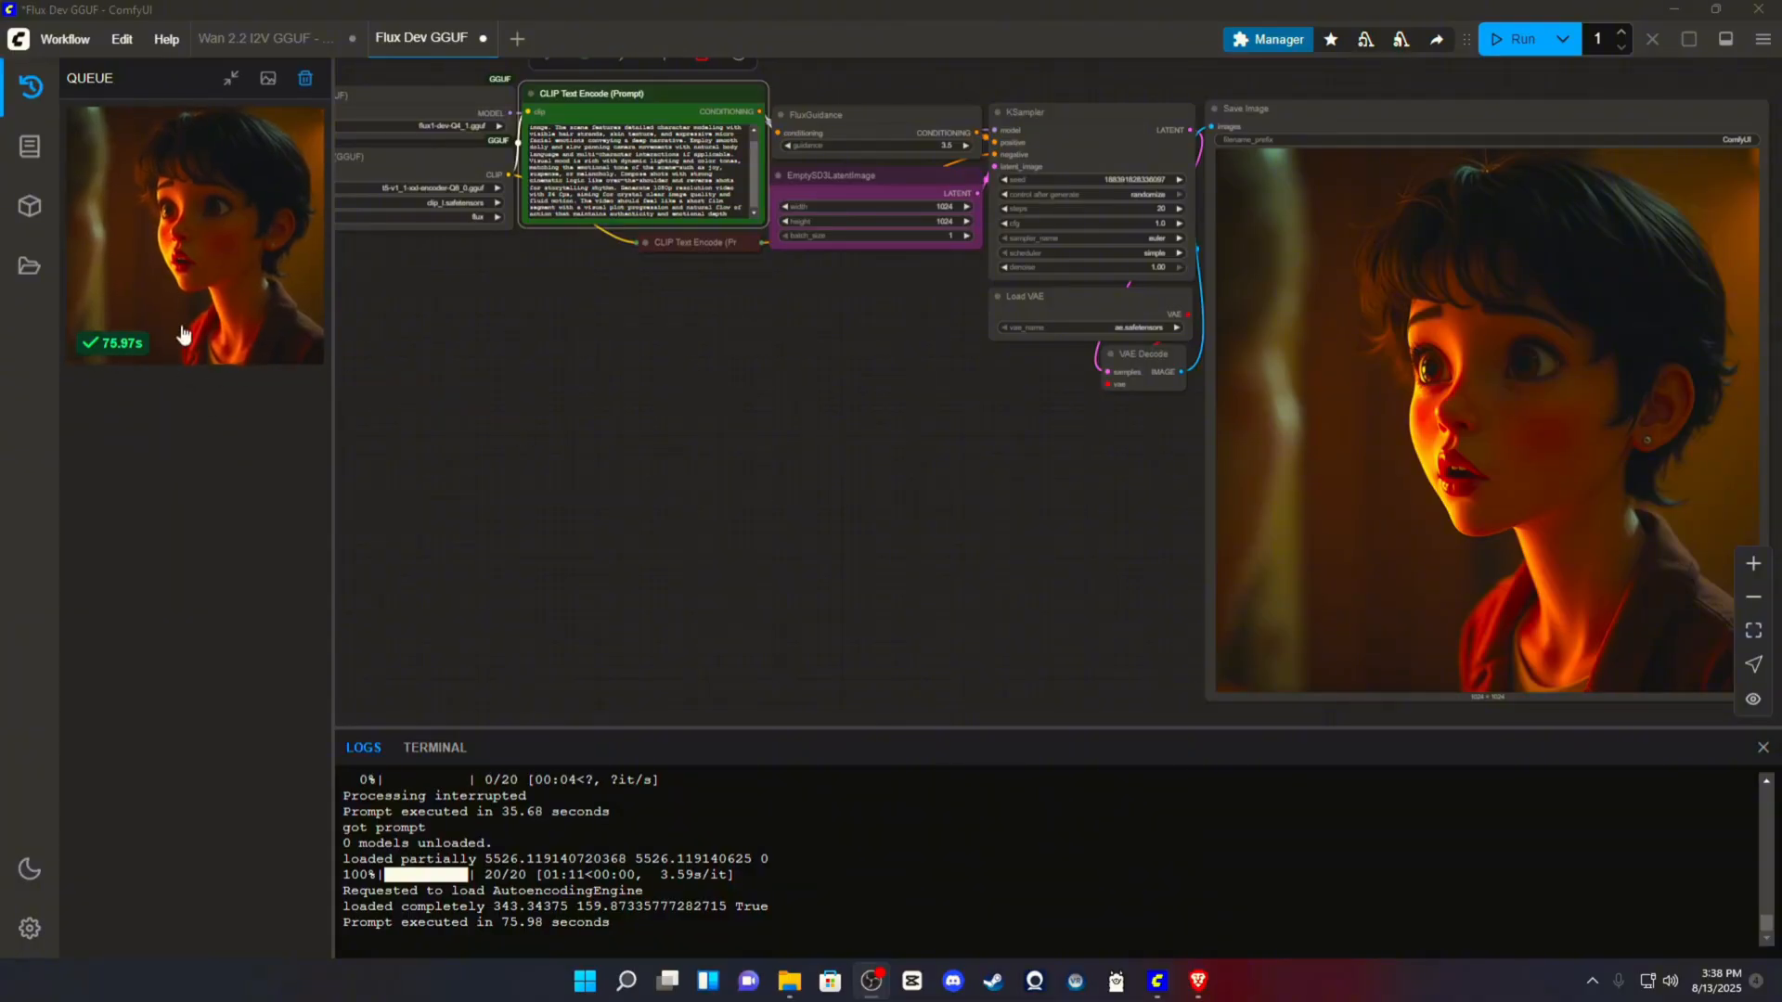
mouse_move(1567, 329)
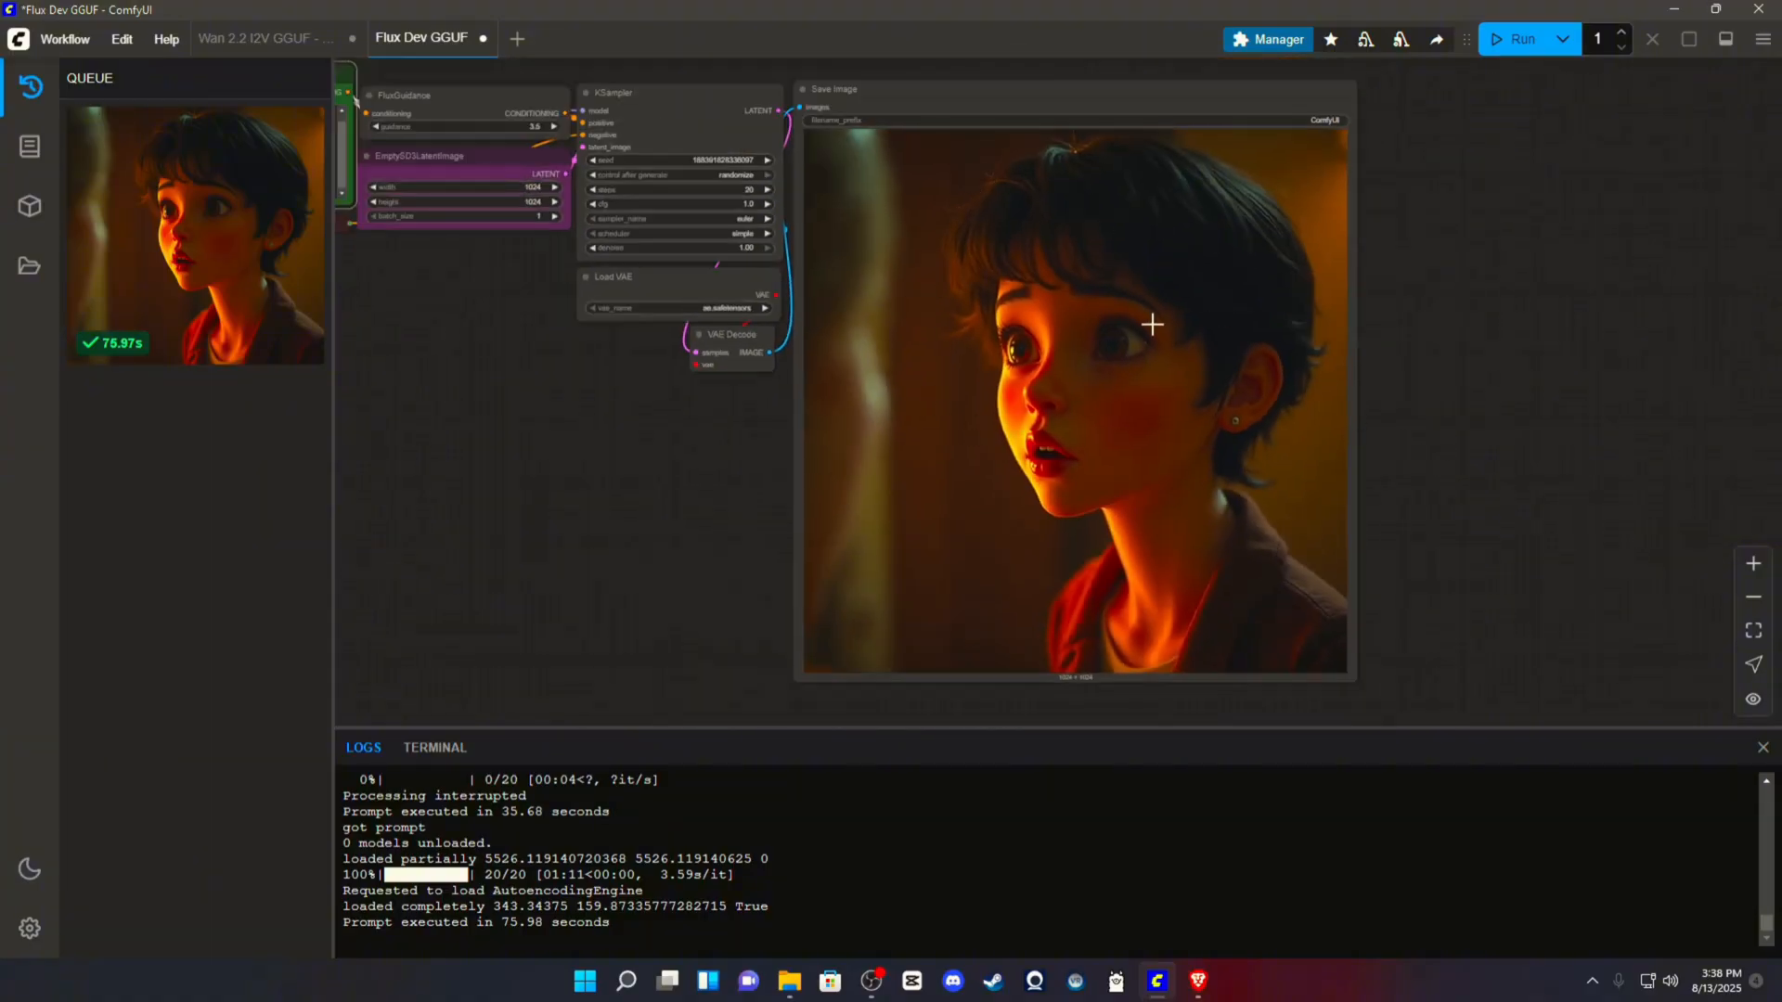
mouse_move(1034, 406)
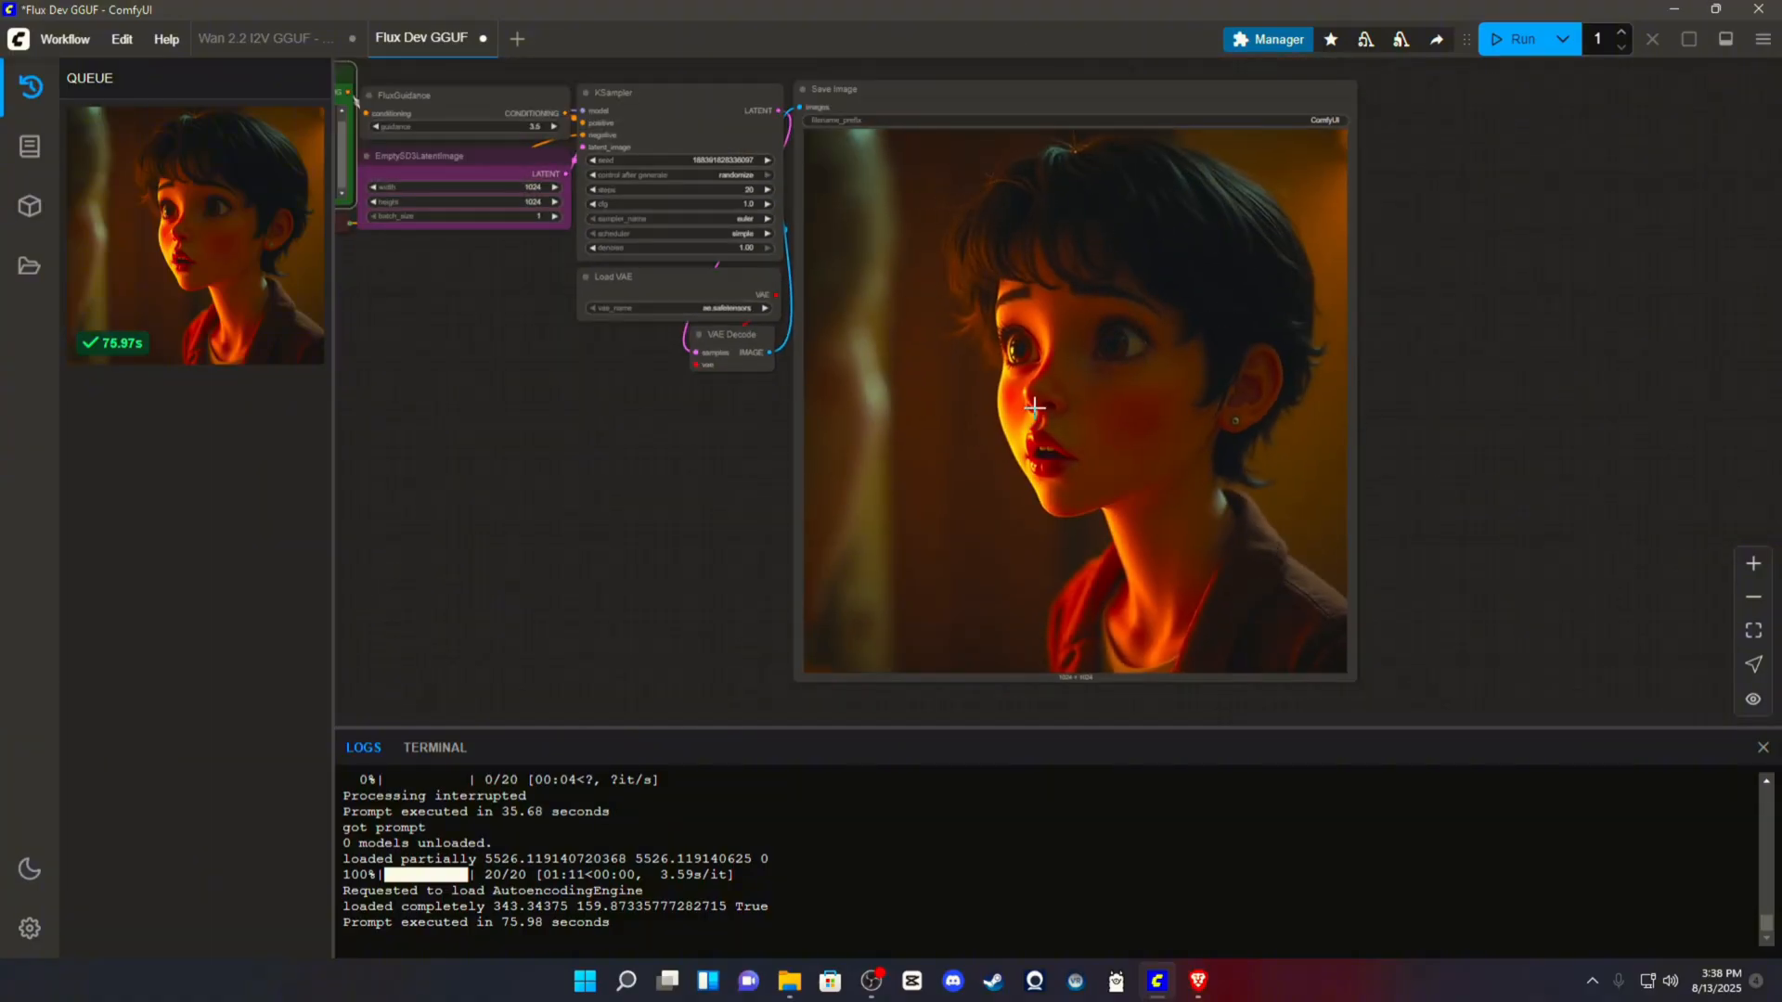
- Let the Flux Dev GGUF run finish and switch over to draft the Wan 2.2 prompt
click(262, 37)
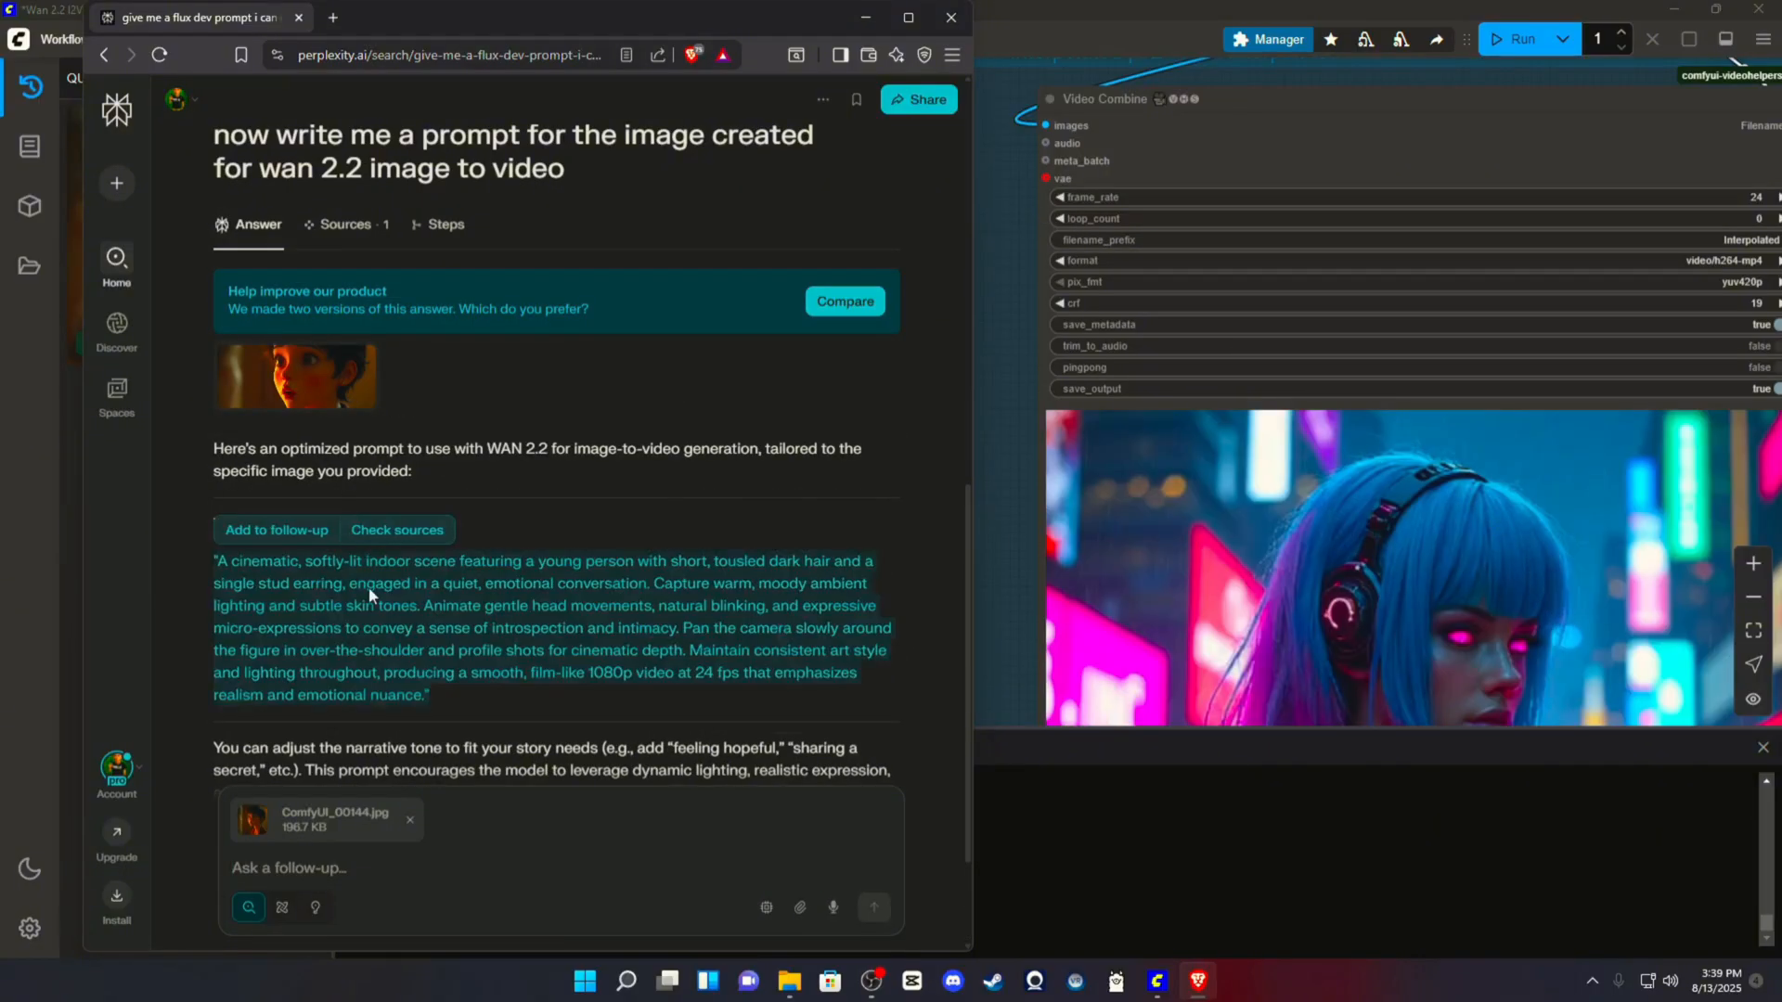
mouse_move(987, 364)
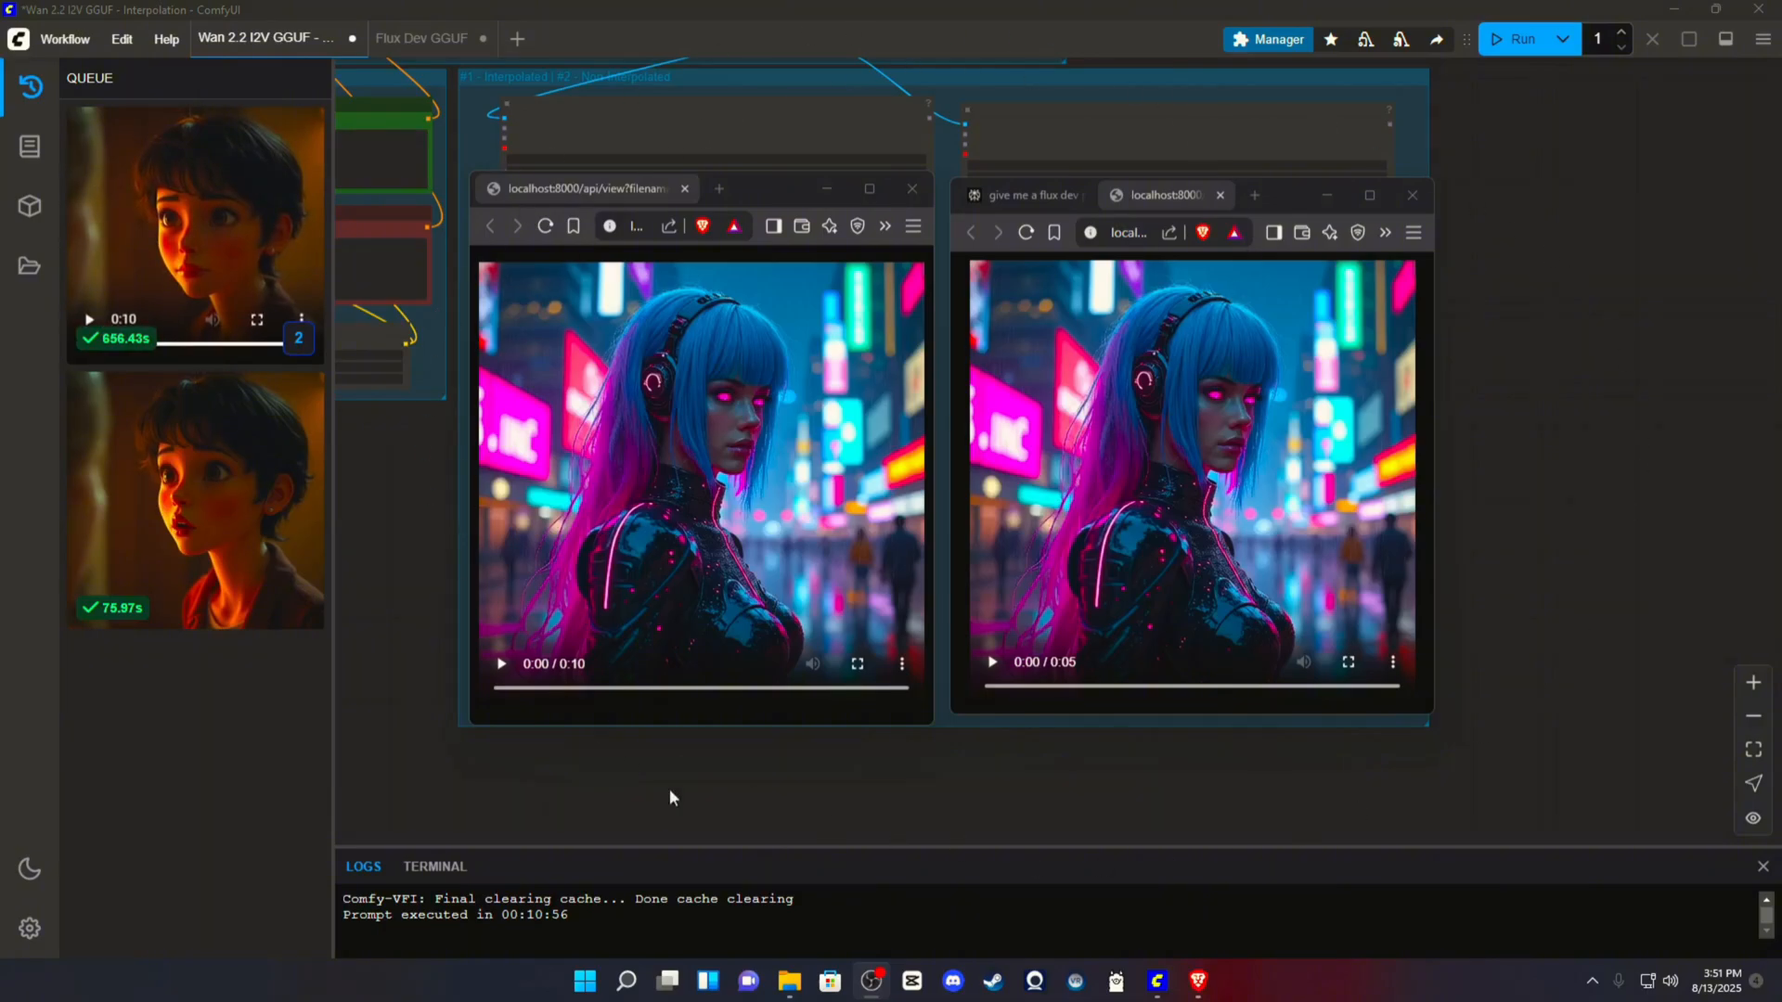
mouse_move(1296, 708)
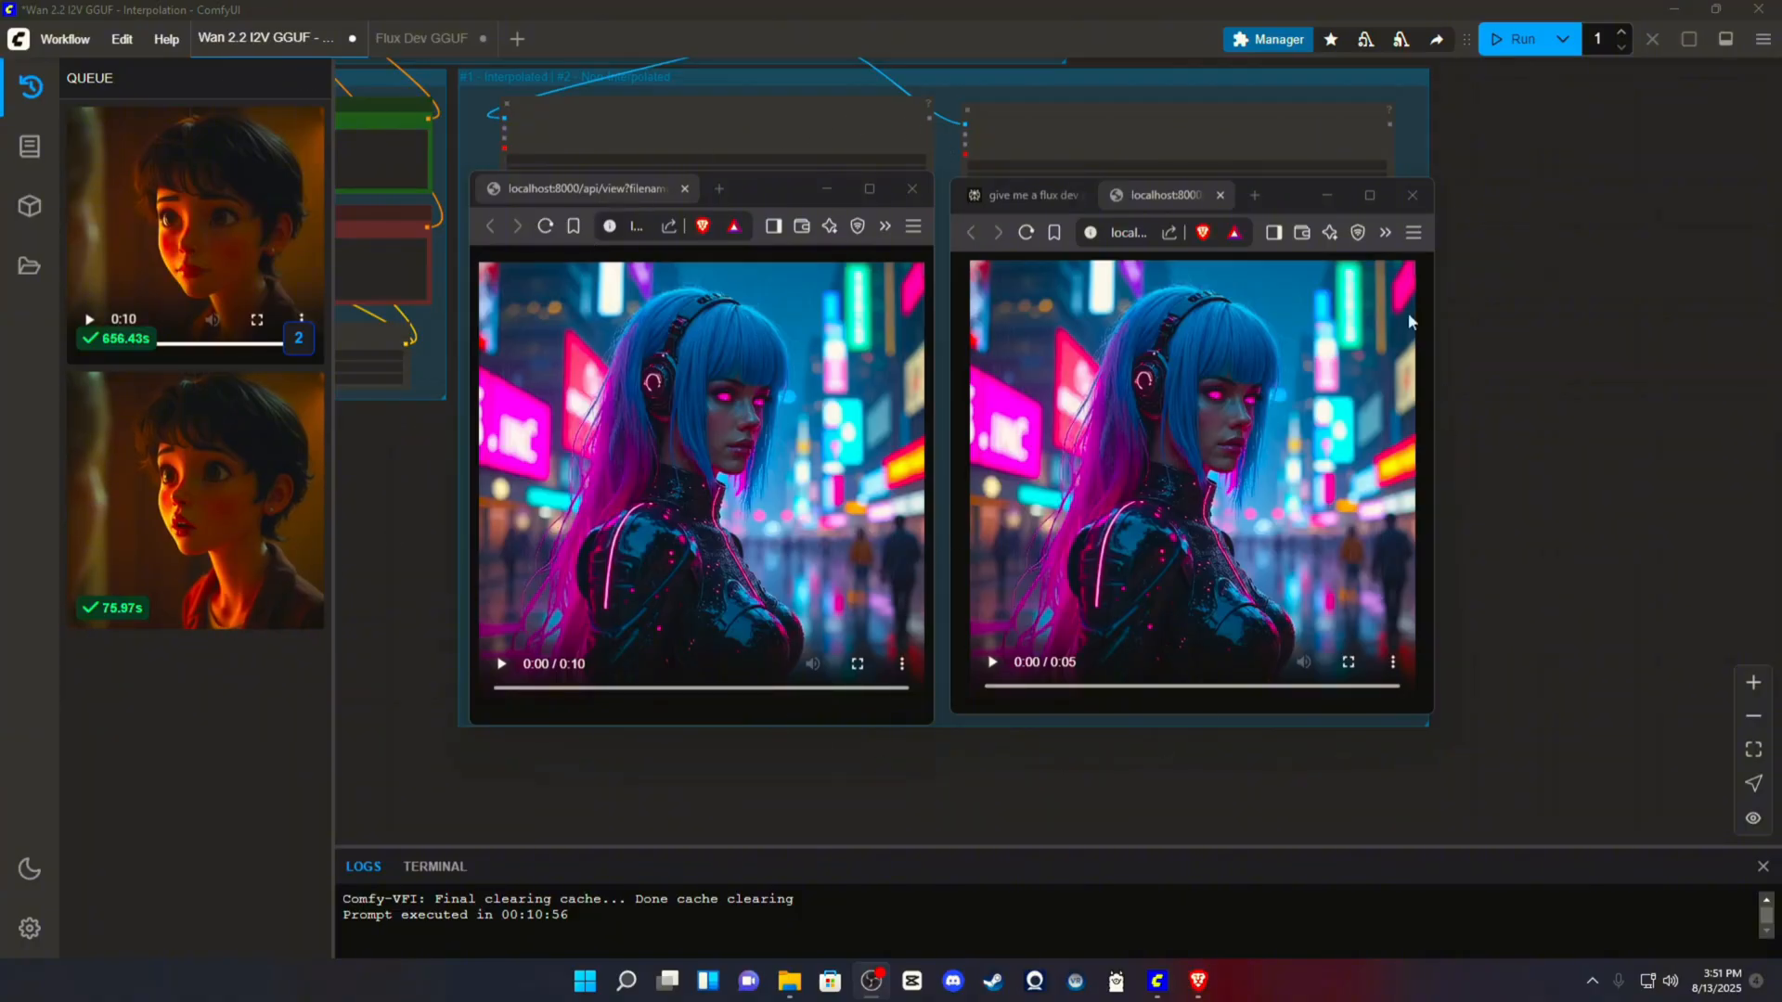
mouse_move(742, 82)
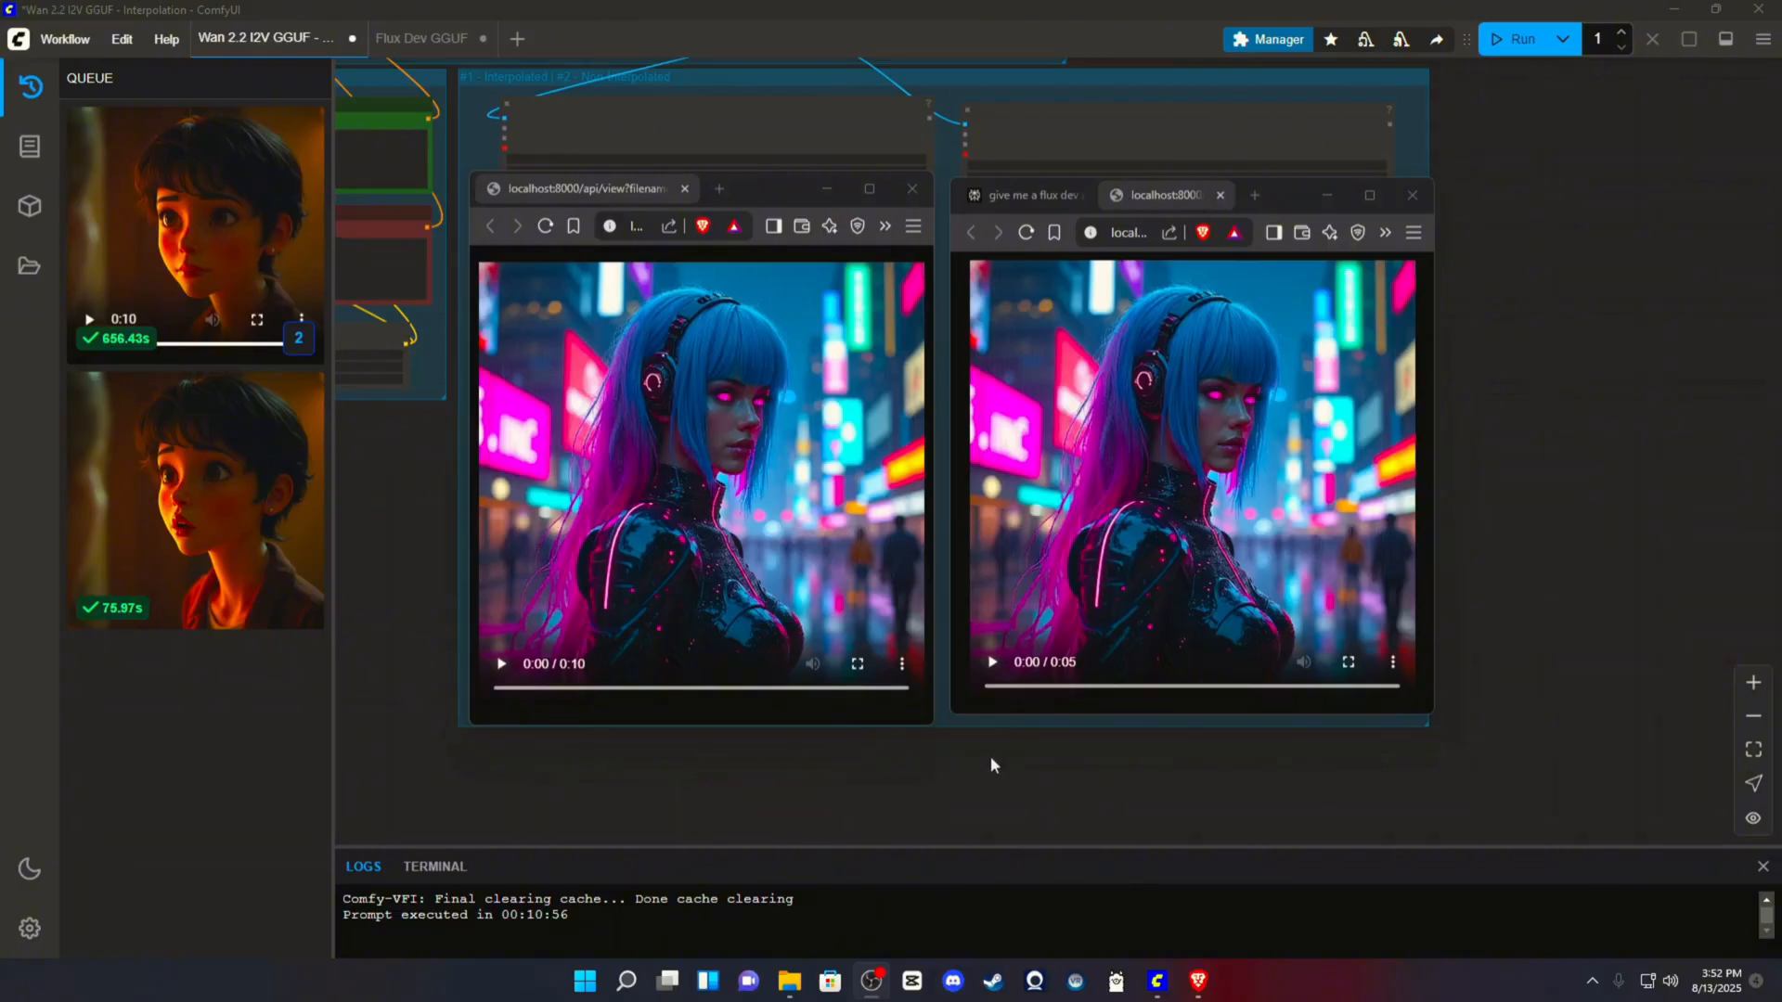
mouse_move(652, 424)
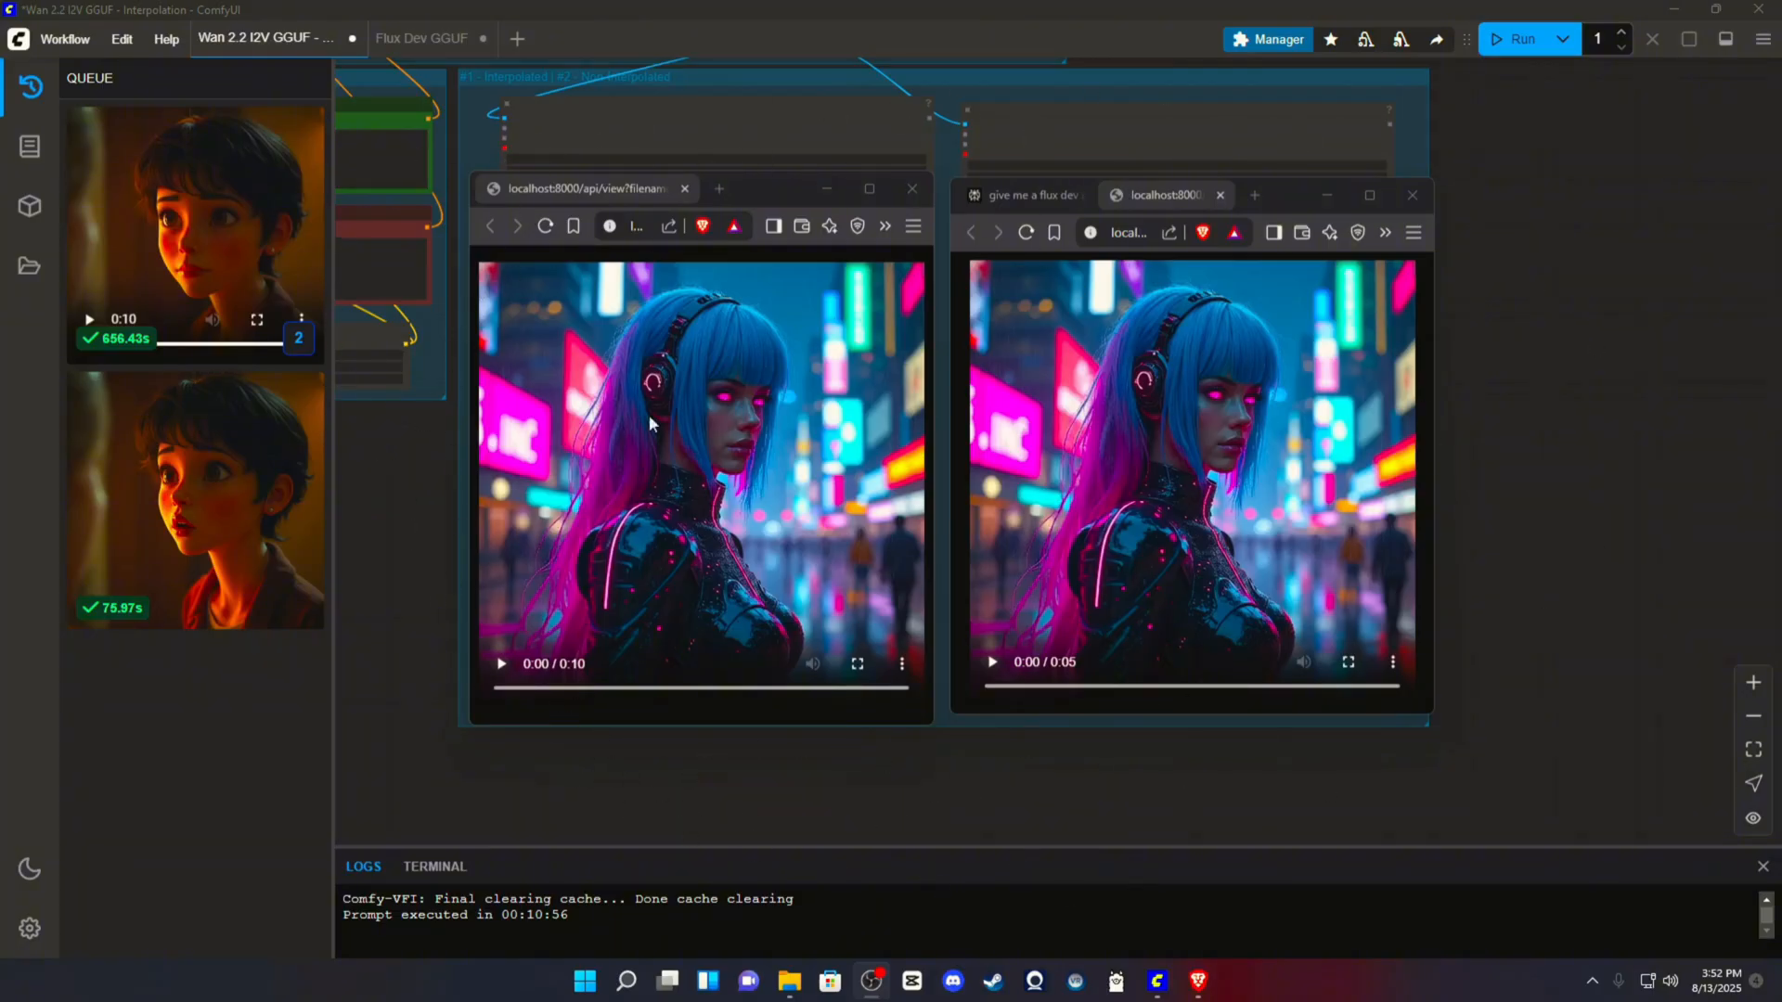
mouse_move(924, 298)
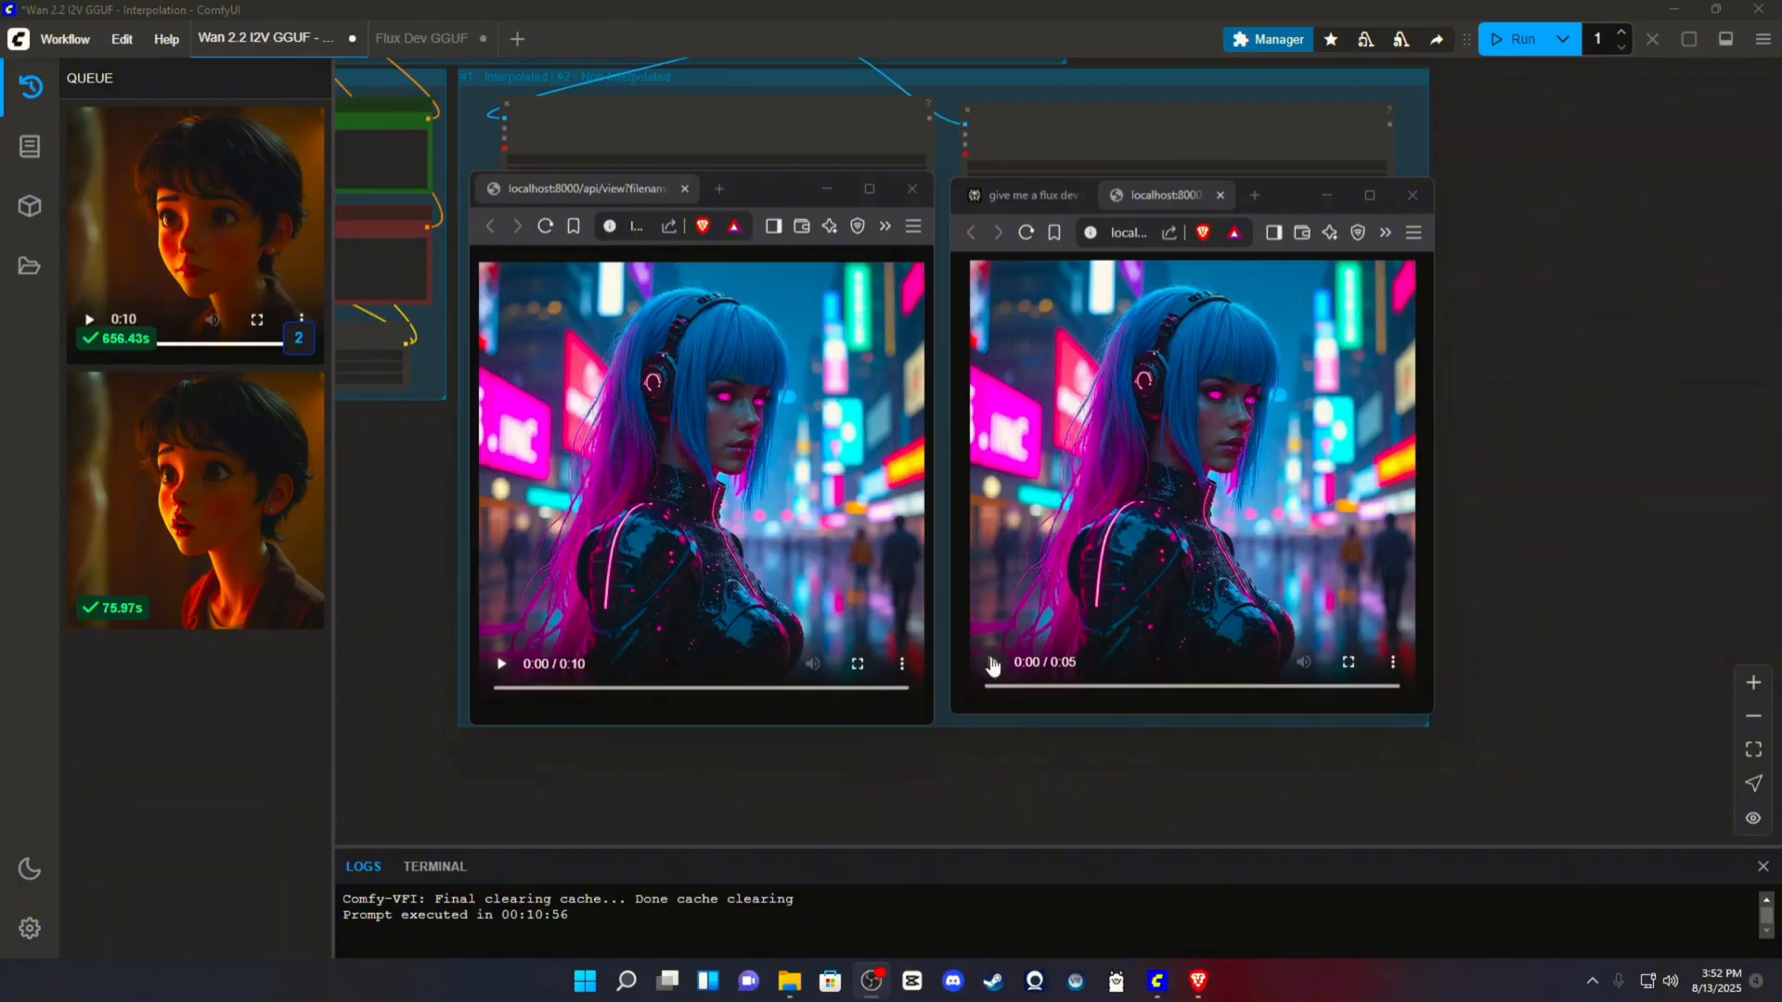
- Play and replay the 5-second non-interpolated cyberpunk video alongside the interpolated one
click(991, 663)
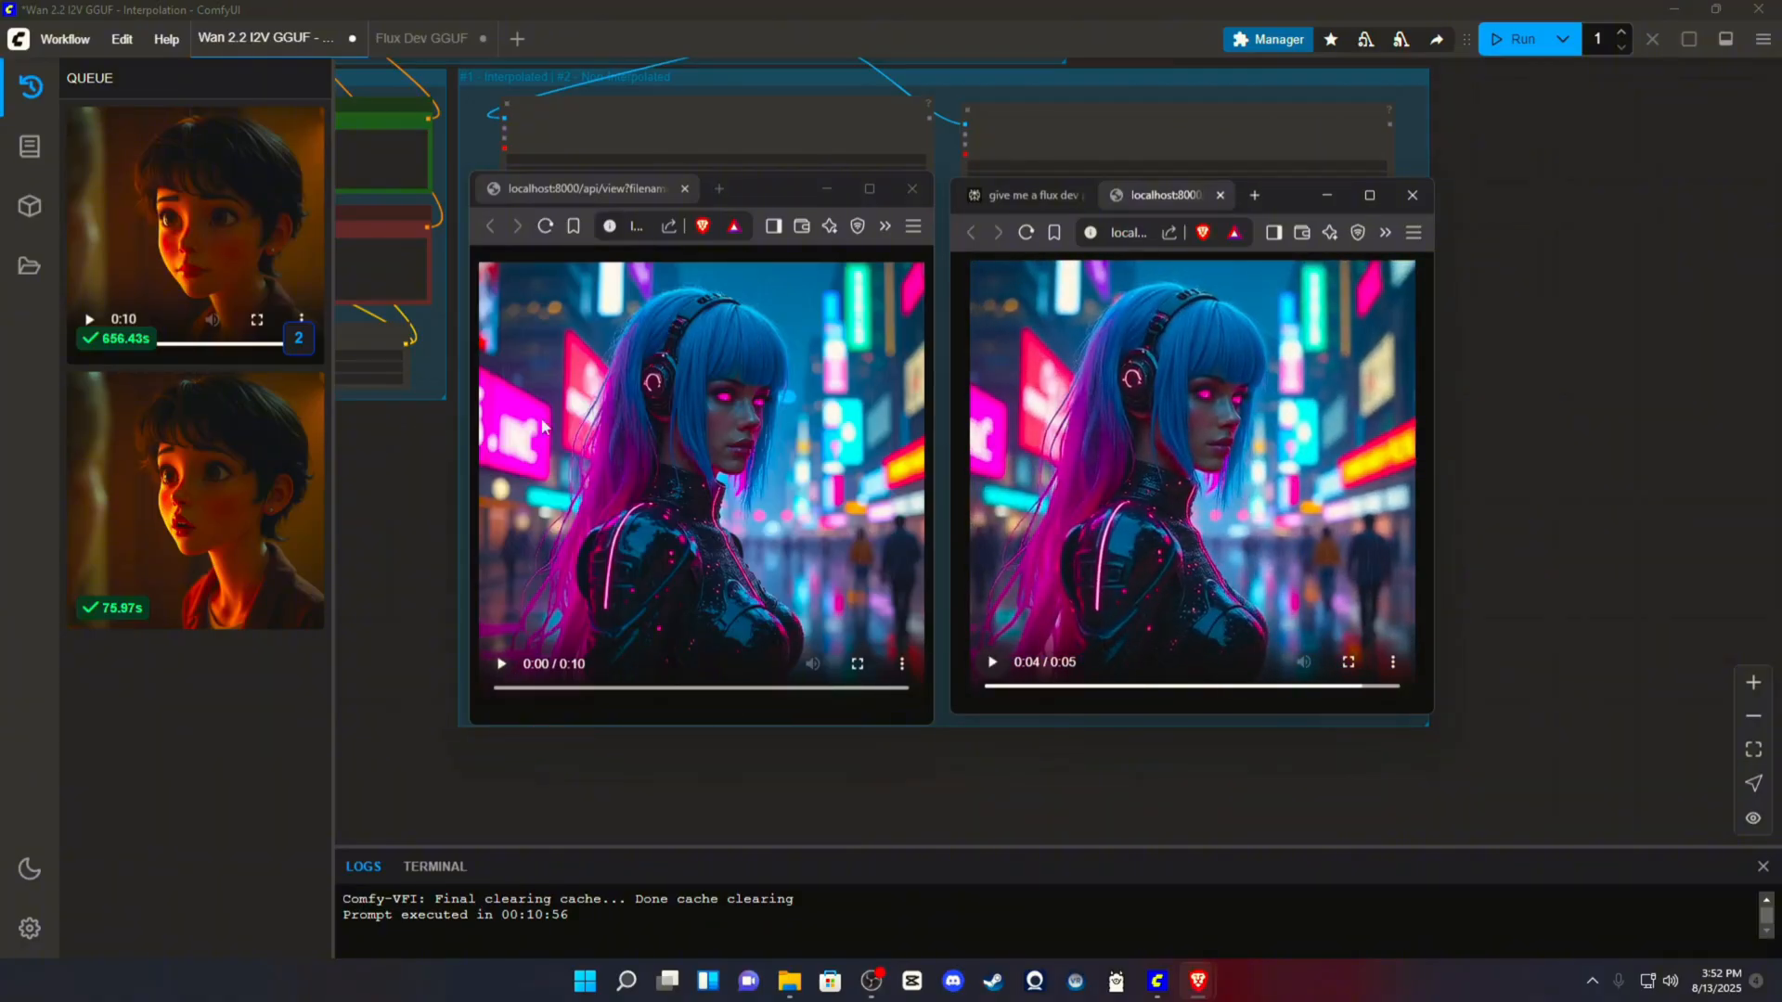
mouse_move(689, 765)
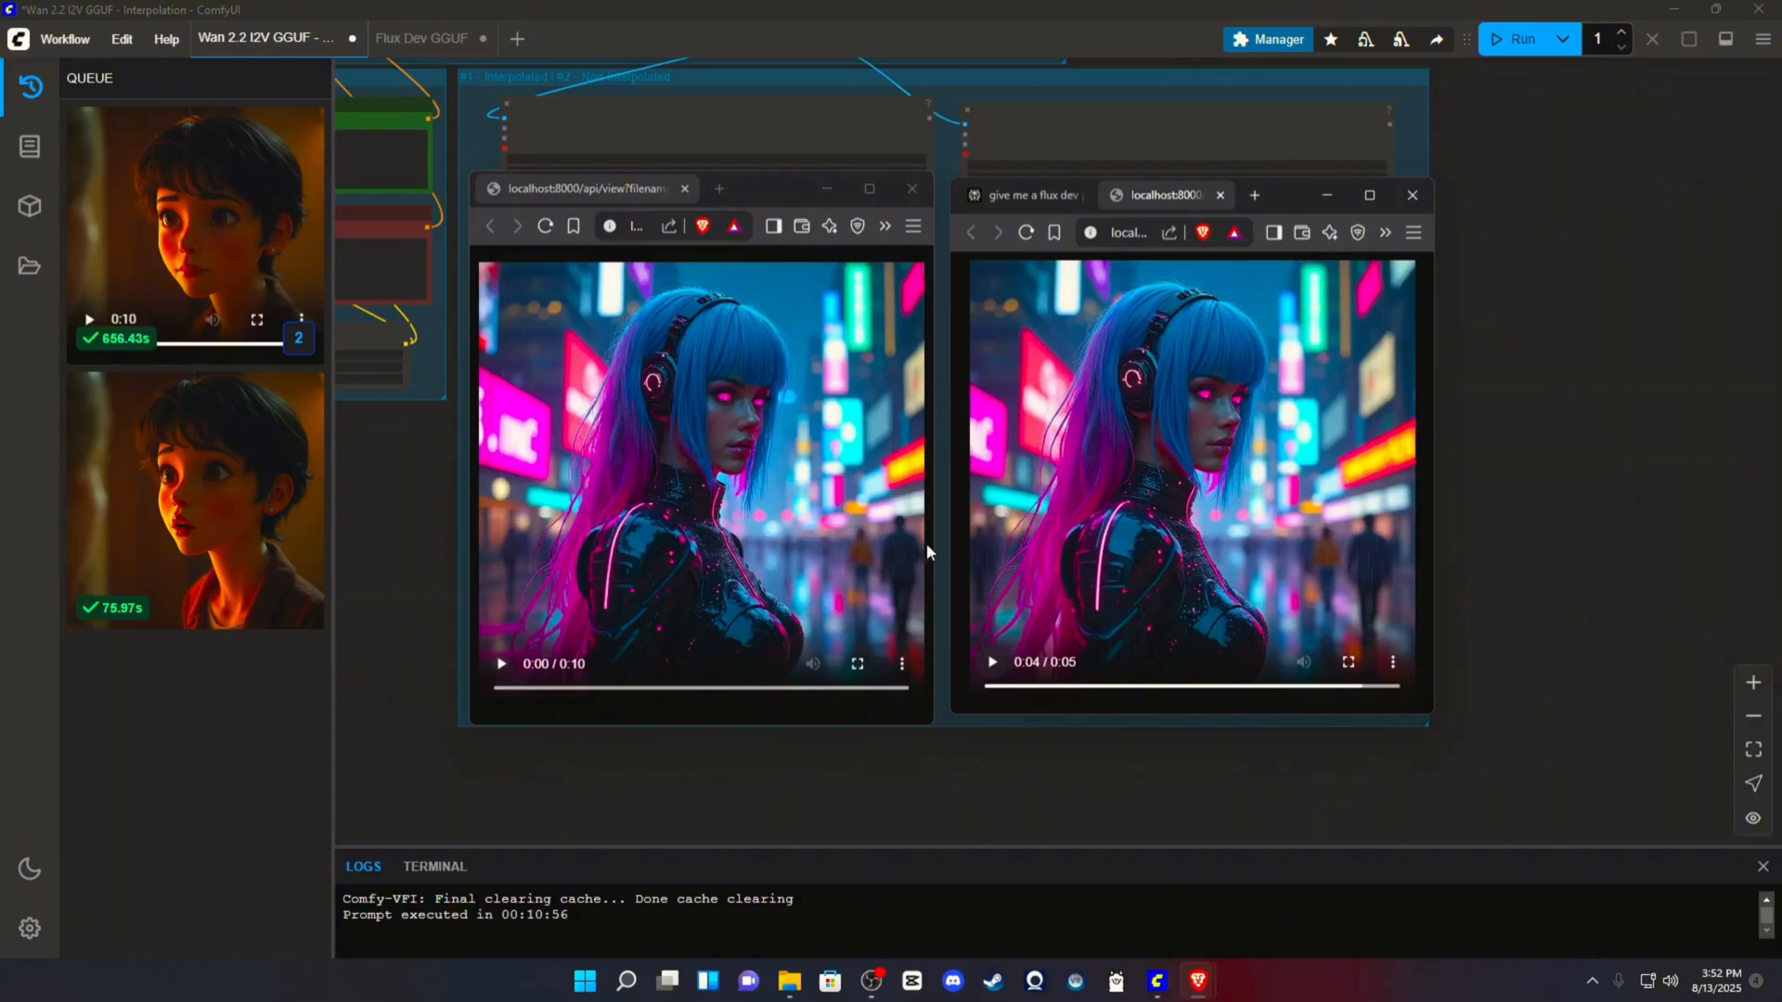
mouse_move(506, 614)
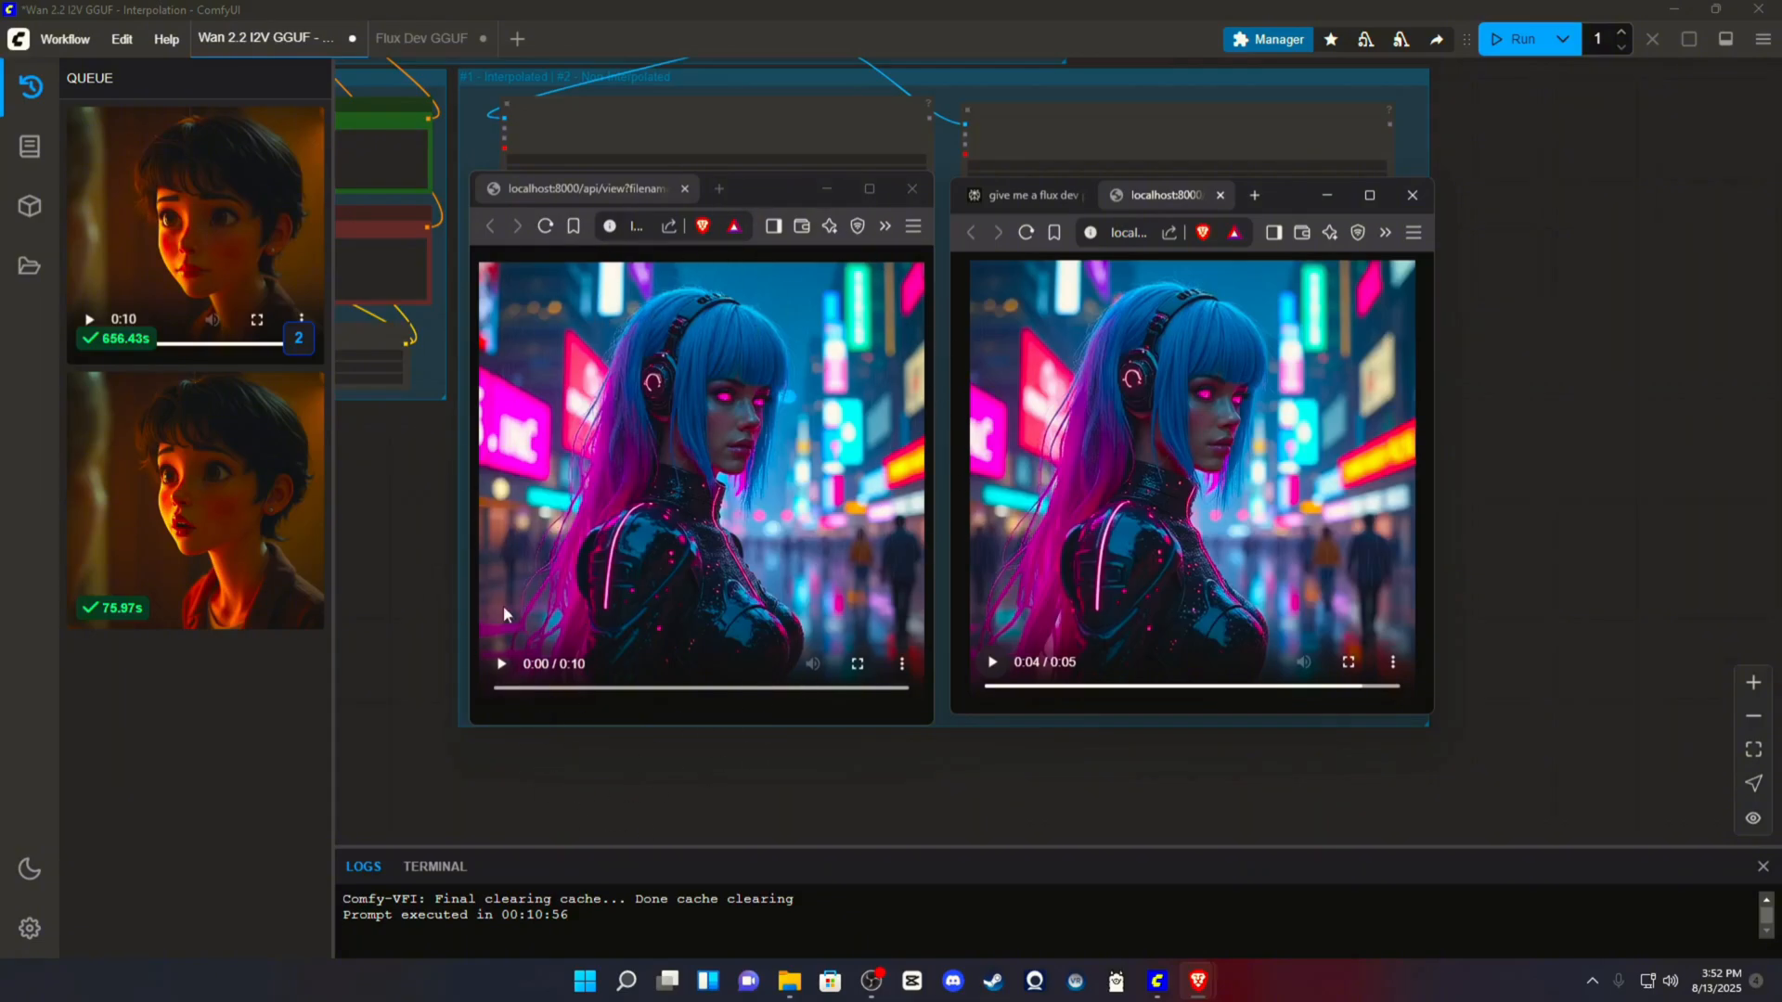
mouse_move(808, 558)
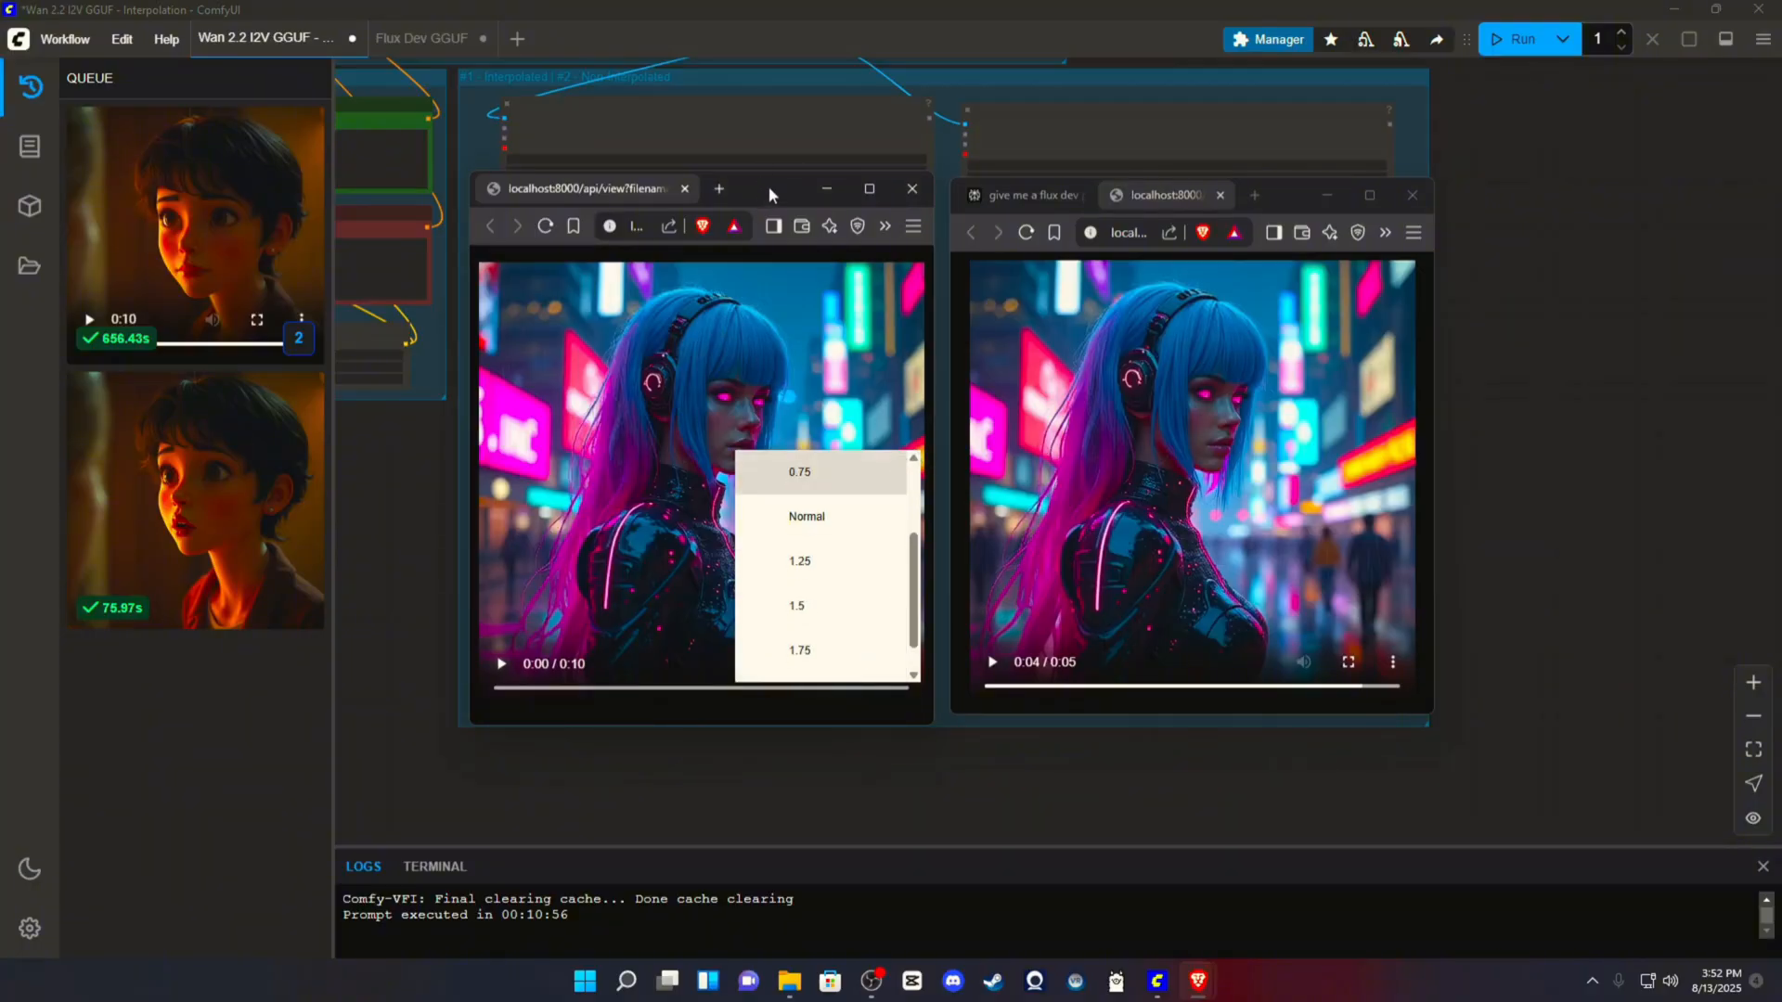
click(500, 664)
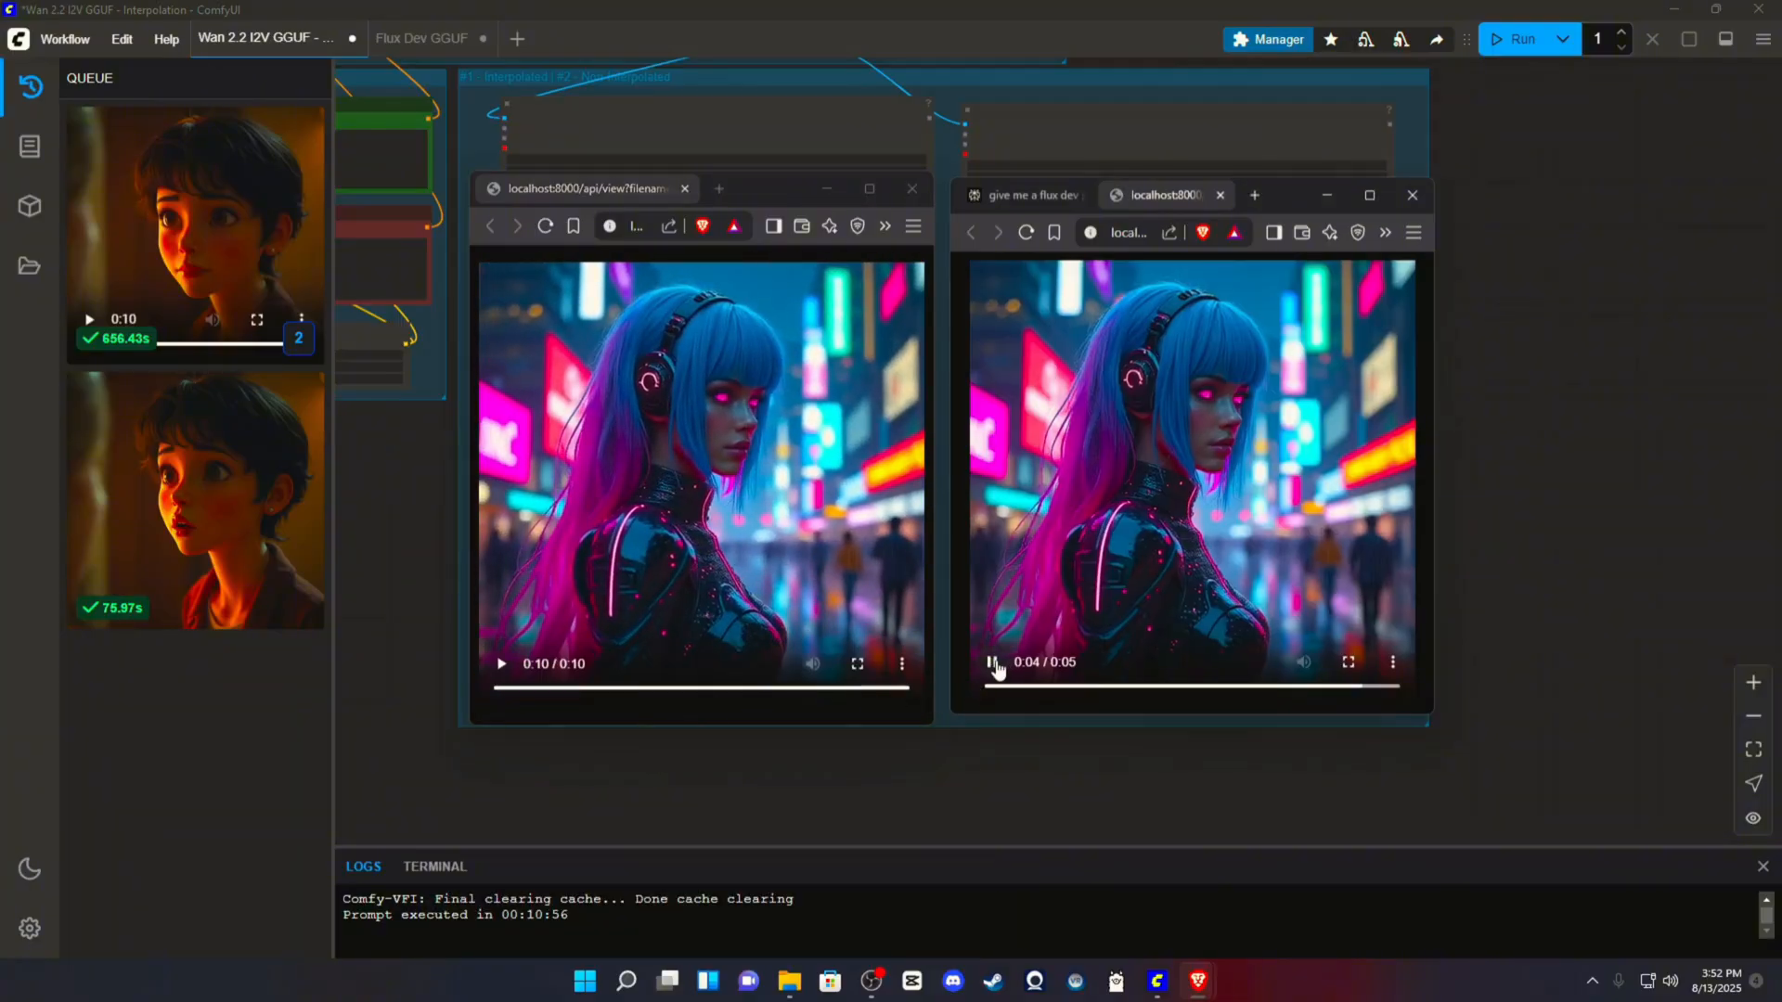
click(991, 662)
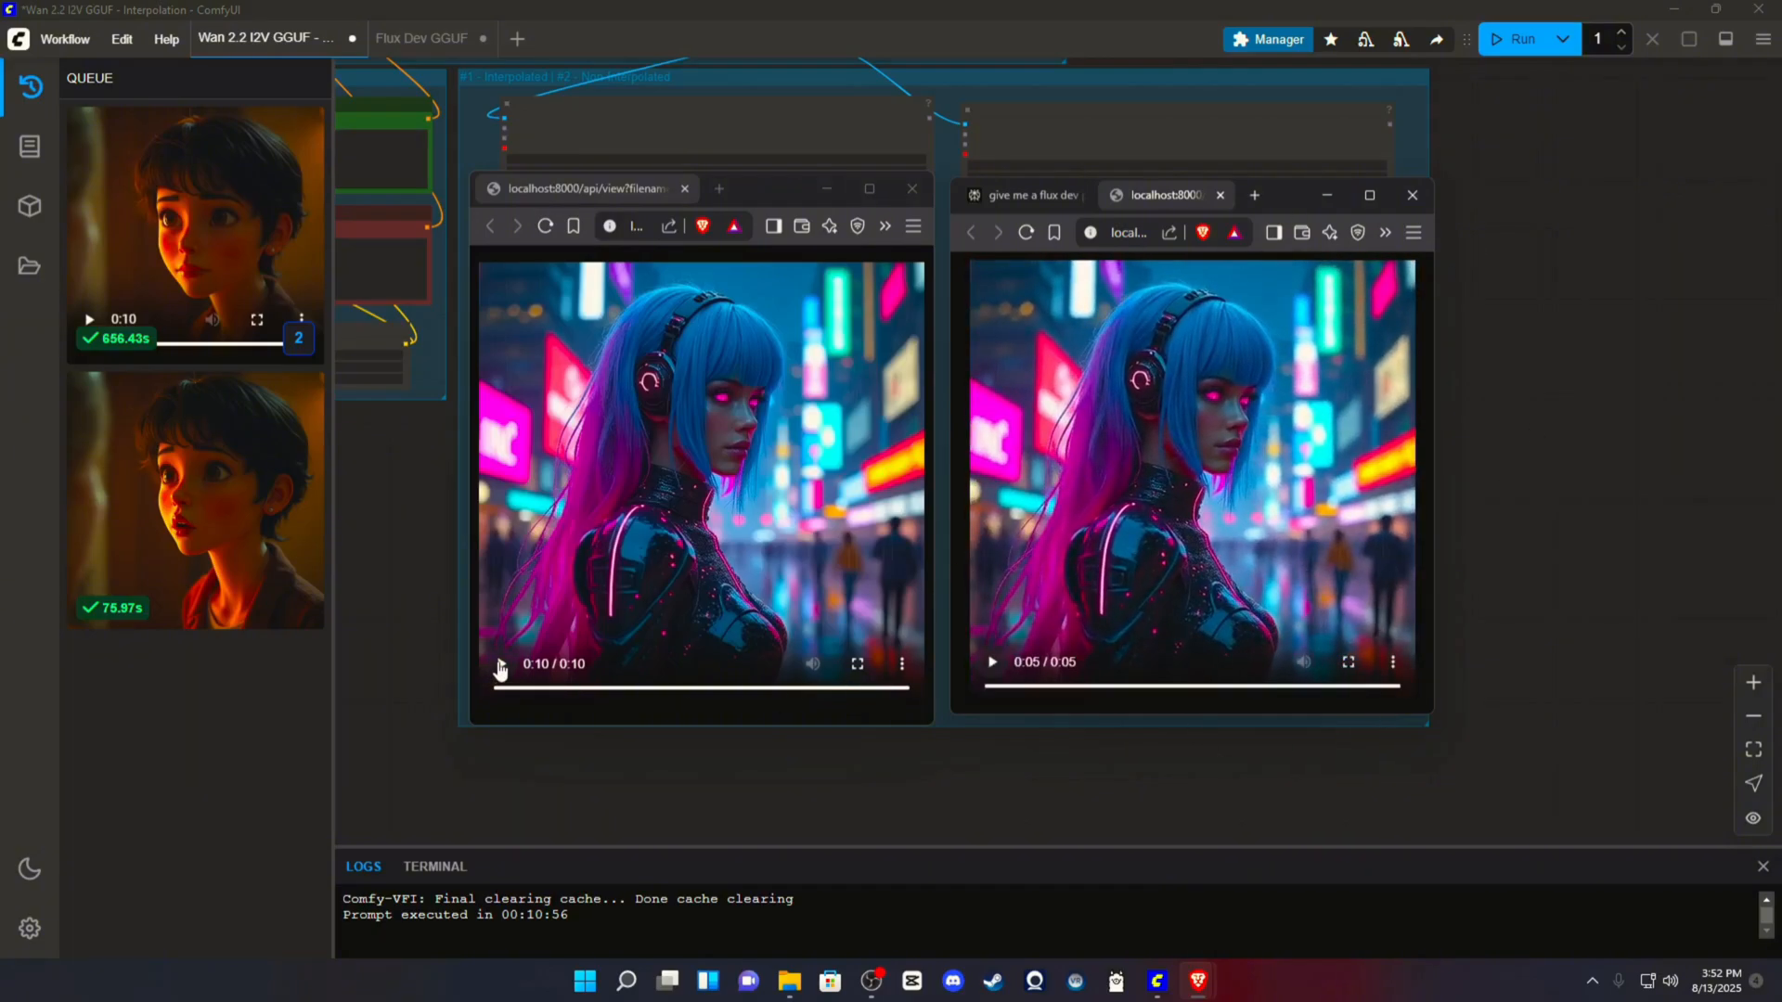
- Play then pause the 10-second interpolated cyberpunk video to compare smoothness
click(497, 664)
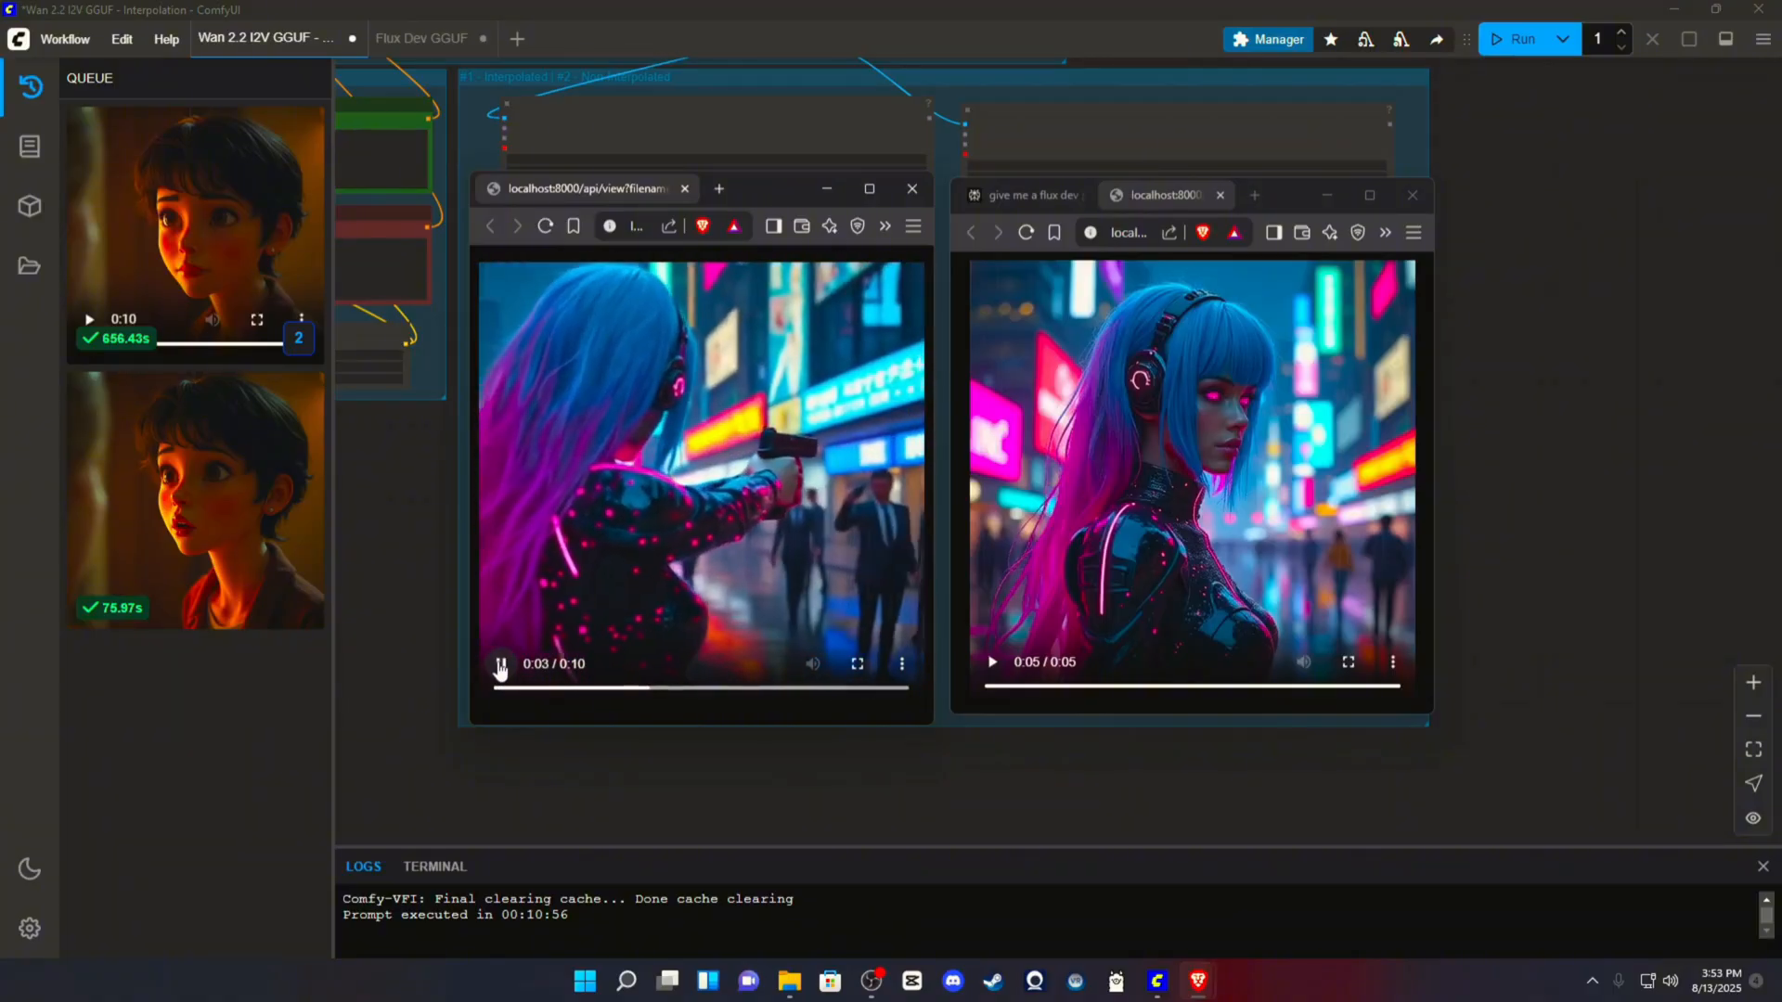
click(499, 664)
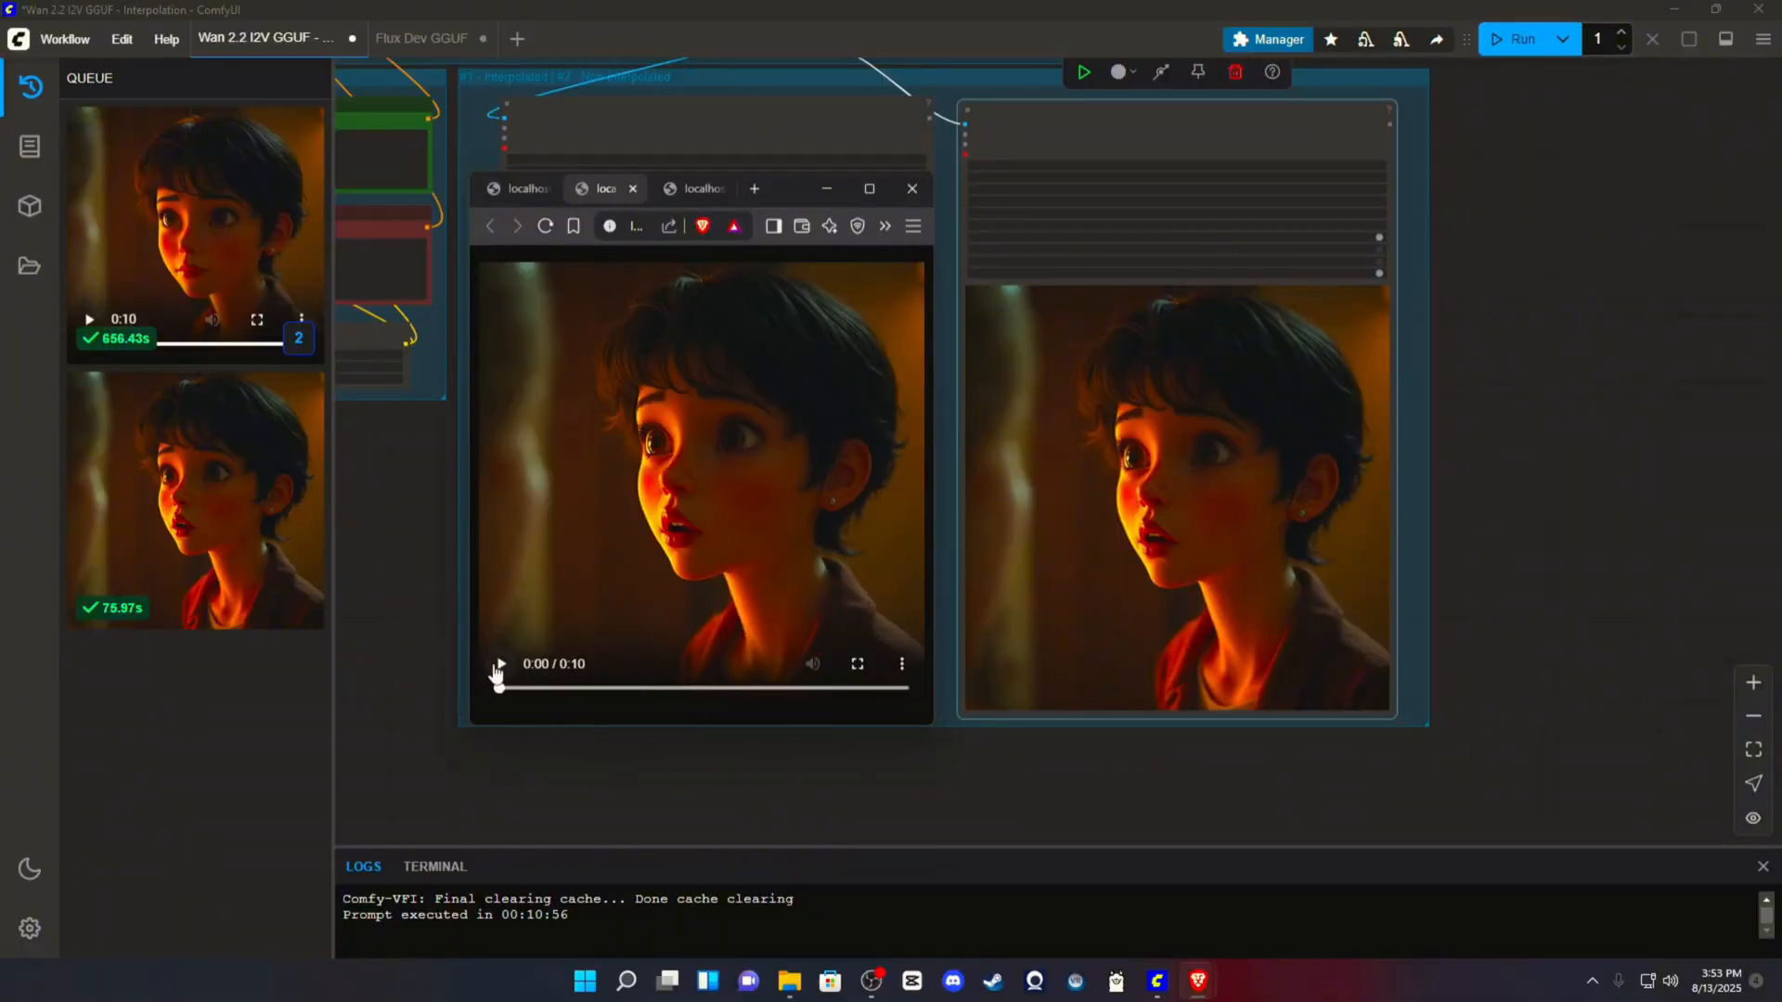
- Play the girl's 10-second interpolated video in the browser, then return to the workflow canvas
click(499, 664)
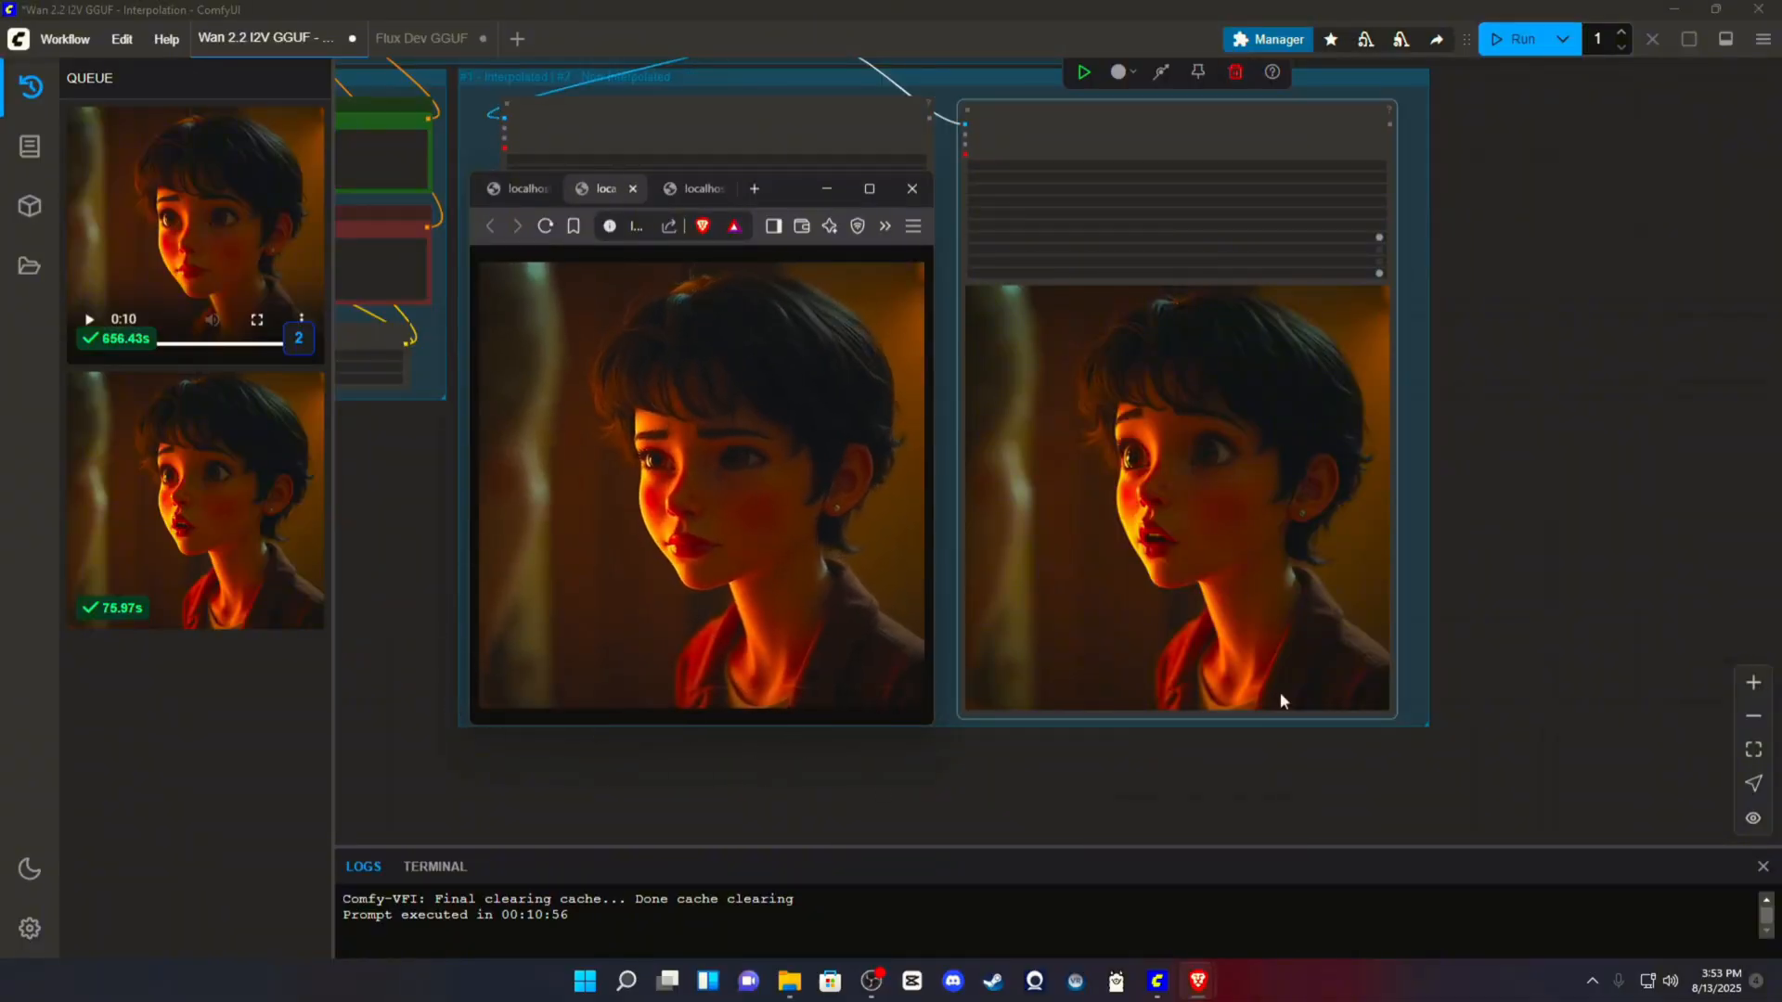
click(699, 477)
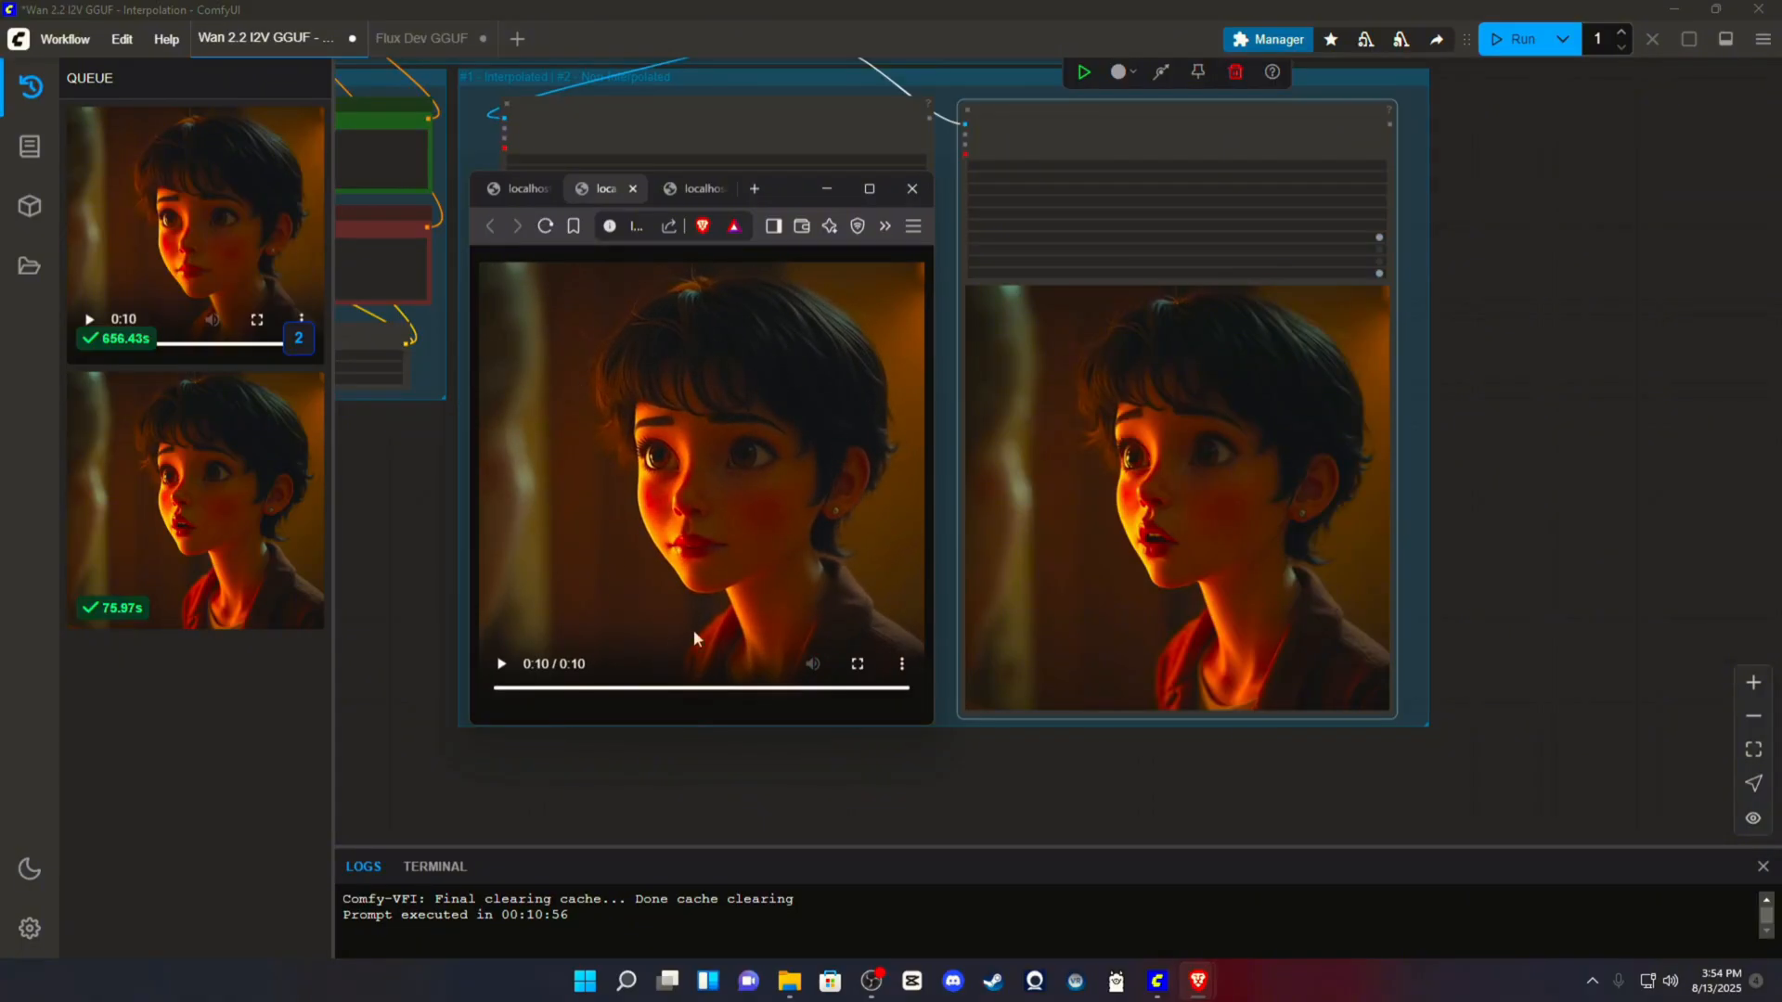
mouse_move(457, 614)
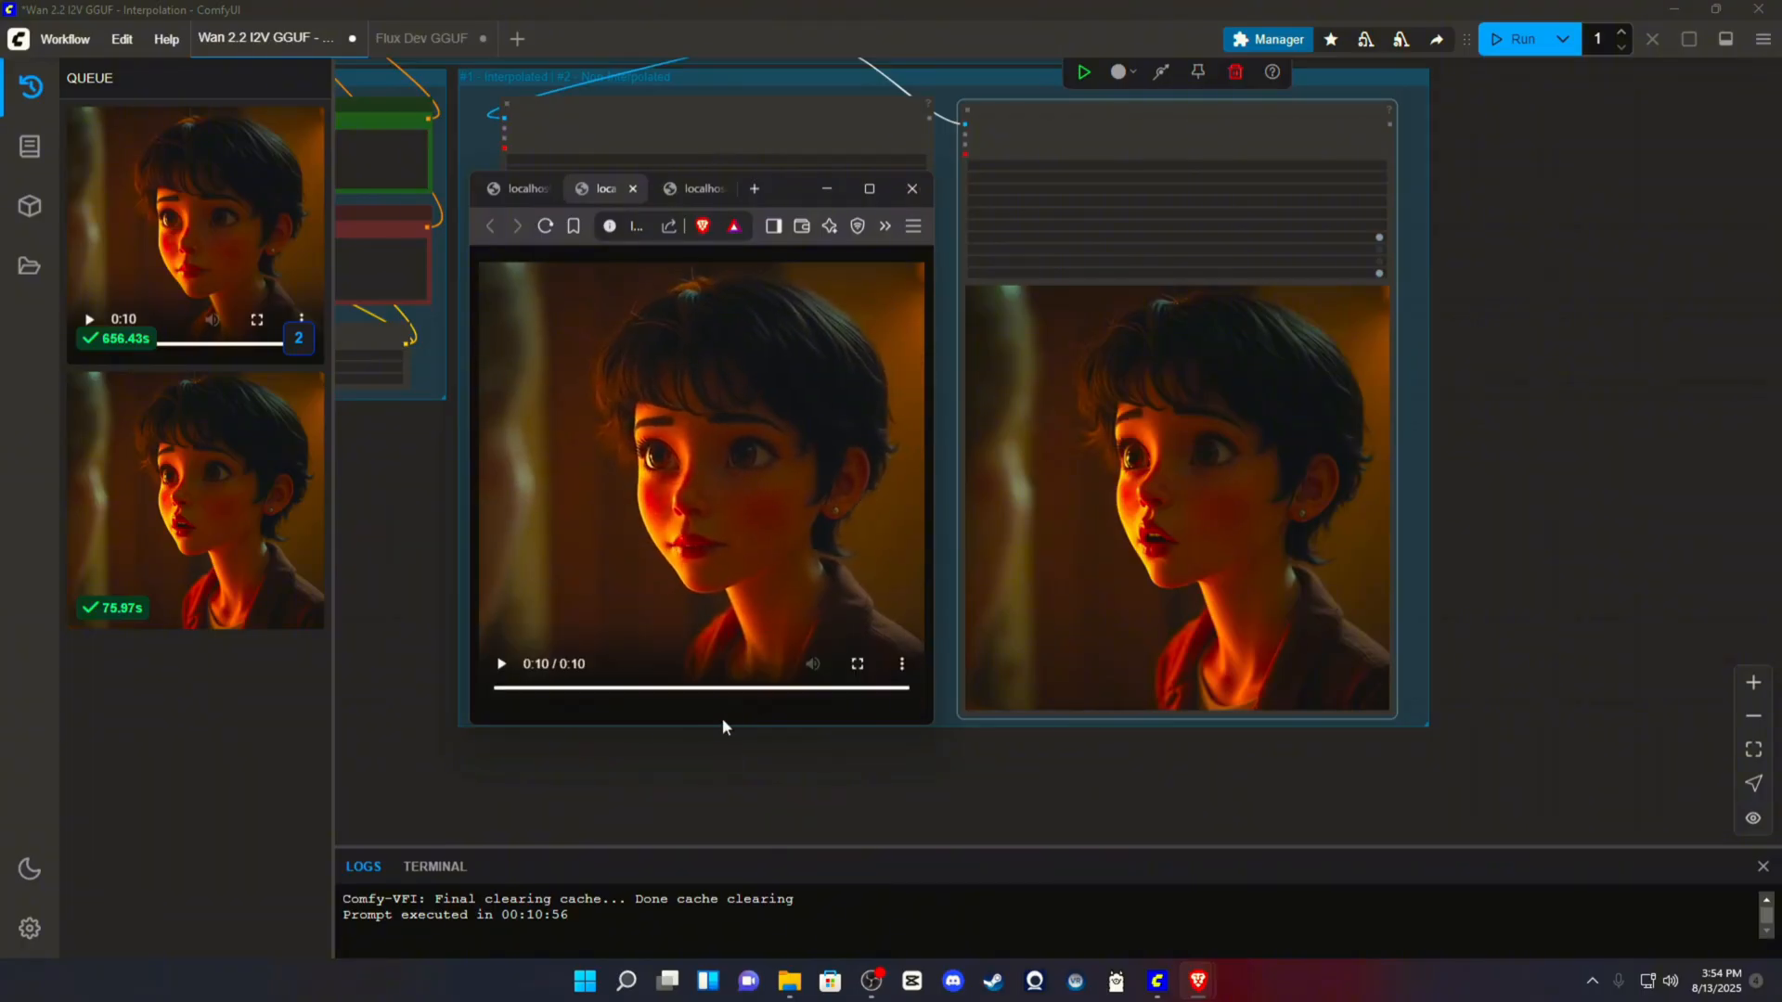
mouse_move(1122, 521)
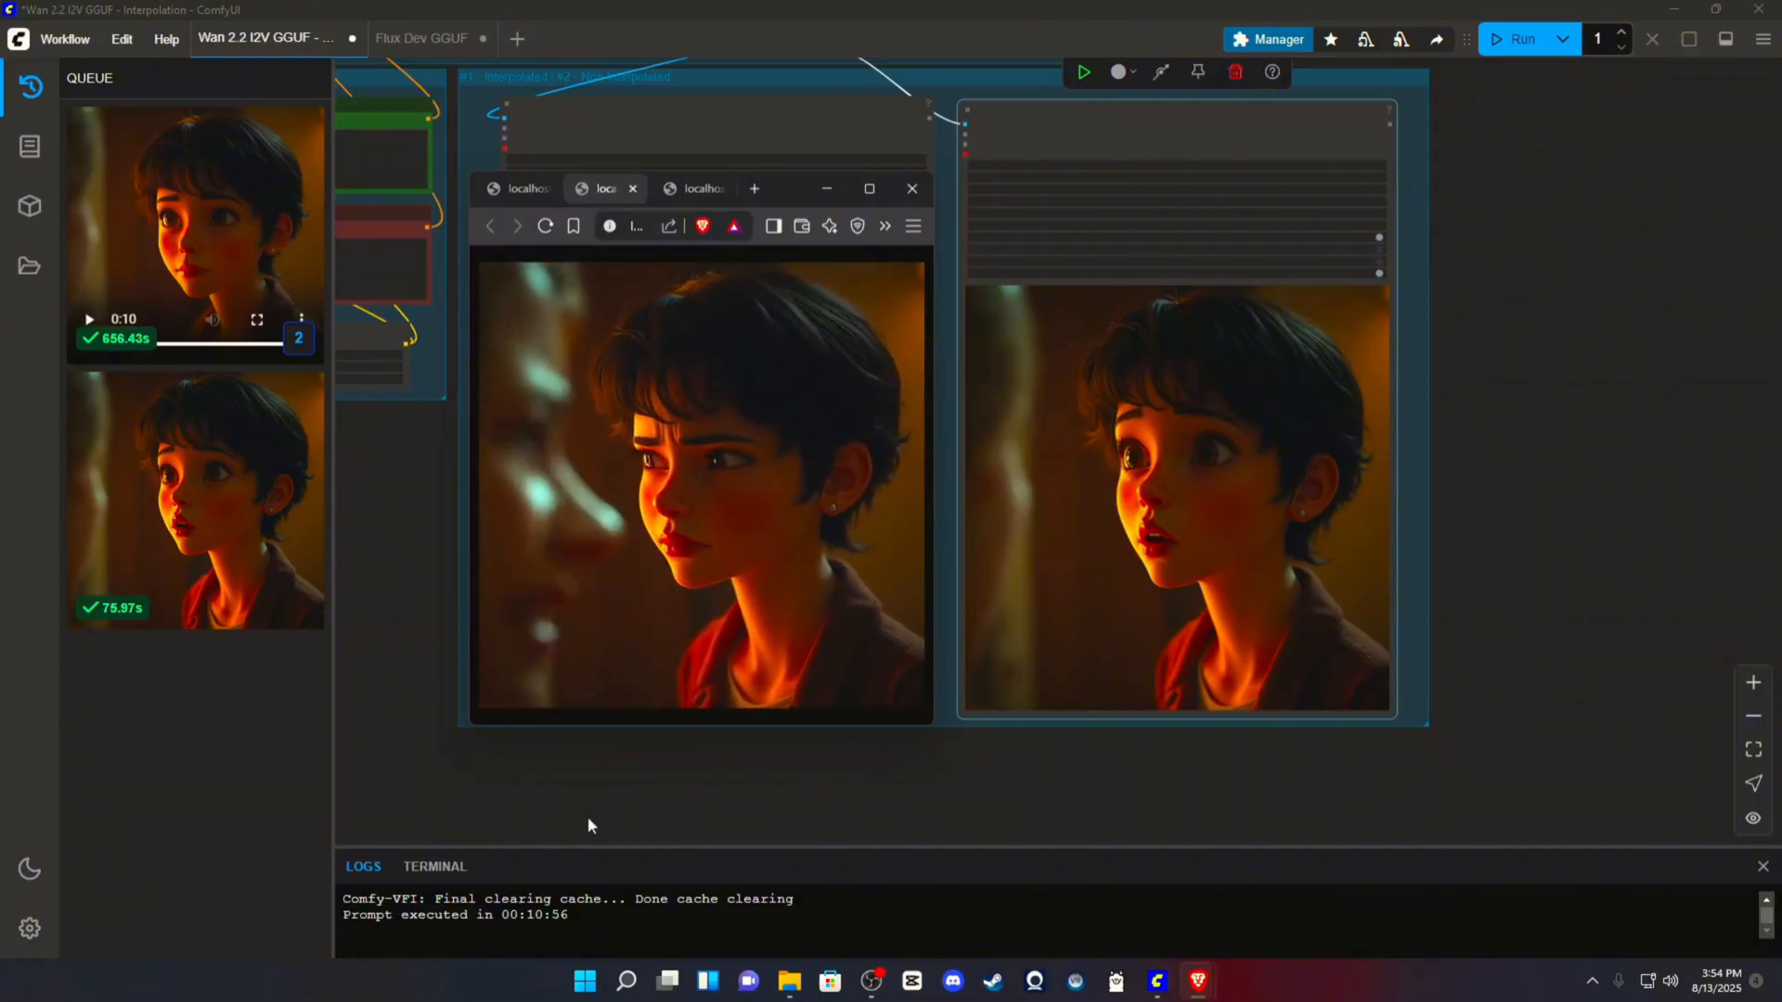
click(909, 188)
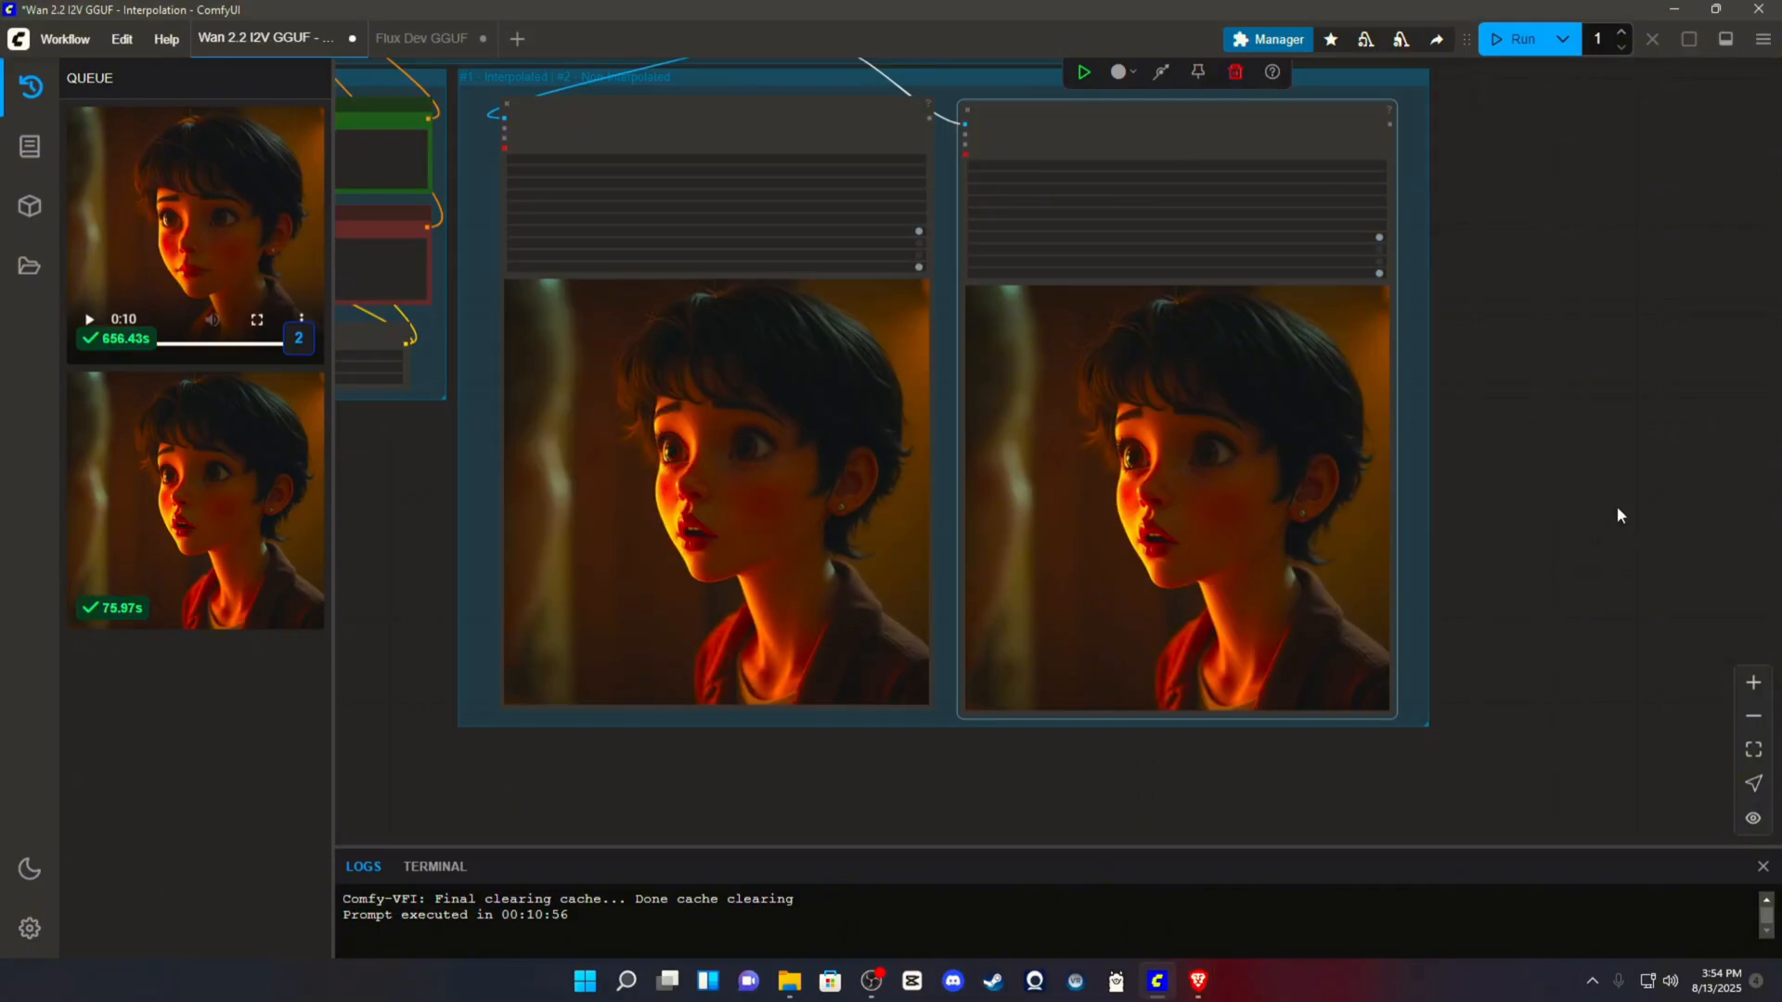
mouse_move(776, 95)
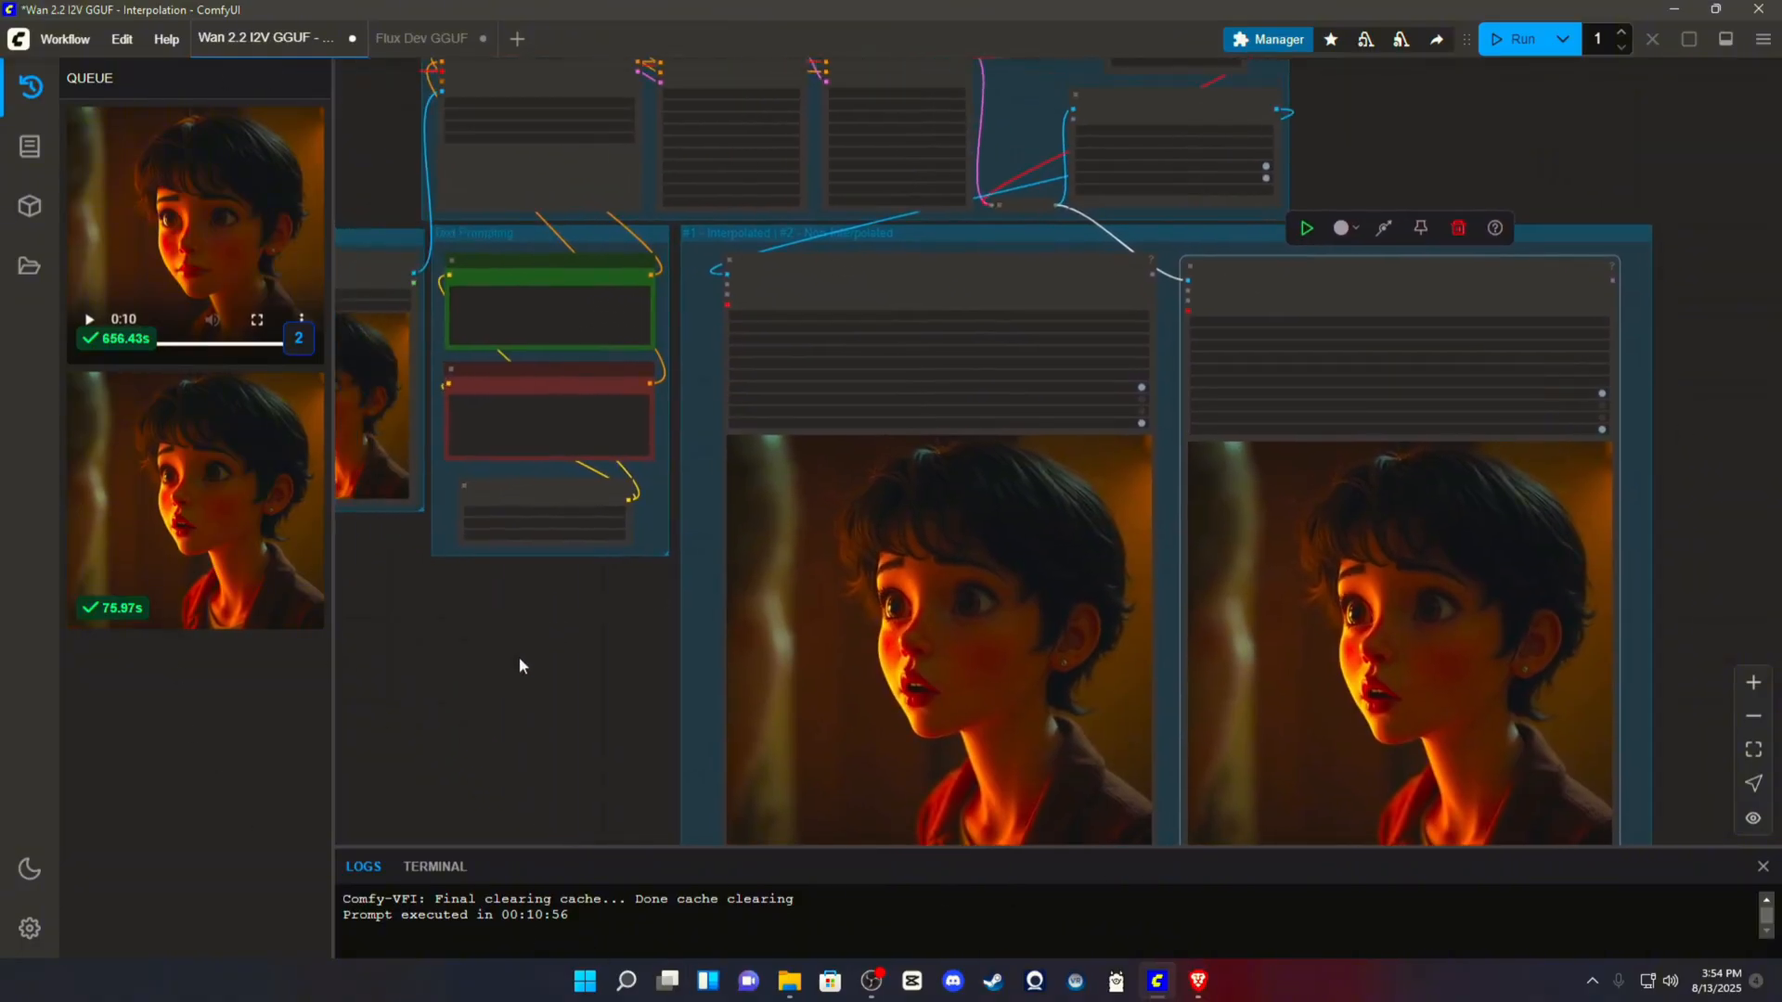
- Pan the canvas up to the Model Lora, GGUF Model and Text Prompting groups
drag(521, 667, 578, 532)
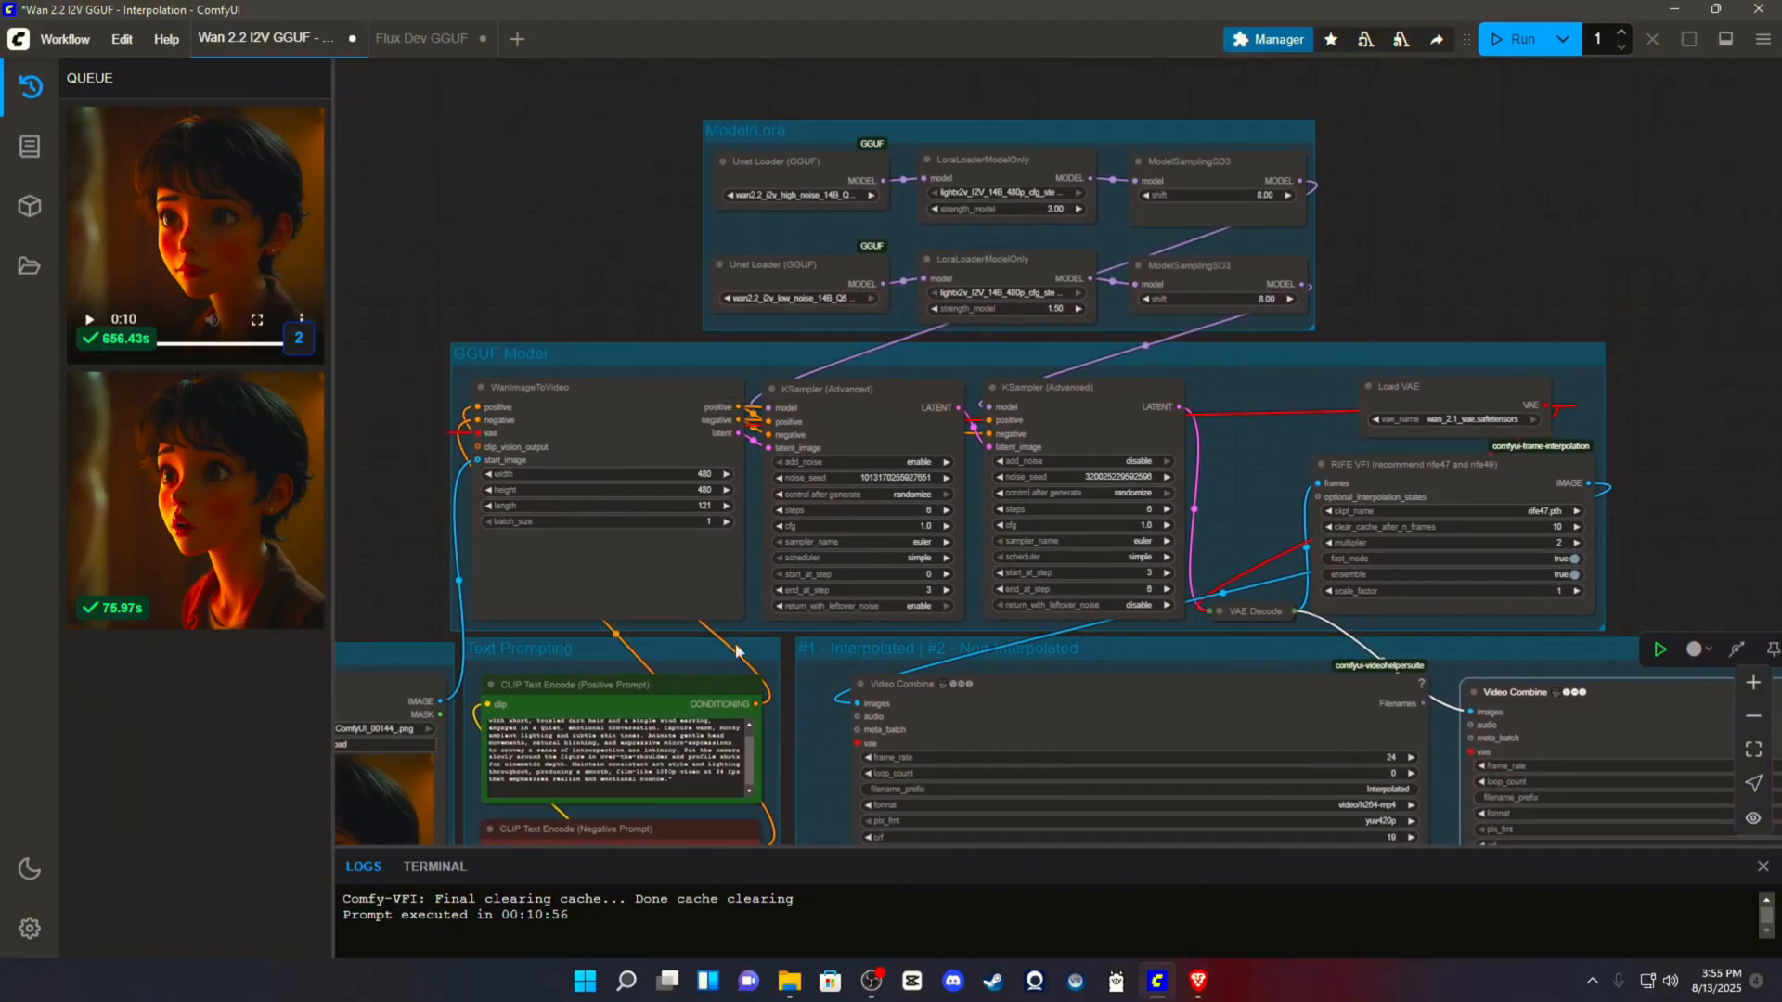
mouse_move(1470, 202)
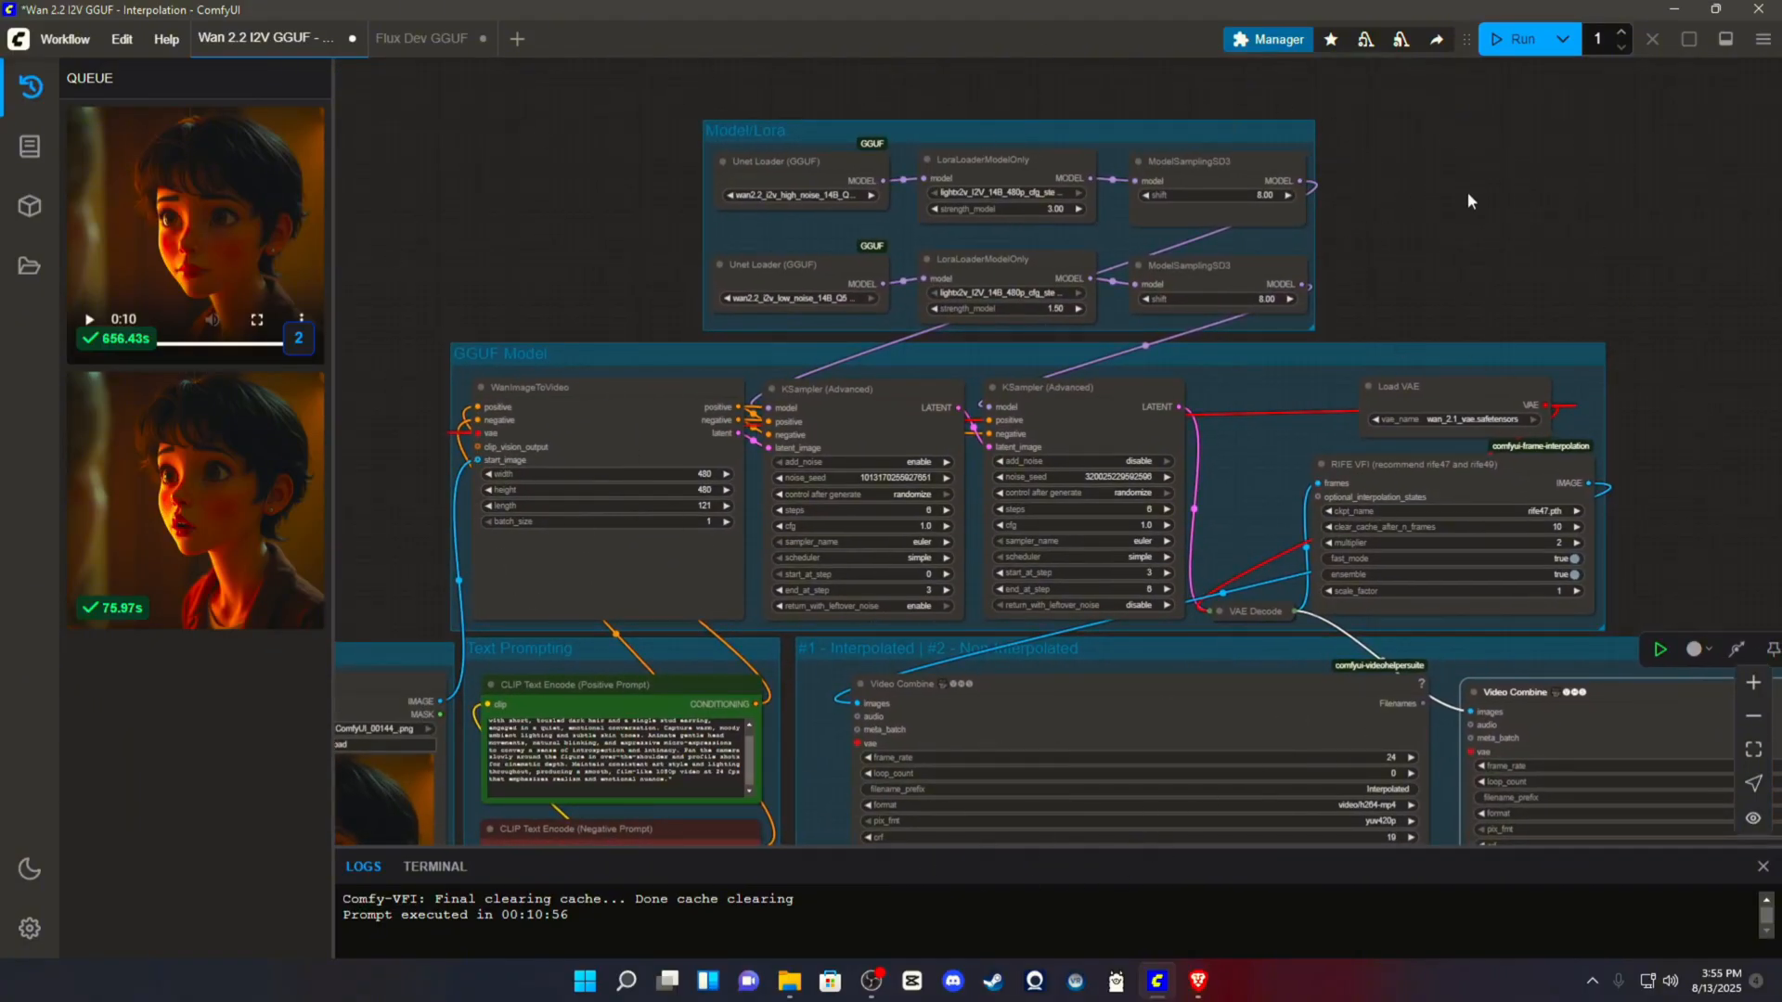
mouse_move(1428, 233)
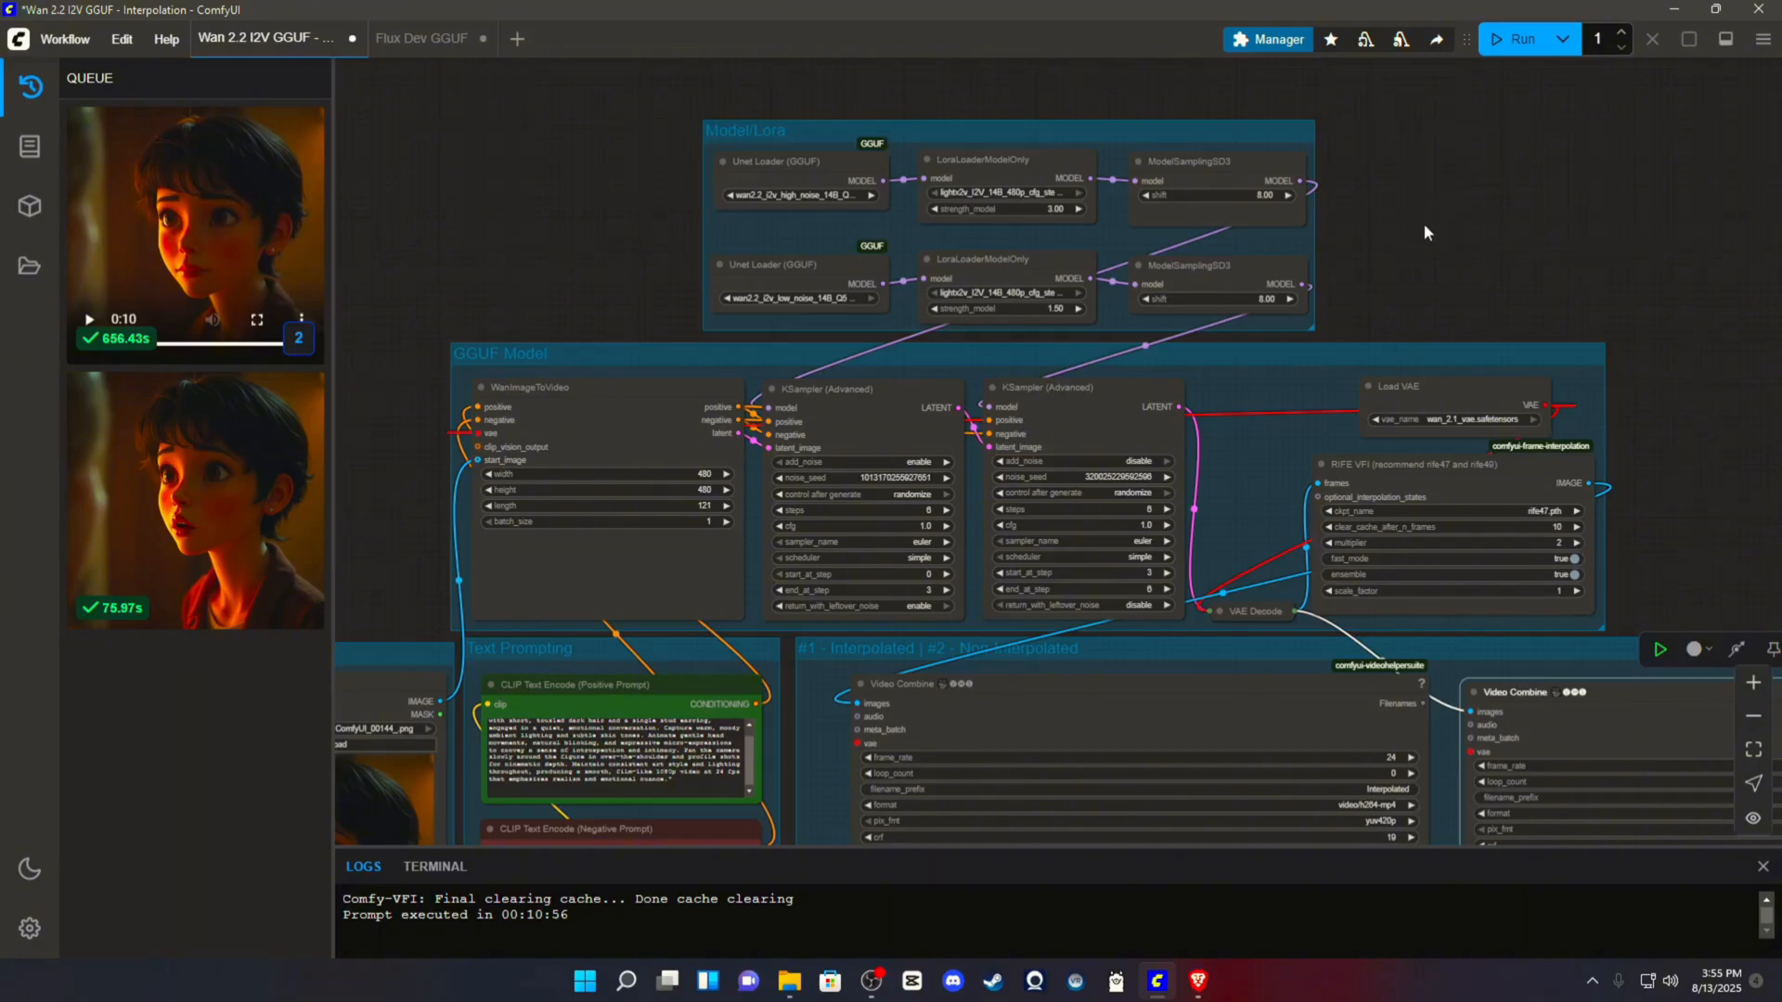
mouse_move(548, 213)
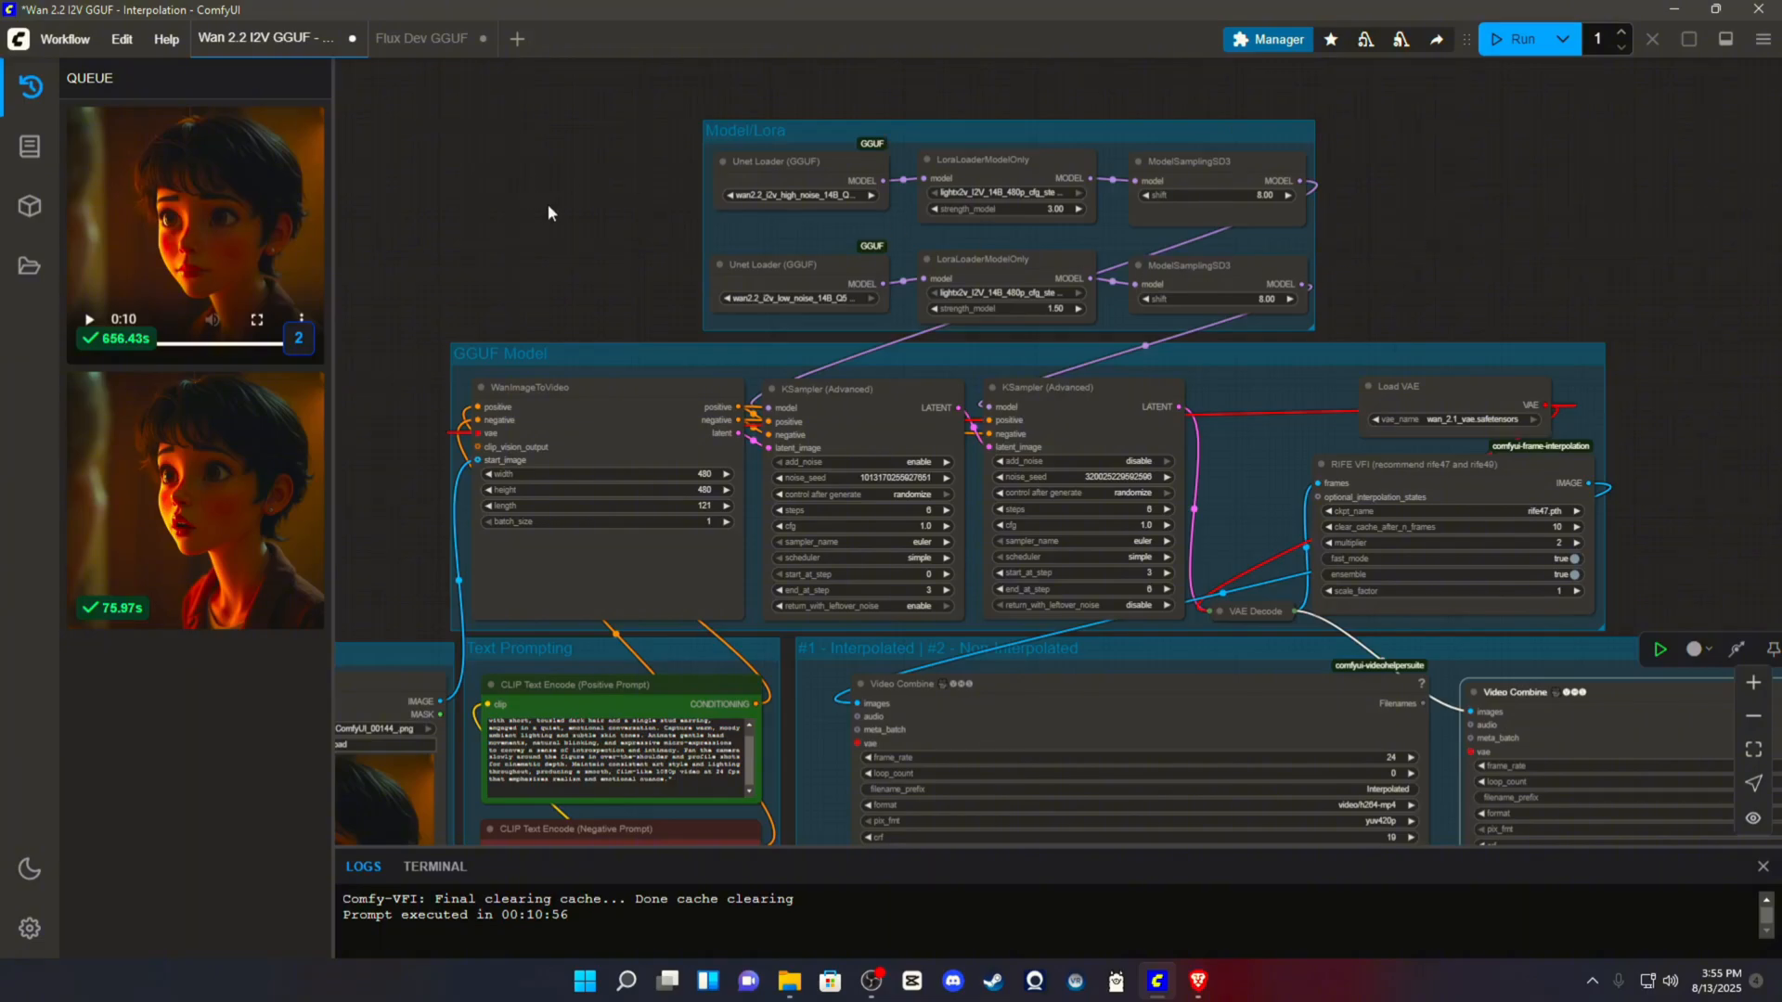